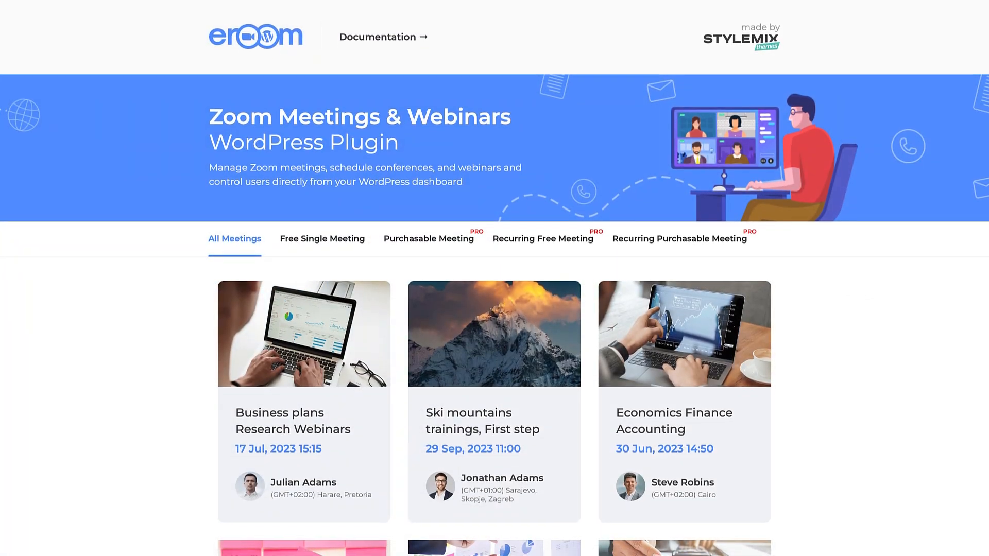
Step: Show eRoom's Zoom Settings page with its empty credential fields and start a new browser tab
scroll("down", 3)
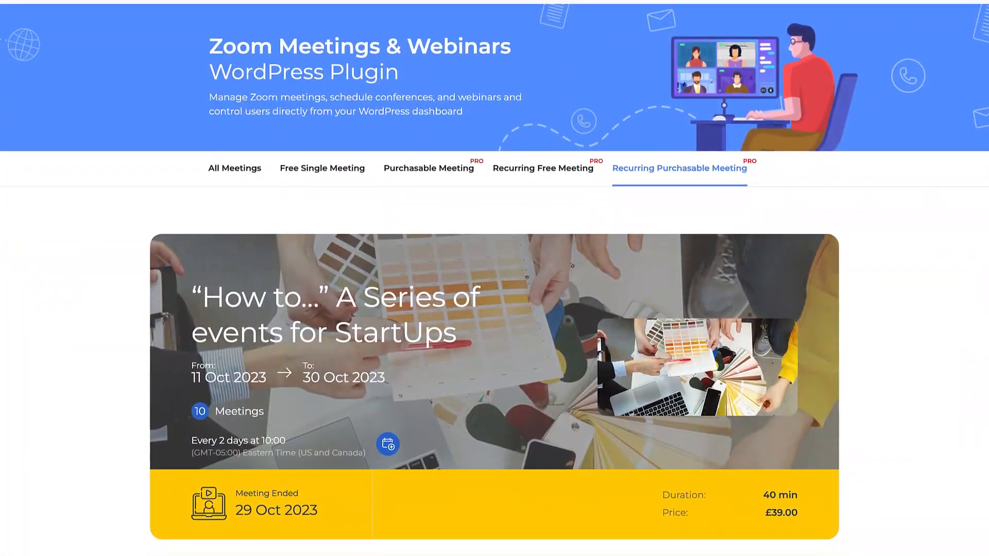
scroll("down", 3)
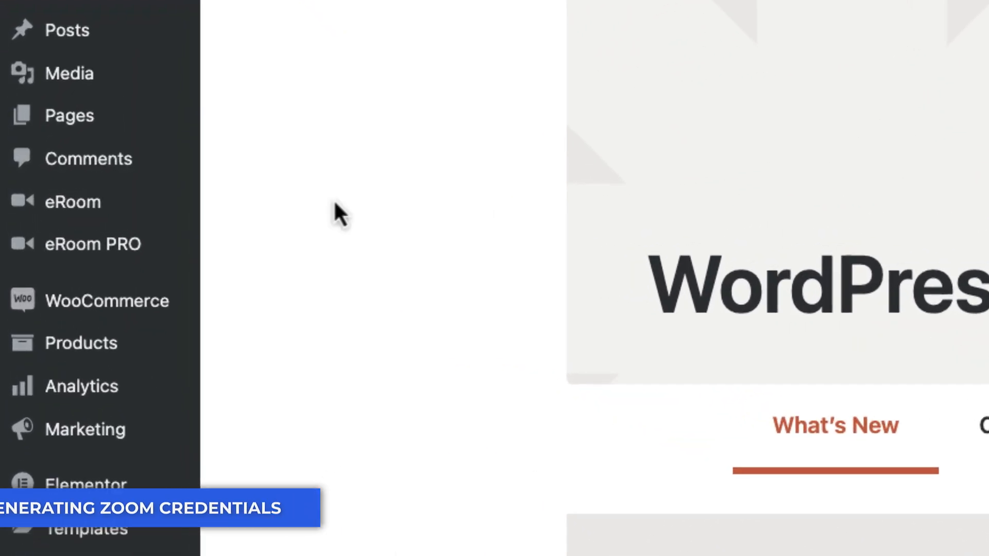
mouse_move(74, 202)
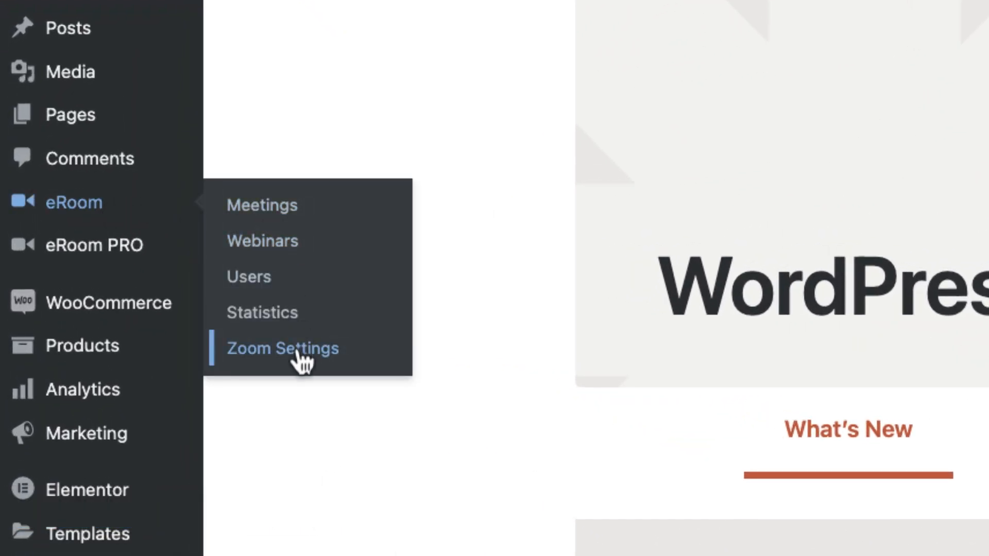
left_click(282, 348)
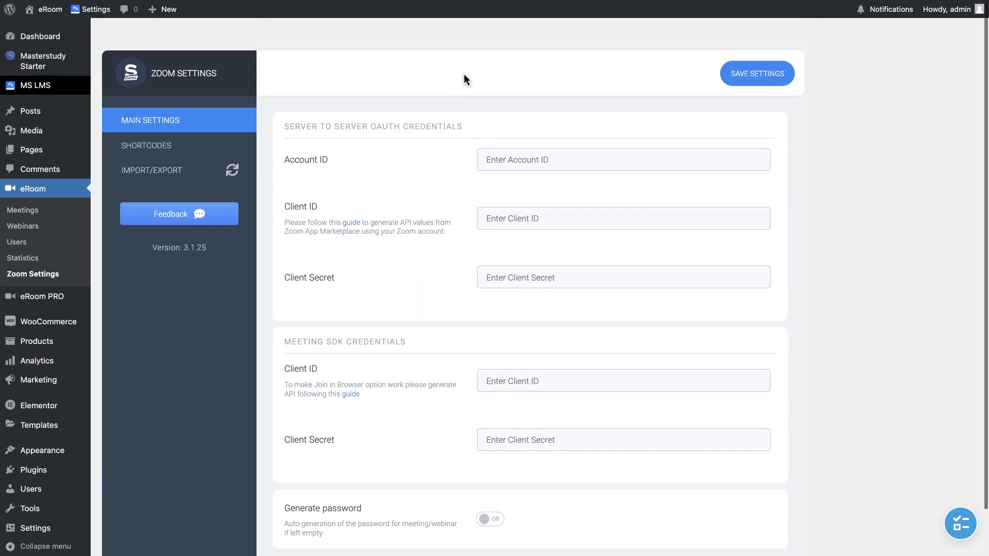
left_click(562, 23)
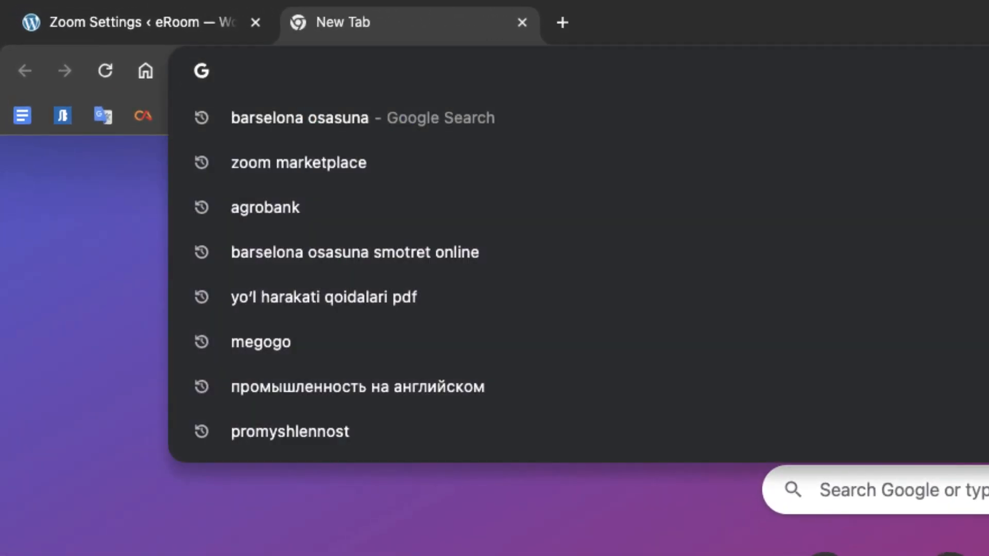
Step: Navigate the new tab to marketplace.zoom.us
type("marketplace.zoom.us")
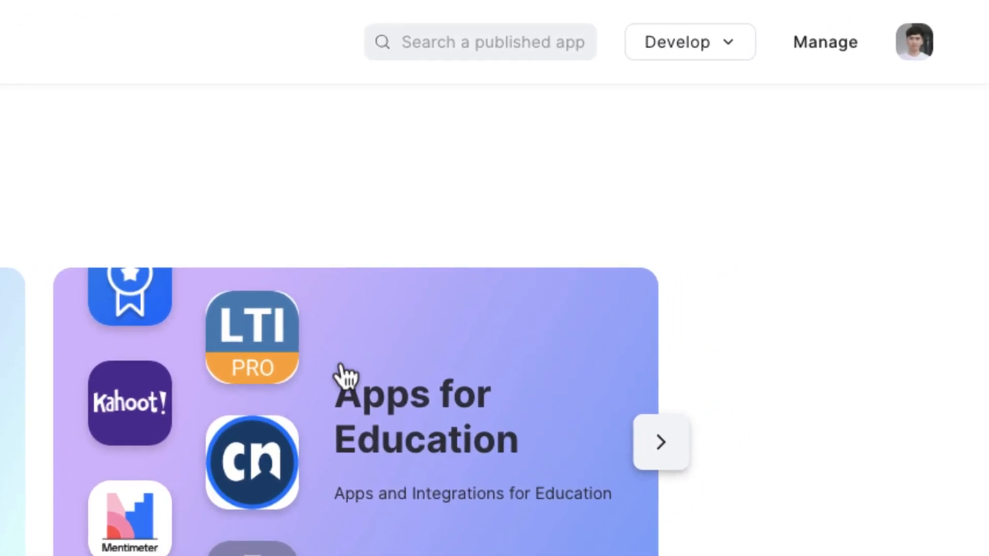
Step: Build a Server-to-Server OAuth app named 'Server to Server App for eRoom'
left_click(689, 42)
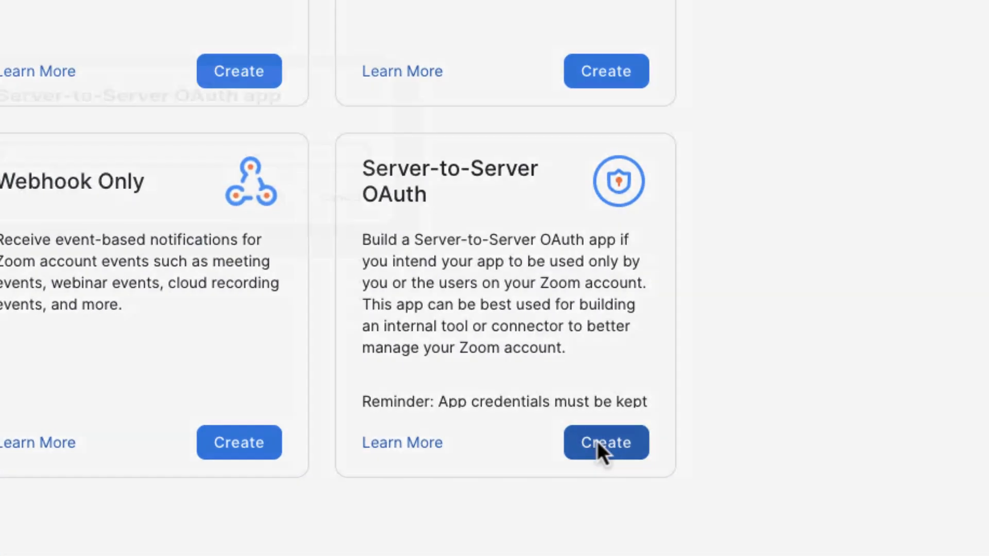
left_click(604, 442)
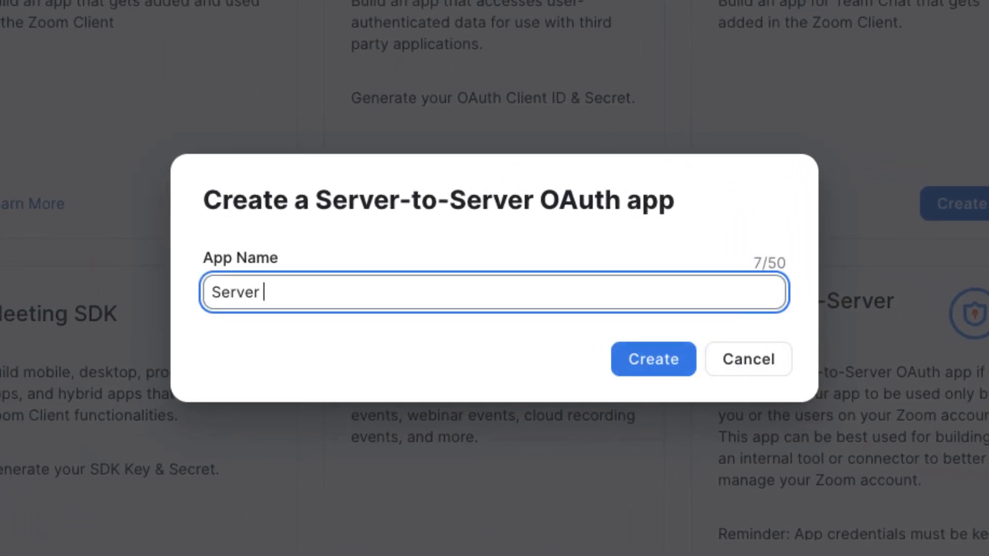
left_click(574, 321)
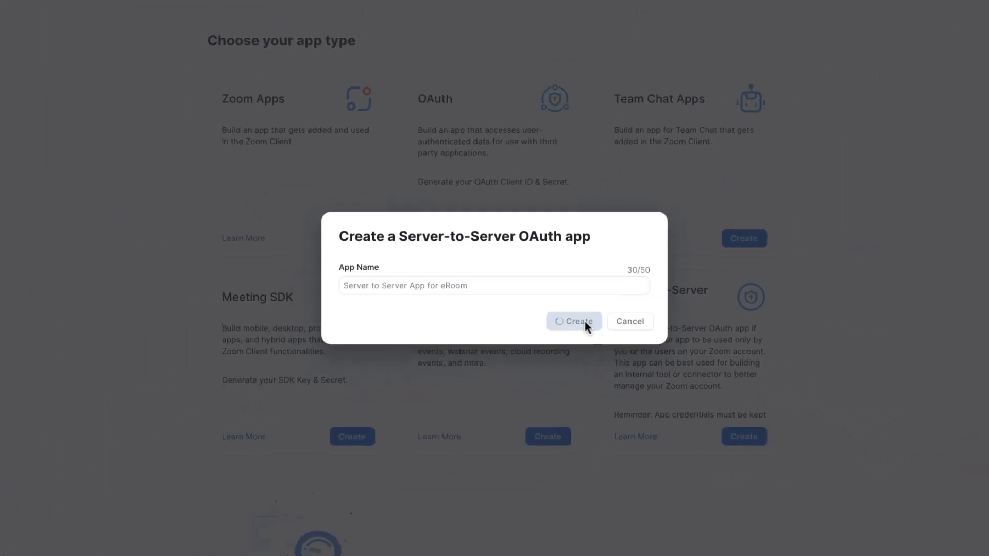
left_click(574, 321)
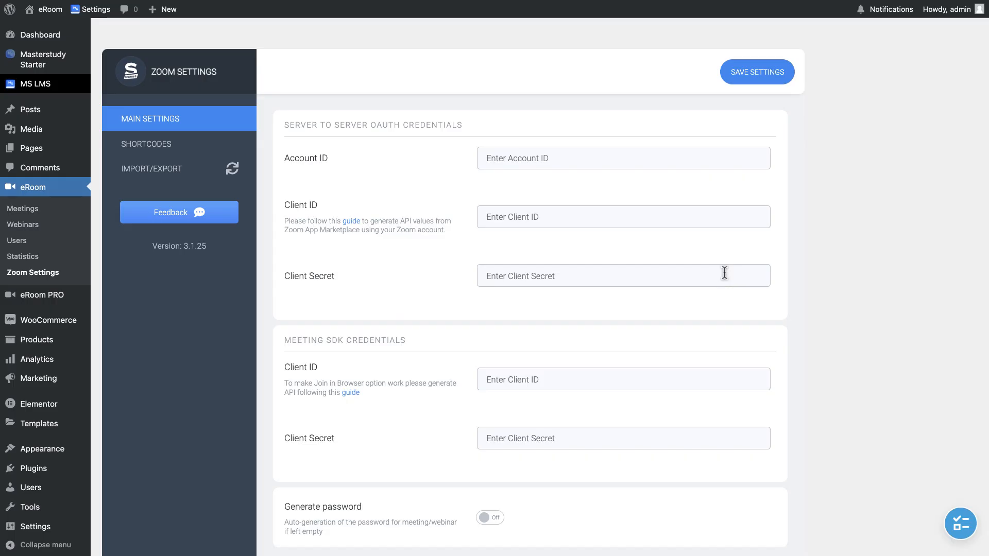
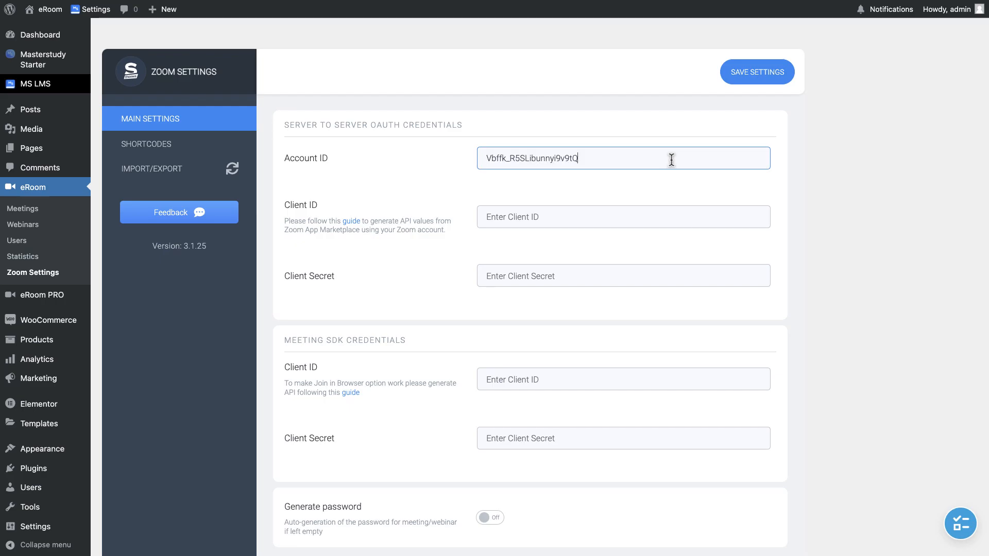
left_click(623, 216)
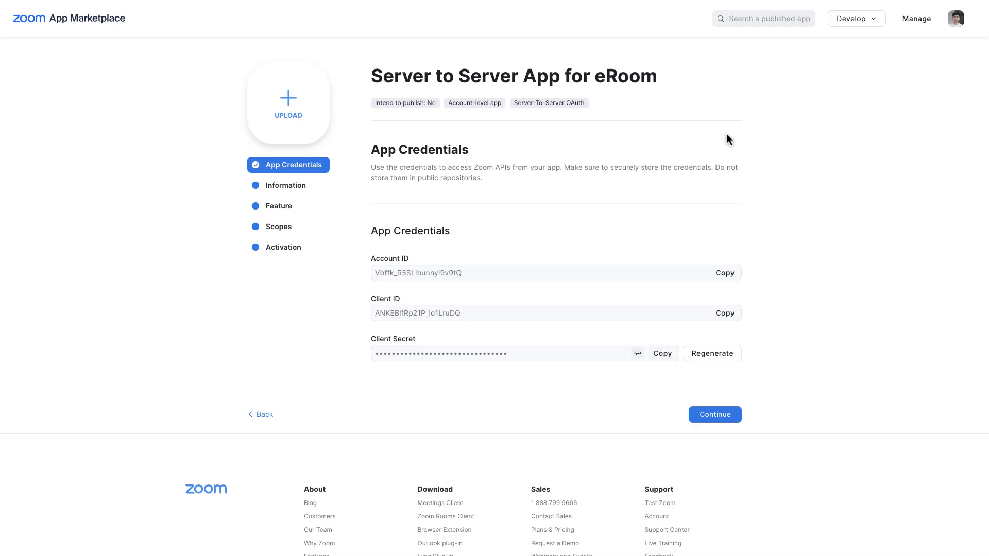
left_click(713, 414)
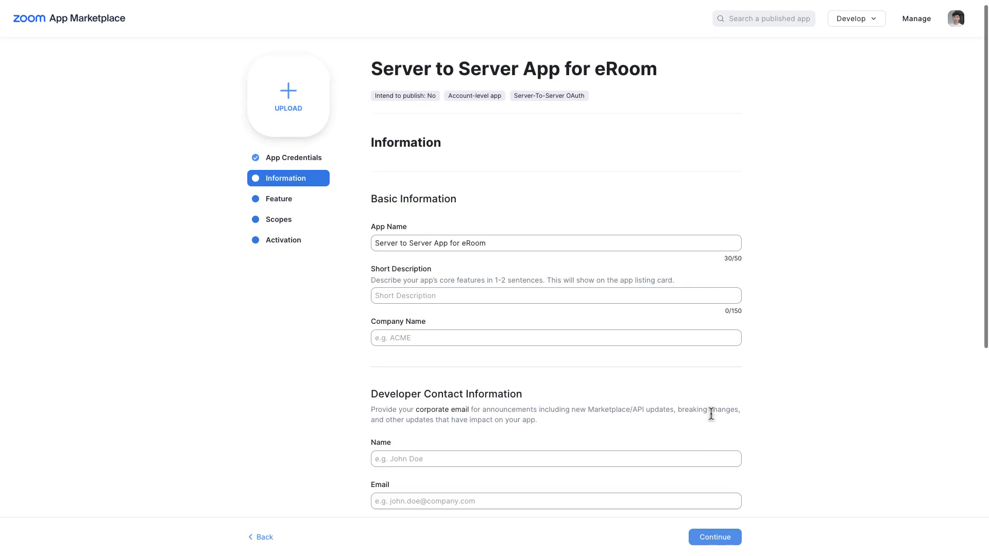
left_click(556, 338)
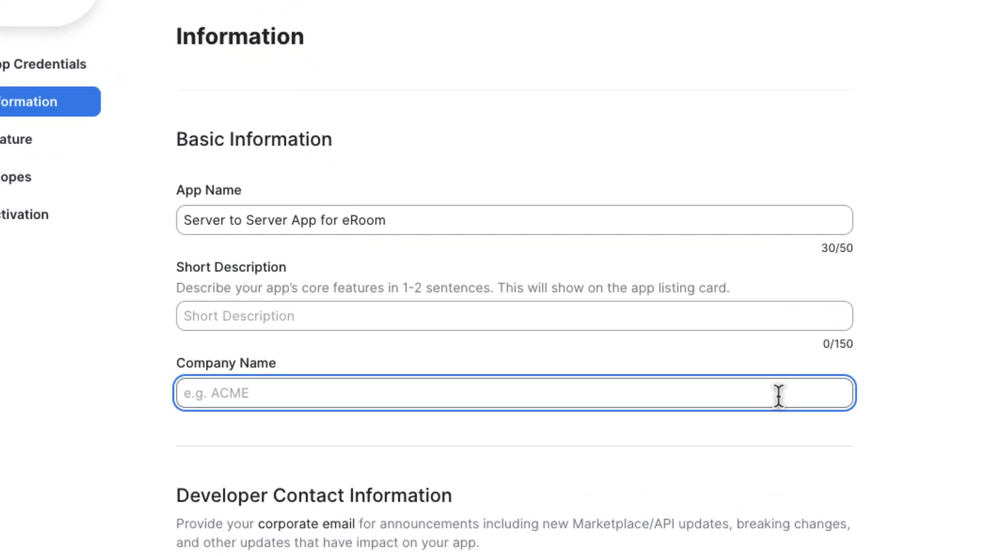
type("Style")
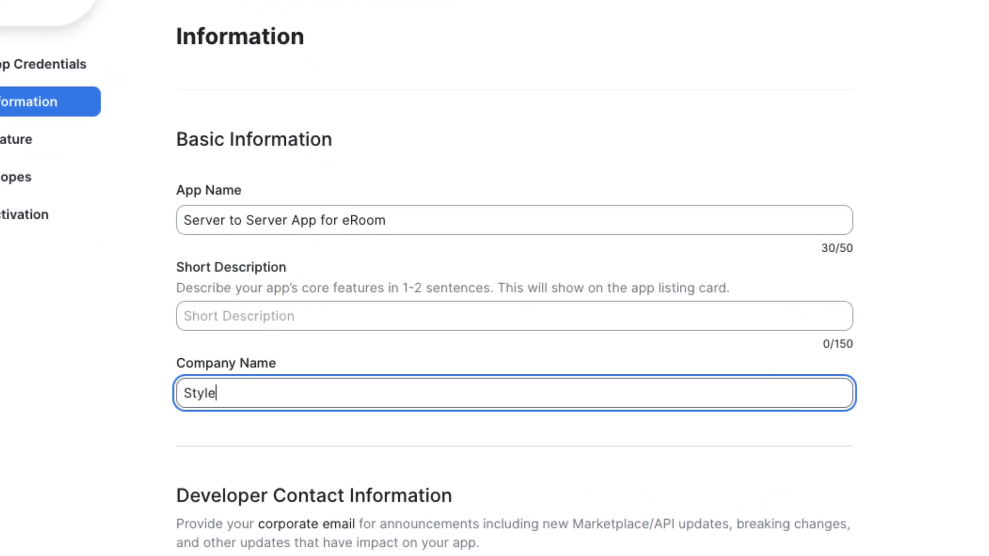
type("mix")
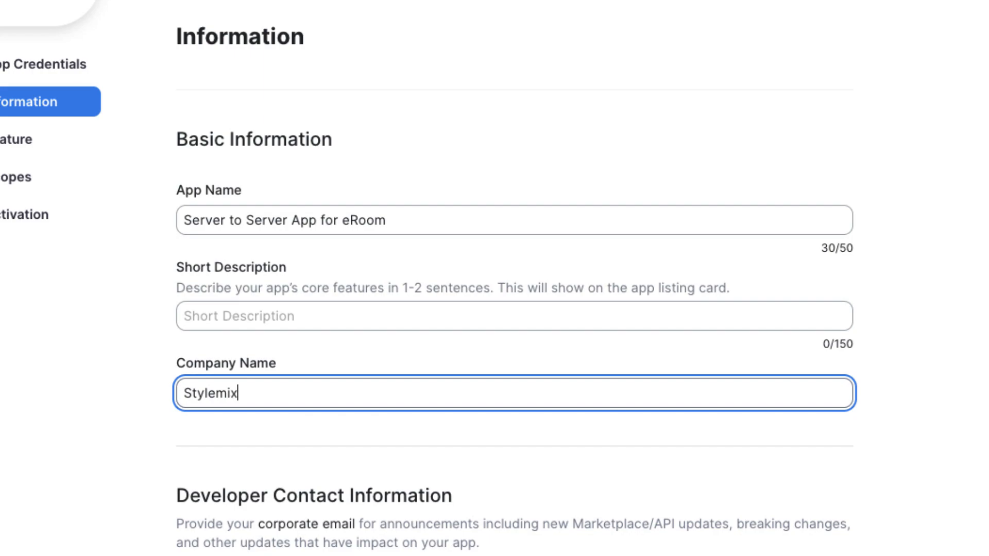
type("themes")
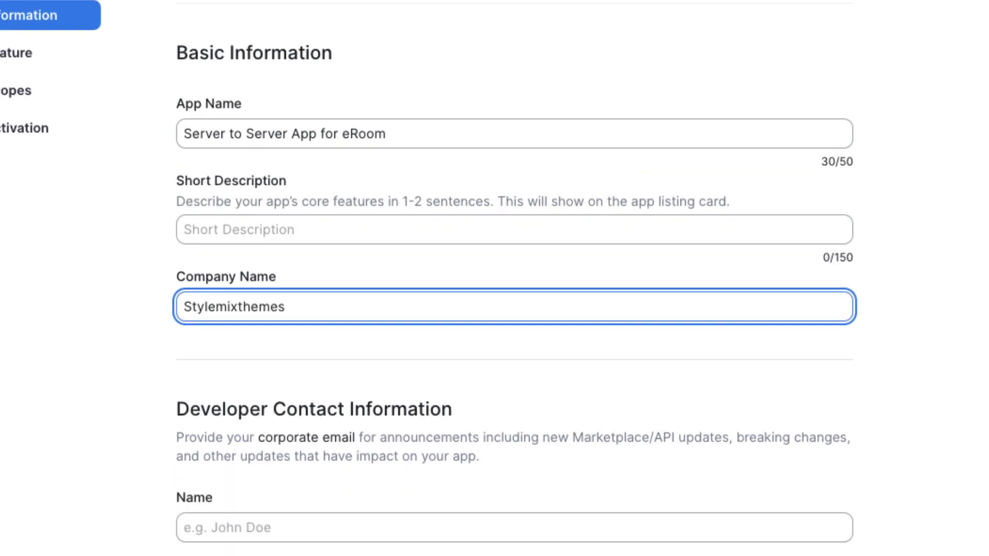
scroll("down", 3)
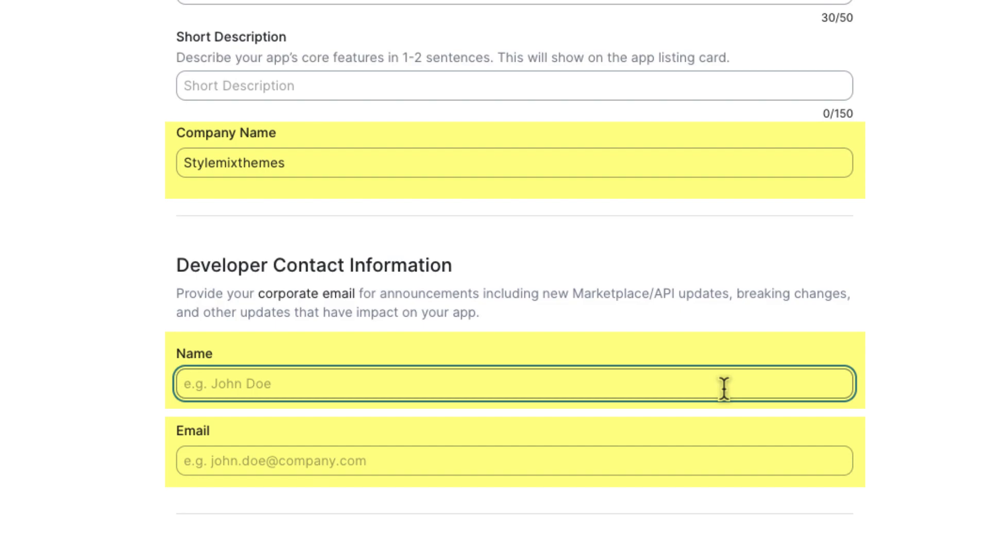
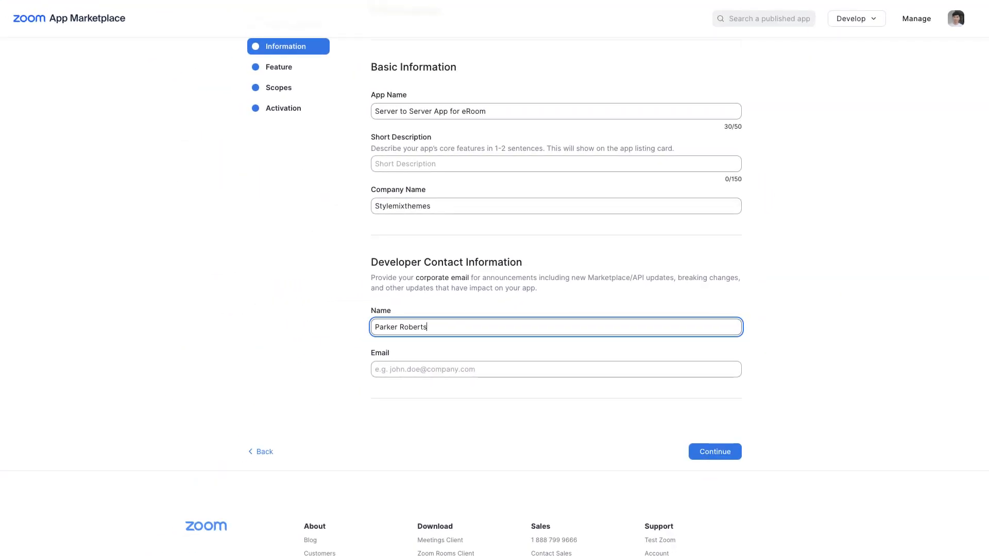
Step: Continue past Features to the Scopes step and bring up the add-scopes picker
left_click(713, 451)
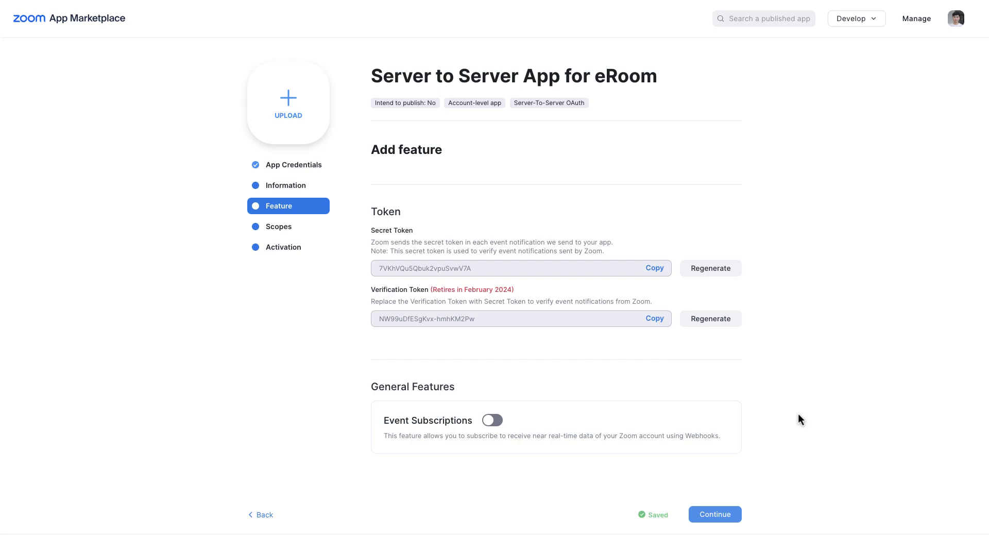
left_click(714, 514)
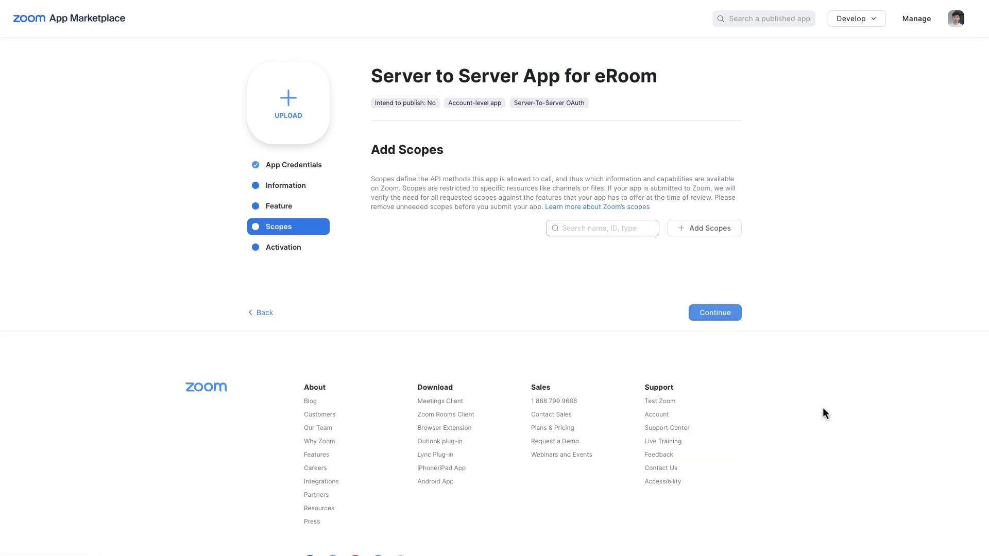
mouse_move(838, 392)
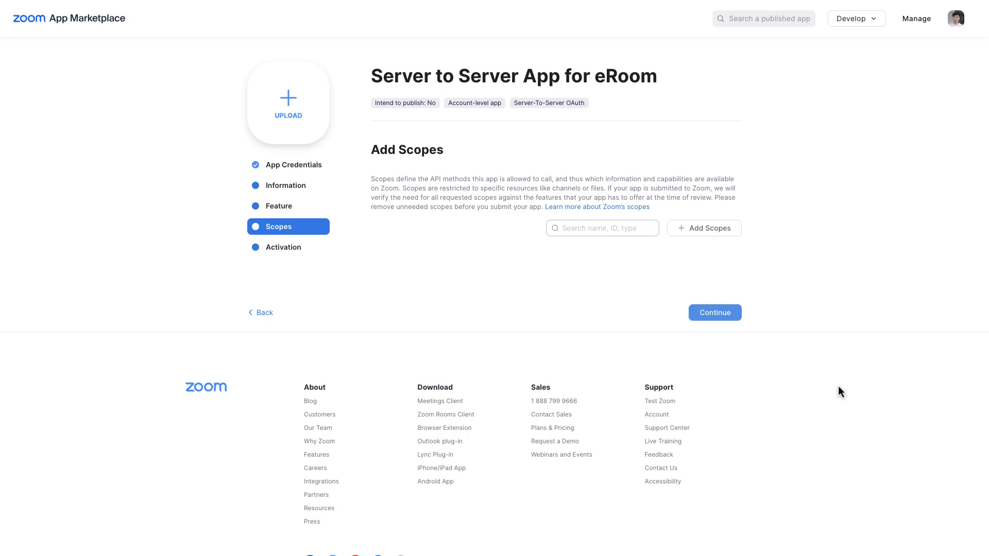
left_click(704, 228)
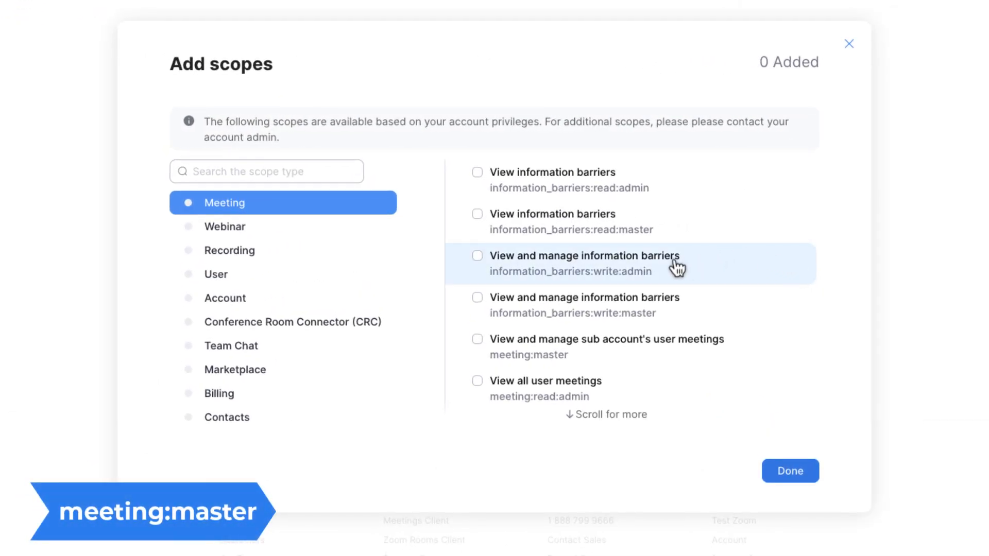
Step: Add the meeting:master, meeting:read:admin and webinar read/manage scopes
left_click(477, 331)
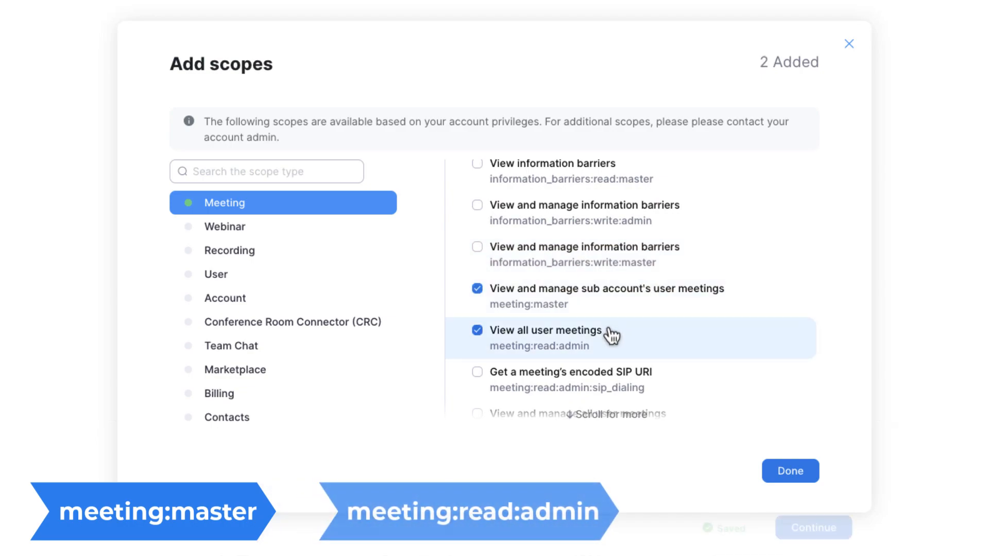
left_click(477, 310)
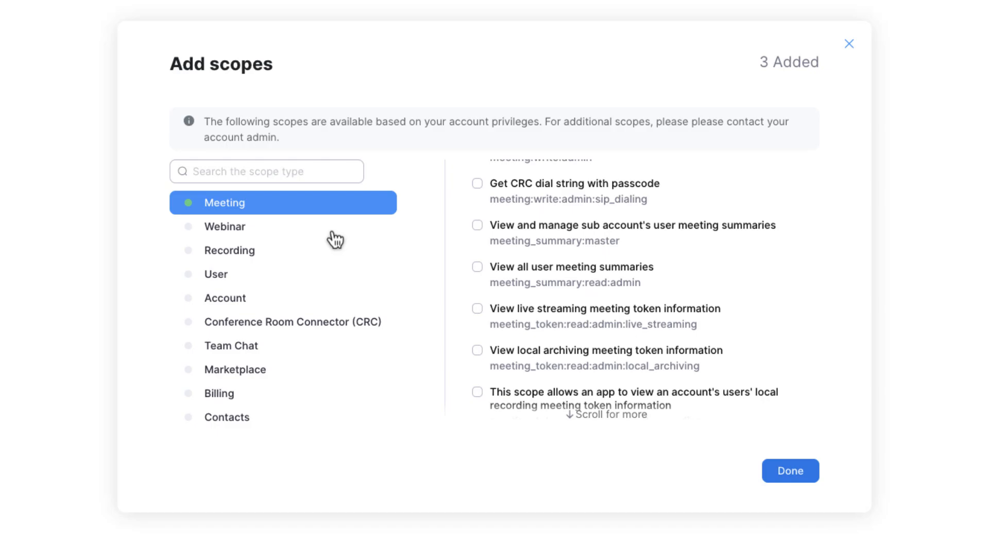
left_click(225, 227)
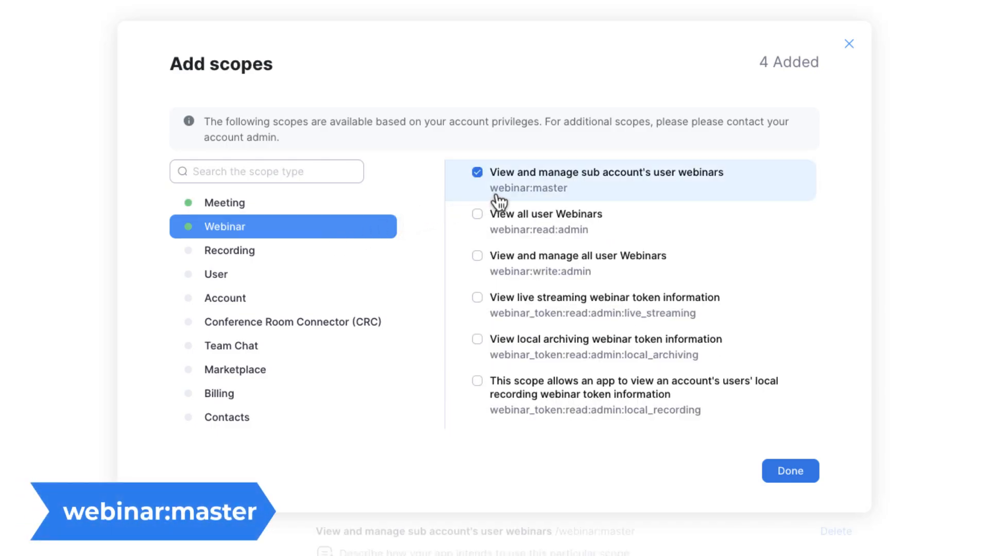
left_click(477, 256)
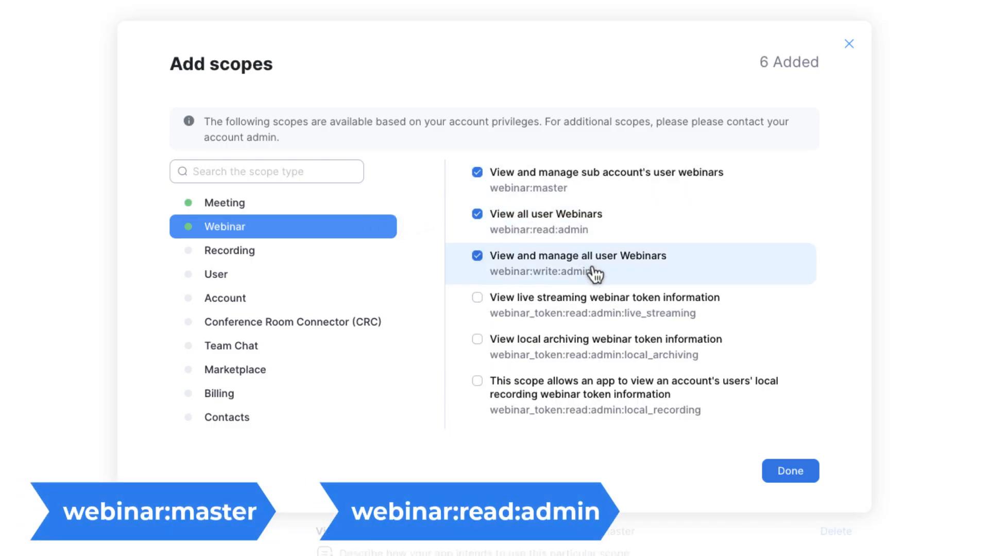
Step: Add the view/manage recording scopes and the manage-users scope, then confirm
left_click(229, 251)
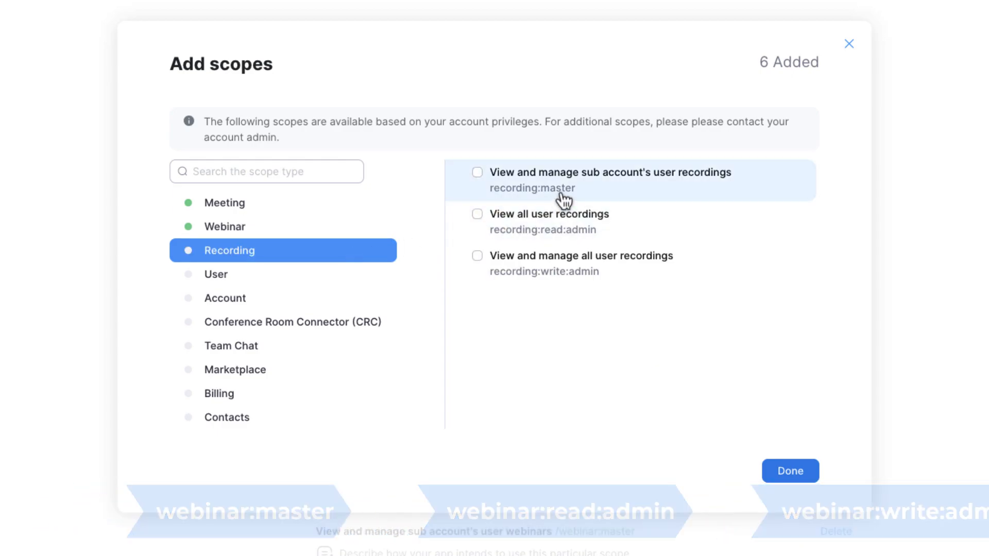
left_click(477, 172)
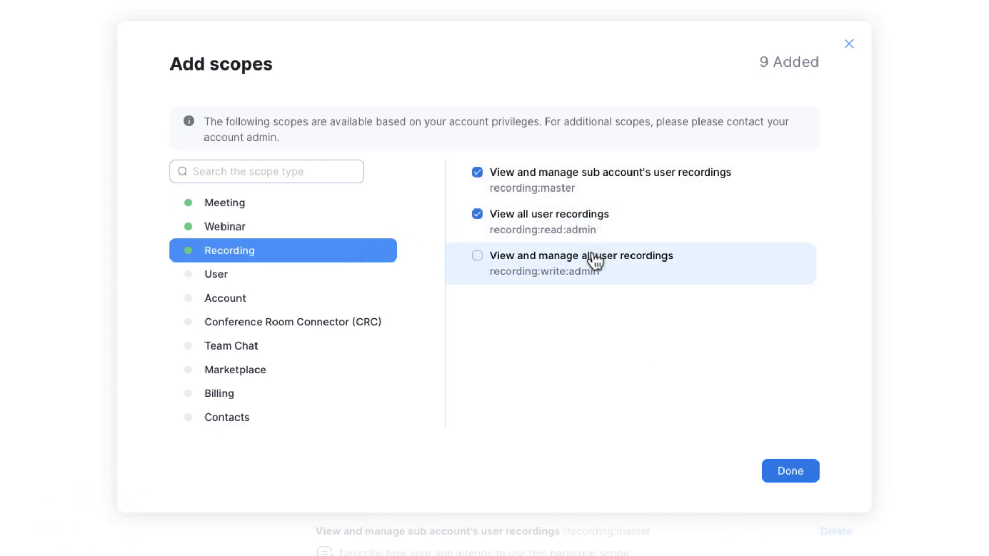
left_click(477, 257)
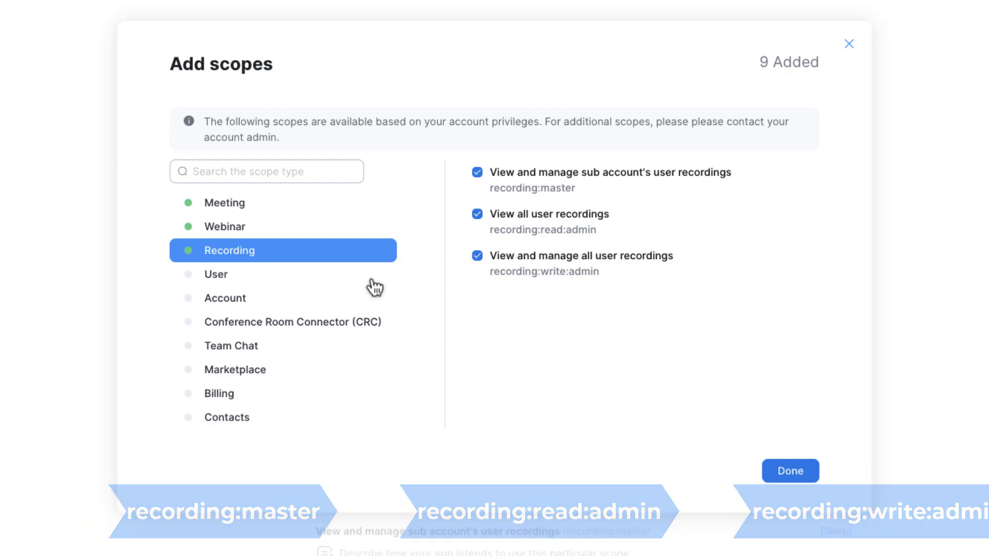
left_click(215, 274)
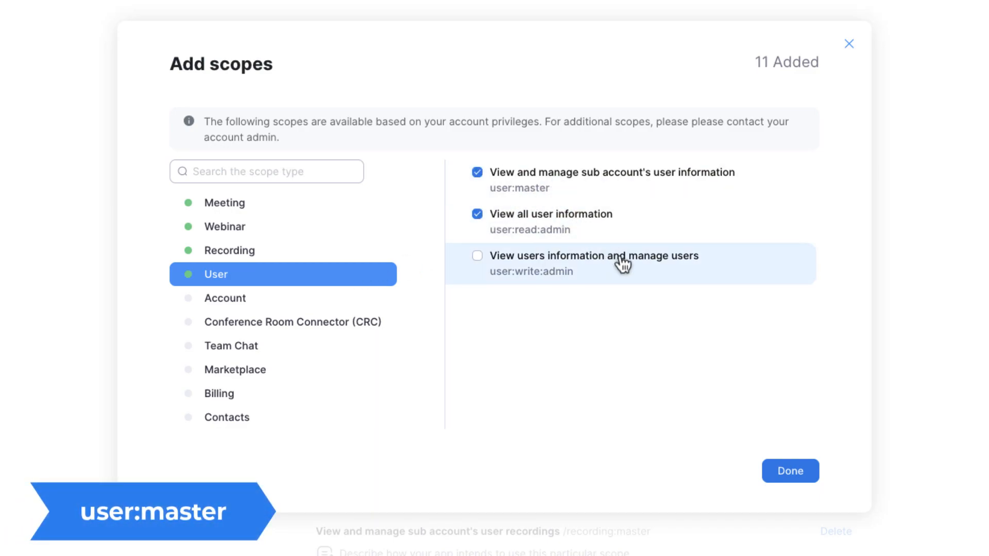
left_click(477, 255)
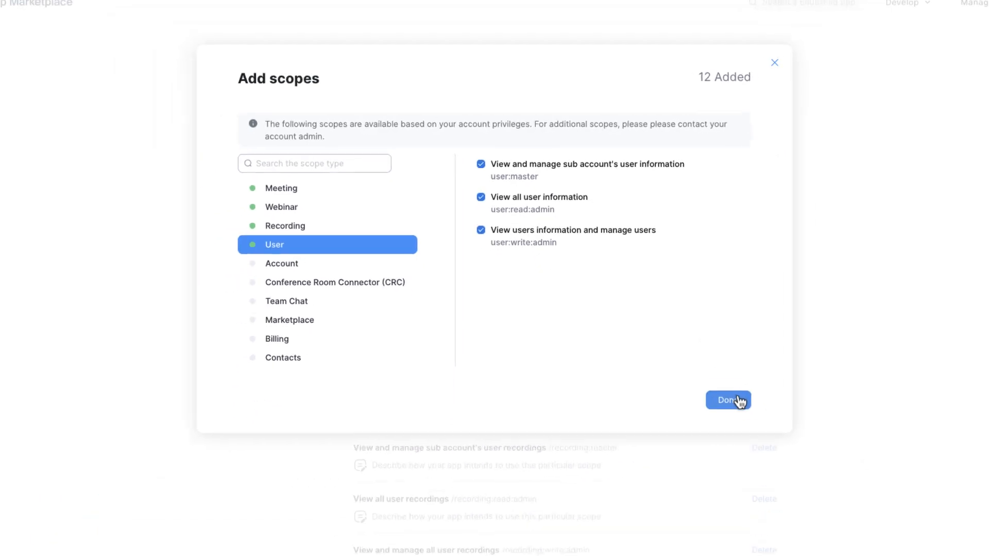
left_click(729, 399)
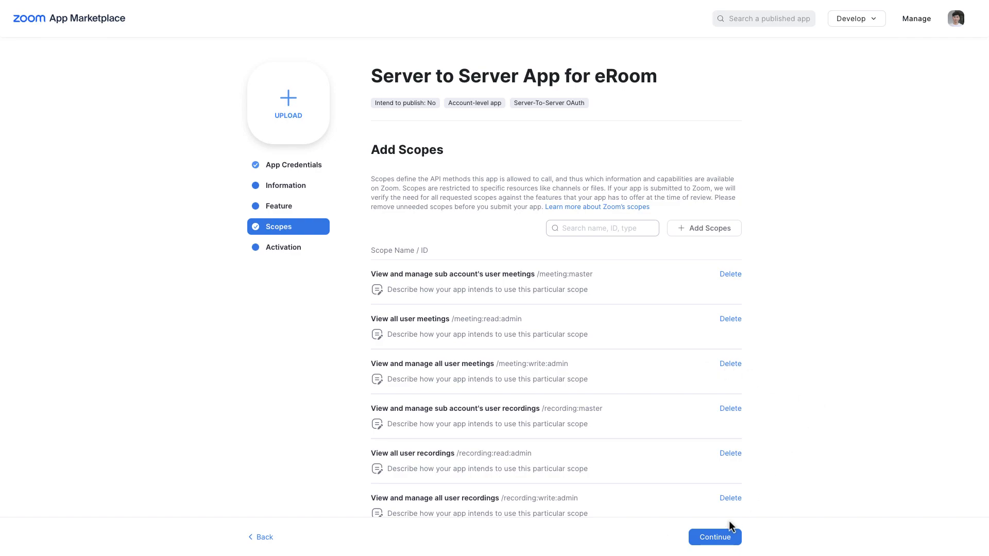
Step: Activate the Server to Server App for eRoom on the account and start a Meeting SDK app
left_click(715, 537)
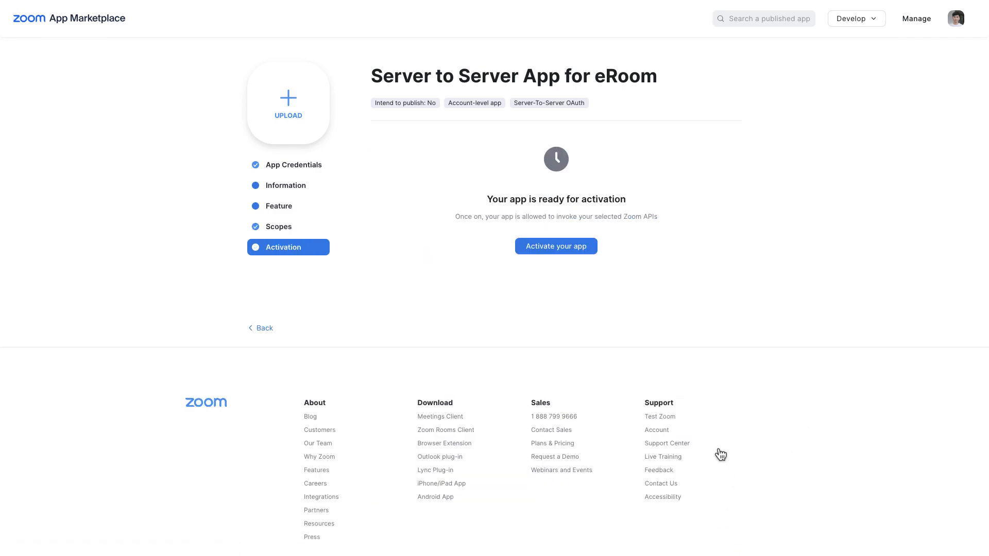
left_click(555, 246)
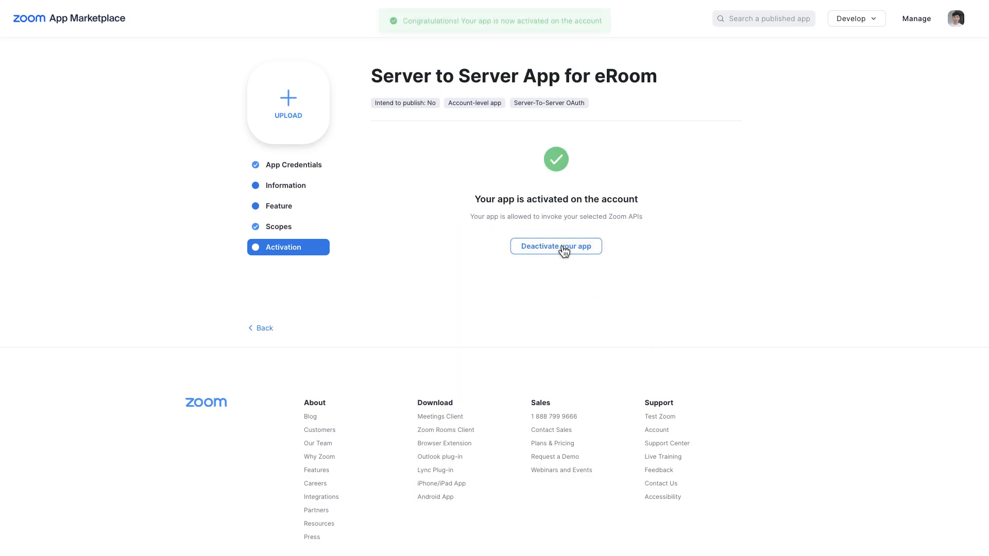
mouse_move(672, 241)
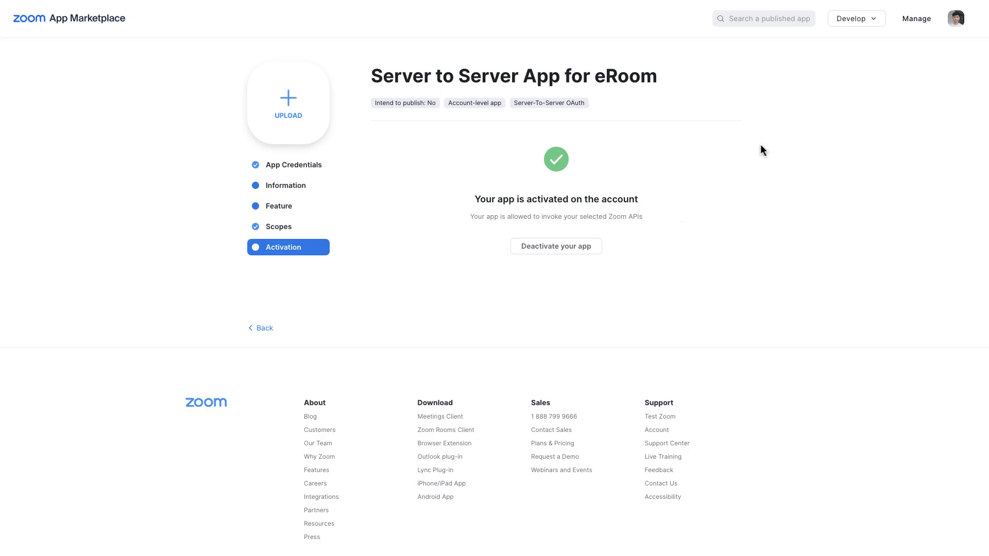
left_click(853, 18)
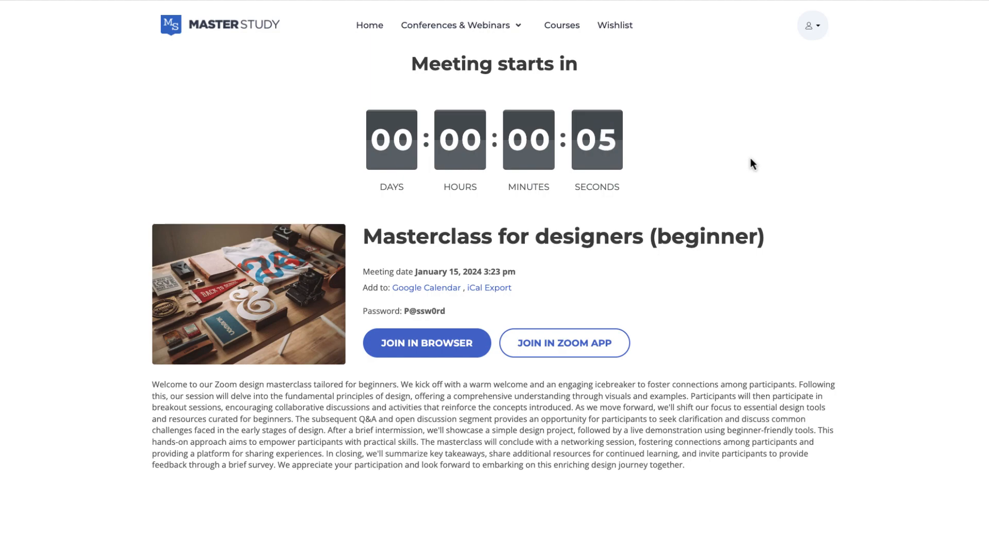
left_click(427, 343)
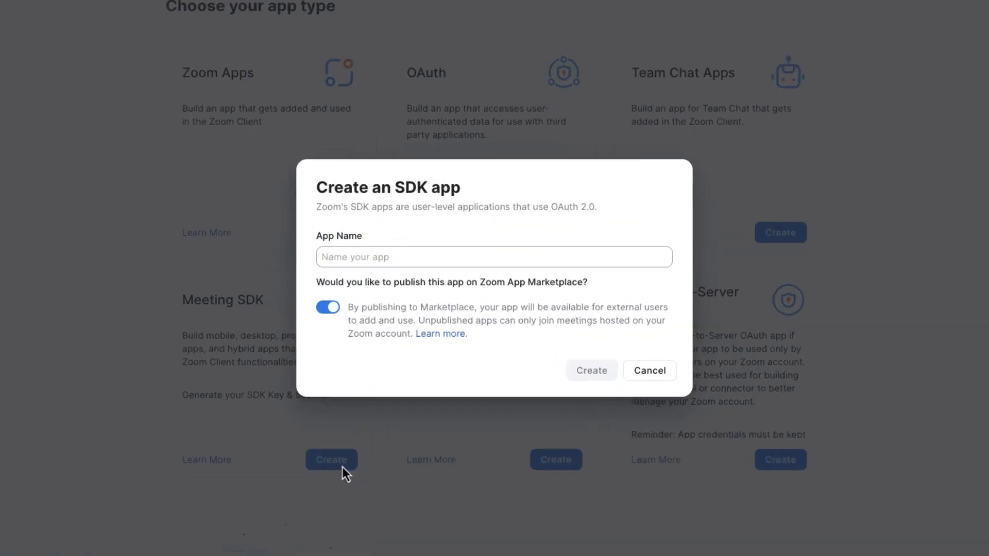
Step: Create the Meeting SDK app named 'Meeting SDK app for eRoom'
type("Meeting SDK app for eR")
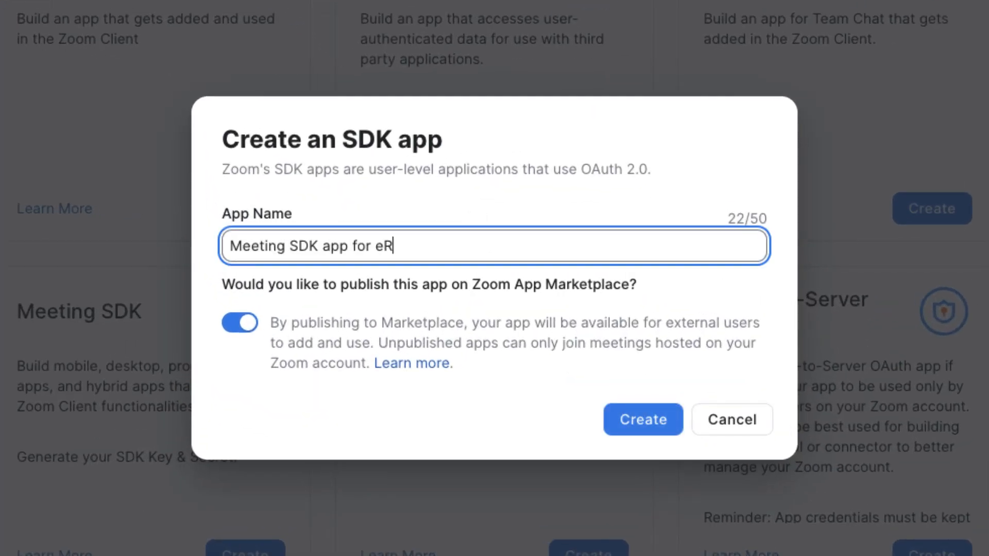
left_click(731, 419)
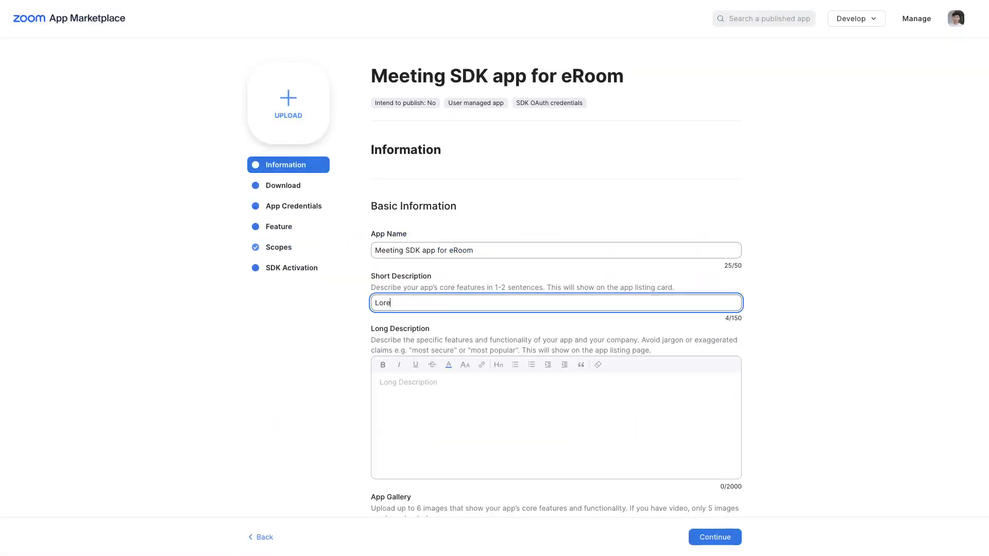
type("Lor")
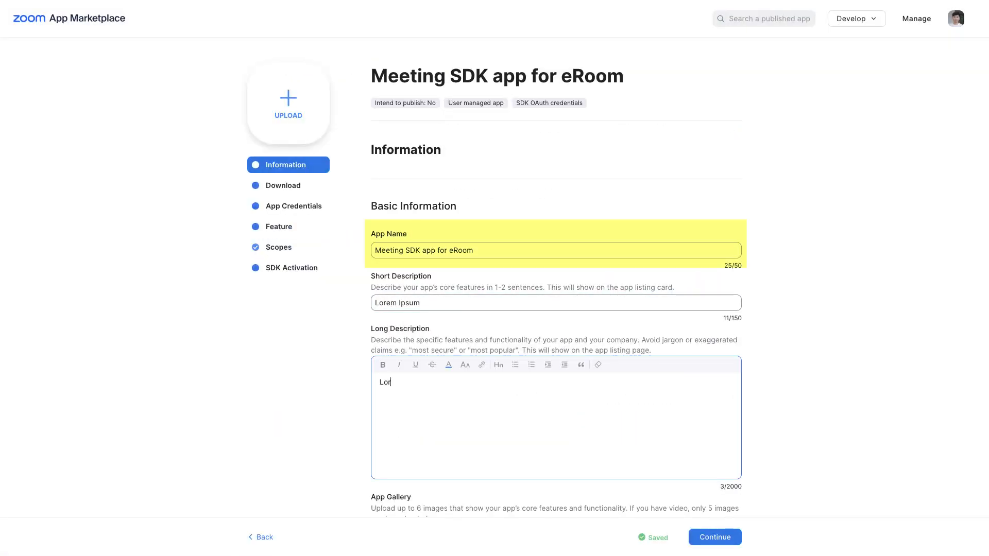
type("Lorem Ipsum dolor sitt amet")
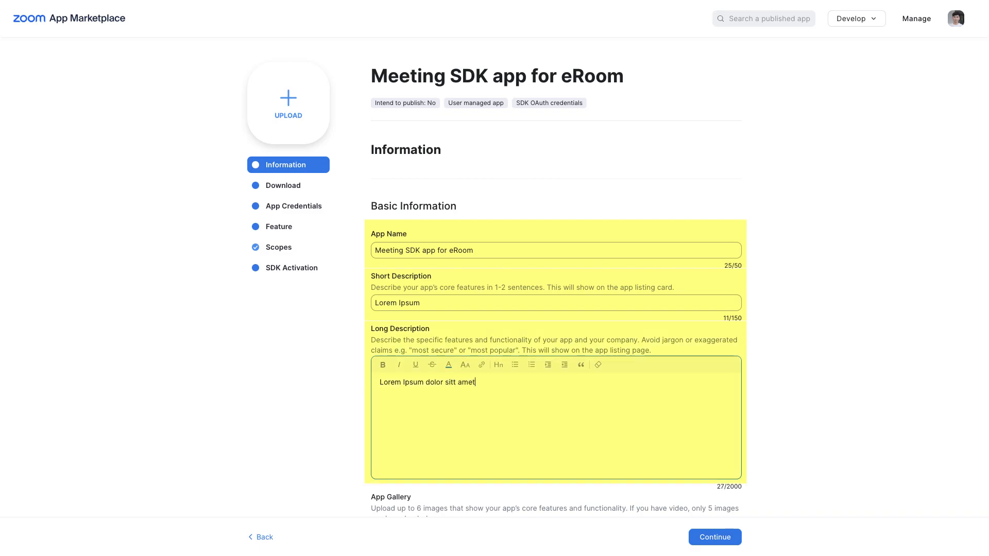
scroll("down", 3)
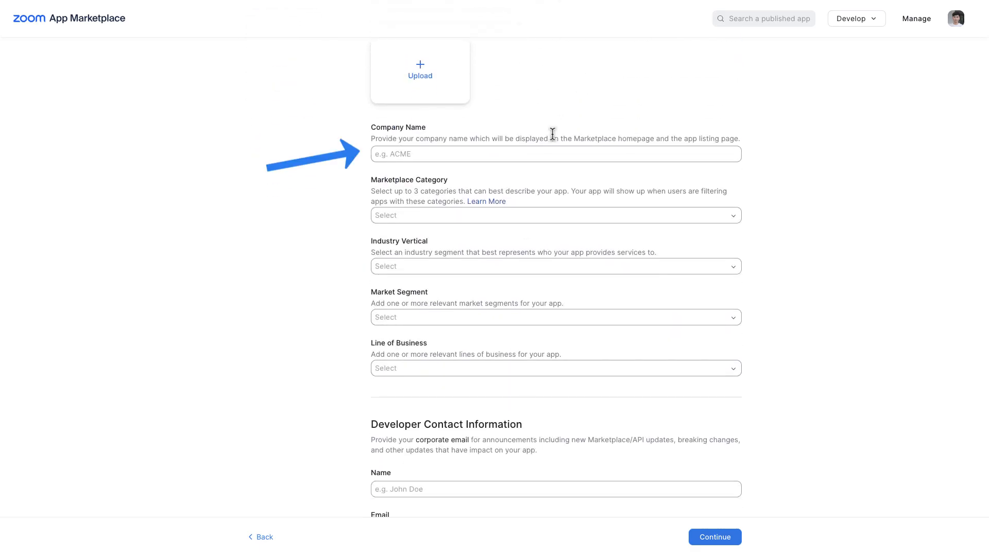
type("Parker")
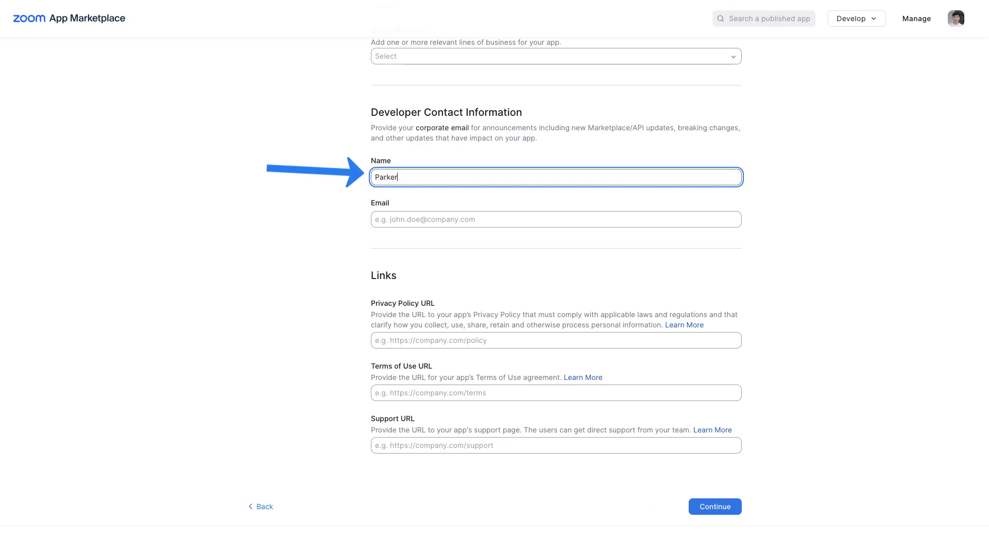
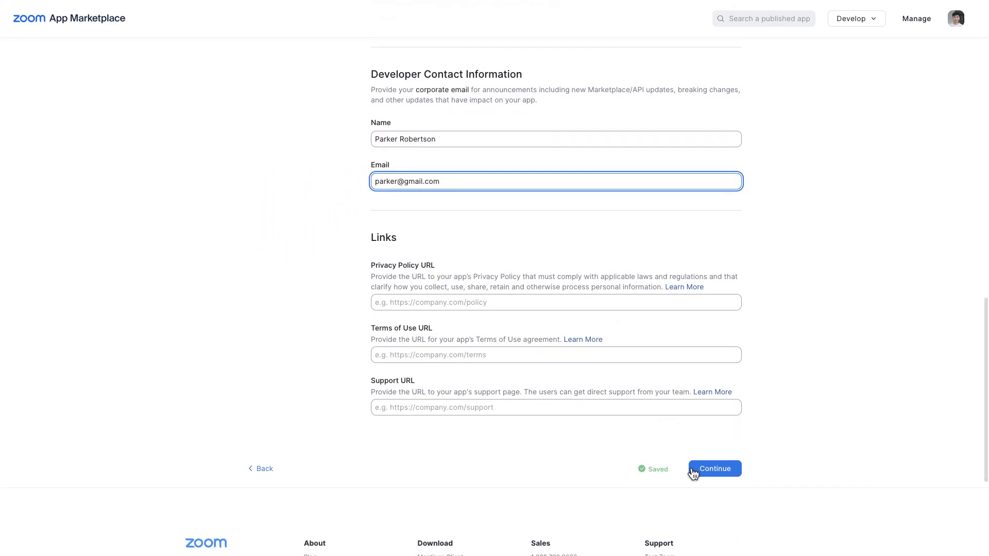
left_click(713, 468)
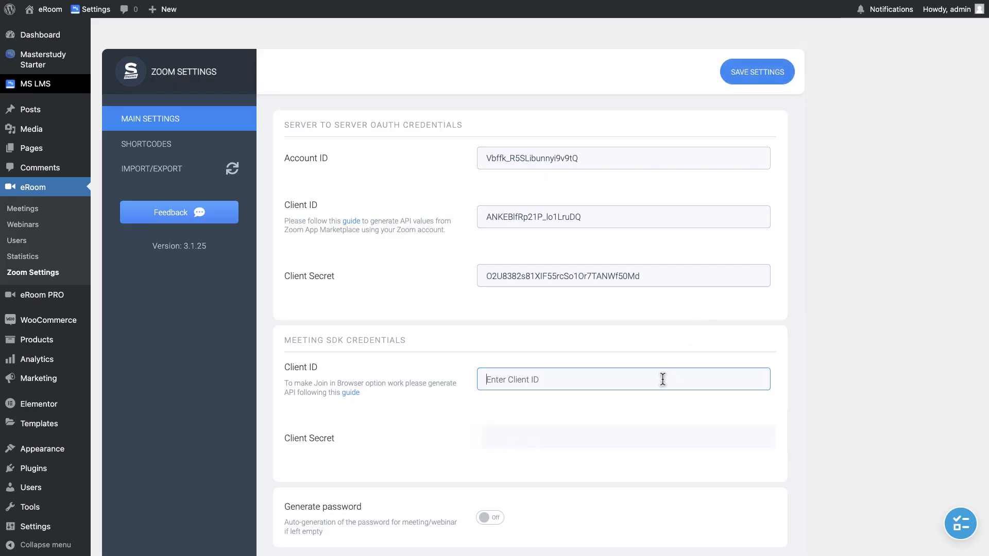
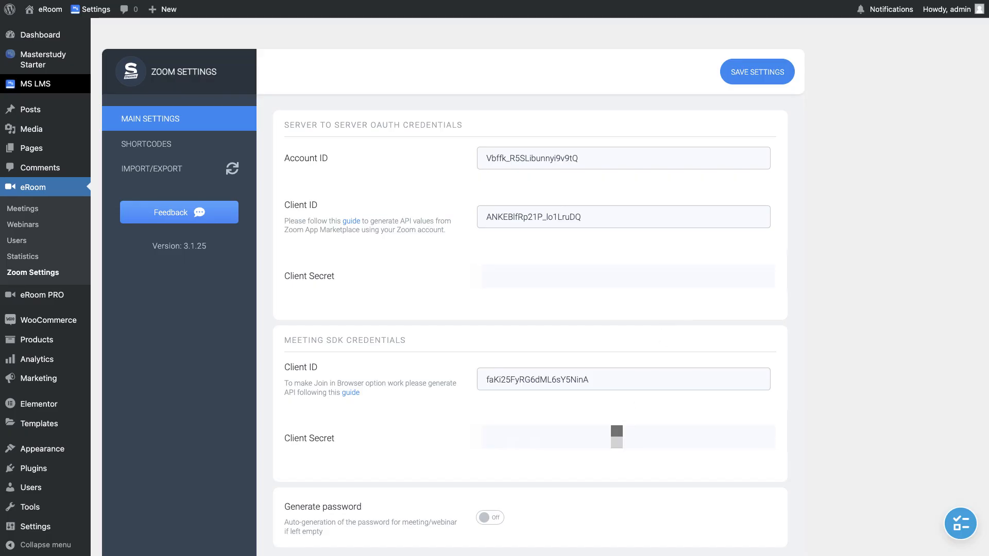
left_click(756, 71)
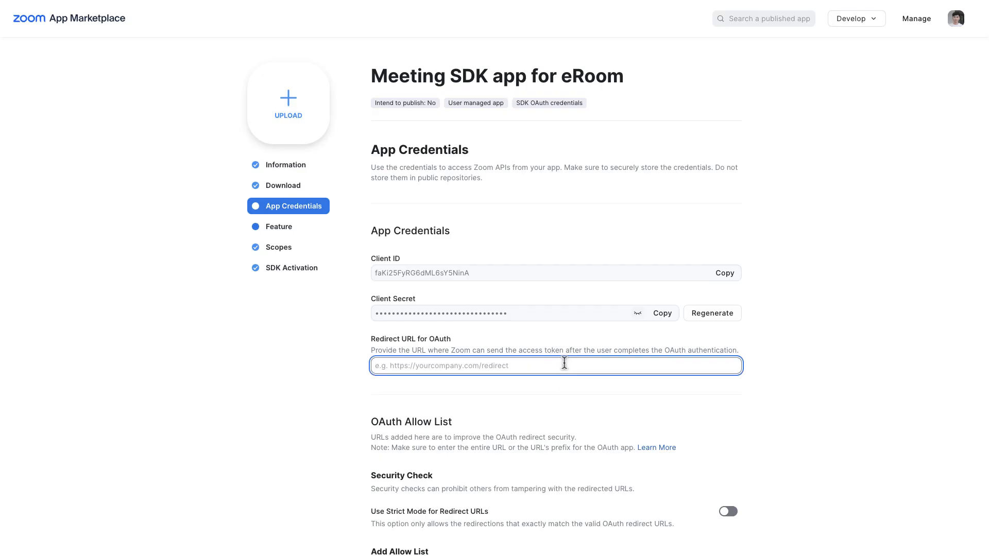
Step: Set the OAuth redirect URL to the stm_zoom_settings admin page and authorize adding the app
type("https://shox.stmdev.xyz/wp-admin/admin.php?page=stm_zoom_settings")
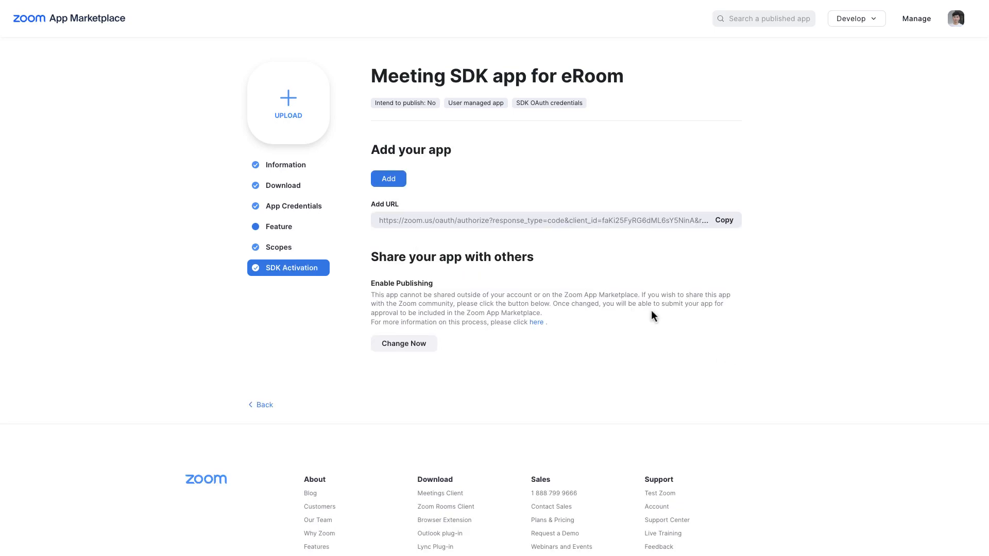
left_click(388, 179)
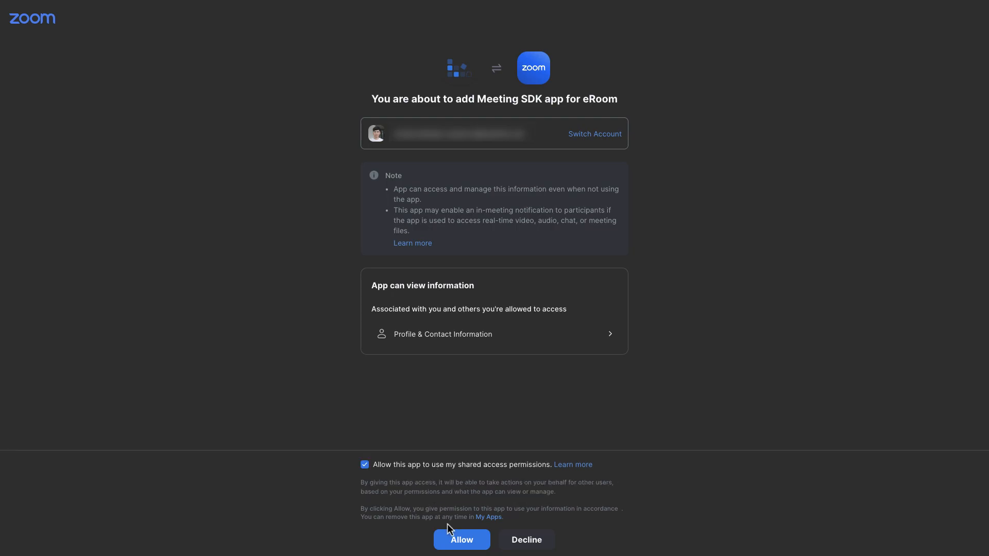
left_click(461, 540)
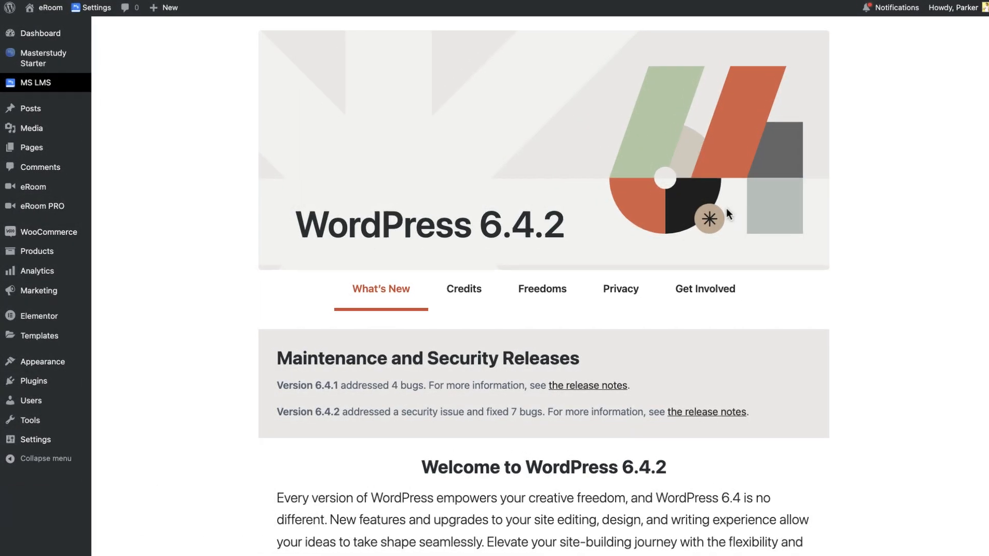
mouse_move(42, 206)
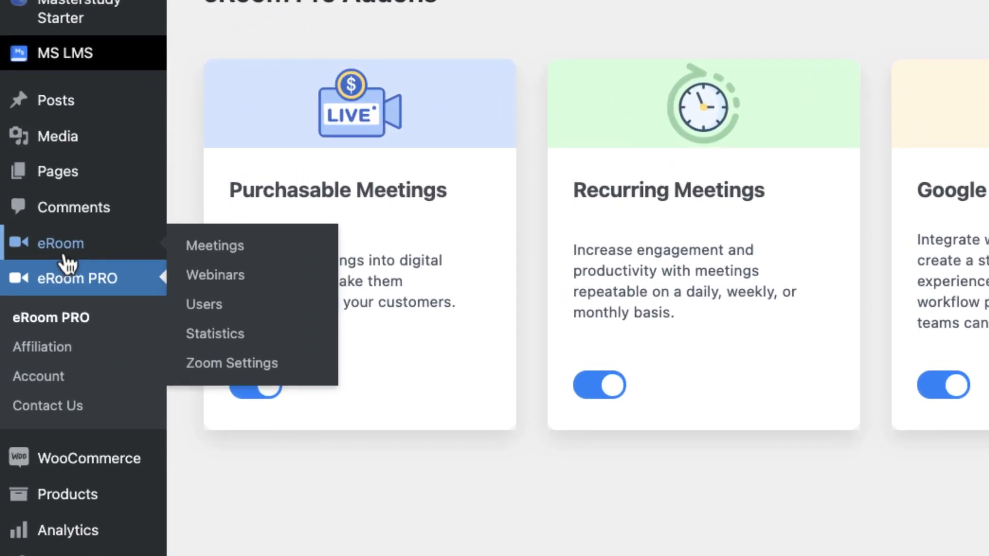
Step: Go to eRoom Meetings and bring up the Google Meet Settings setup wizard at step 1
left_click(214, 245)
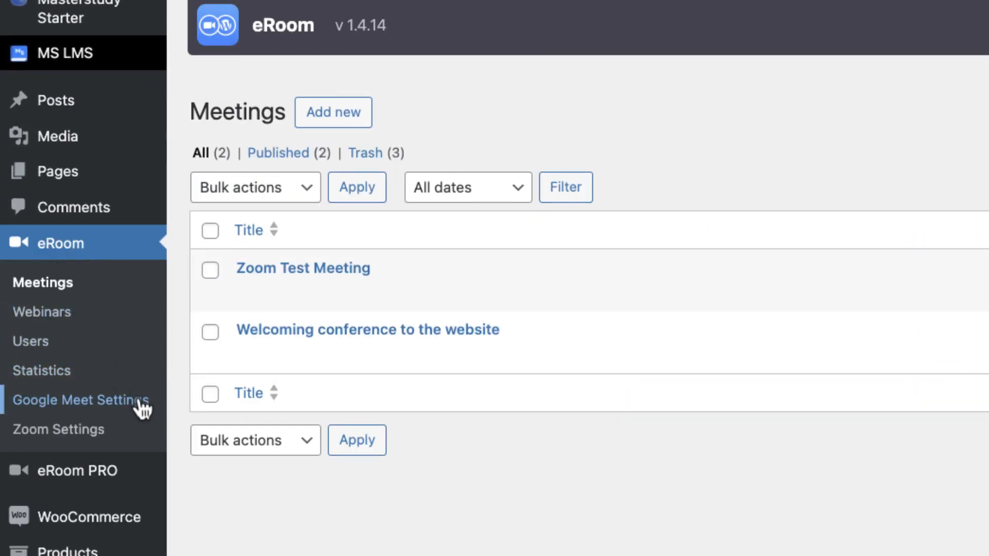
left_click(78, 400)
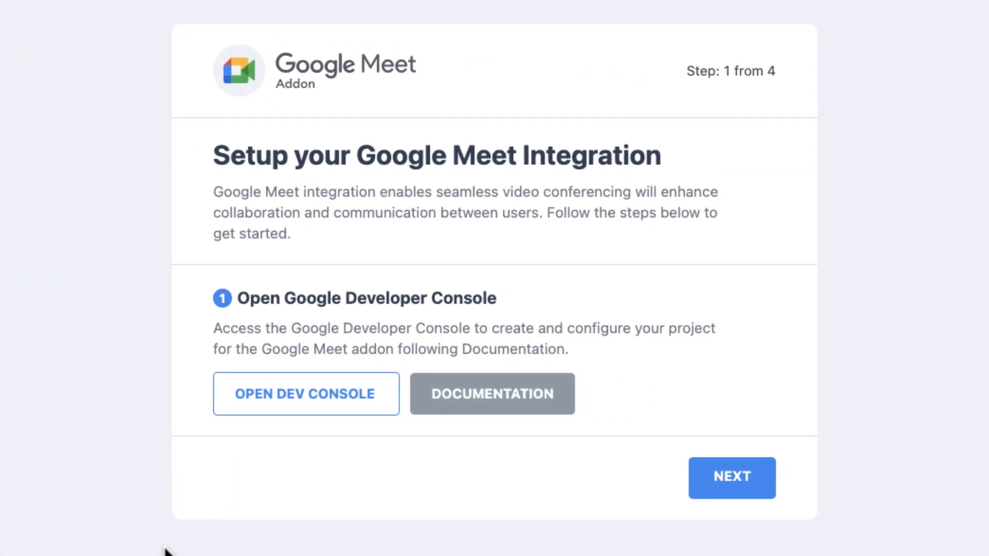
Step: From the Developer Console link, create a Google Cloud project named 'eRoom Google Meet Addon' and switch to it
left_click(305, 394)
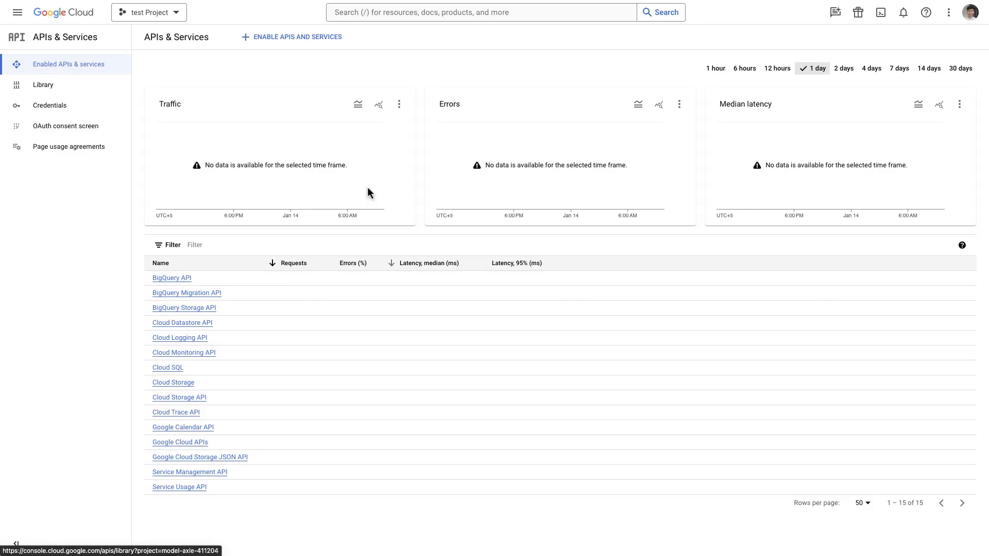
left_click(148, 12)
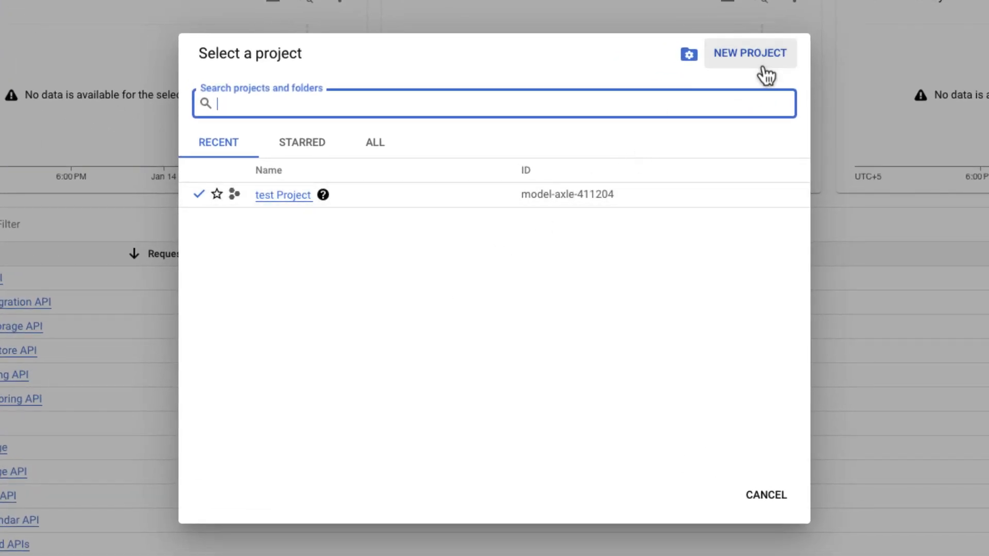
left_click(750, 53)
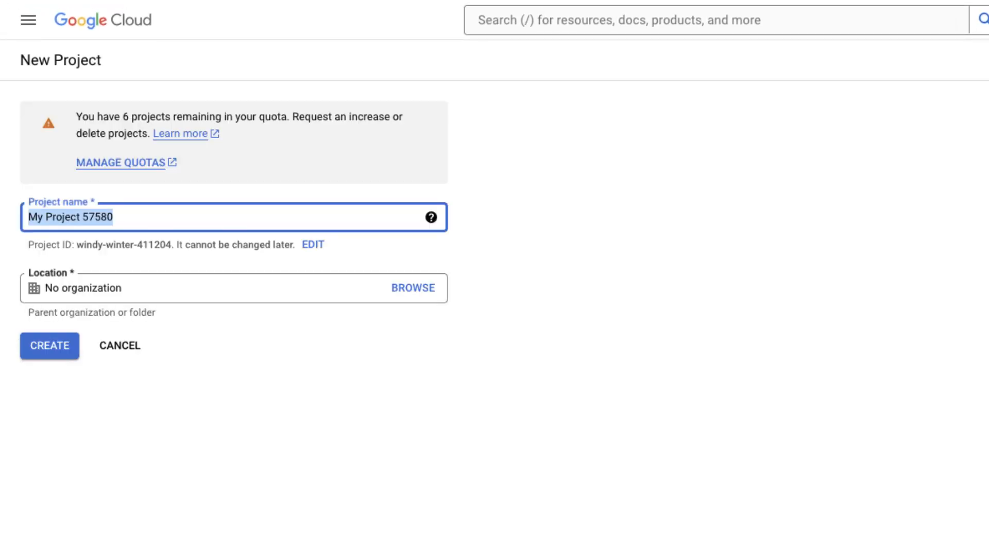
type("eRoom Google Meet Addon")
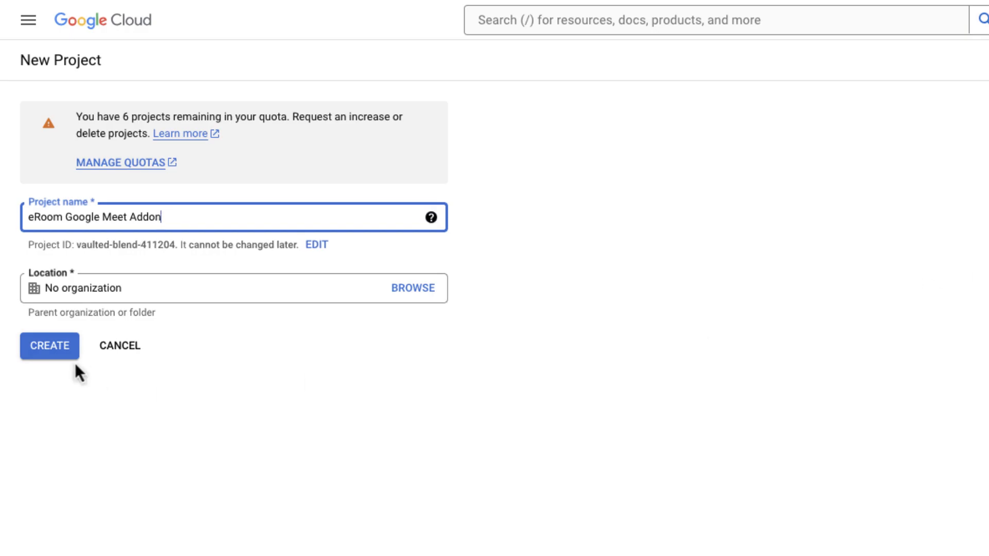
left_click(48, 347)
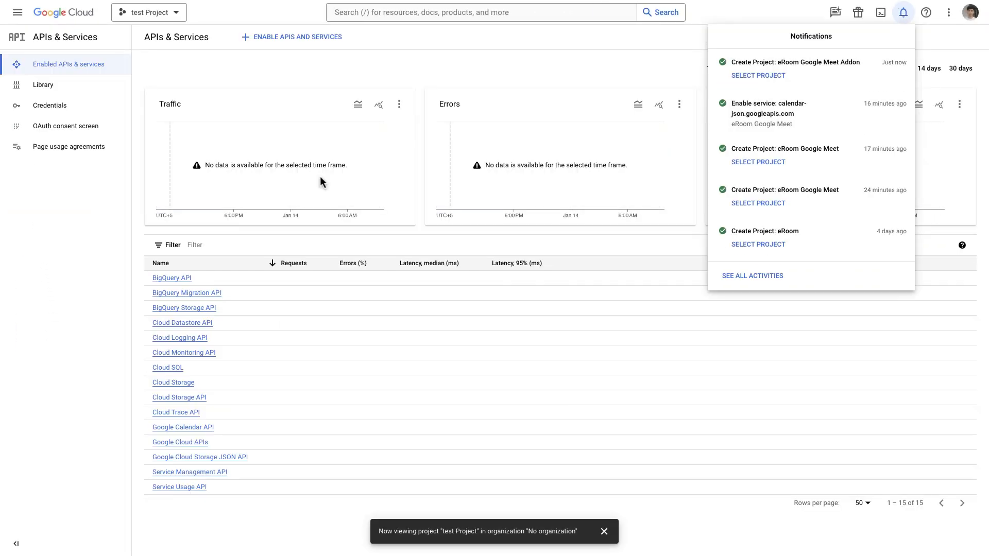
left_click(757, 75)
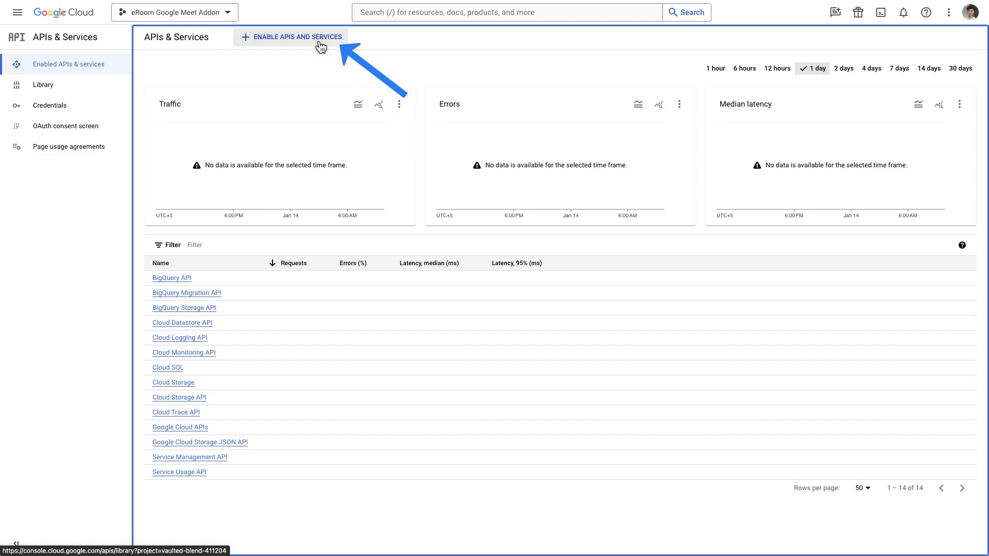
Step: Search the API library for 'Google' and enable the Google Calendar API for the project
left_click(291, 37)
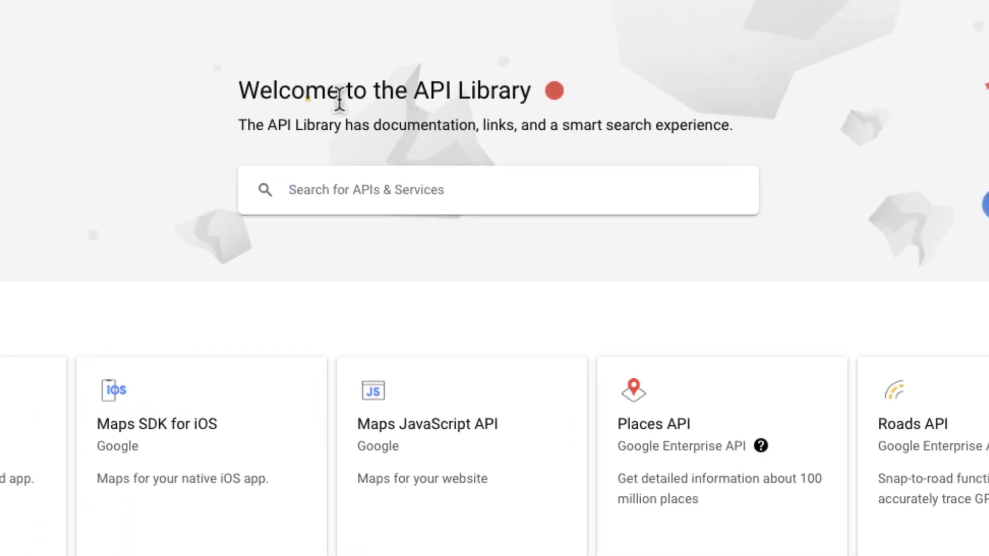
type("Google")
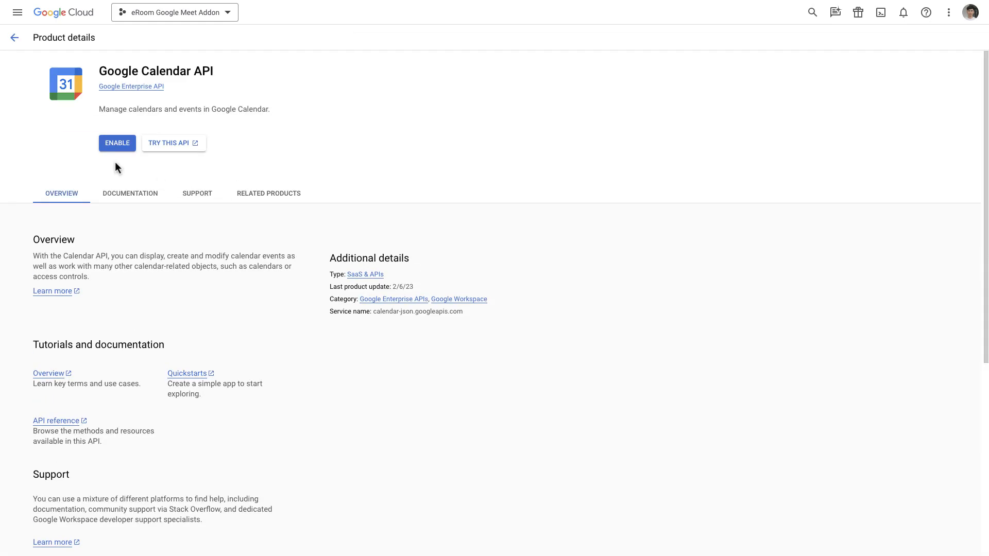
left_click(116, 142)
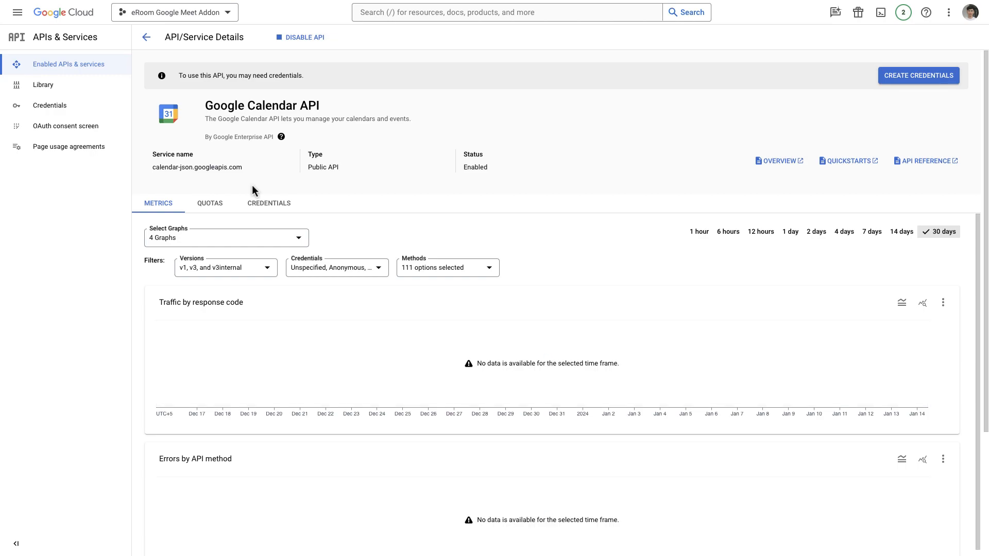
mouse_move(918, 76)
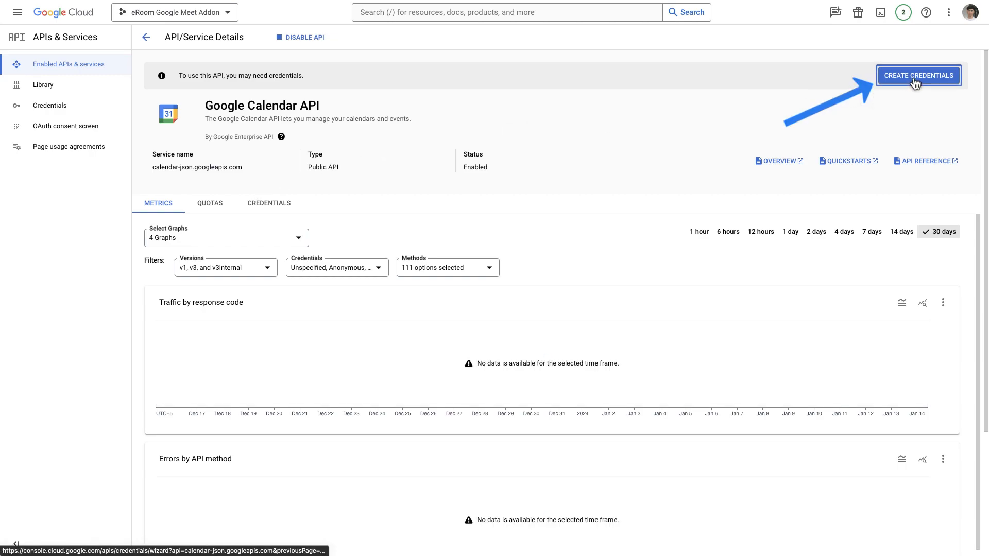
Step: Create user-data credentials with consent screen app name 'Google Meet eRoom' and a support email, skipping scopes
left_click(917, 75)
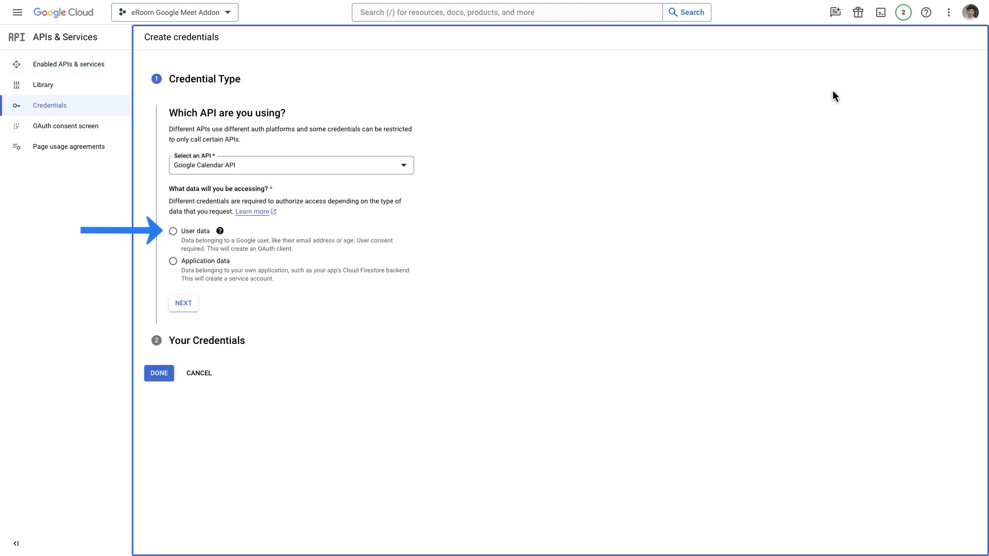
left_click(173, 231)
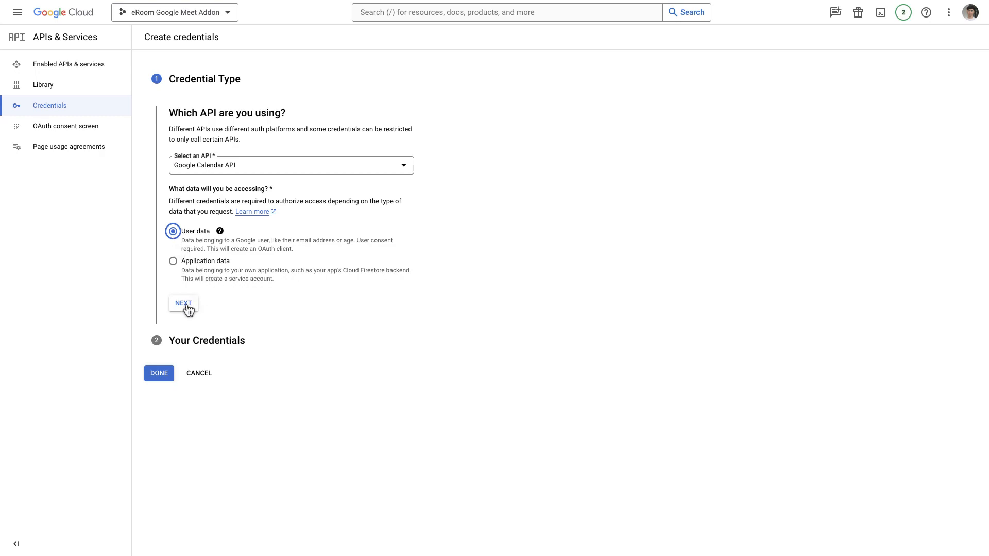
left_click(183, 303)
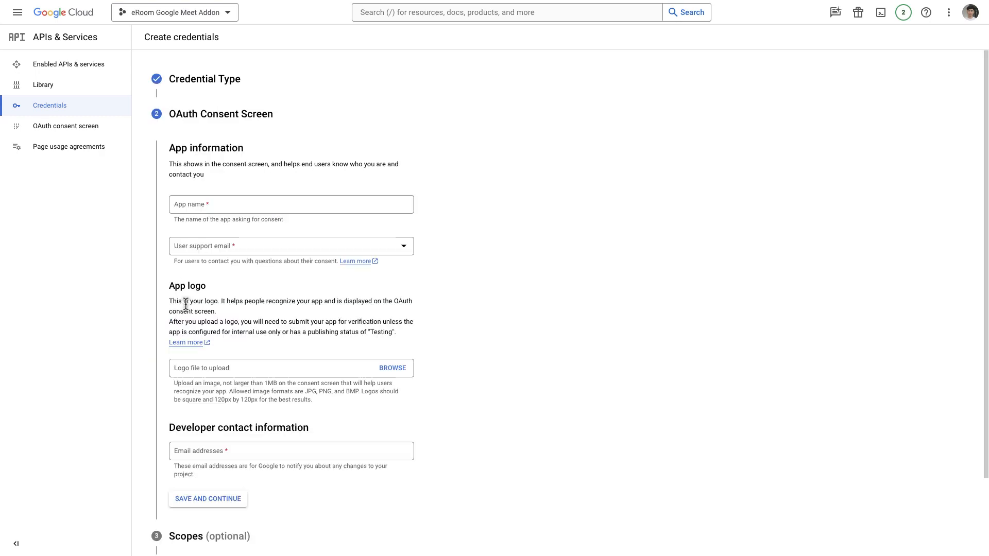
left_click(290, 204)
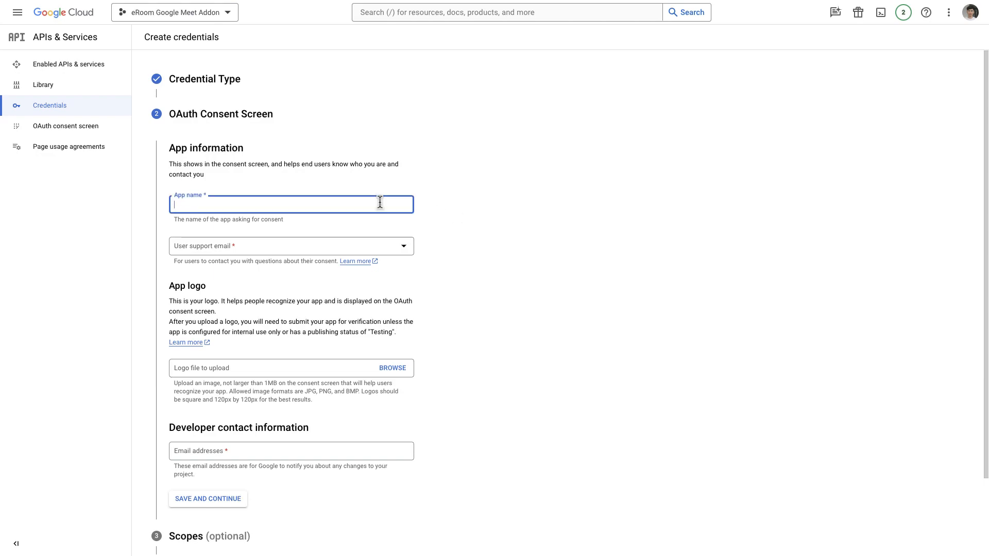
type("Google Meet eRoom")
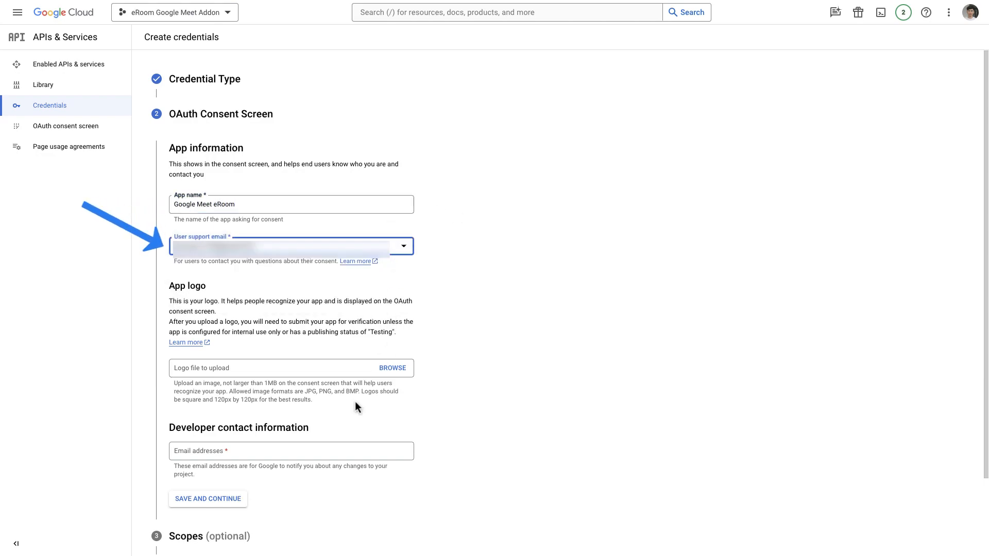
left_click(291, 451)
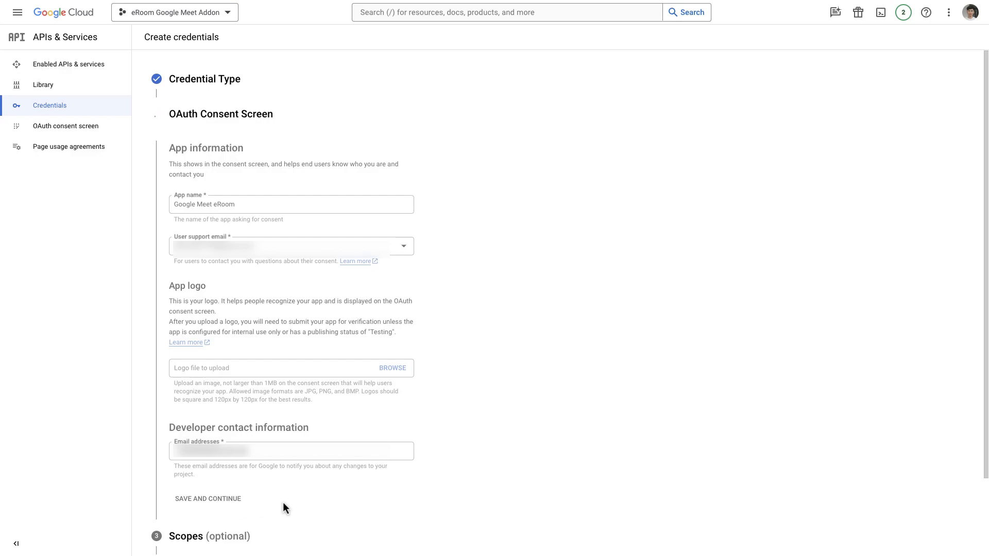
left_click(207, 499)
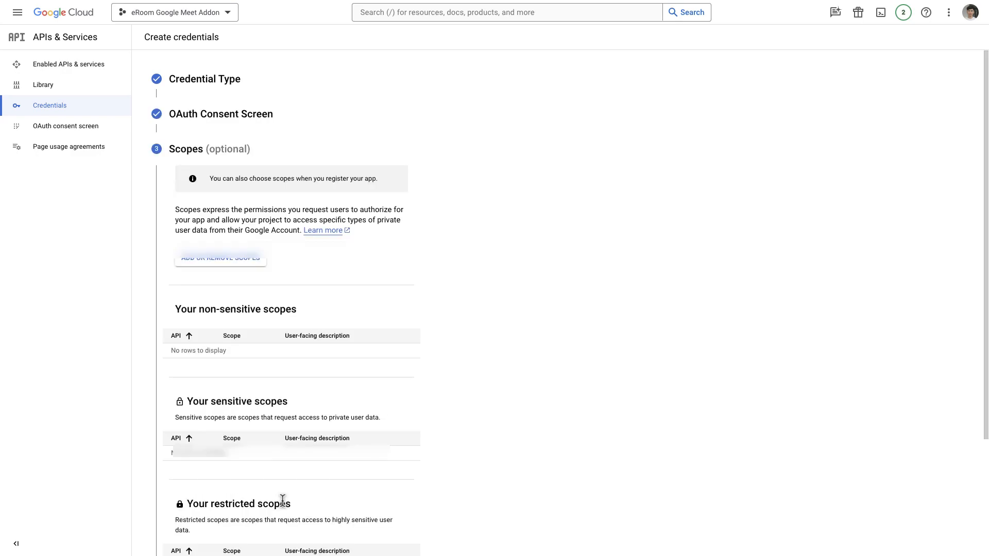
scroll("down", 3)
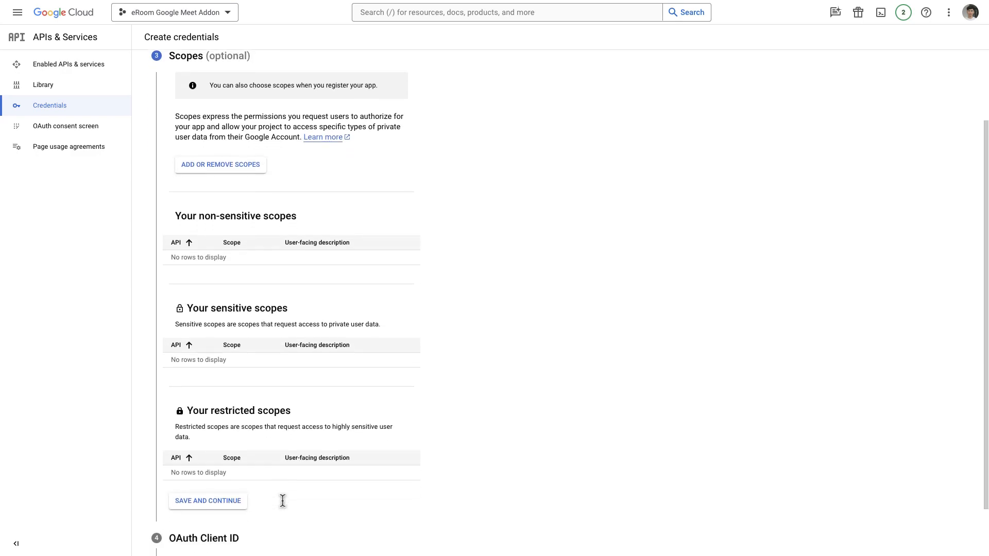
left_click(207, 501)
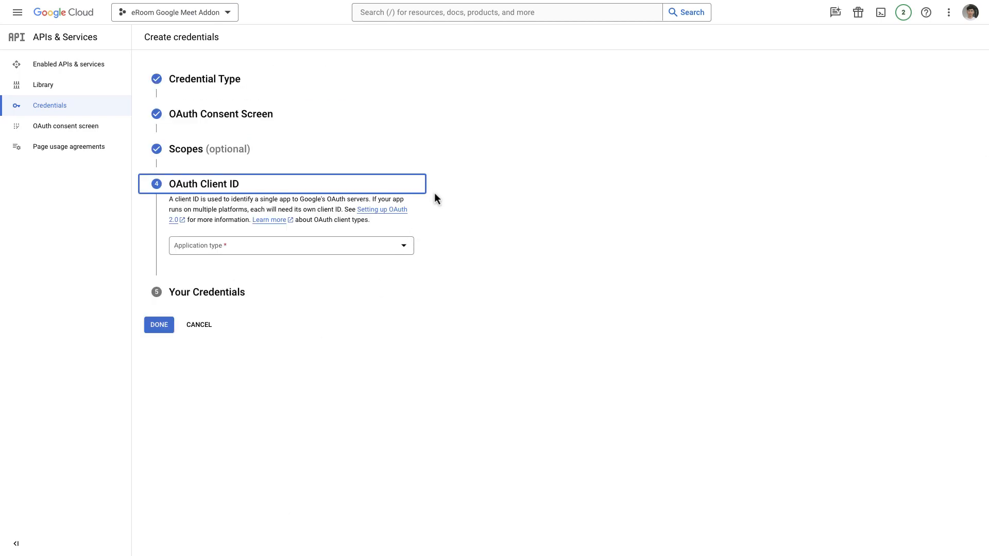
Step: Choose Web application as client type, add a redirect URI entry, and copy the site URL from eRoom
left_click(290, 245)
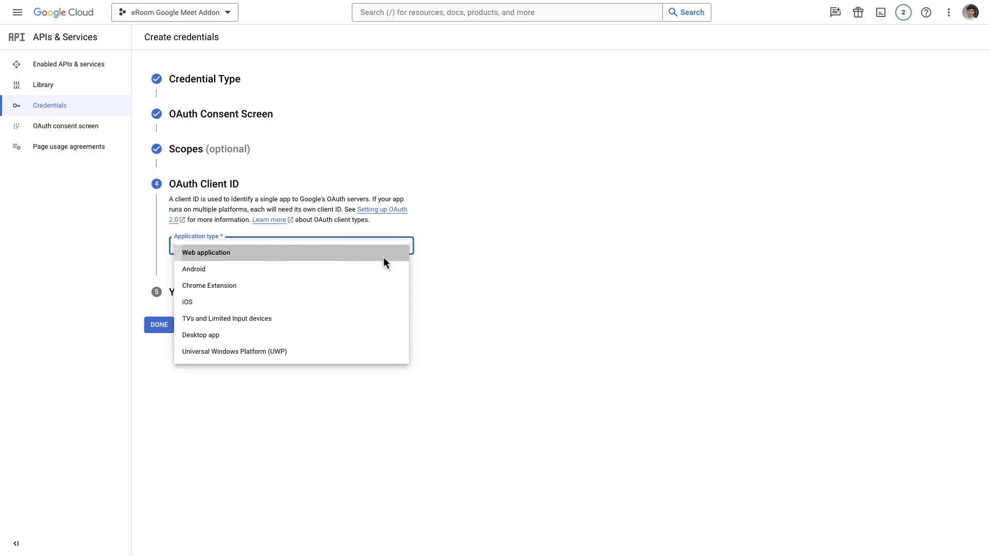
left_click(205, 253)
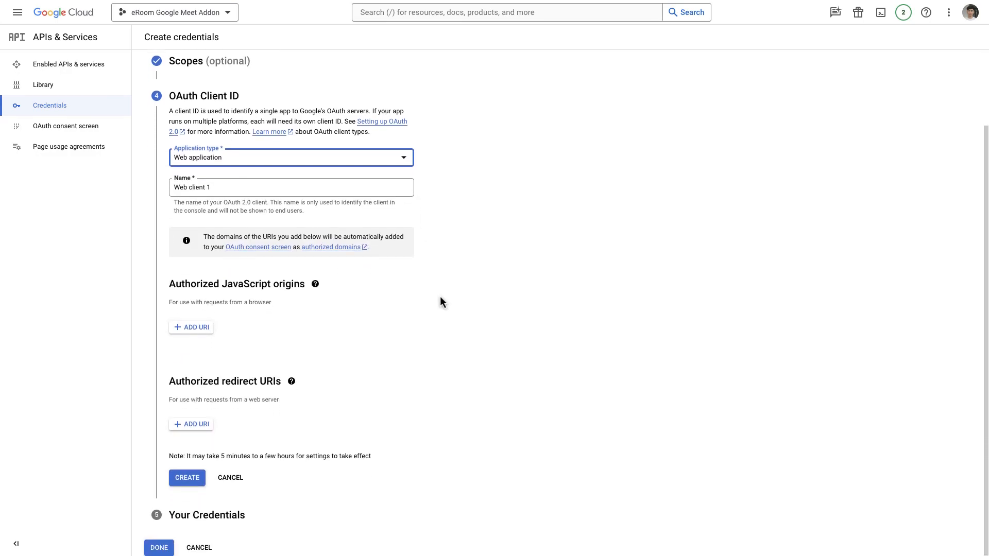
left_click(192, 423)
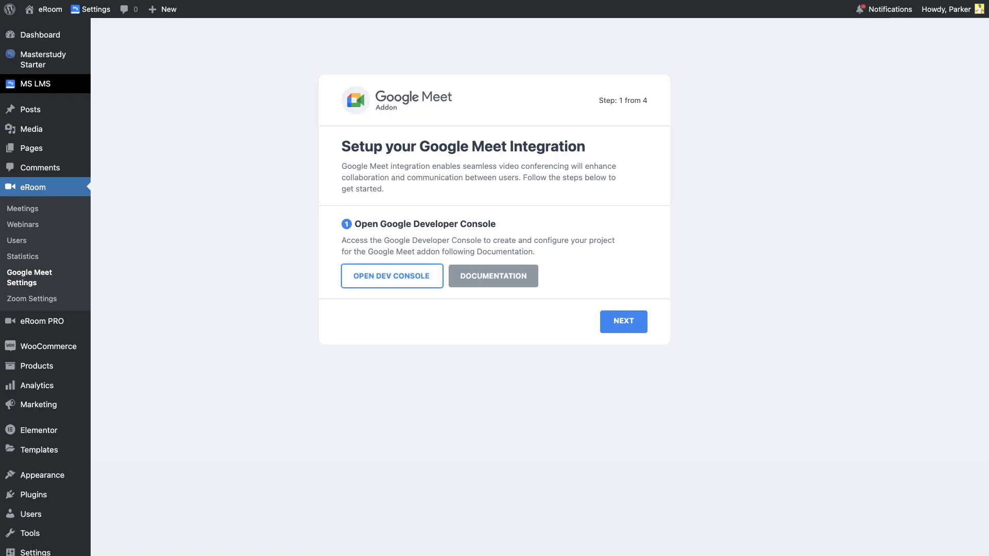
left_click(623, 321)
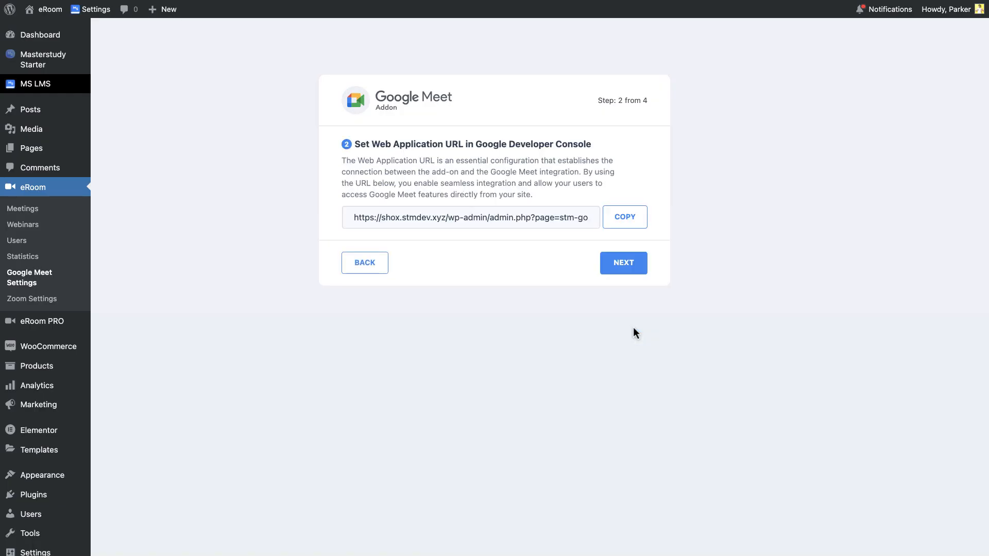
left_click(625, 217)
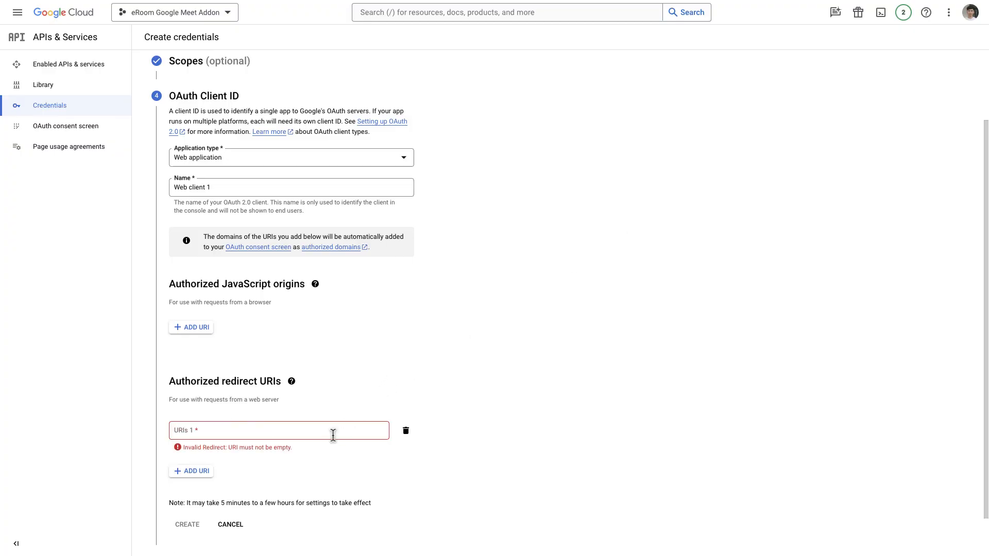
type("https://shox.stmdev.xyz/wp-admin/admin.php?page=stm-google-meet")
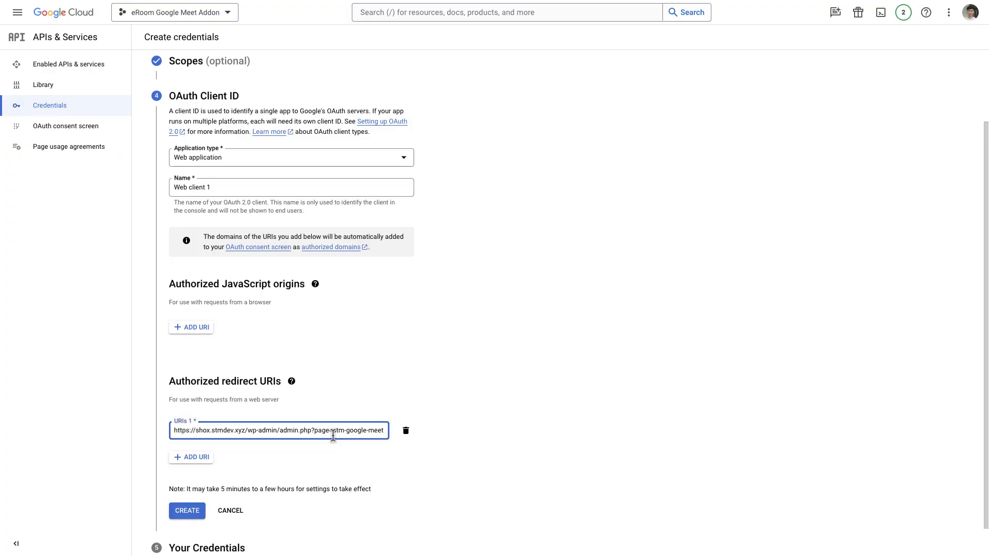
left_click(186, 510)
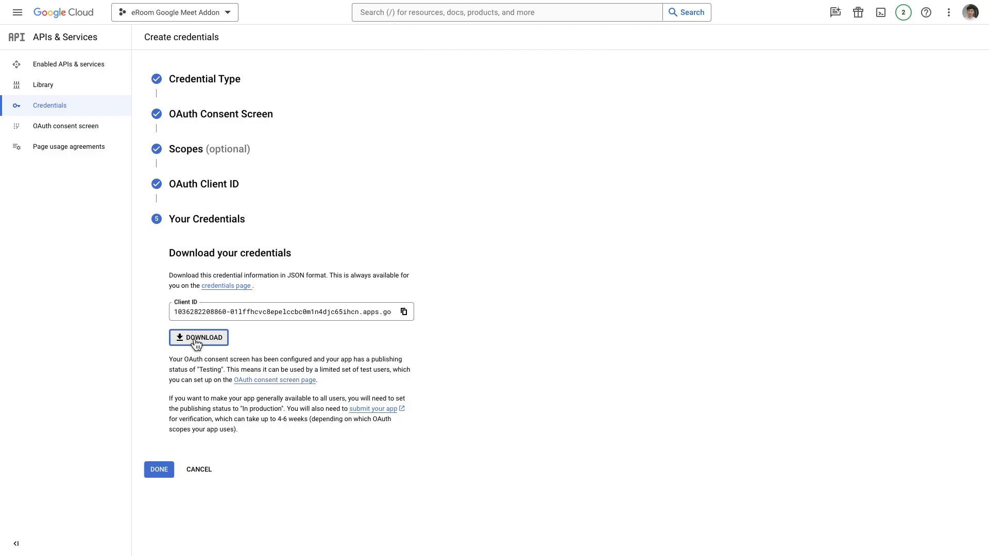
left_click(198, 338)
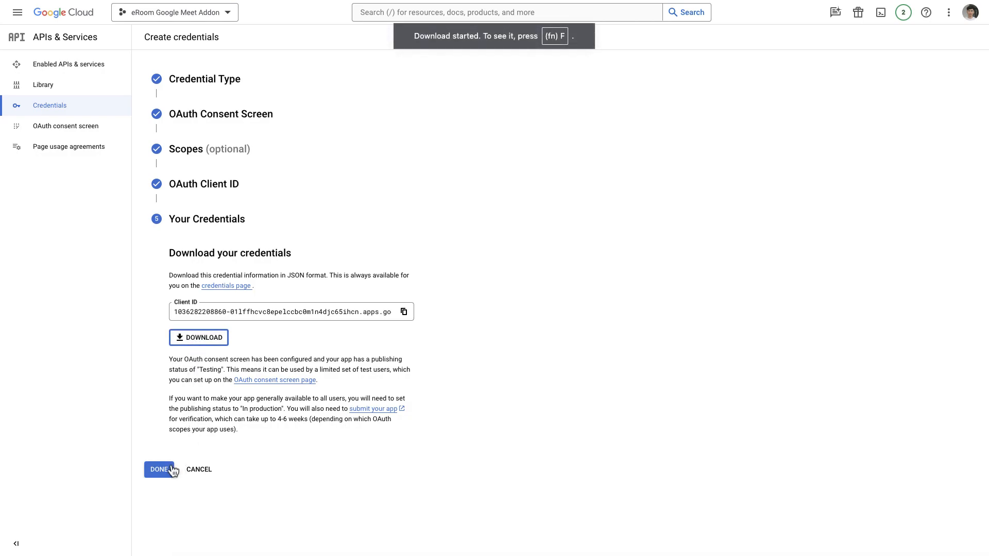
left_click(160, 470)
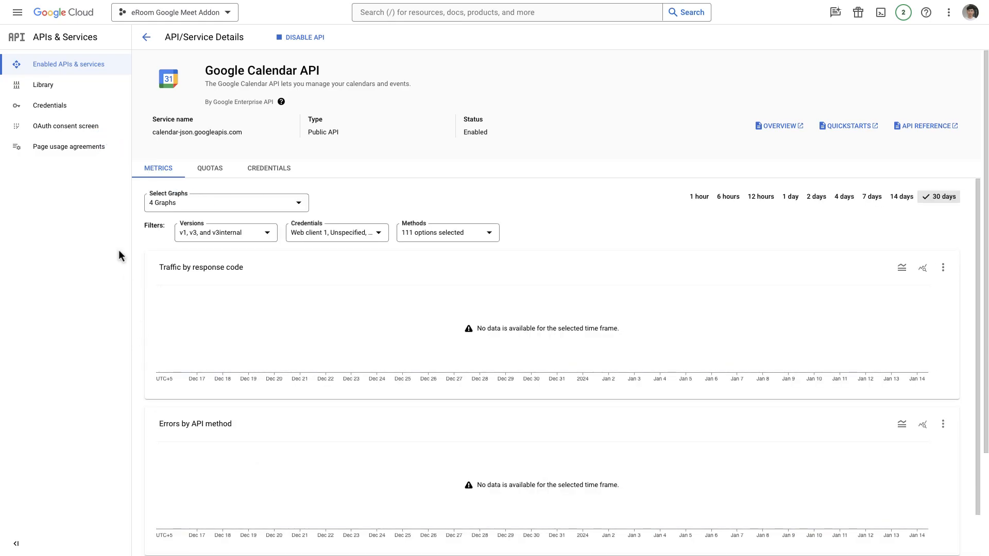
Step: On the OAuth consent screen, publish the Google Meet eRoom app and confirm pushing it to production
left_click(66, 125)
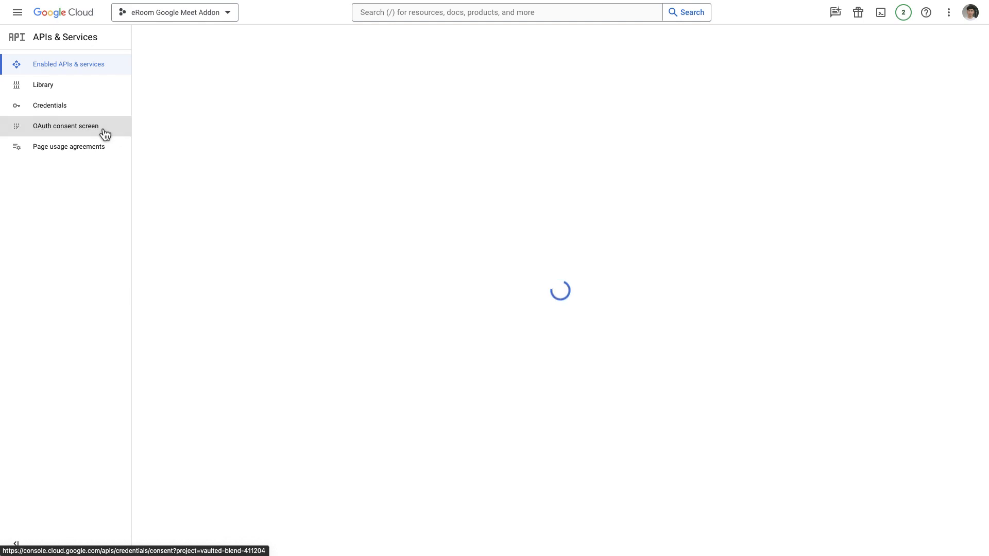
left_click(65, 126)
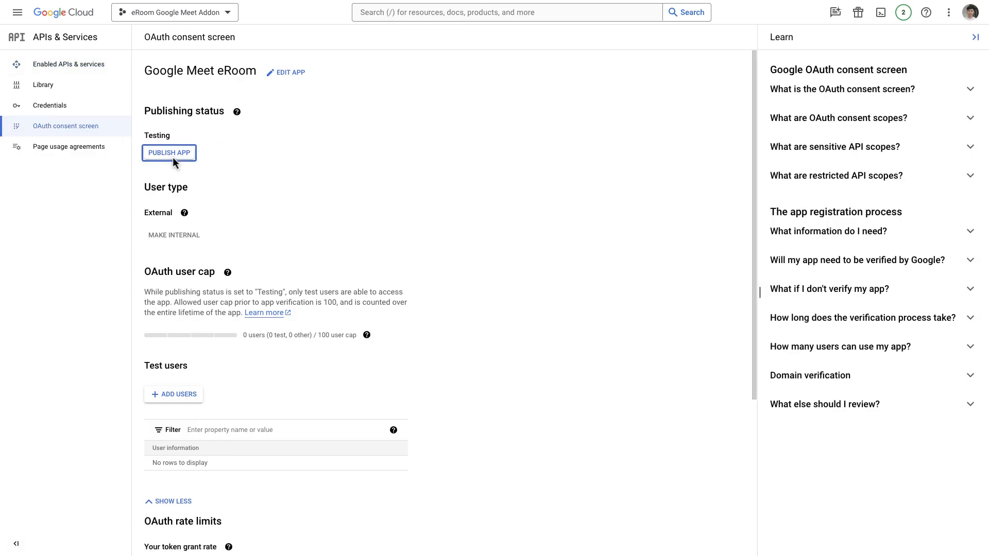
left_click(169, 152)
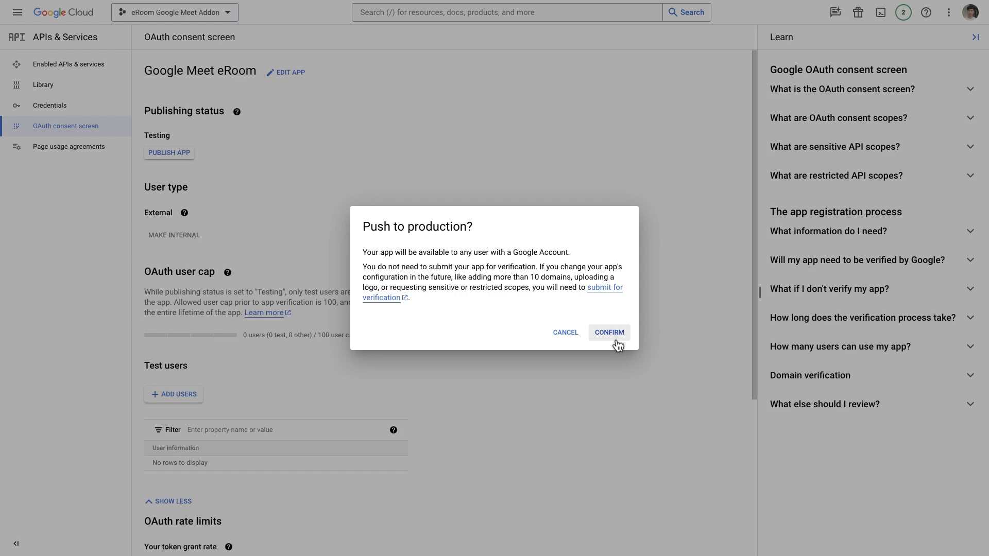
left_click(608, 333)
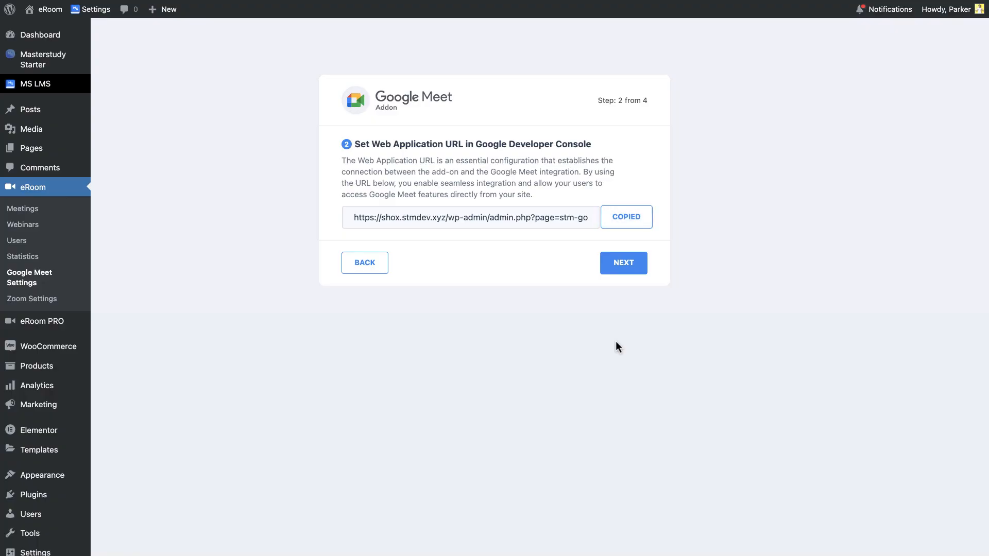
Step: Upload the downloaded credentials JSON into eRoom's Google Meet setup and continue to permissions
left_click(622, 263)
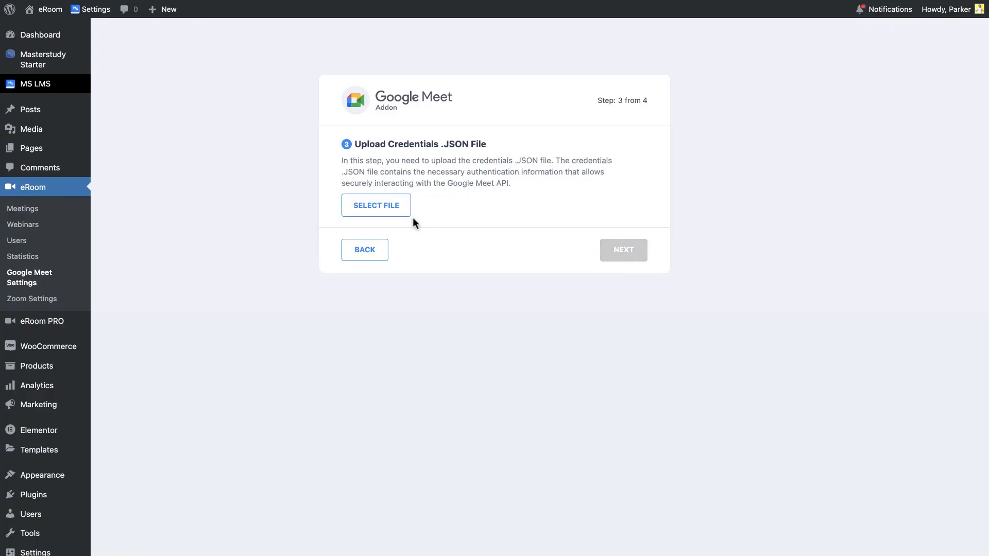
left_click(376, 205)
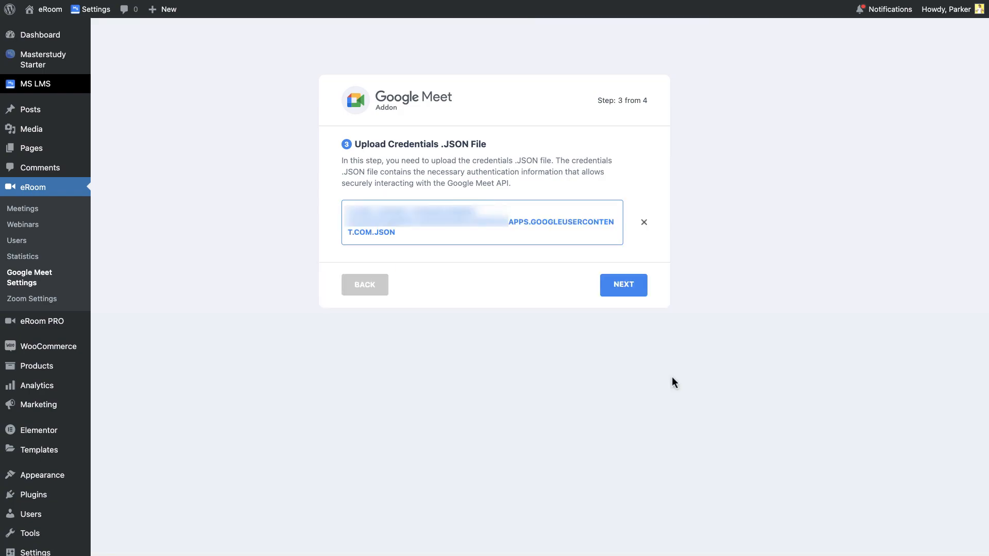
left_click(622, 284)
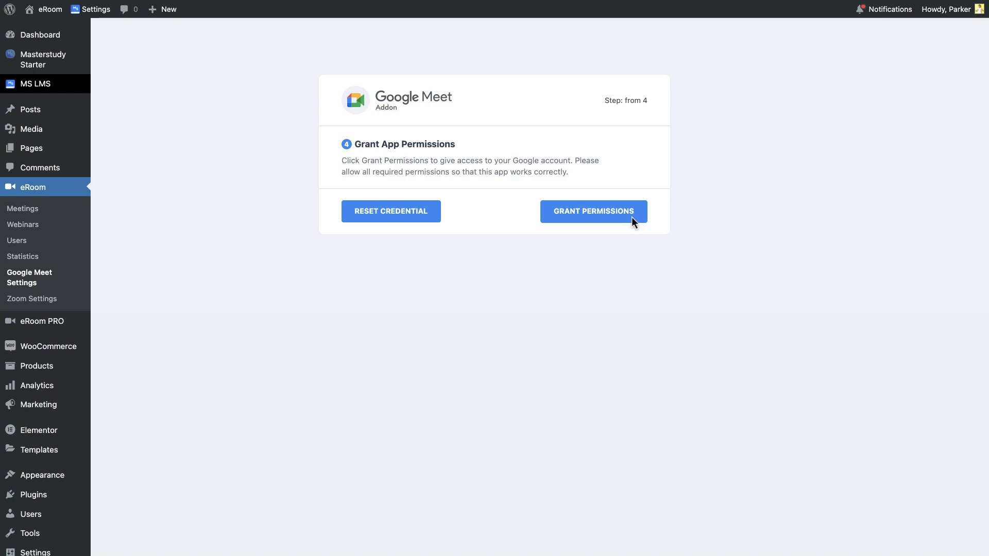
Step: Grant permissions, pass the unverified-app warning via Advanced, and approve calendar access for the site
left_click(593, 211)
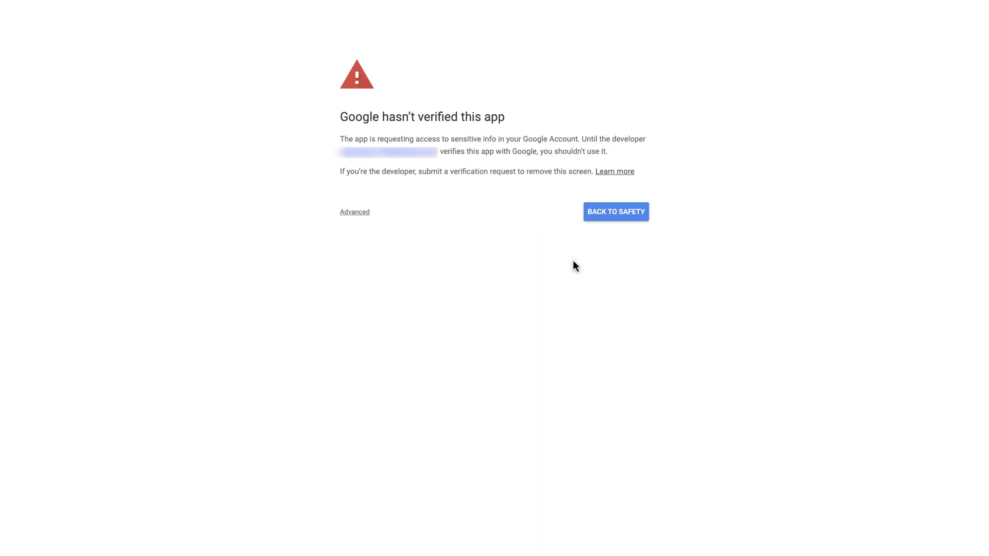
left_click(355, 212)
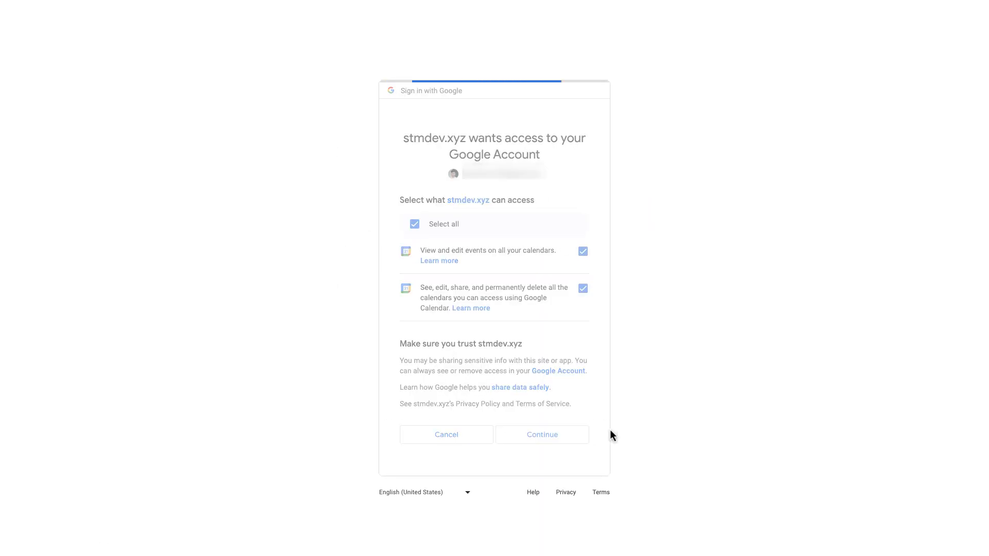
left_click(541, 435)
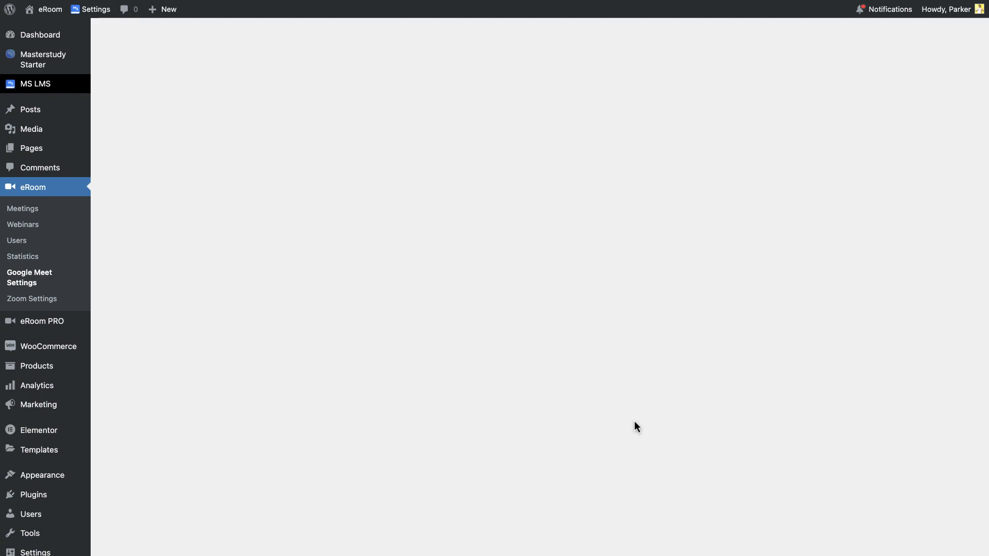
Step: Return to the eRoom Meetings list showing the two published Zoom meetings
left_click(29, 277)
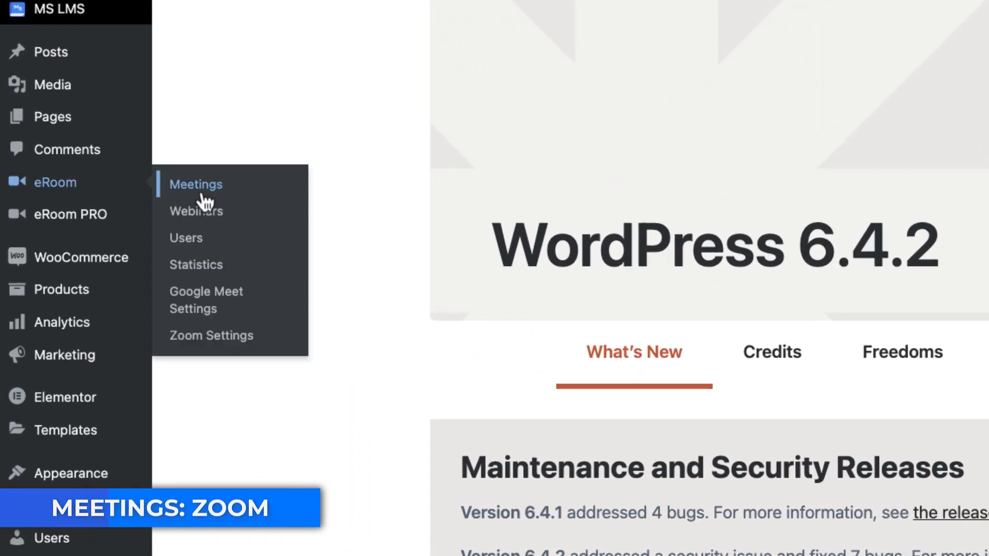
left_click(195, 184)
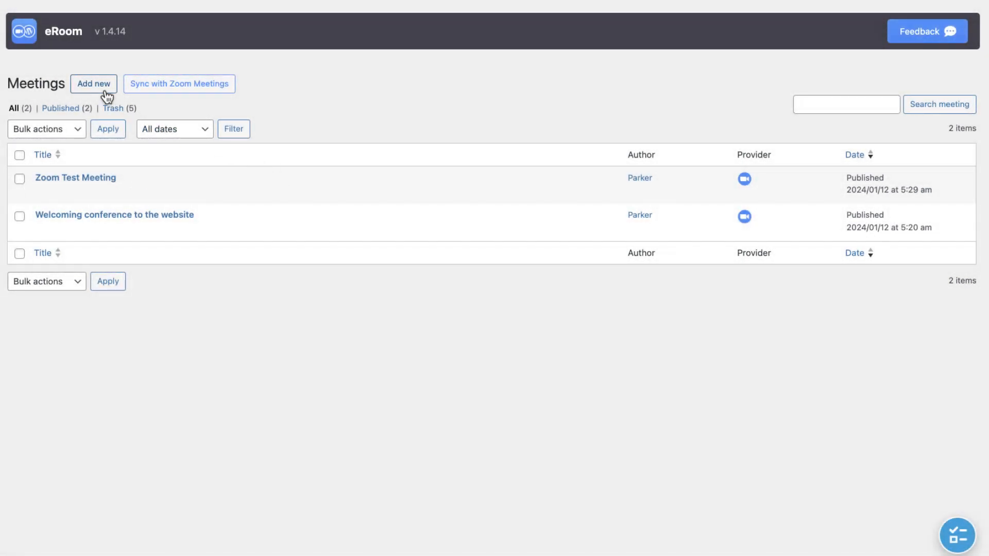
Step: Add a new meeting 'Masterclass for designers (beginner)' with a featured image, Zoom provider and agenda text
left_click(93, 83)
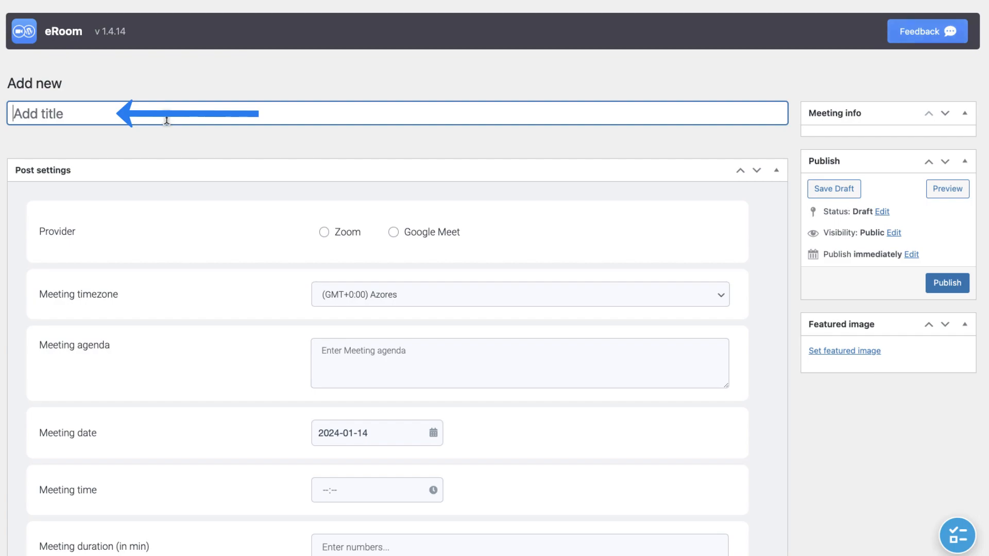
type("Masterclass for designers (beginner)")
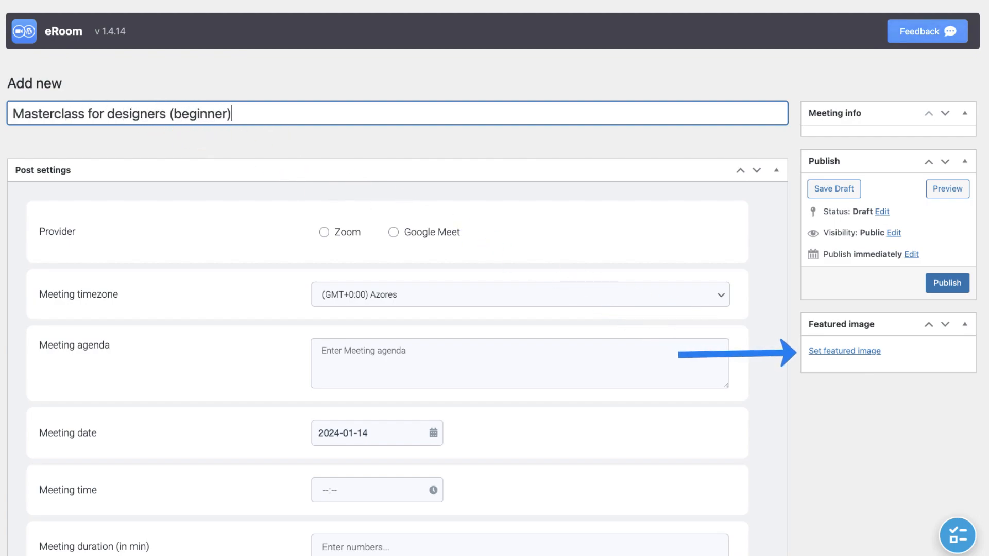
left_click(843, 350)
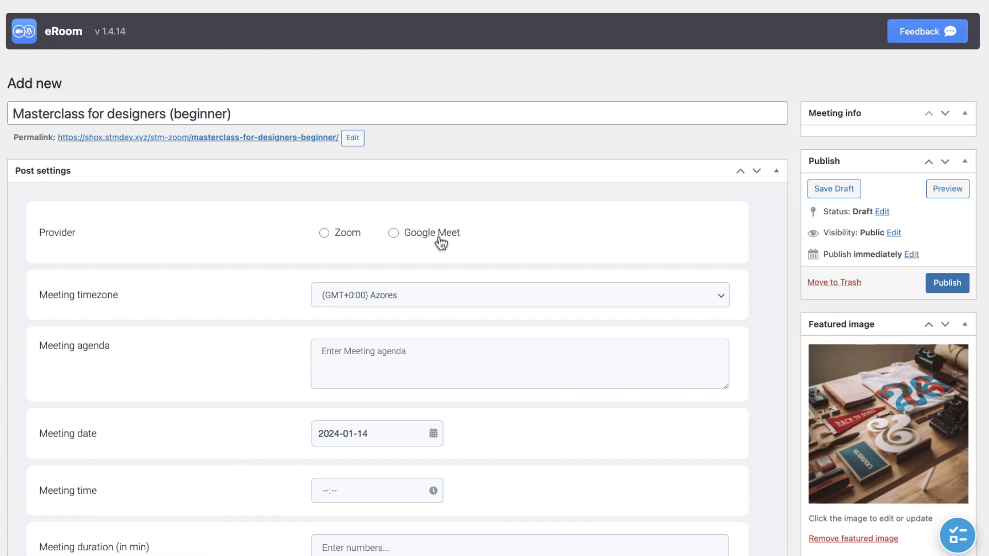
left_click(323, 232)
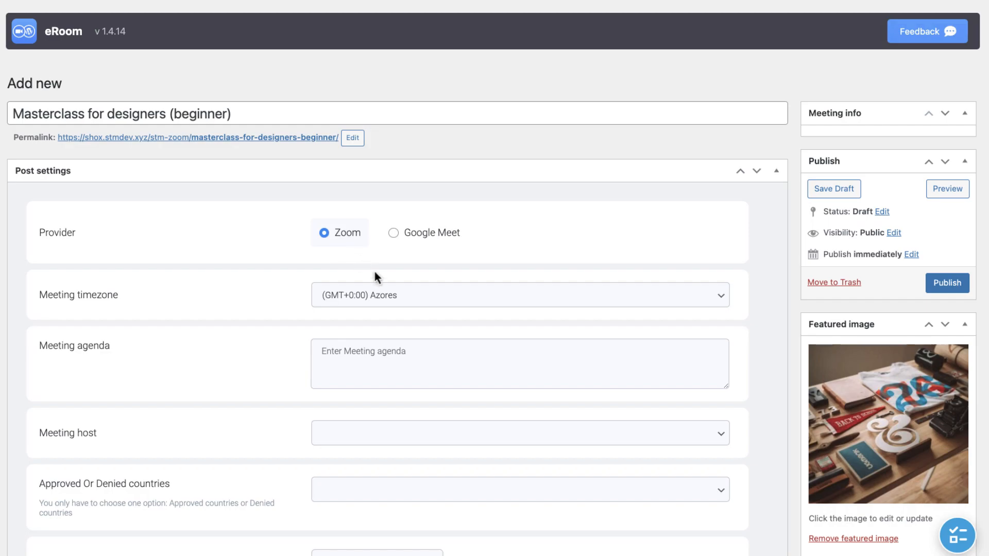
mouse_move(384, 288)
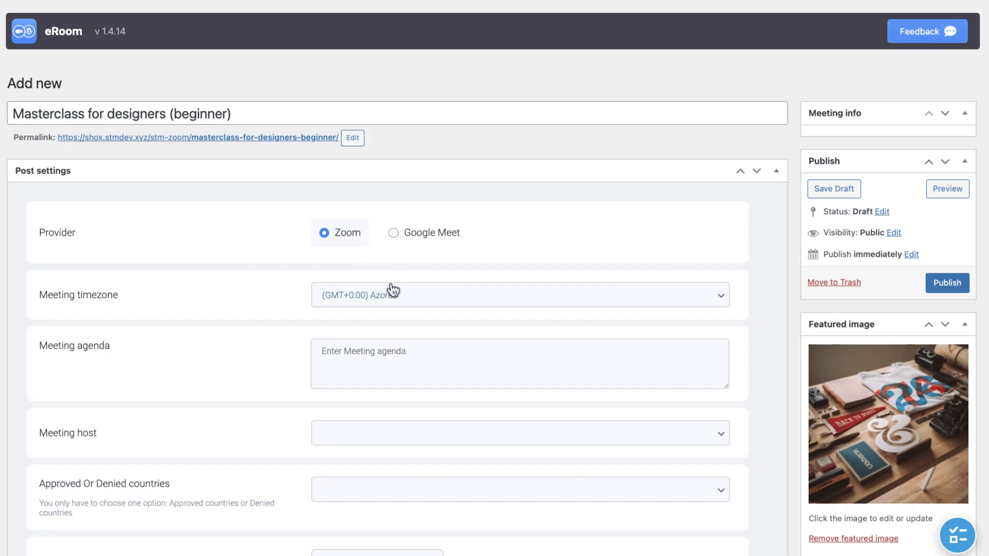
left_click(519, 295)
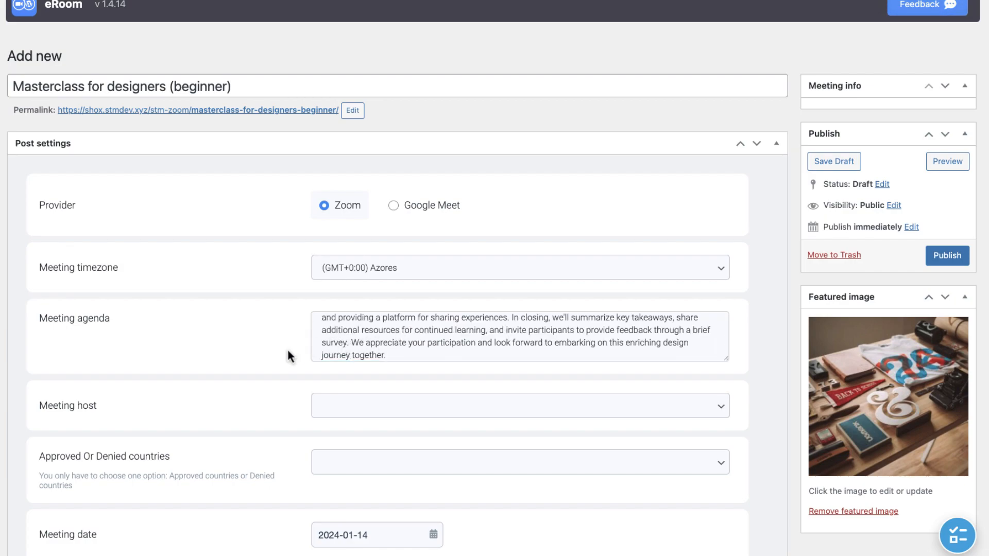
Step: Assign the meeting host and add Barbados and Benin to the country restriction list
left_click(519, 406)
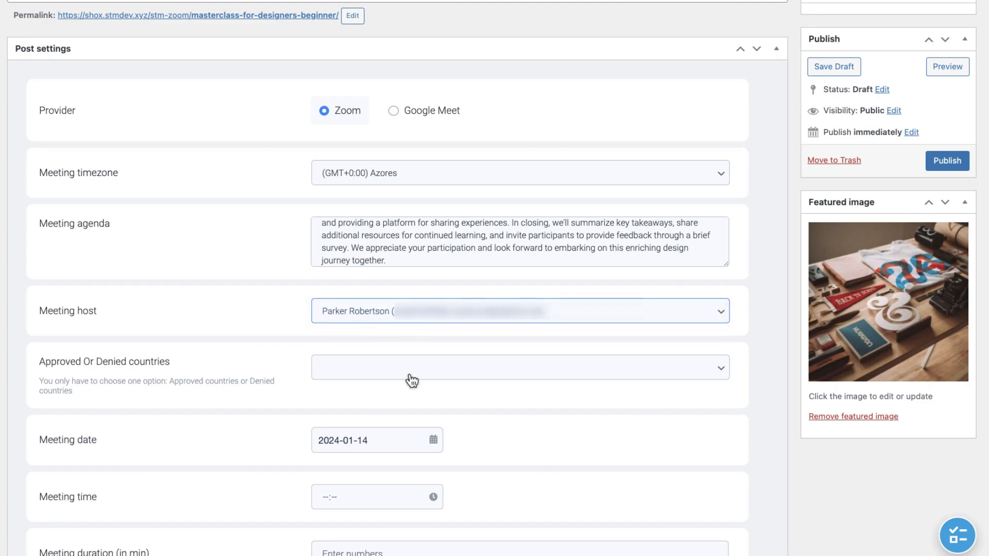
left_click(519, 366)
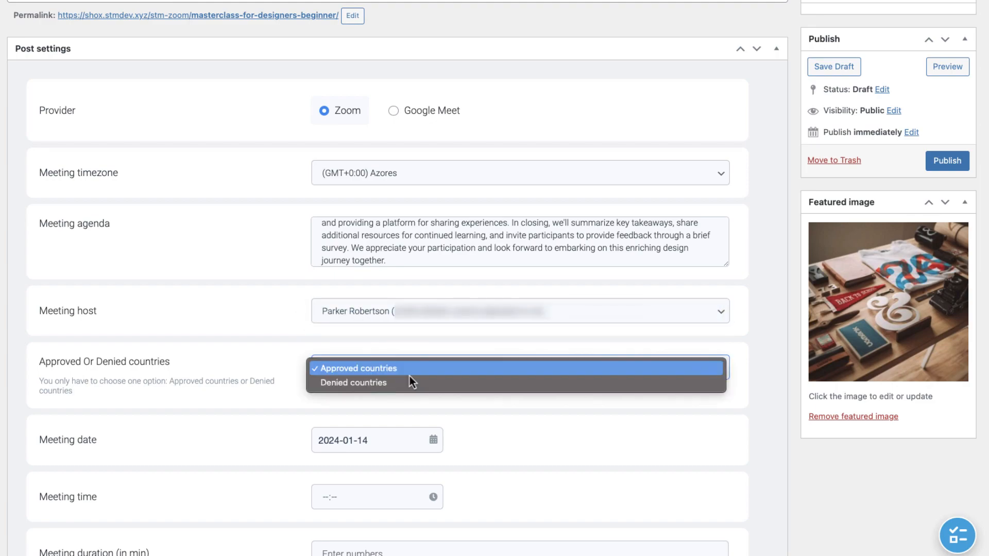
mouse_move(386, 383)
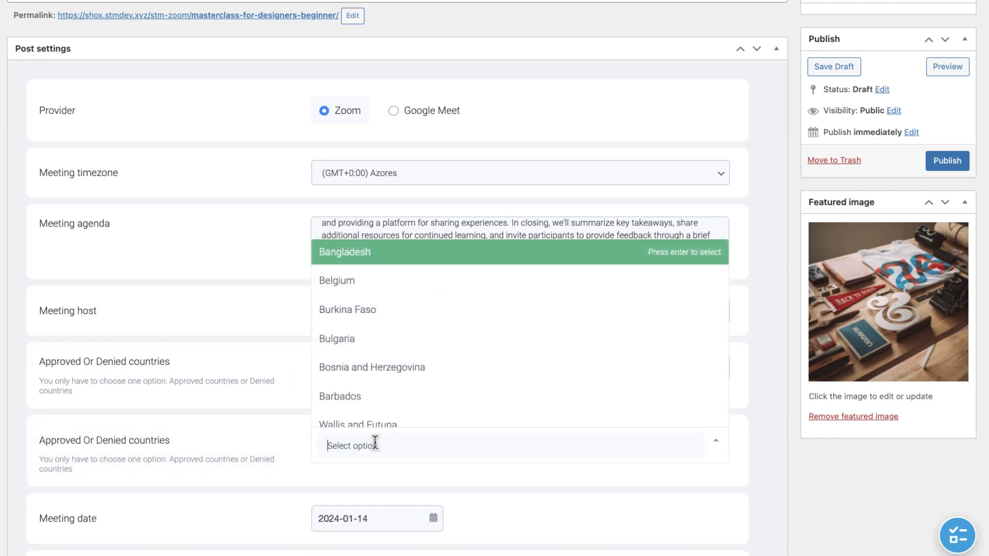
left_click(339, 396)
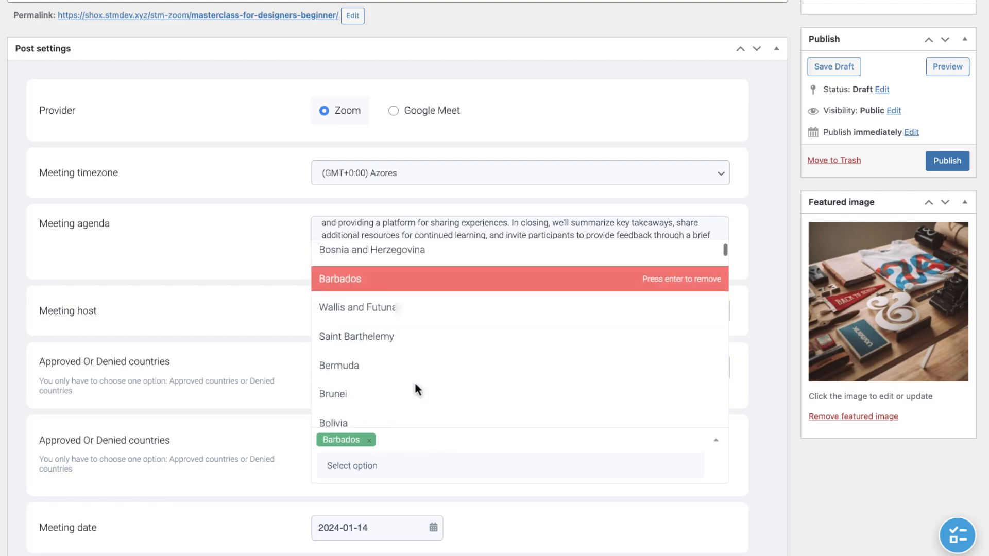
left_click(330, 379)
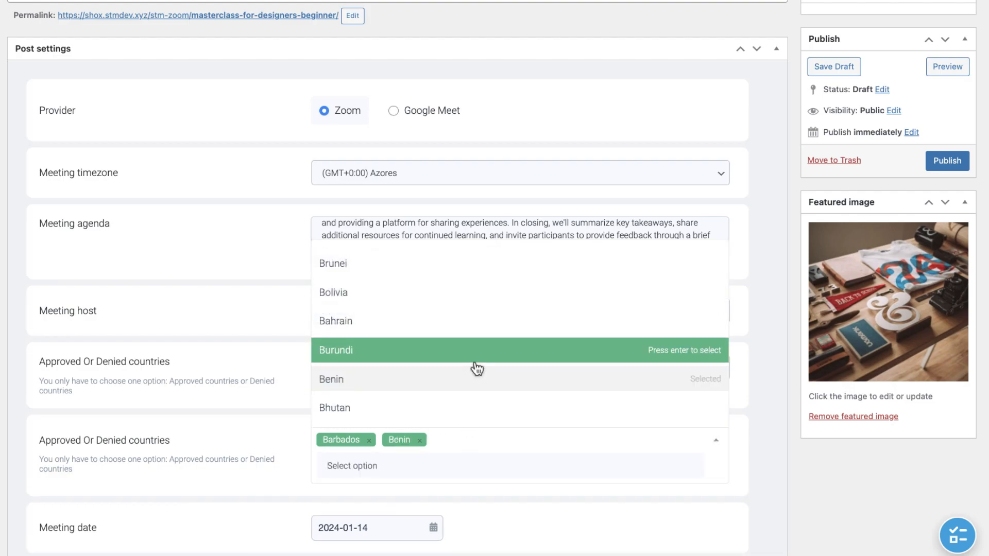
scroll("down", 3)
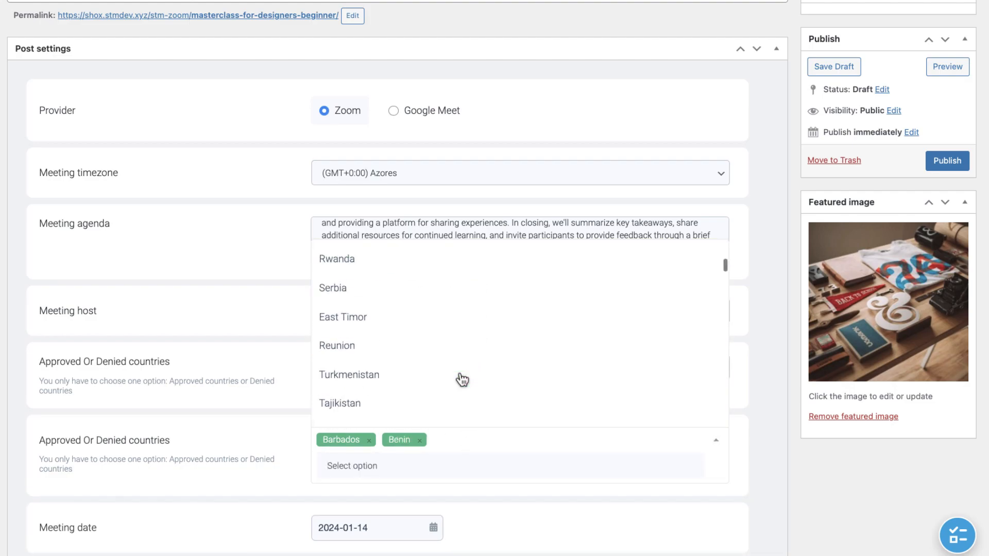
scroll("down", 3)
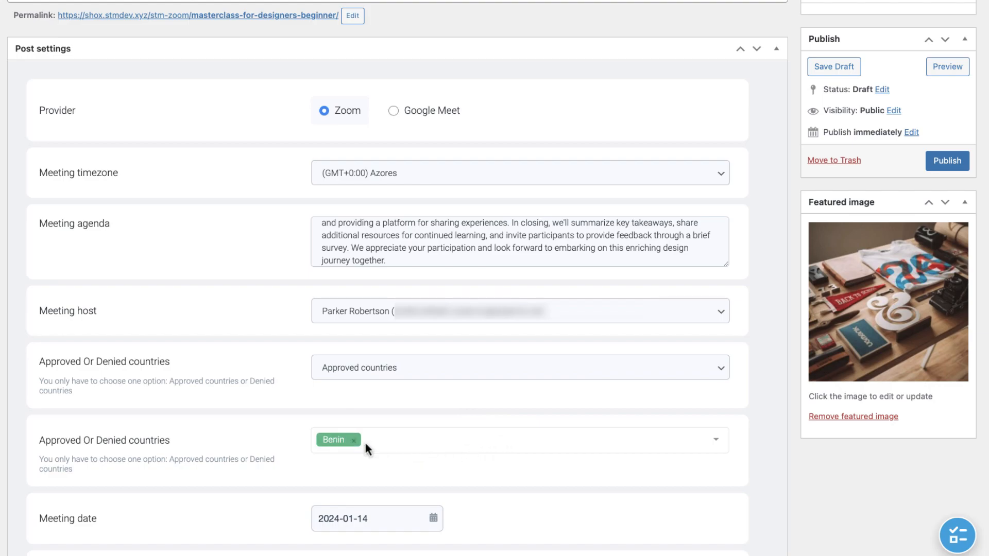
Step: Switch the restriction to Denied countries and add Burundi and Samoa to it
left_click(519, 368)
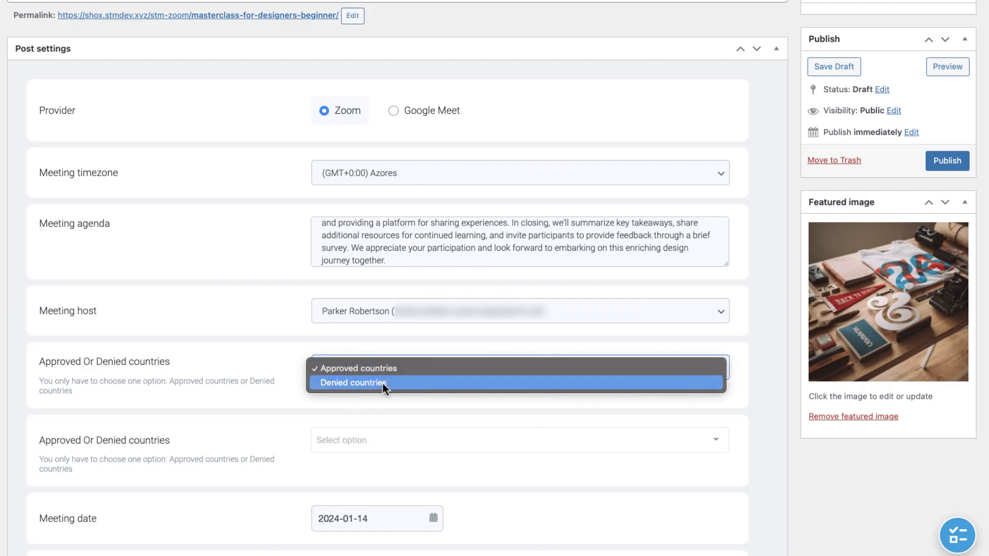
left_click(353, 382)
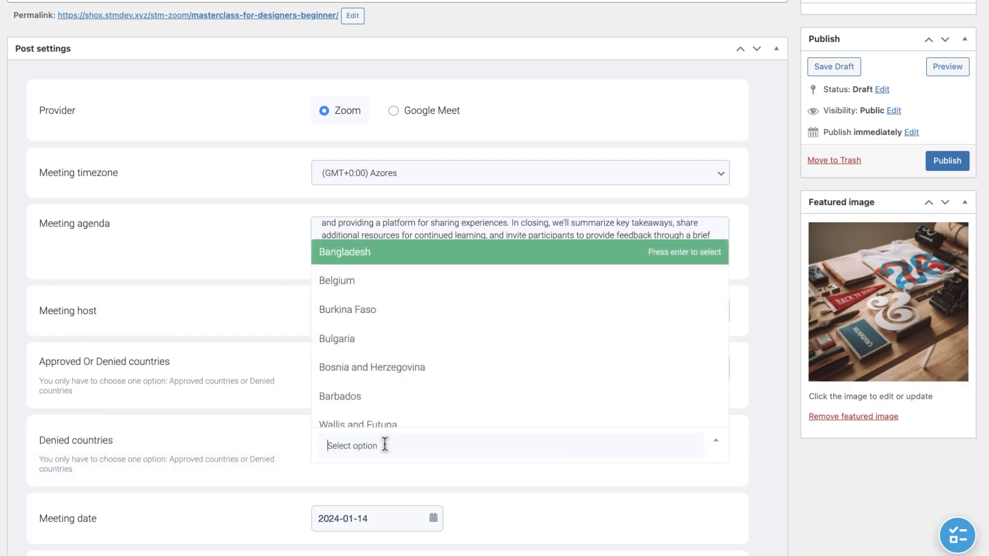
scroll("down", 3)
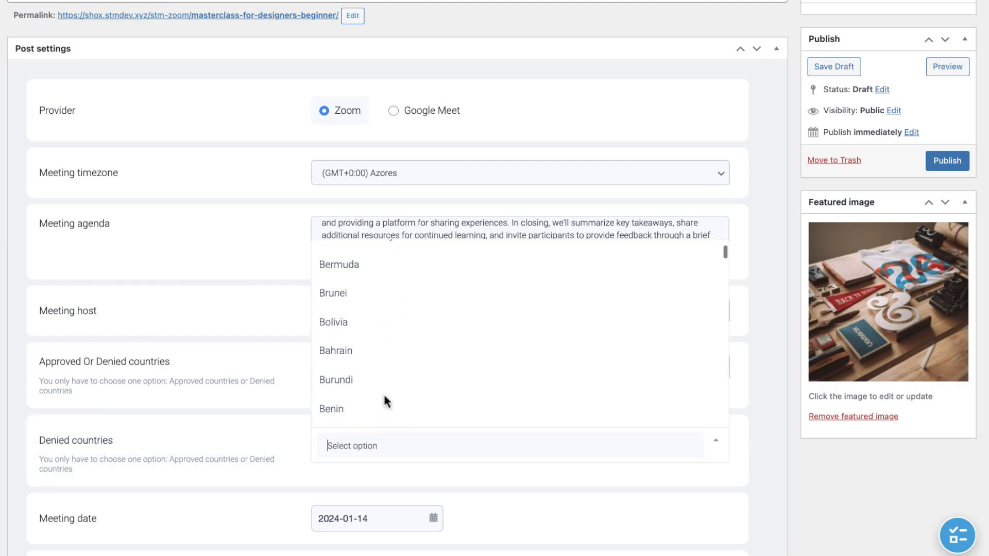
left_click(336, 379)
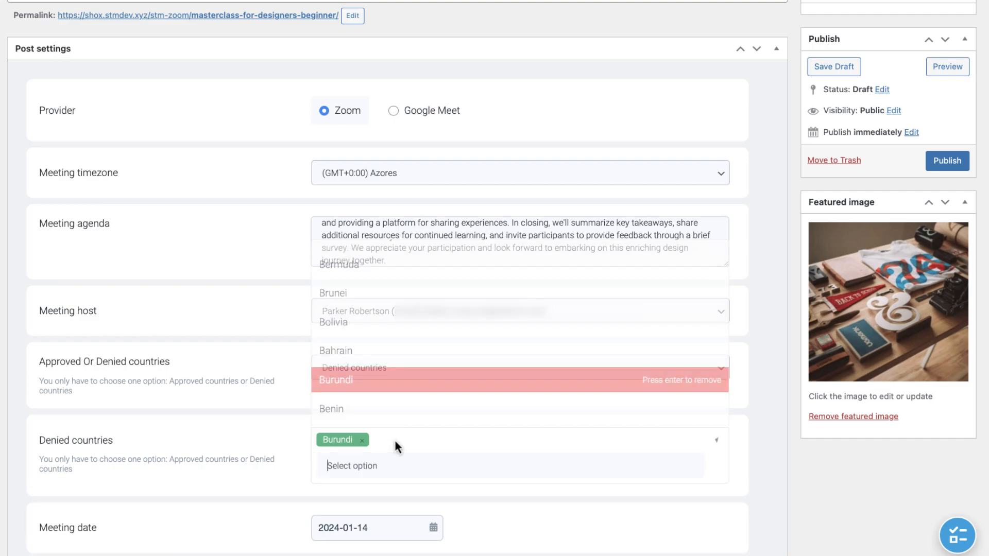
left_click(352, 465)
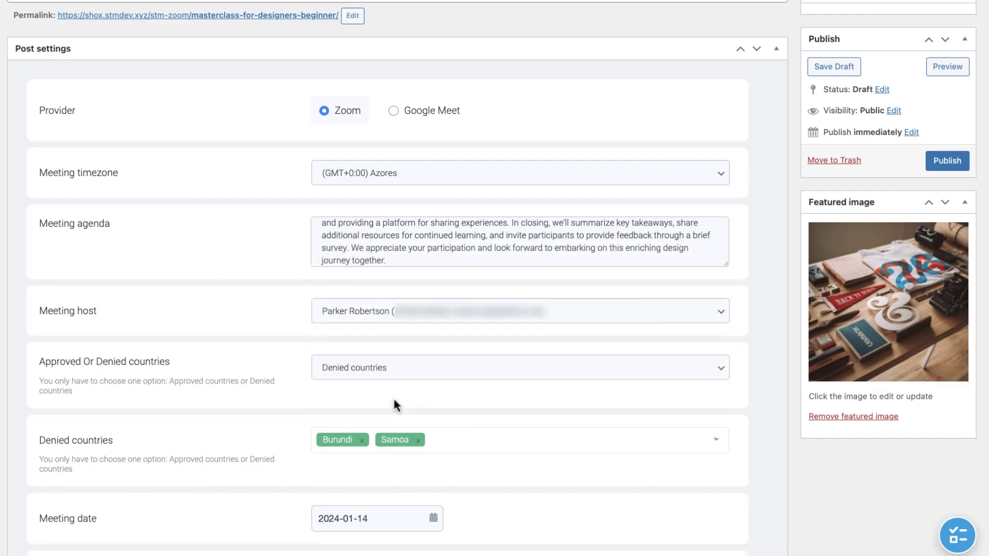
left_click(362, 440)
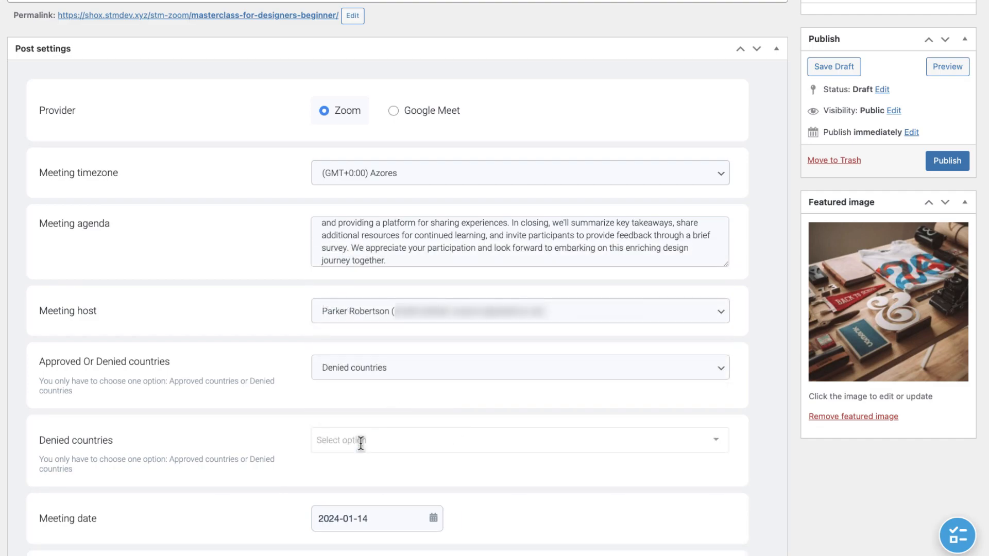
scroll("down", 3)
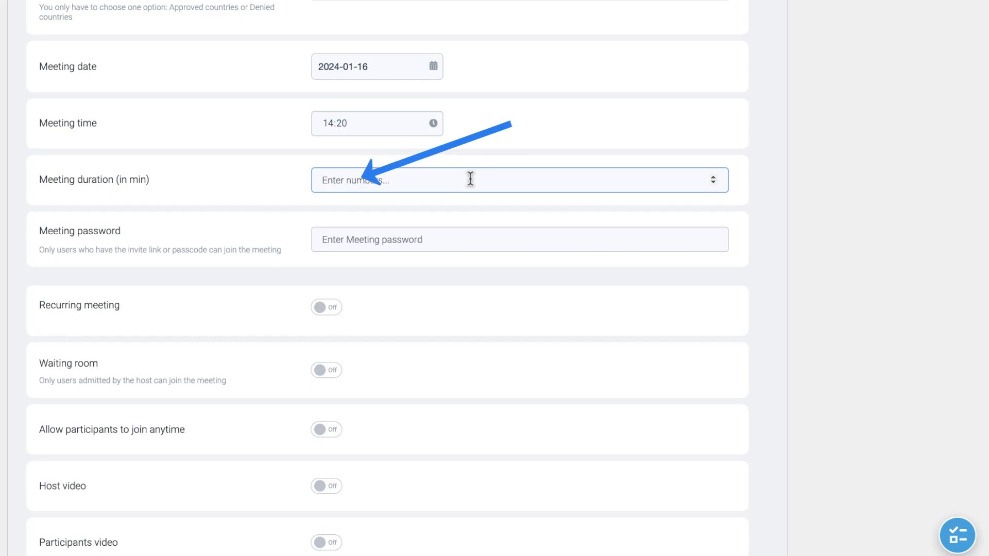
type("75")
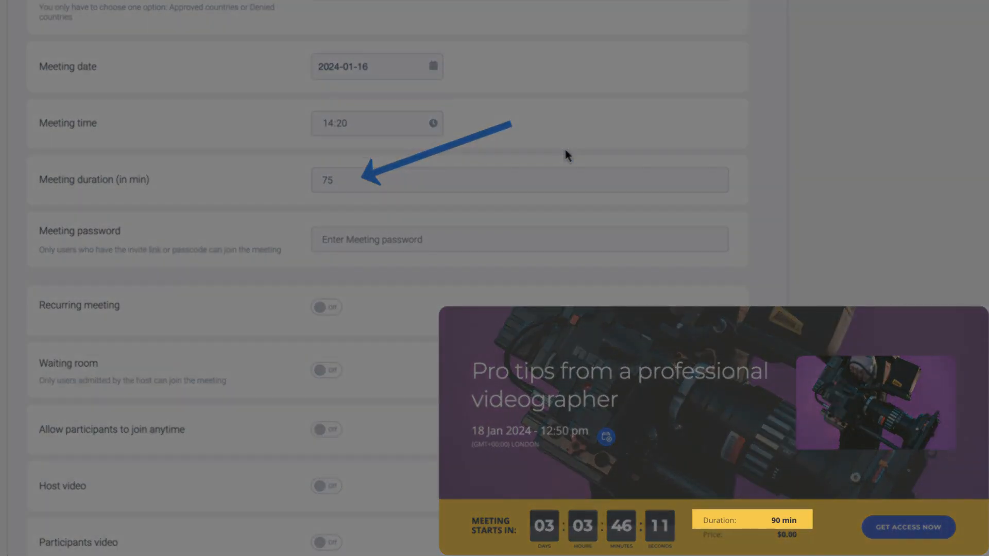
left_click(605, 436)
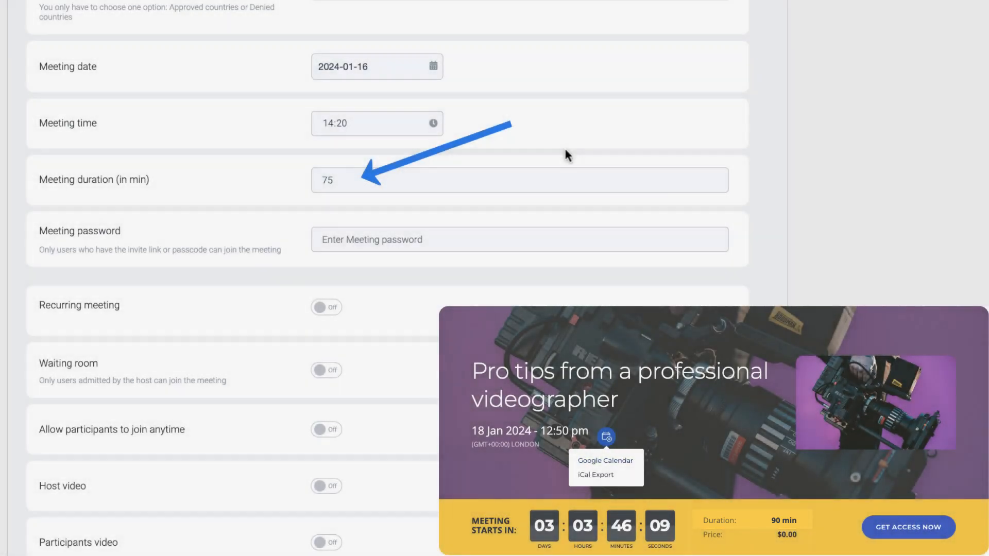
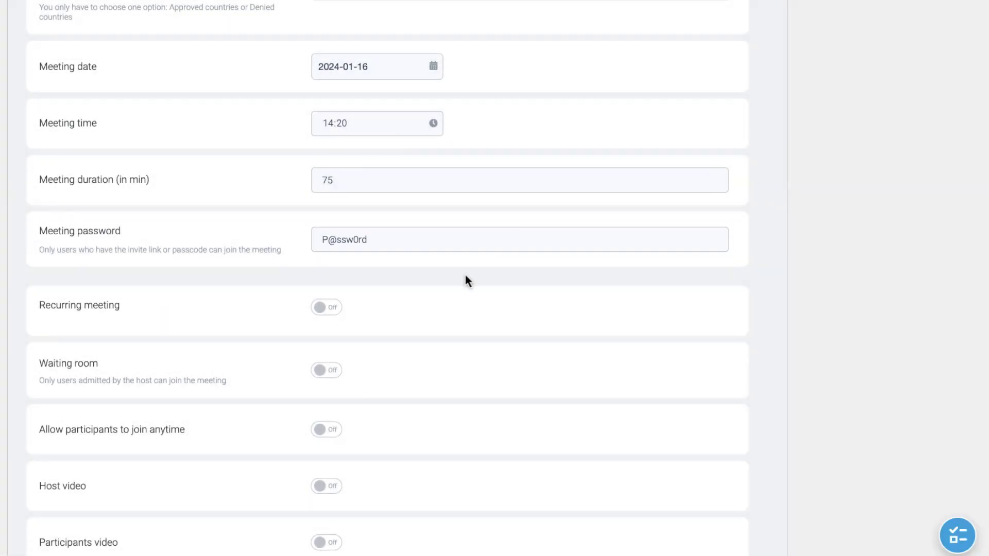
scroll("down", 3)
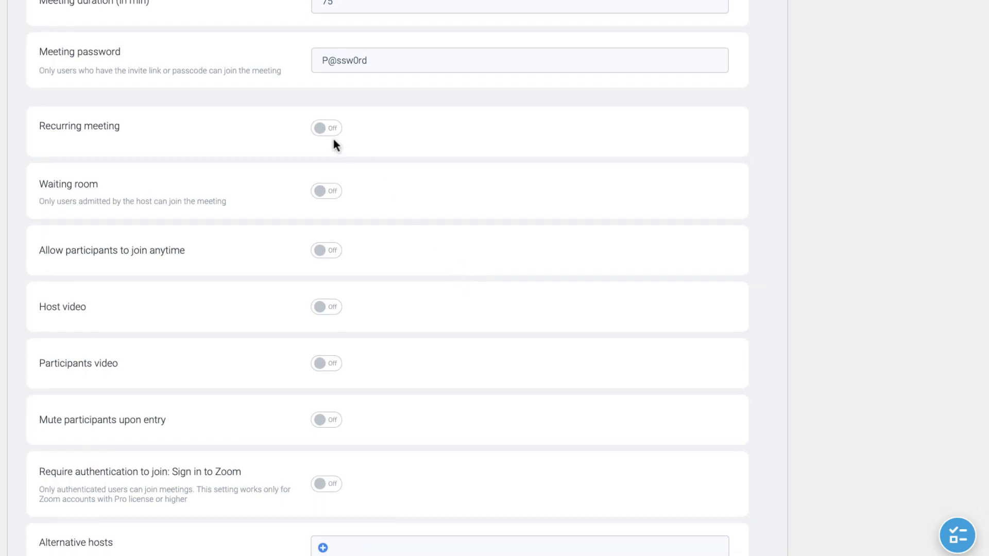
left_click(327, 128)
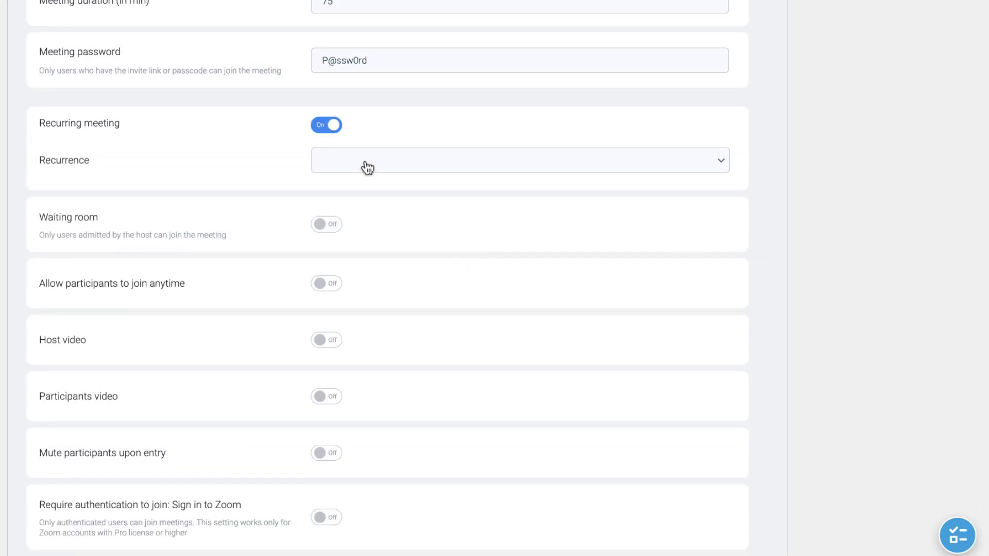
left_click(518, 160)
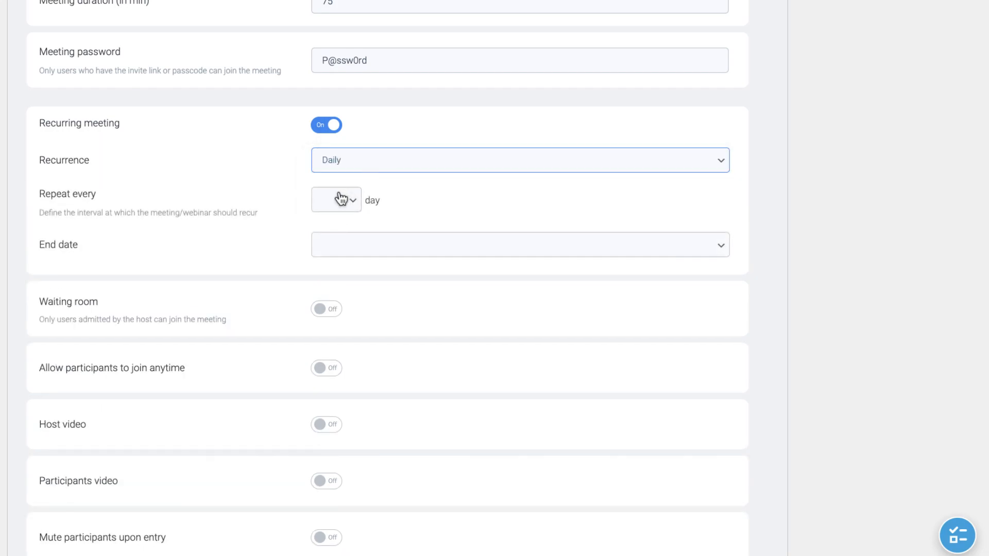
left_click(519, 245)
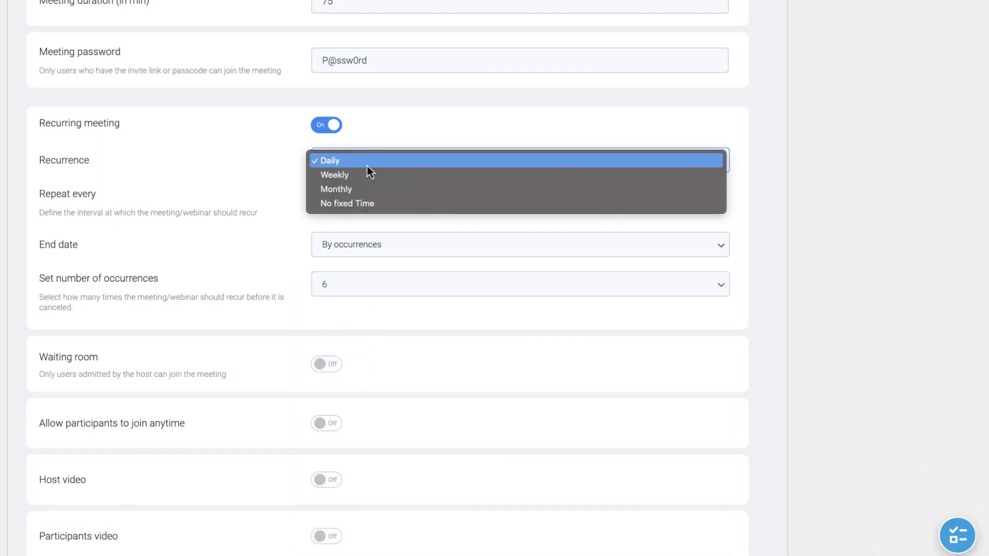
left_click(333, 175)
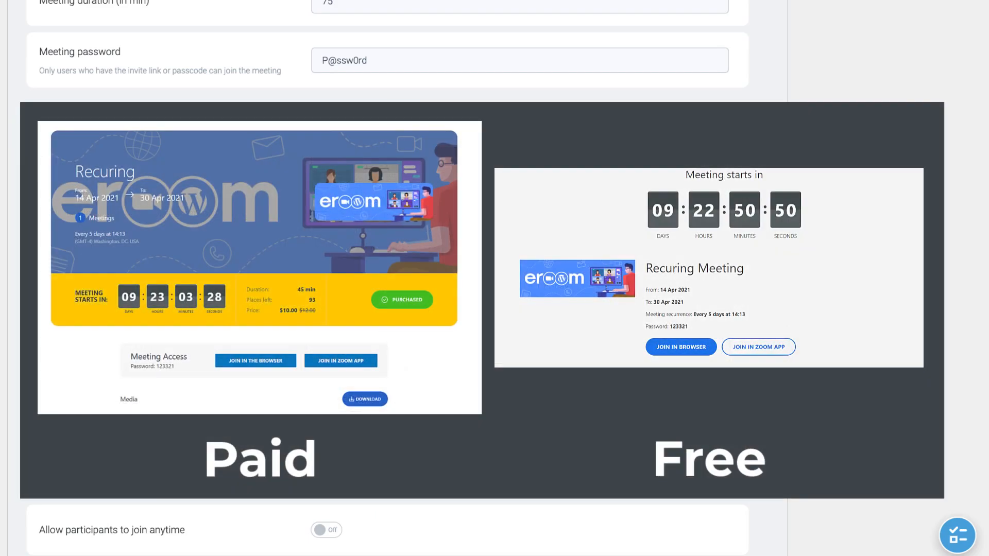
scroll("down", 3)
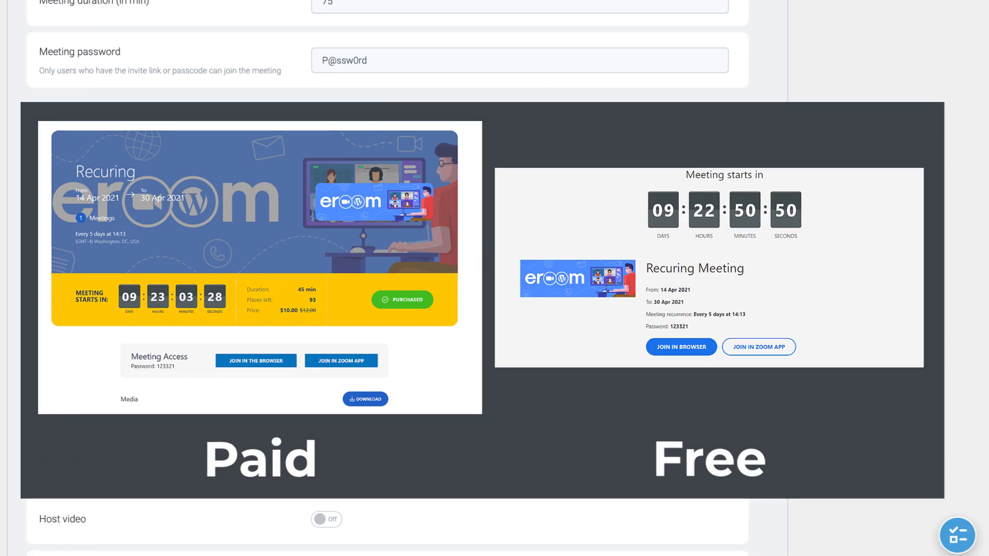
left_click(326, 125)
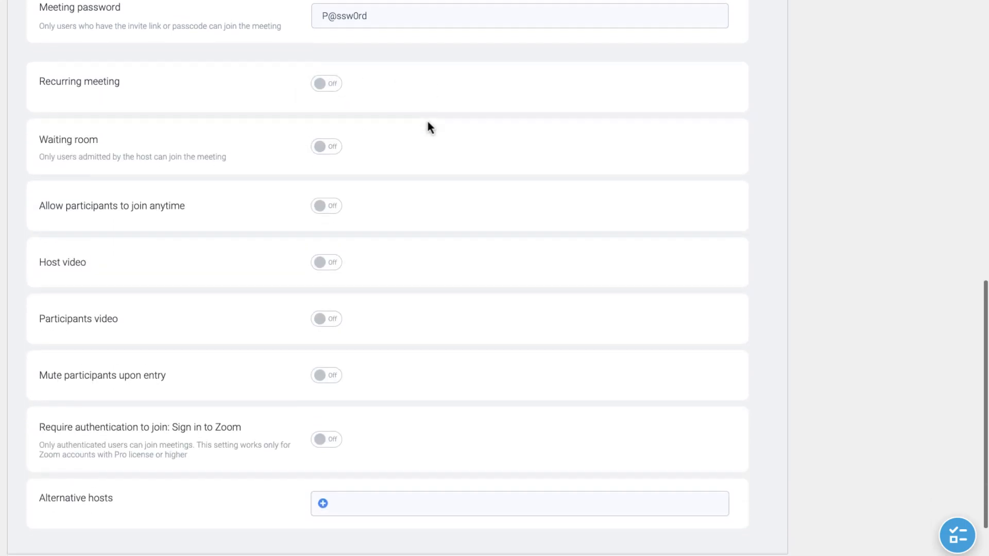
Step: Enable join anytime, host video and participants video, leaving the waiting room off
scroll("down", 3)
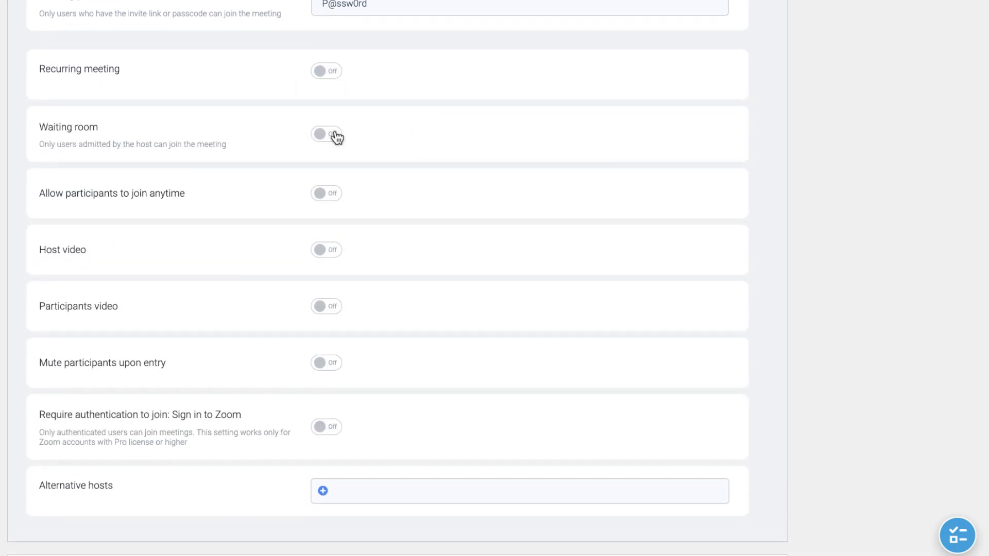
left_click(326, 134)
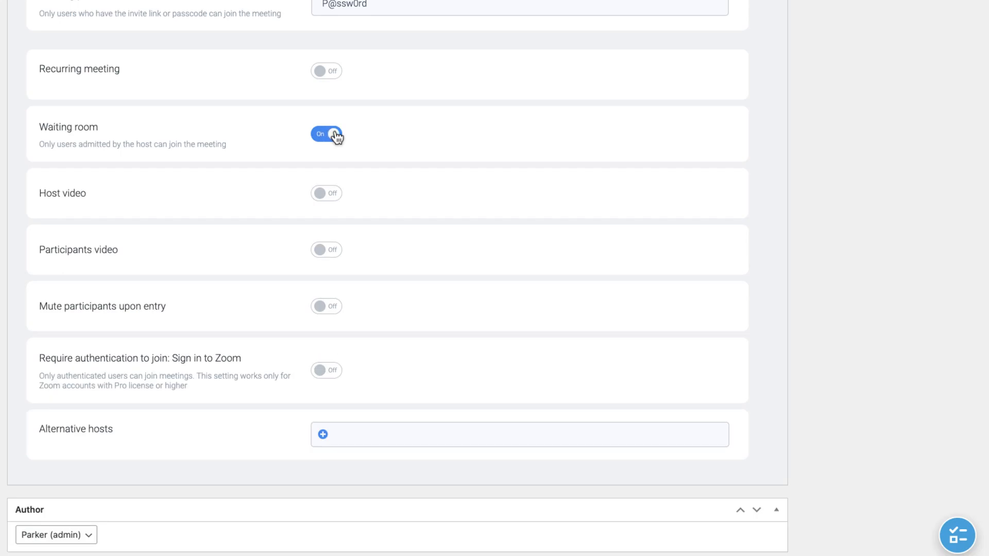
left_click(327, 134)
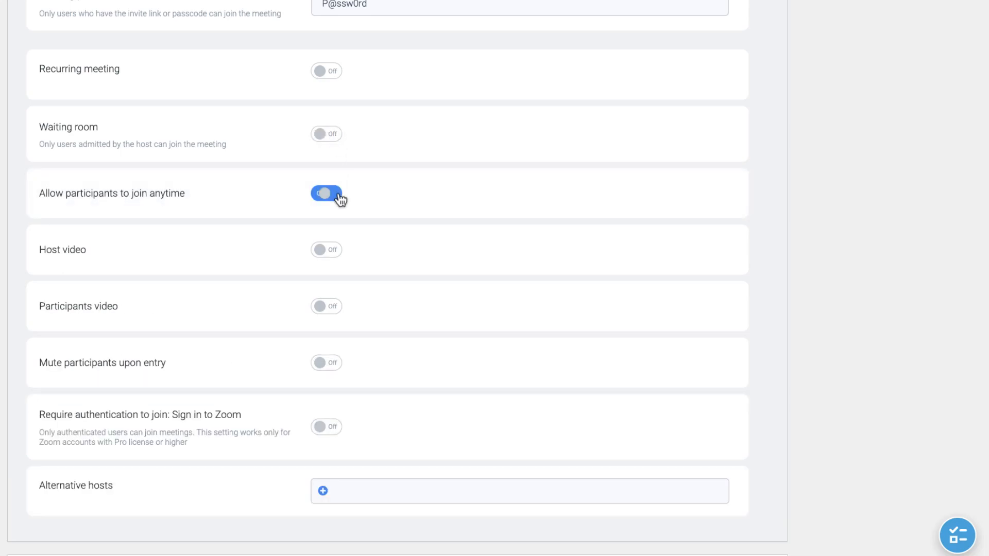
left_click(325, 193)
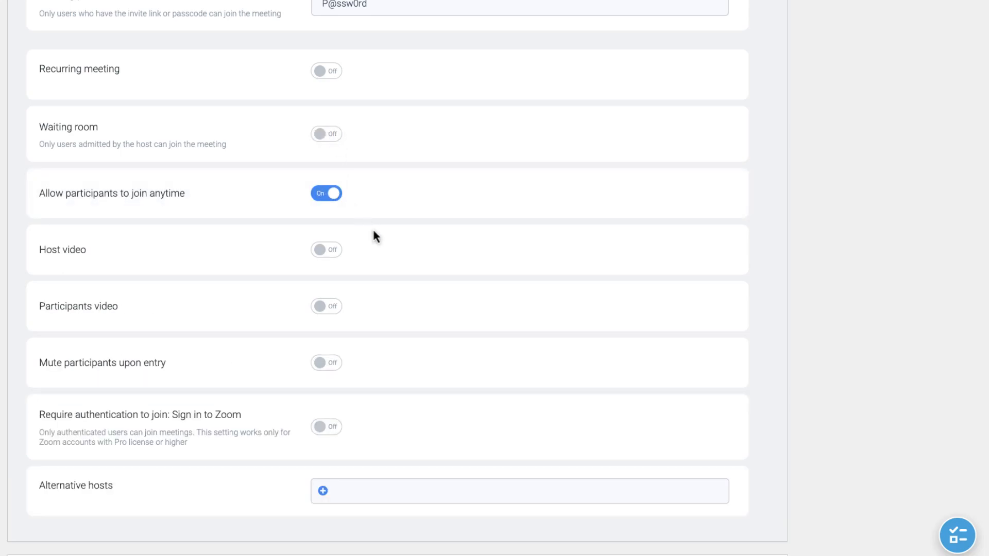
left_click(327, 249)
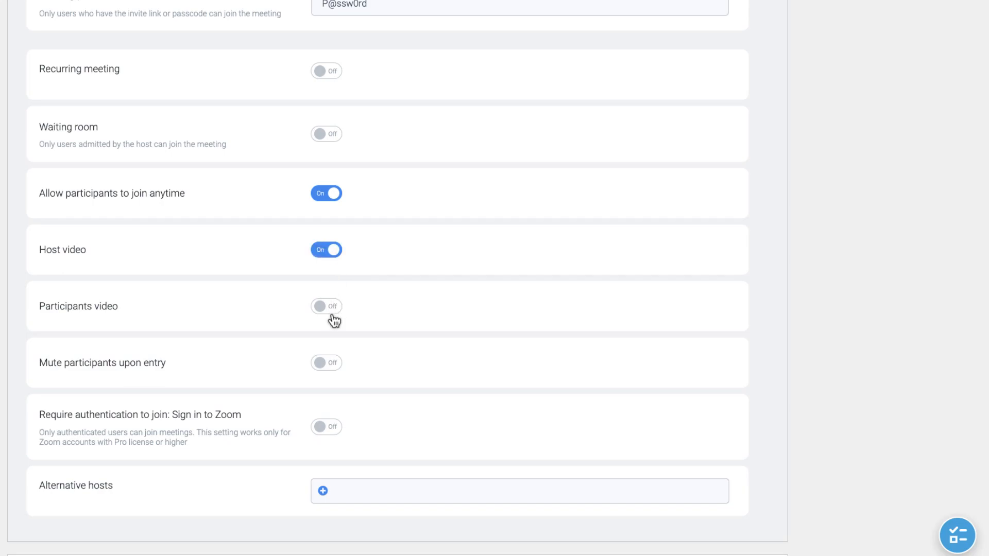
left_click(327, 306)
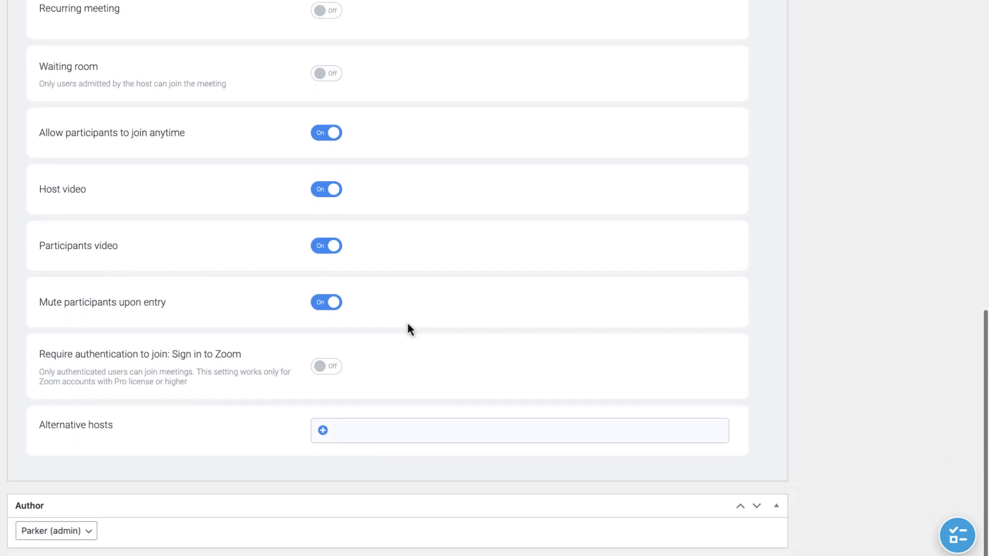
scroll("down", 3)
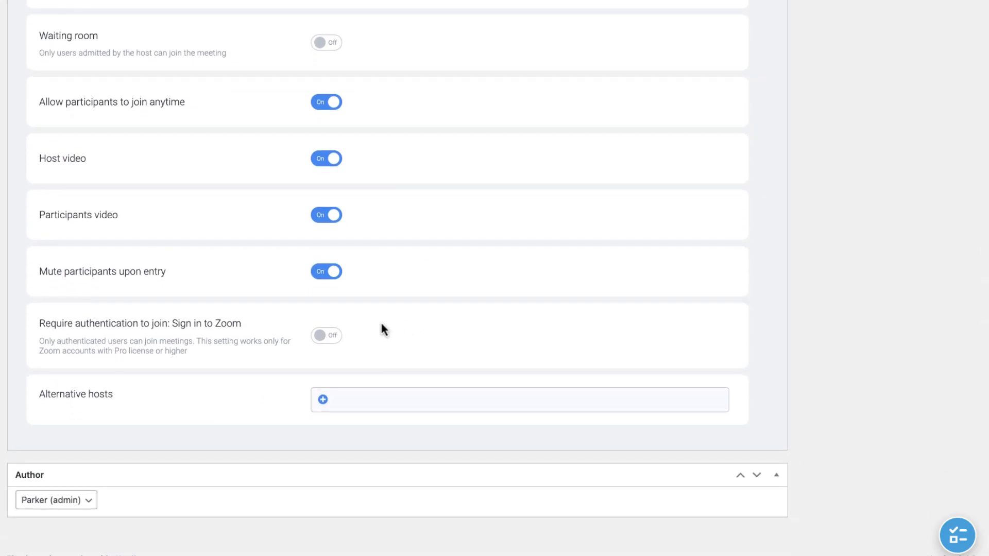
mouse_move(411, 320)
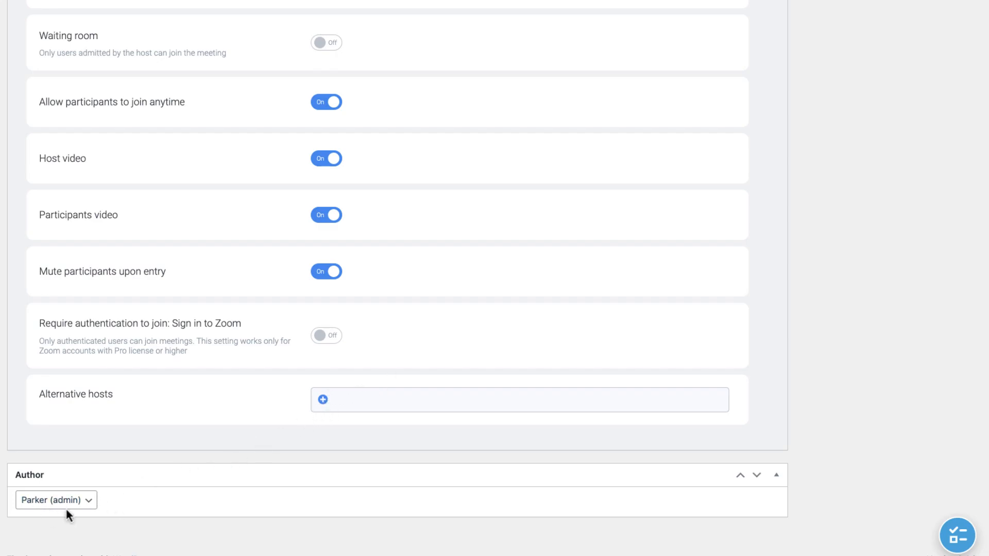
mouse_move(330, 470)
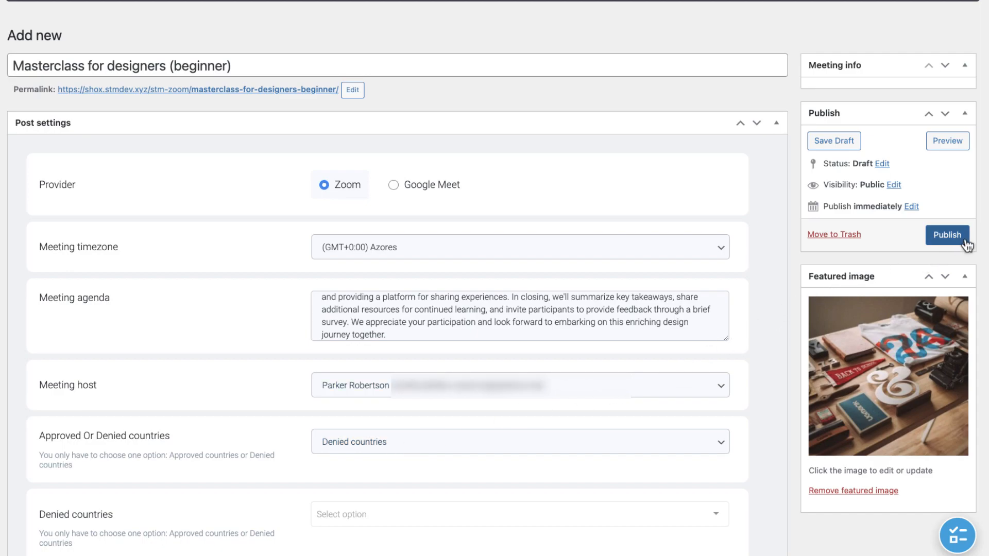
Step: Publish the Masterclass for designers (beginner) meeting
left_click(947, 235)
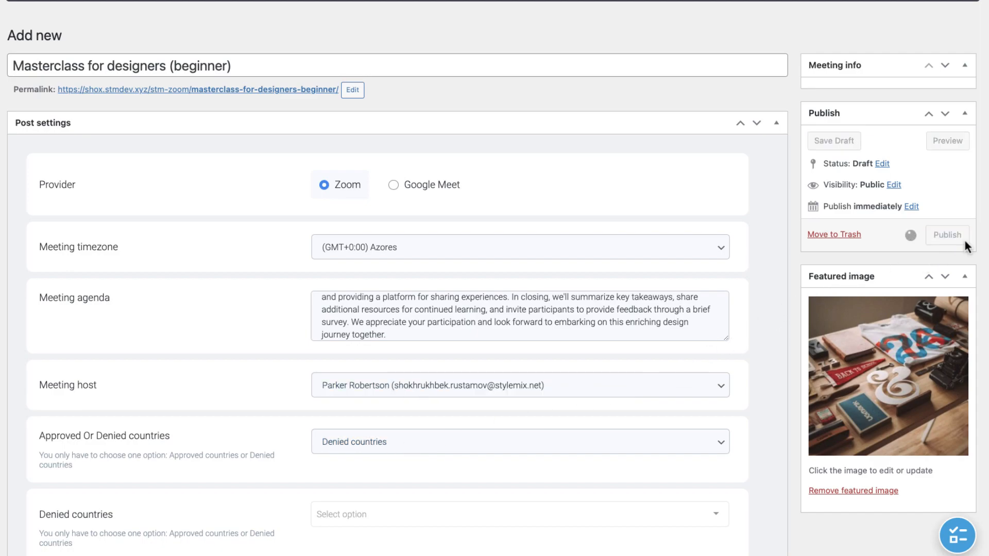
left_click(946, 235)
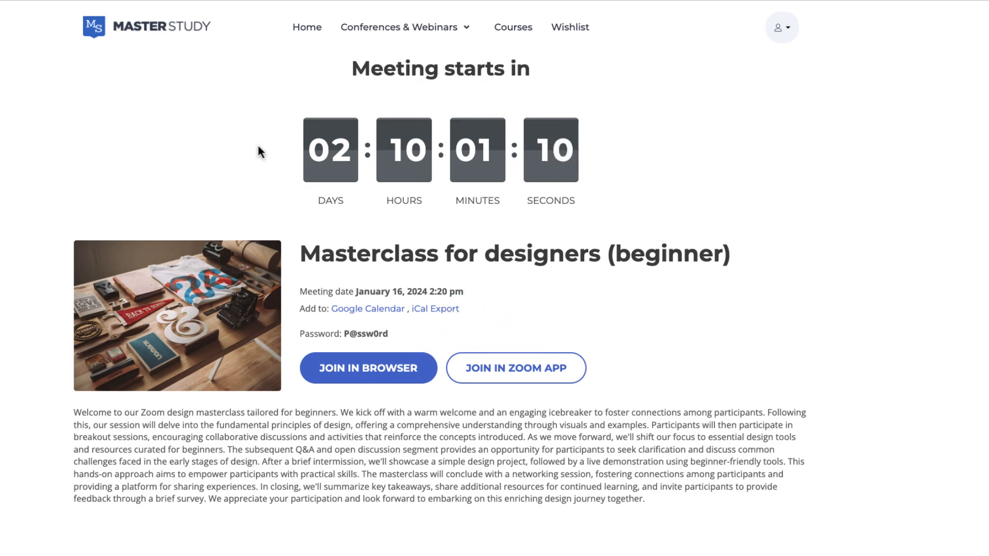
mouse_move(363, 320)
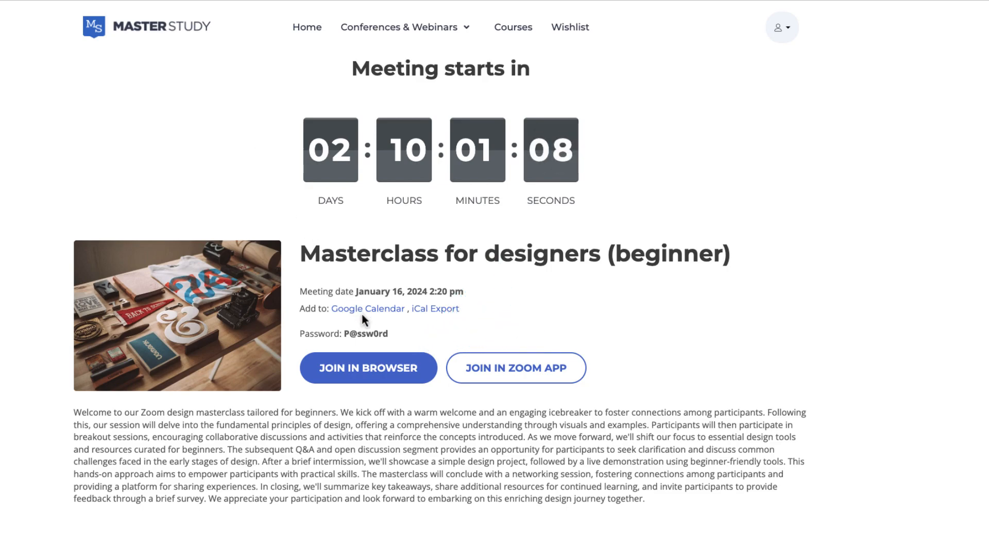
Step: View the Masterclass meeting's front-end page with countdown and join buttons
left_click(368, 368)
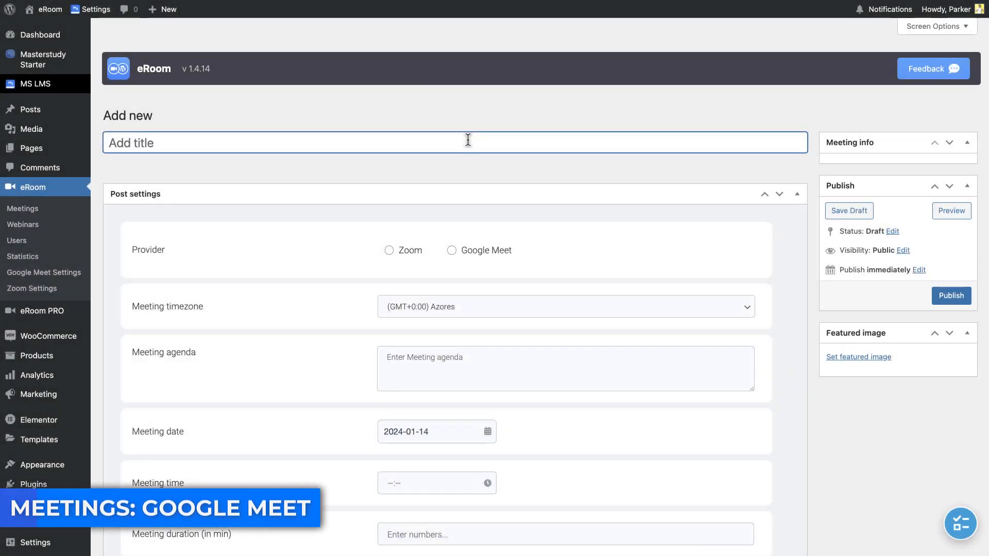
Step: Title the meeting 'How to start your first business?' with Google Meet provider and Public visibility
type("How to")
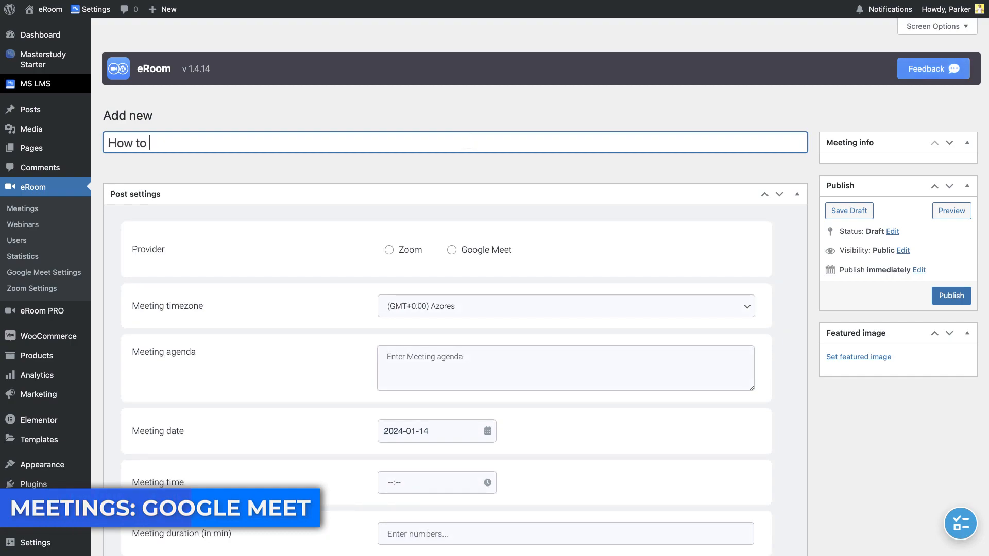
type("start your first business?")
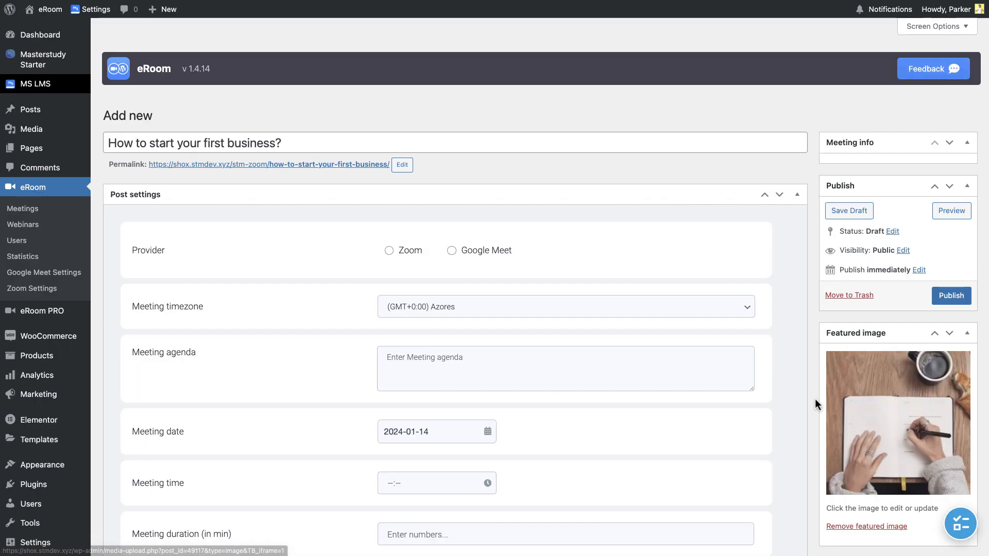
left_click(451, 250)
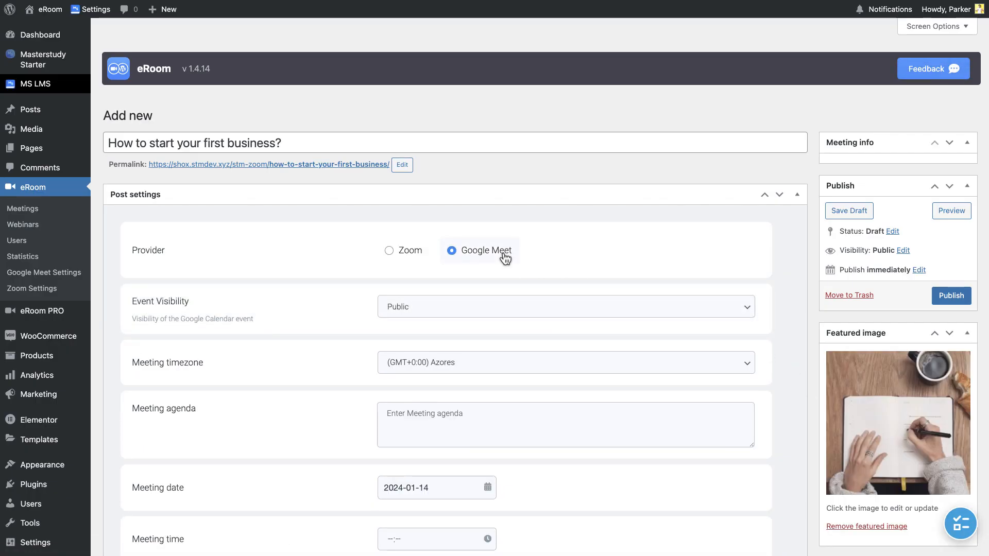
left_click(565, 307)
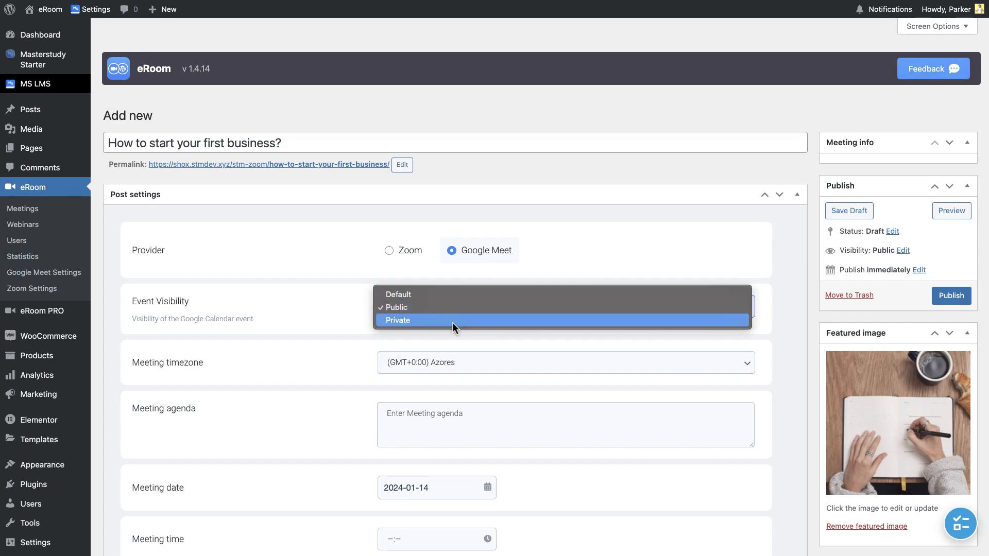
left_click(398, 320)
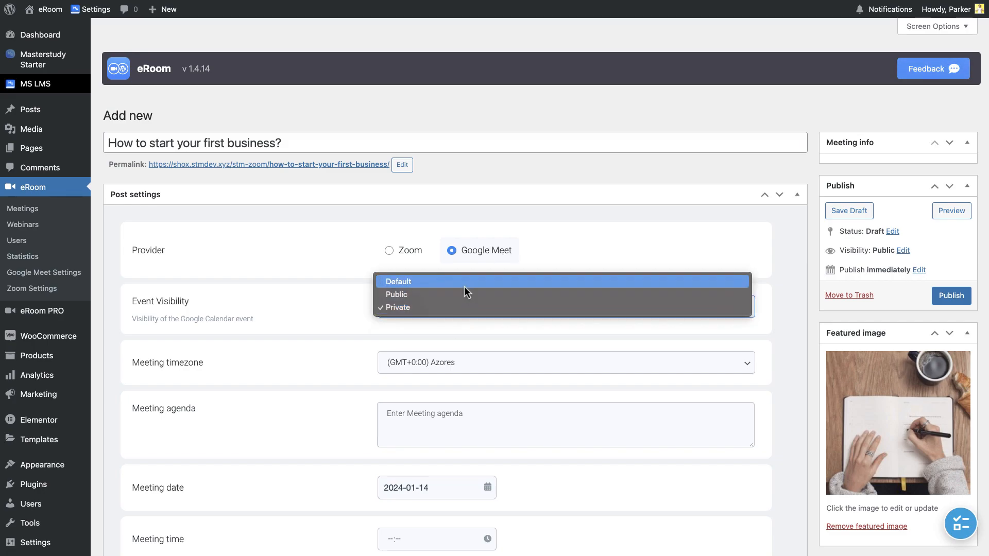
left_click(395, 295)
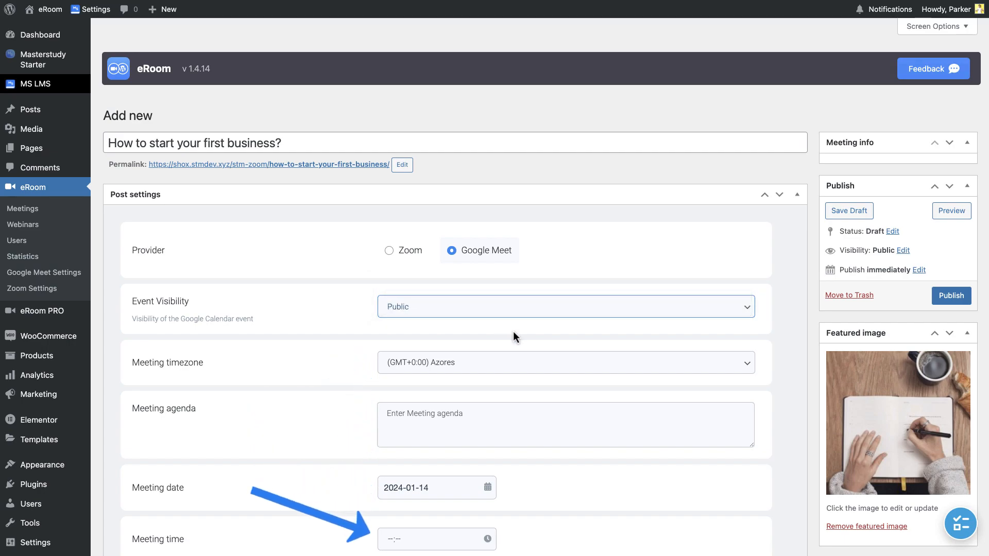
scroll("down", 3)
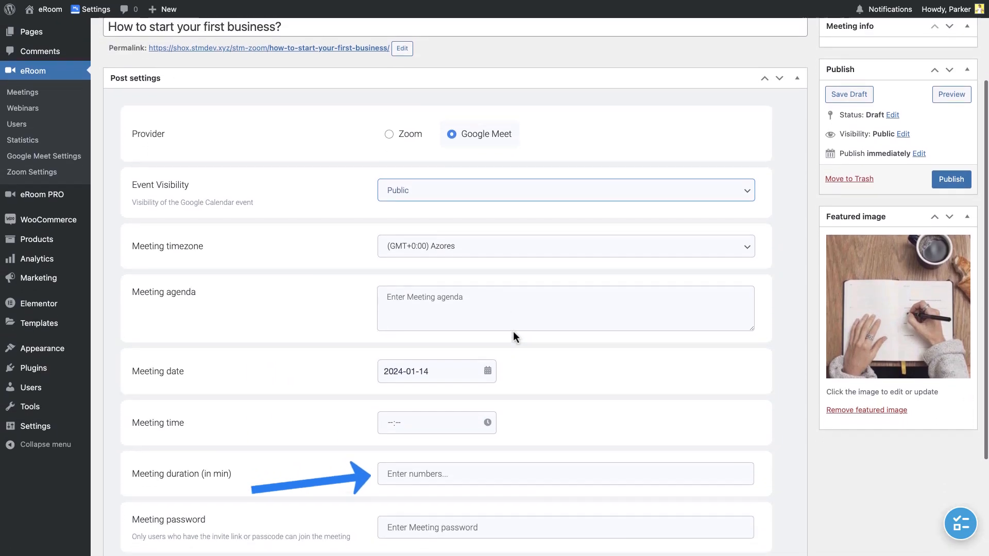
left_click(564, 246)
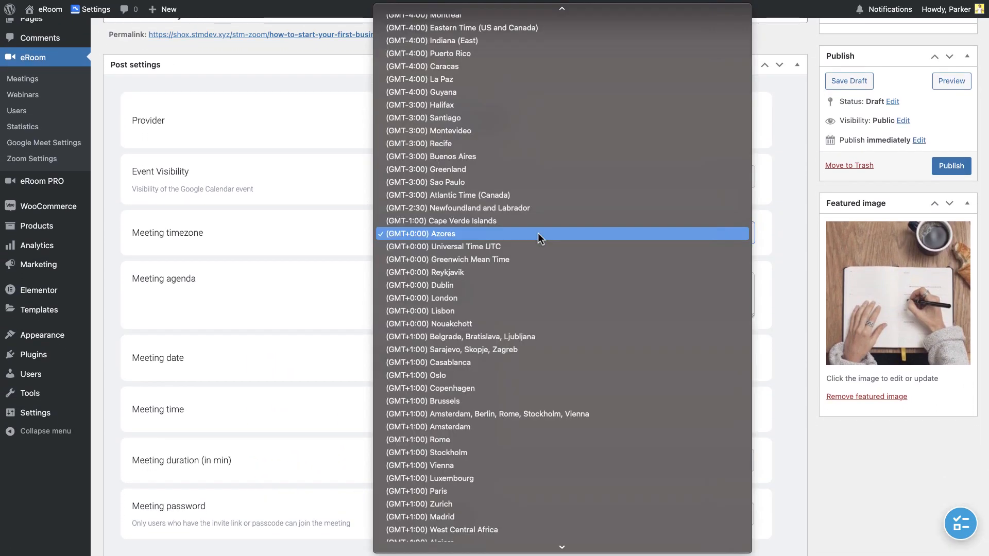
left_click(421, 297)
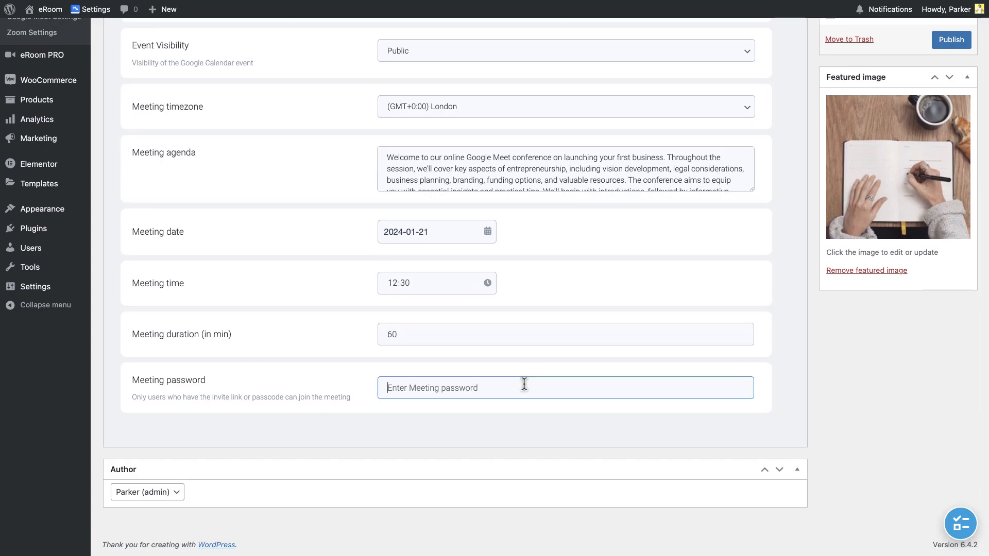
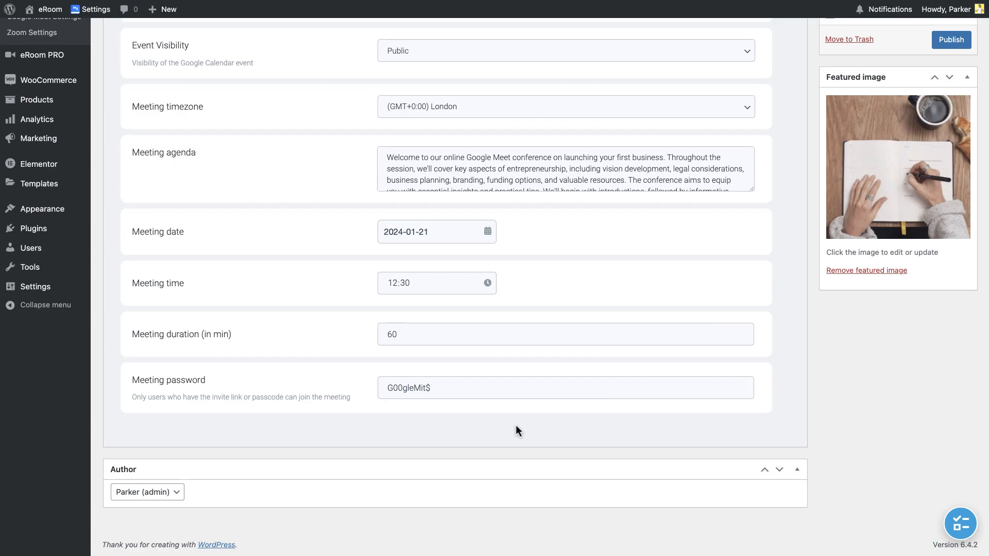
mouse_move(236, 490)
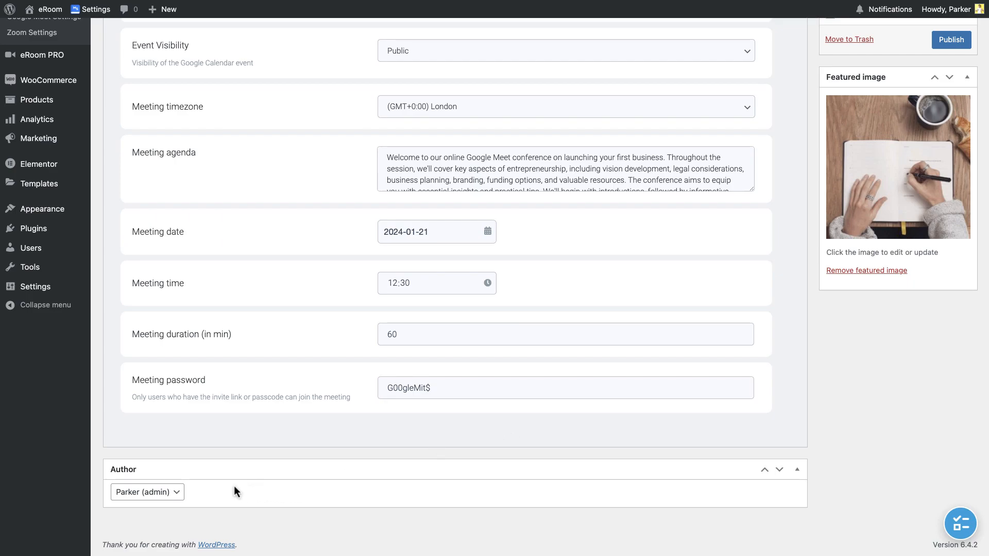
left_click(147, 493)
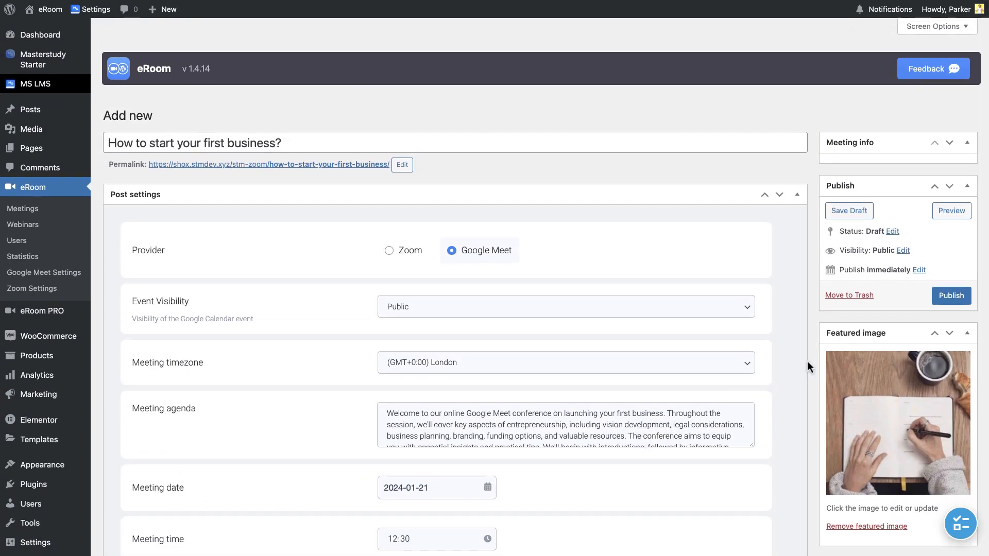
left_click(950, 296)
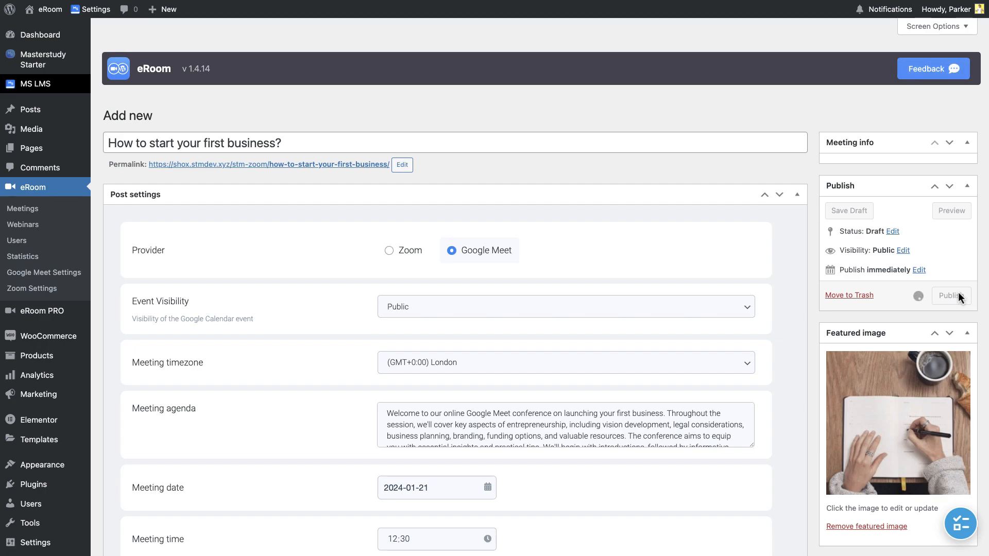
left_click(951, 296)
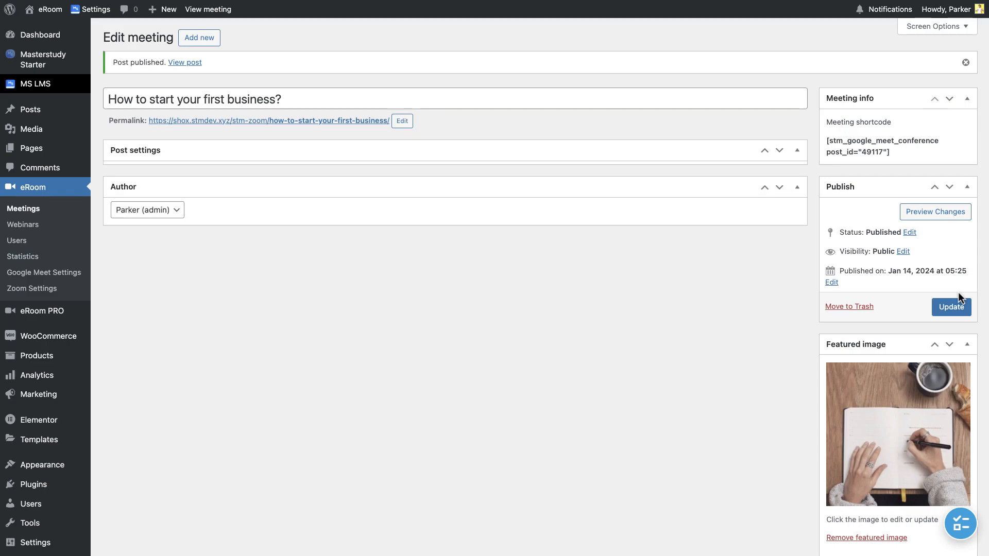
Step: View the published 'How to start your first business?' meeting page from the Post published notice
left_click(763, 151)
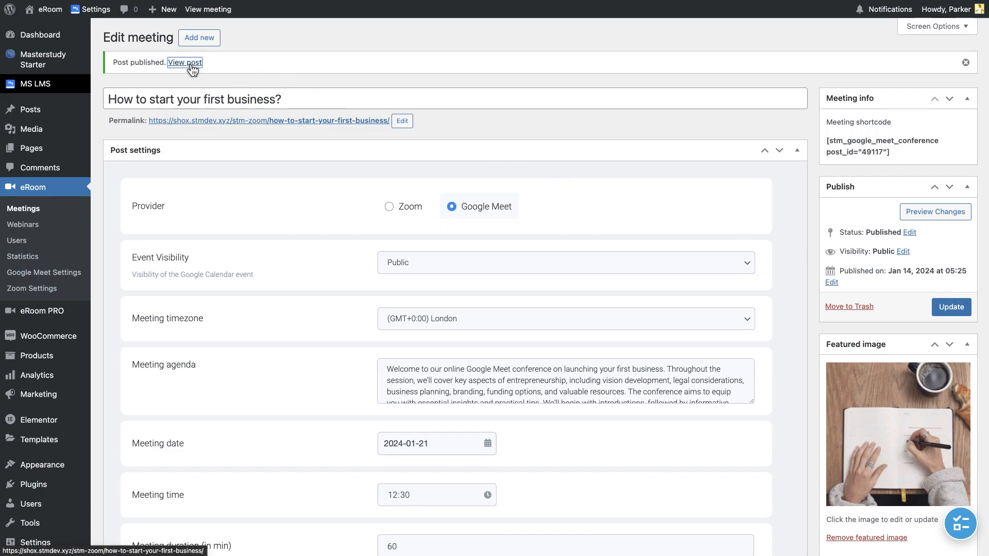
left_click(185, 63)
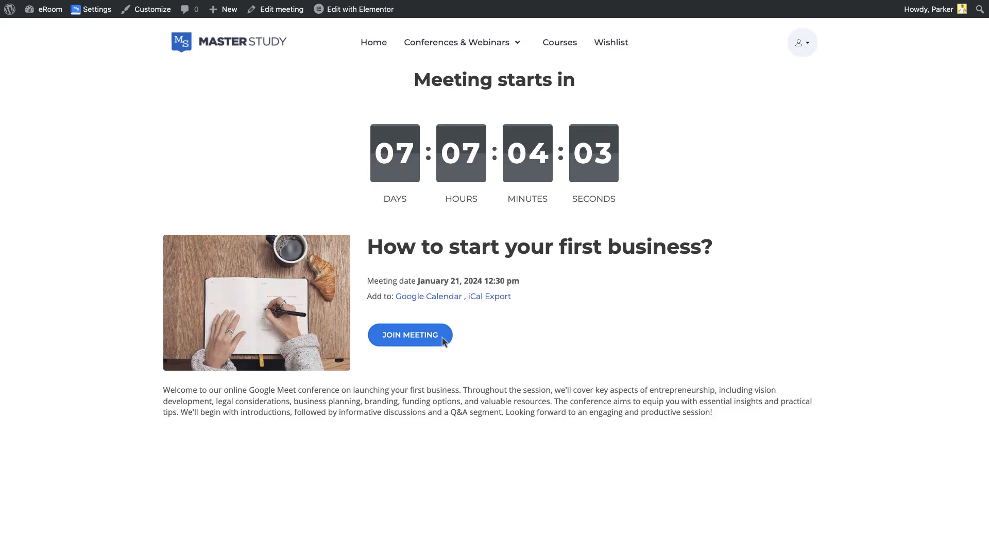
Step: Join the Google Meet call and send 'Hello everyone' in the in-call chat
left_click(409, 335)
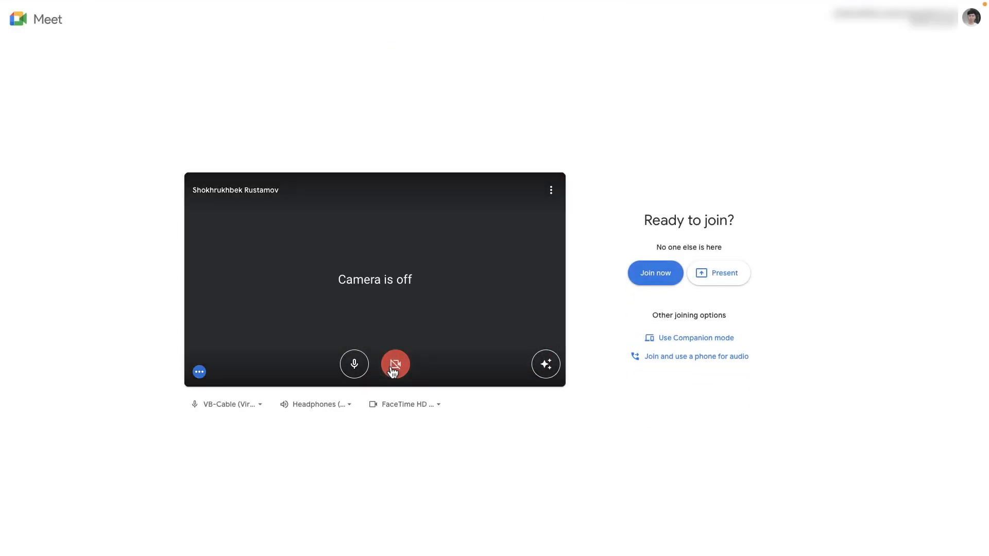
left_click(654, 272)
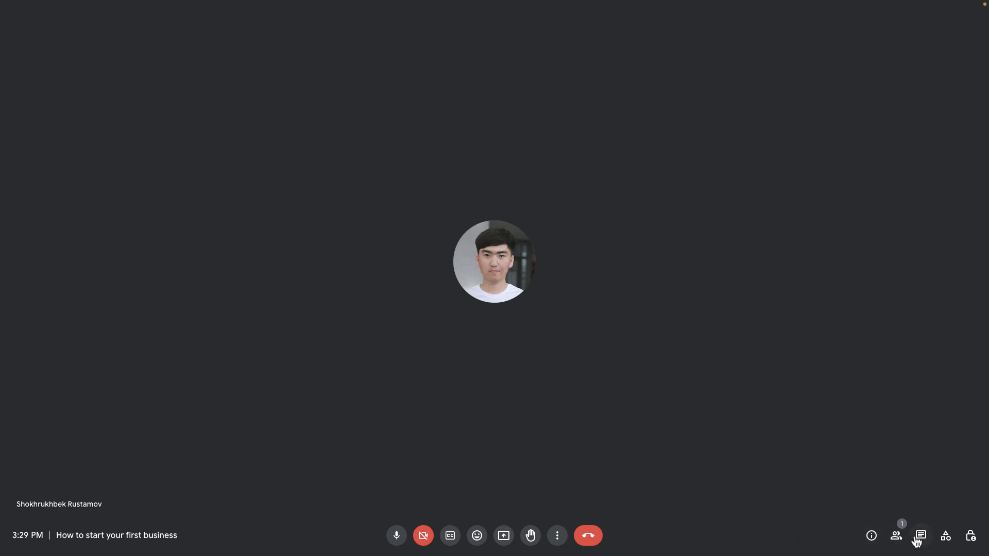
left_click(920, 536)
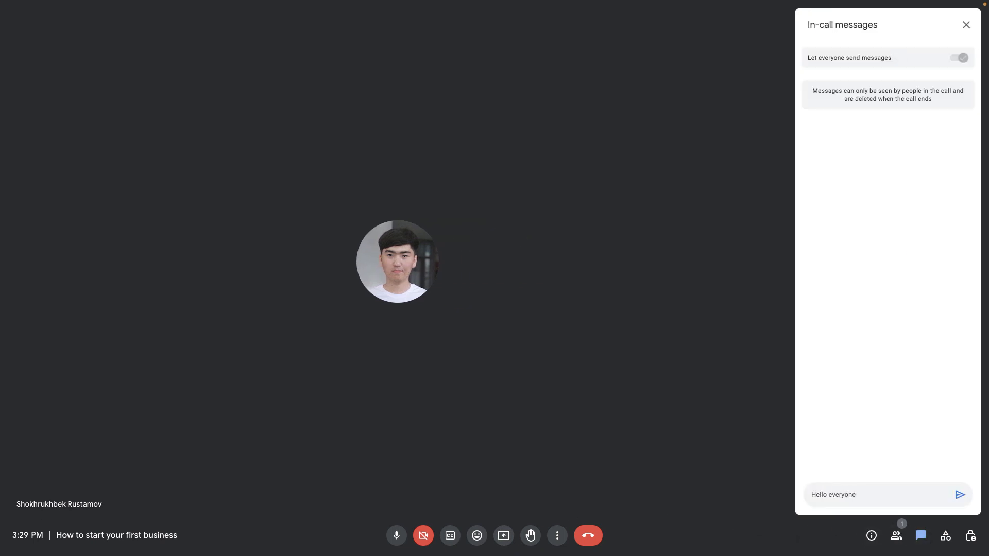
left_click(503, 536)
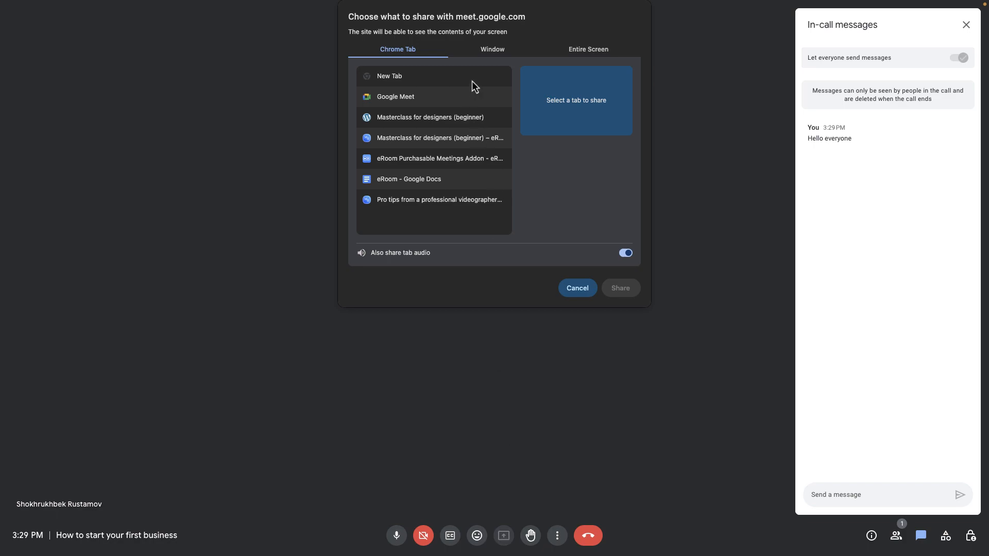
left_click(389, 75)
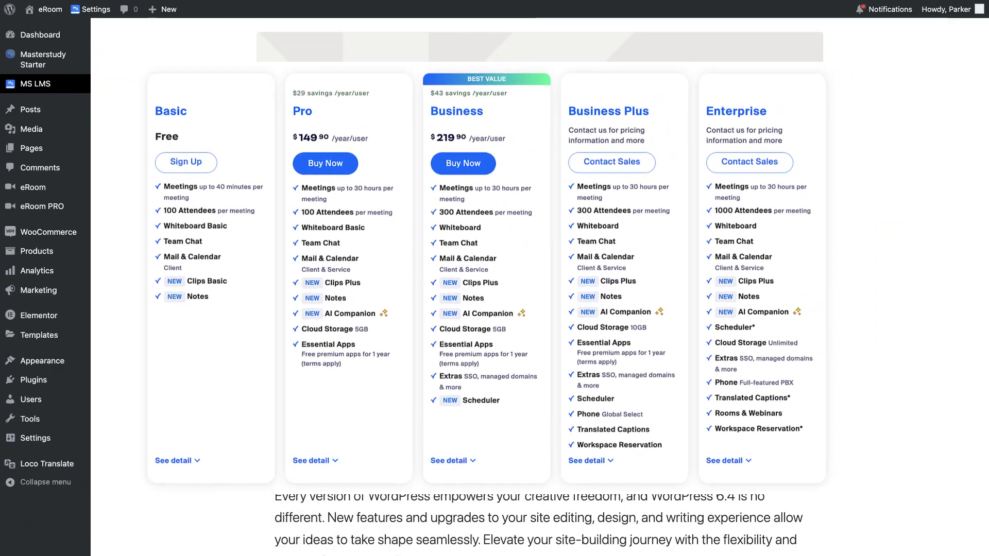
Step: Start a new Google Meet webinar 'How to. start a career' with a Lorem Ipsum agenda
scroll("down", 3)
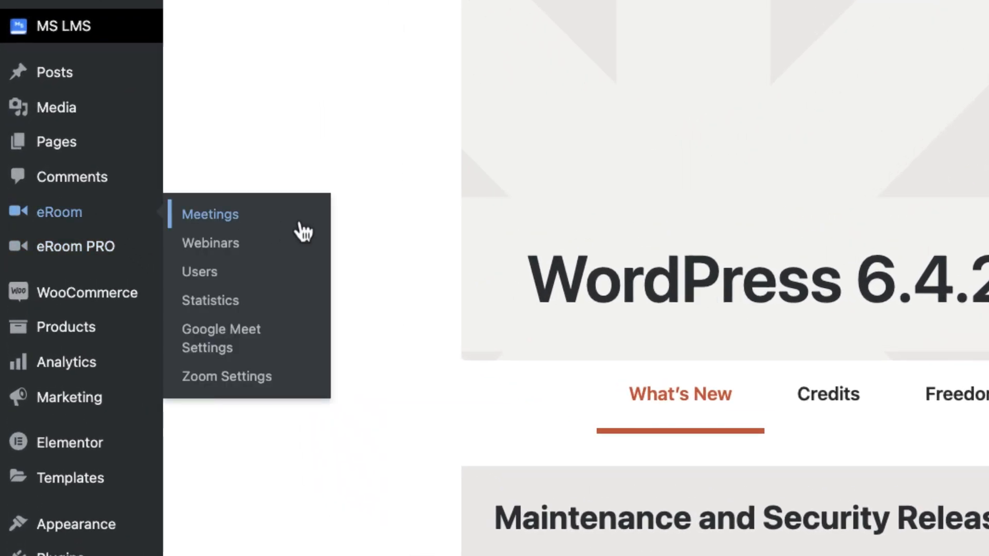
left_click(210, 243)
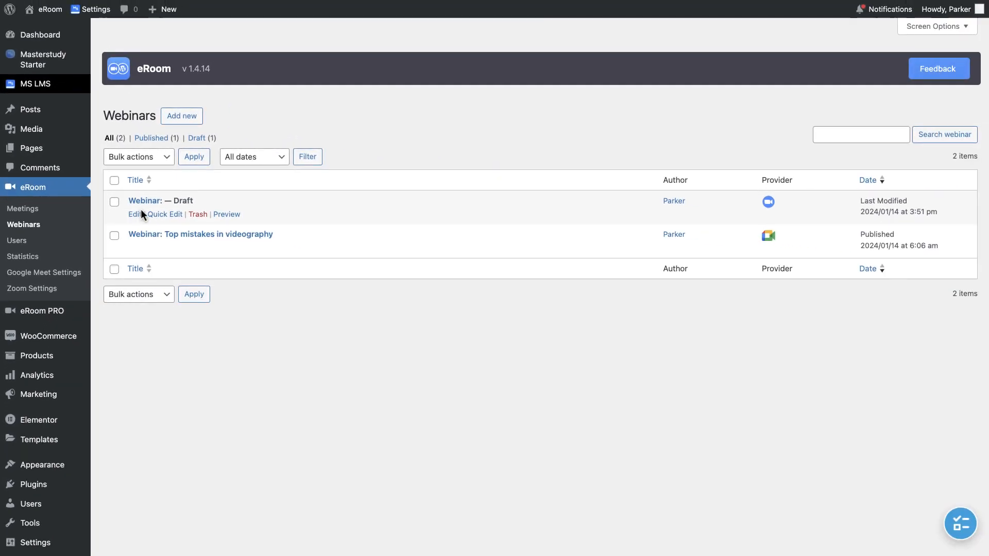
mouse_move(182, 116)
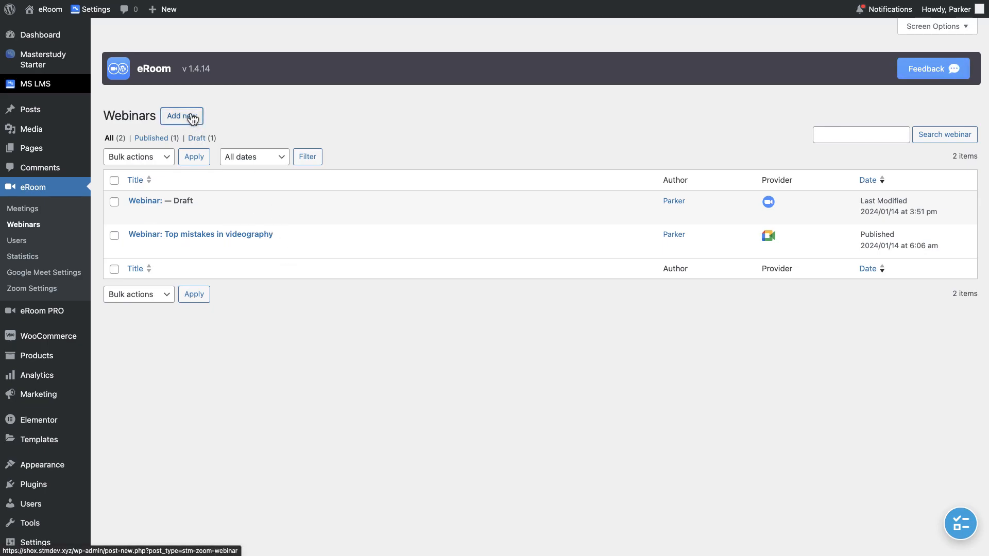
left_click(181, 116)
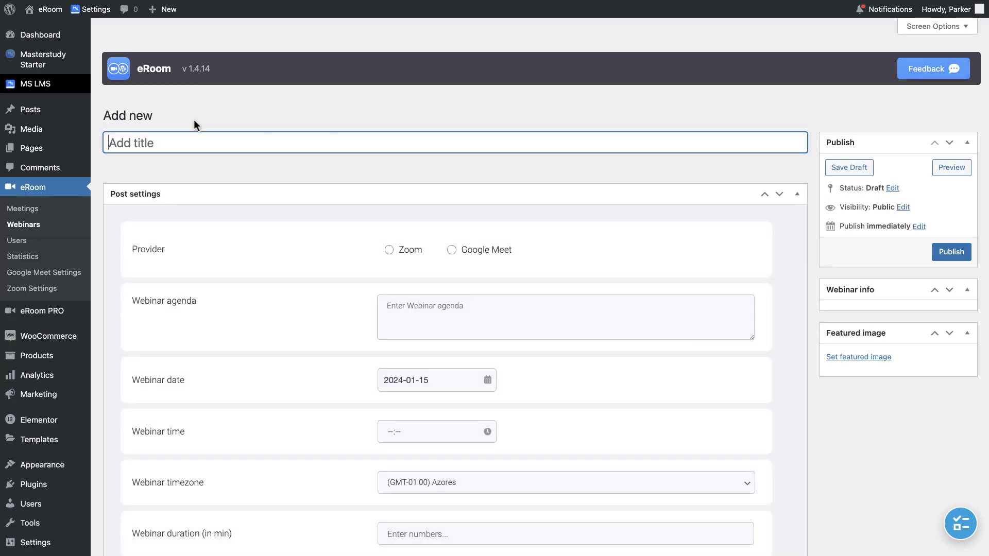
type("How to. start a career")
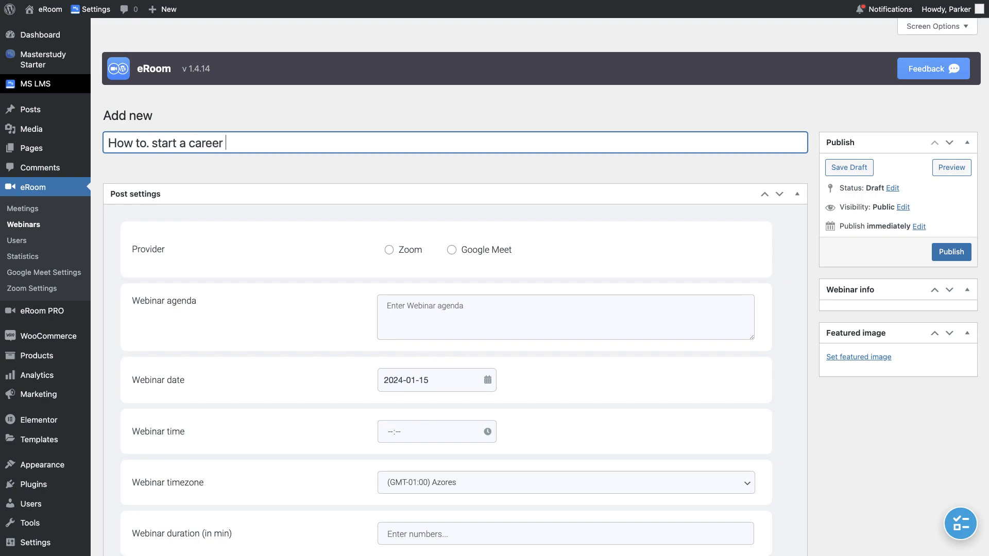
left_click(858, 356)
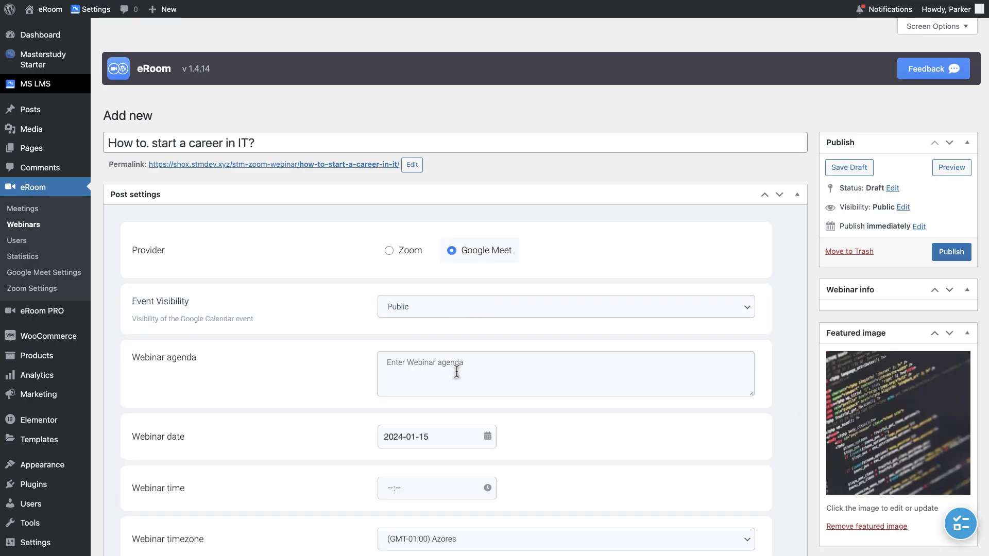
type("Lorem Ipsum dolor sit Amer")
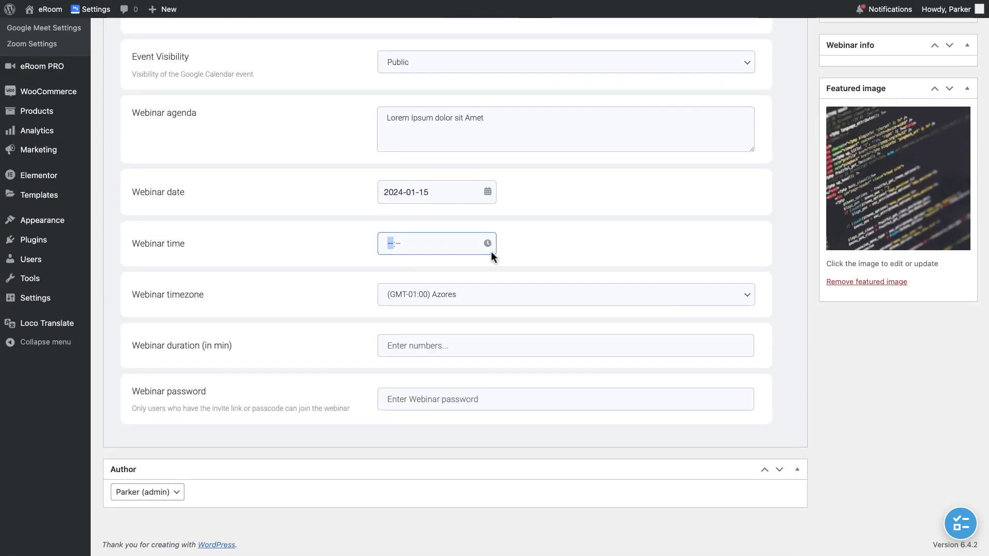
Step: Set the webinar timezone to Luxembourg and publish it
left_click(564, 294)
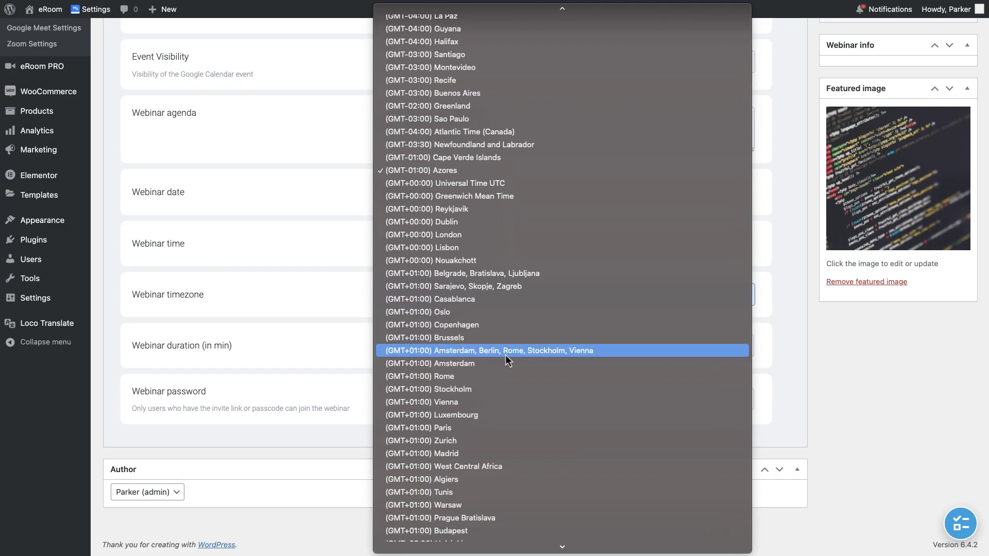
left_click(431, 416)
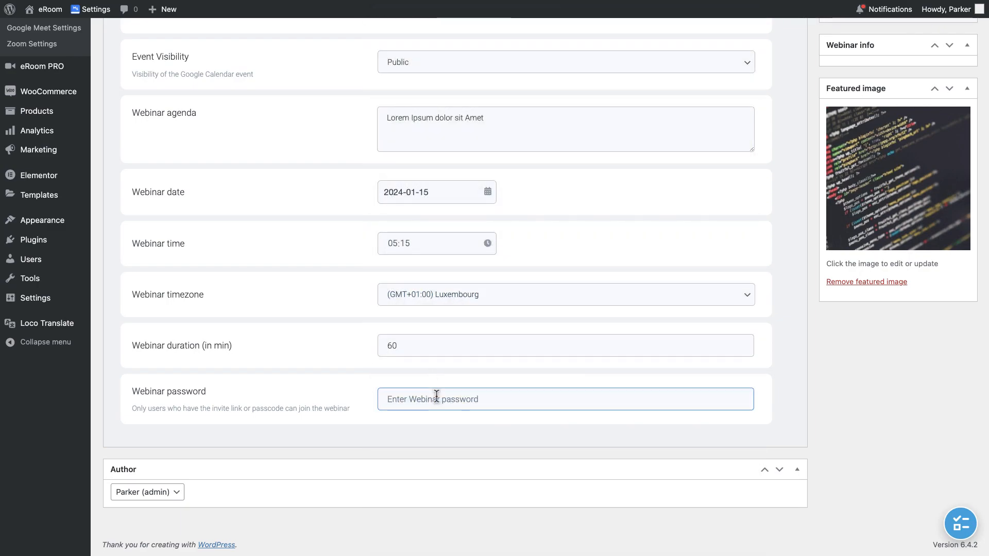
scroll("up", 3)
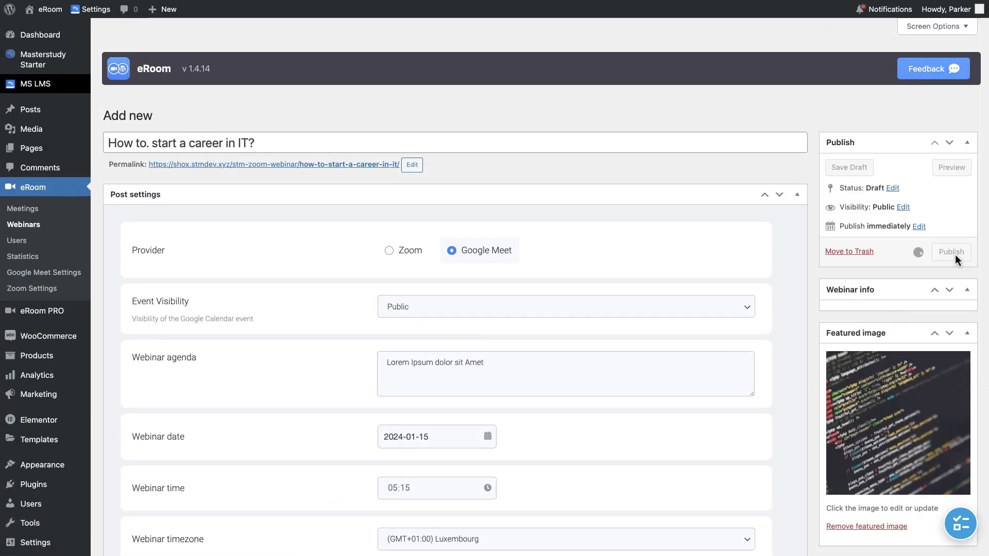
left_click(950, 251)
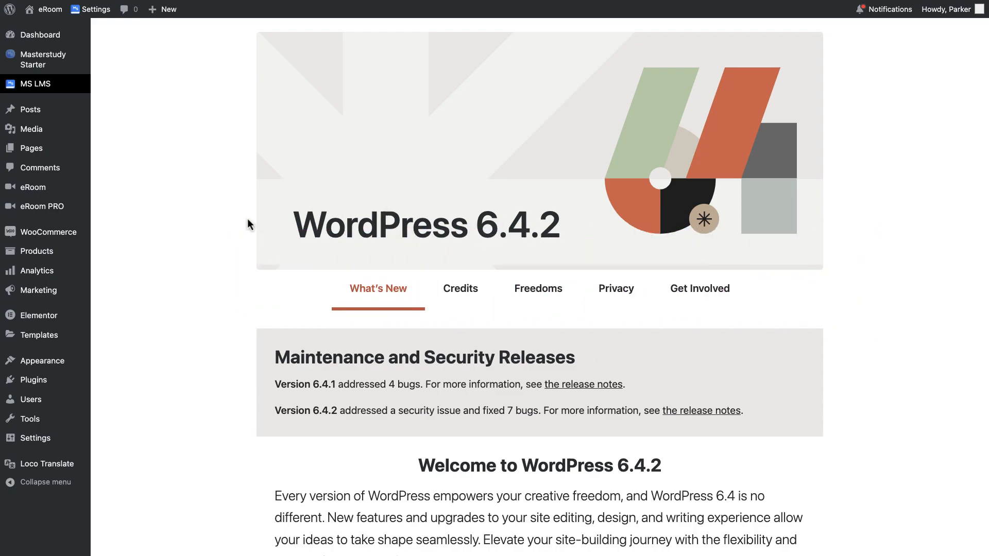
mouse_move(41, 206)
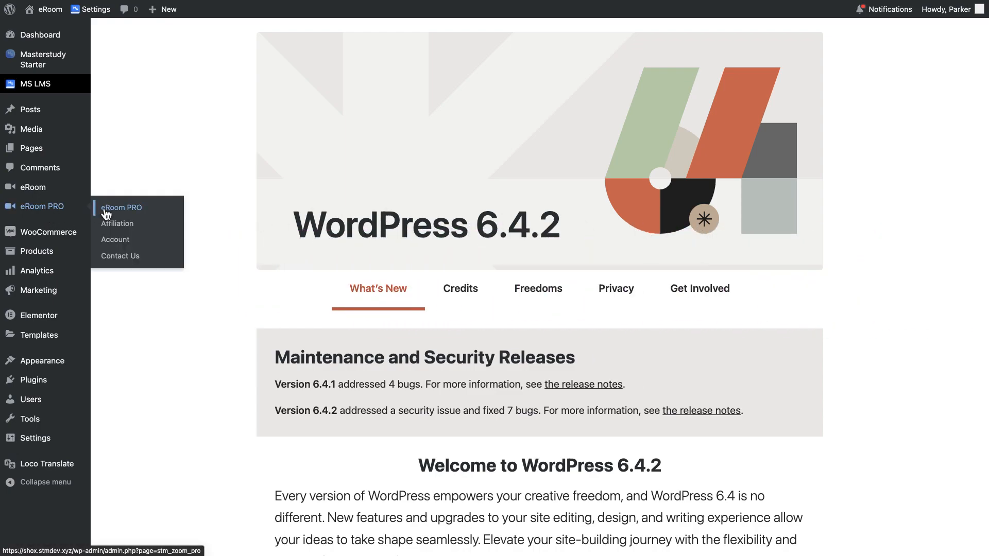
Step: Switch on the Purchasable Meetings add-on on the eRoom Pro Addons page
left_click(120, 207)
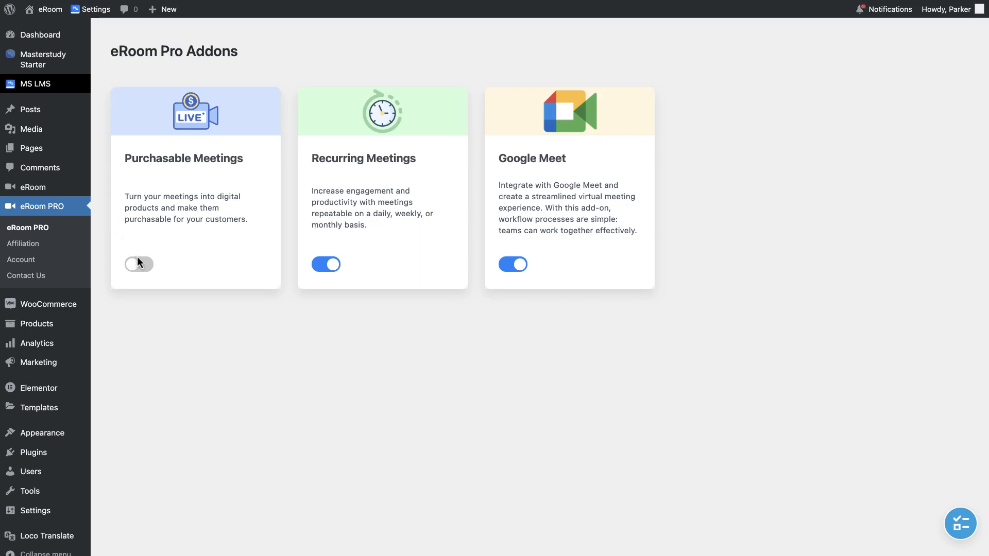
left_click(138, 263)
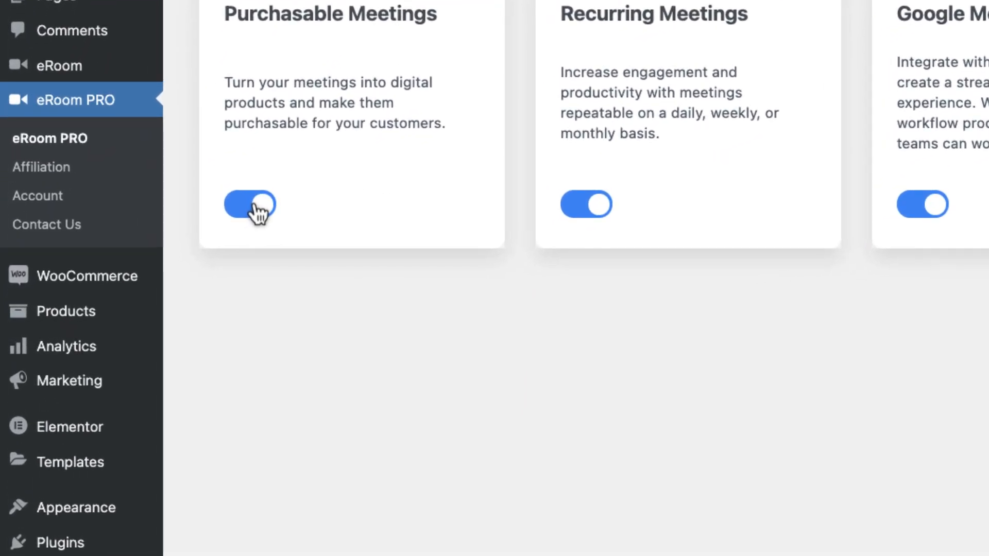
mouse_move(65, 311)
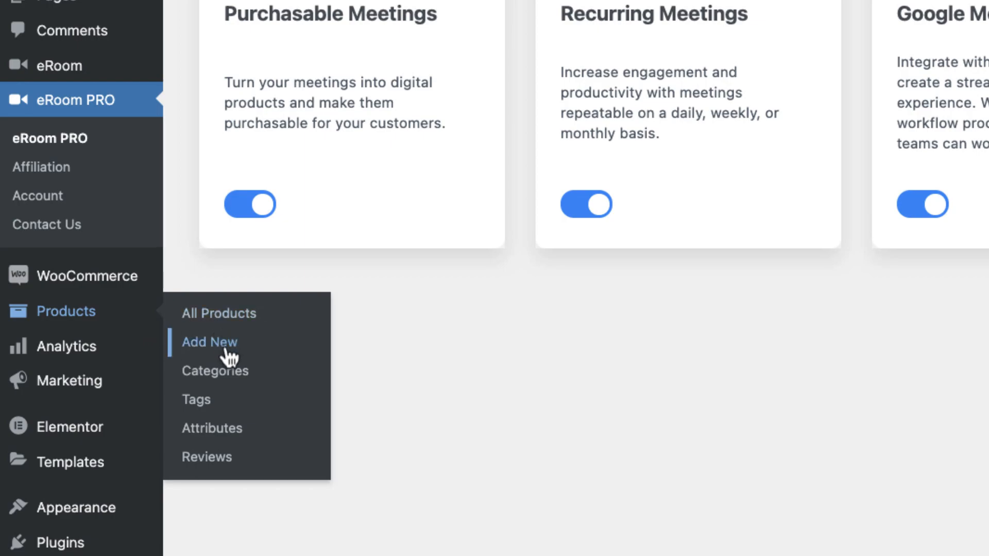
Step: Name the product 'Pro tips from a professional videographer' and set the camera photo as product image
left_click(210, 342)
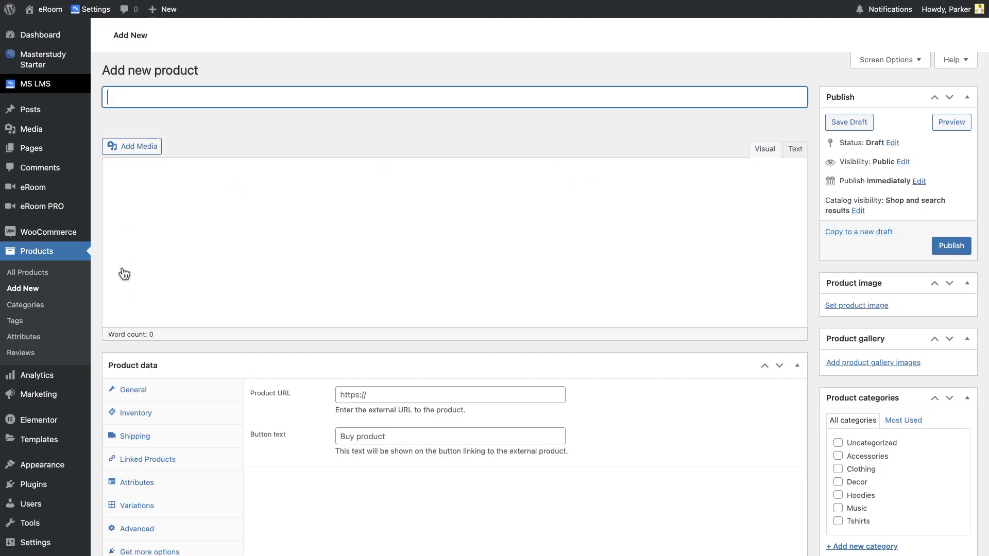
type("Pro tip")
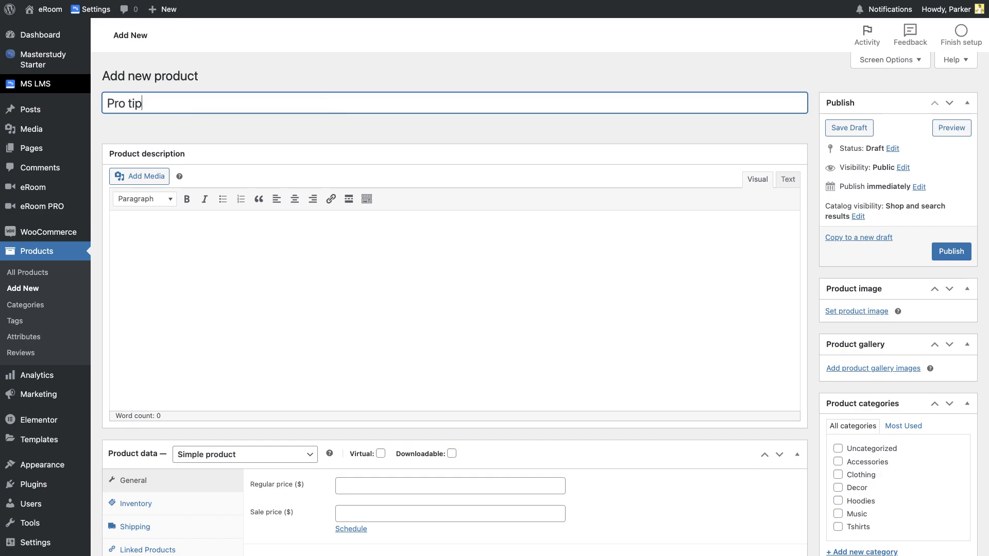
type("s from")
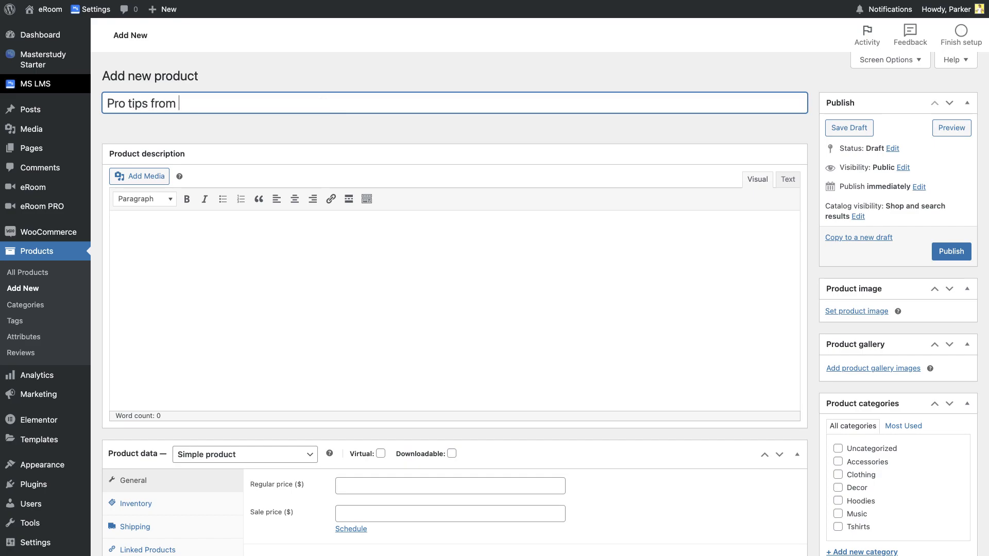
type("a professional")
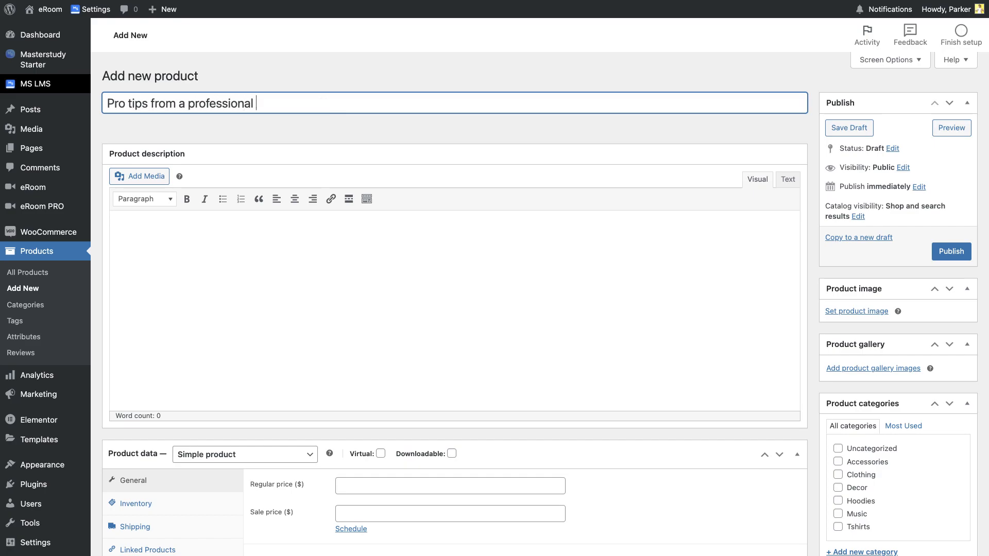
type("videographer")
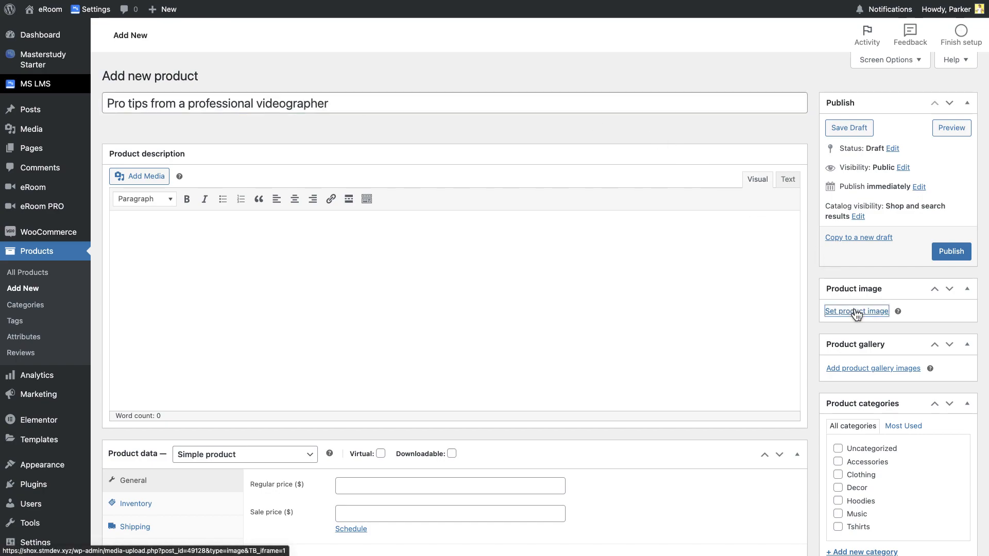
left_click(856, 311)
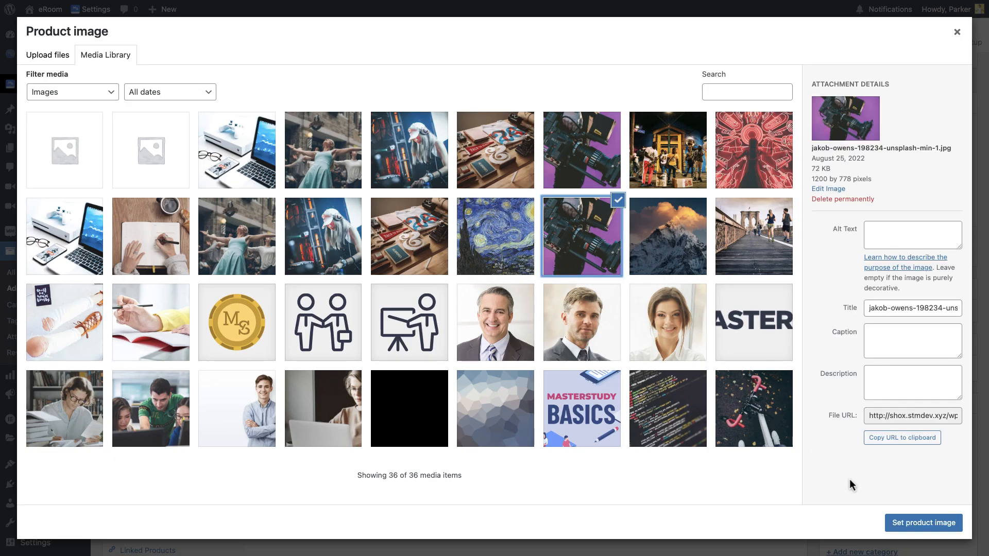
left_click(923, 523)
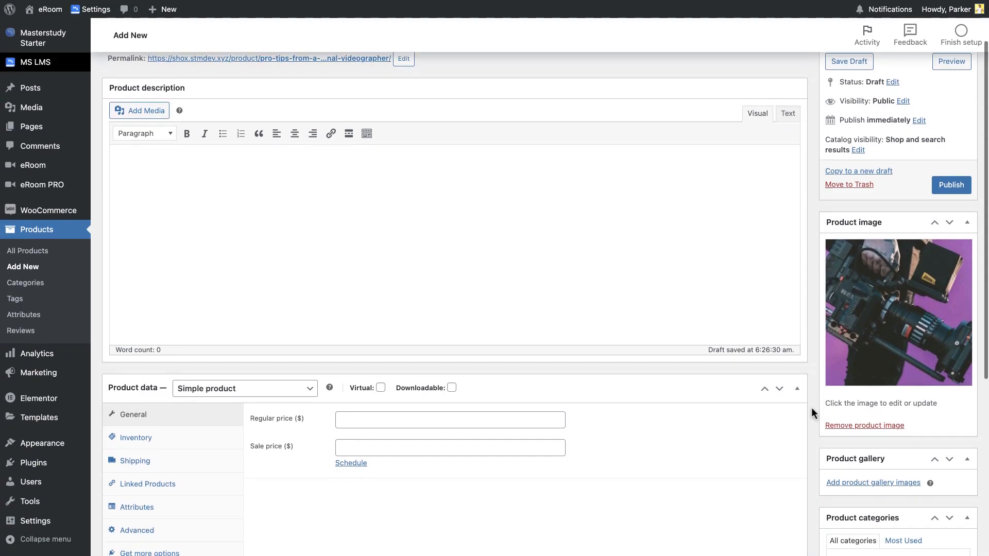
Step: Make the product a Zoom/Google Meet conference priced 65.90 with sale price 45.90
scroll("down", 3)
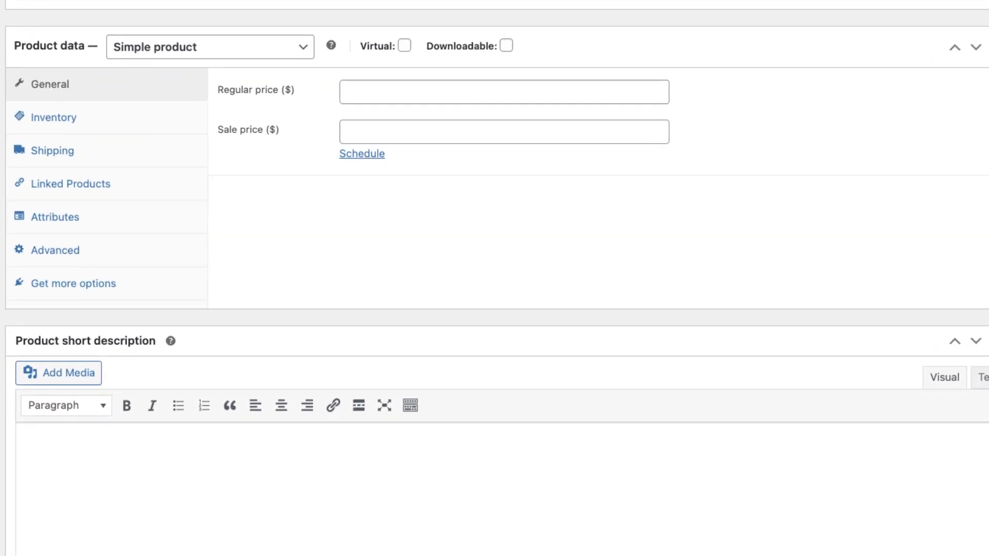
left_click(209, 47)
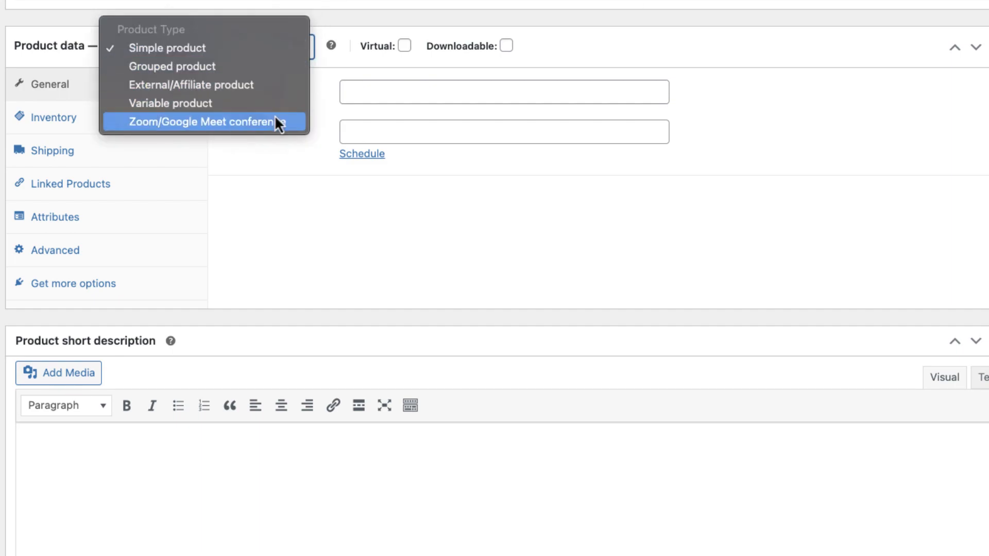
left_click(199, 122)
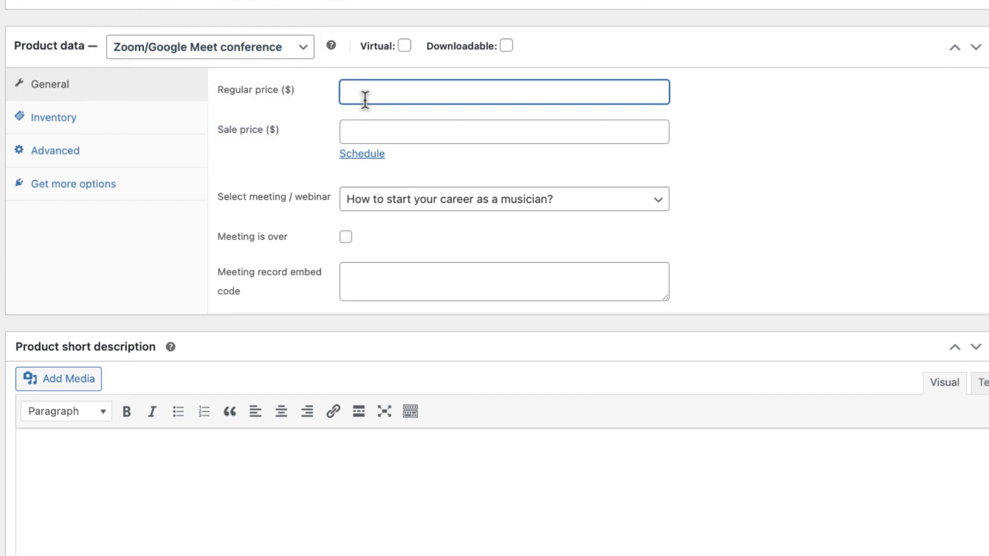
type("65.")
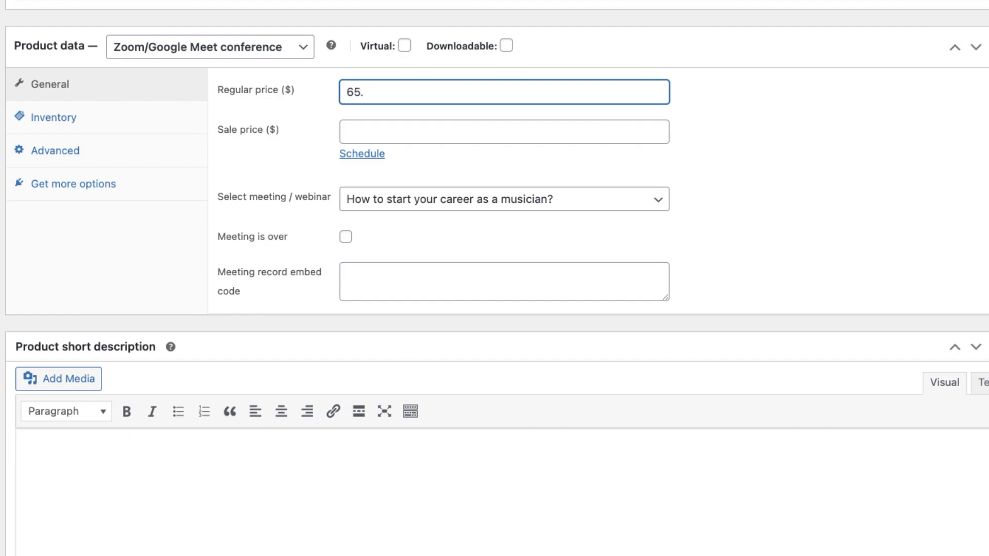
type("45")
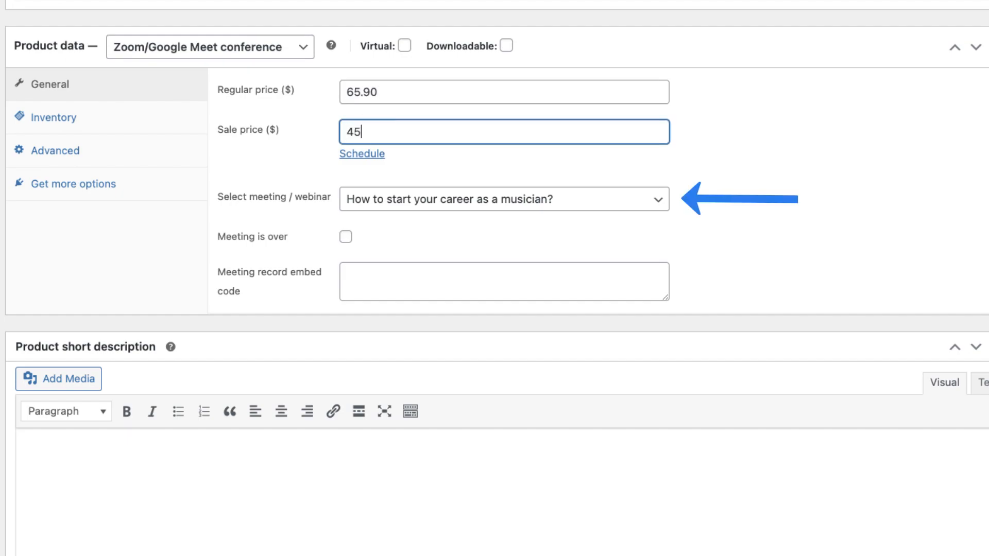
Step: Link the Pro tips from professional videographer meeting and mark it as over
left_click(503, 198)
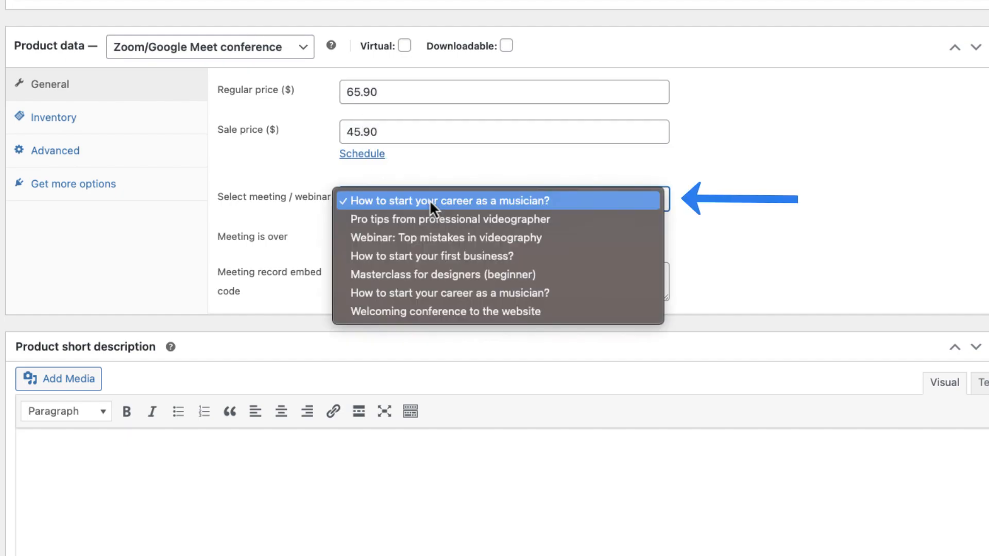
left_click(448, 201)
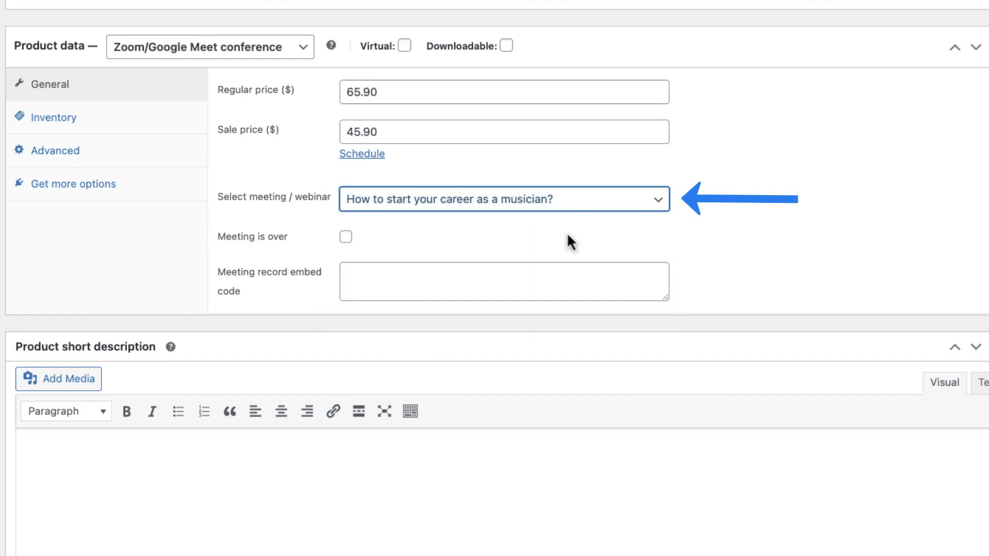
left_click(345, 236)
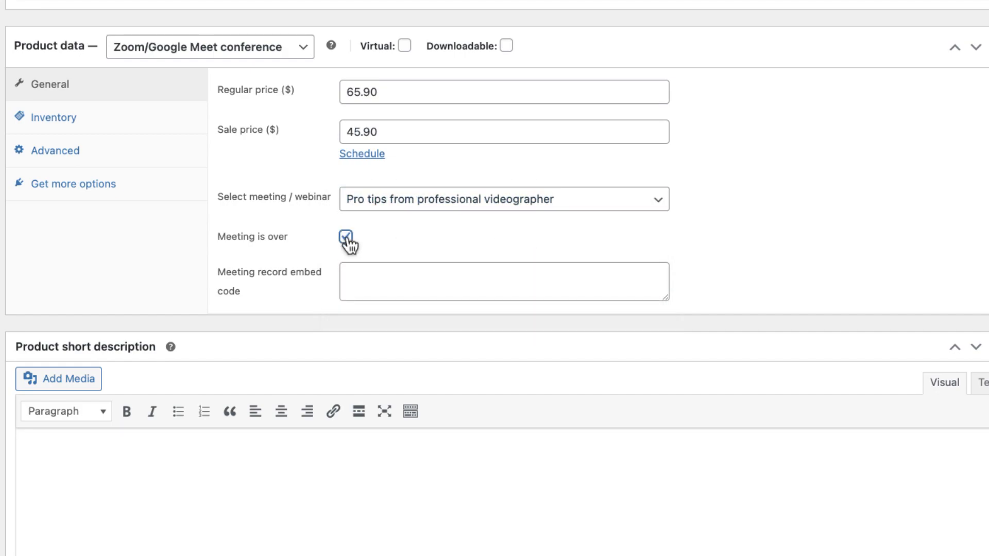
left_click(503, 280)
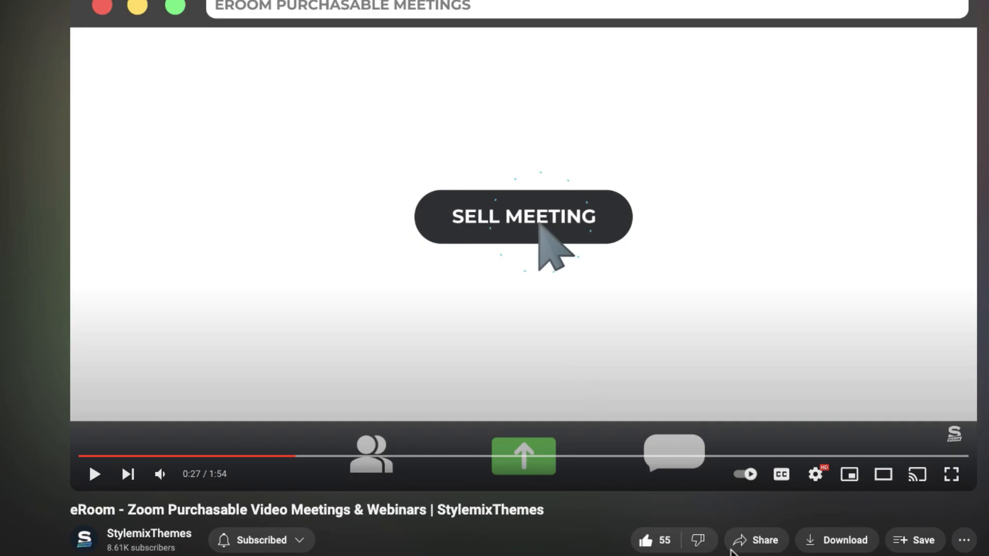
Step: Get the eRoom YouTube video's sharing options for its embed code
left_click(755, 540)
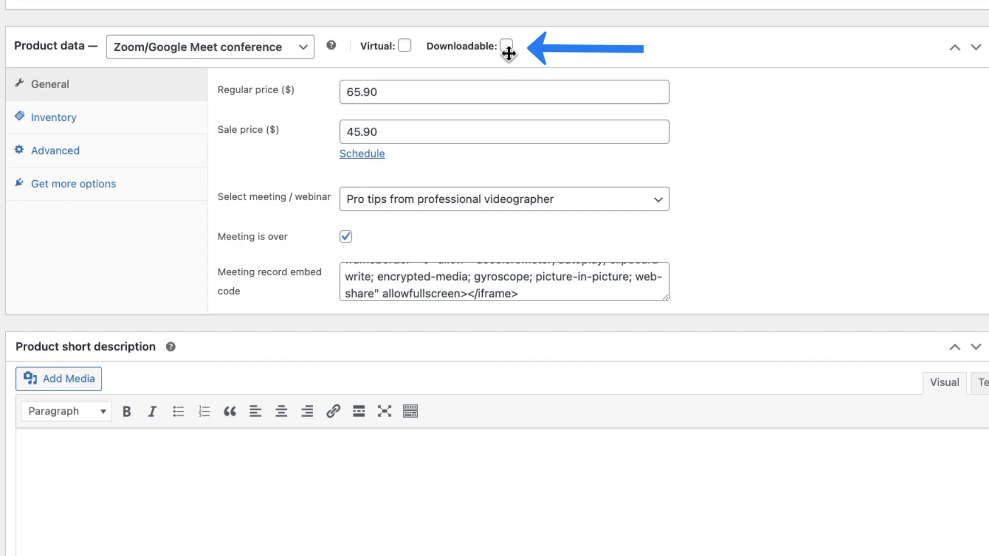
Step: Mark the product Downloadable and name its download file 'Must to read'
left_click(504, 45)
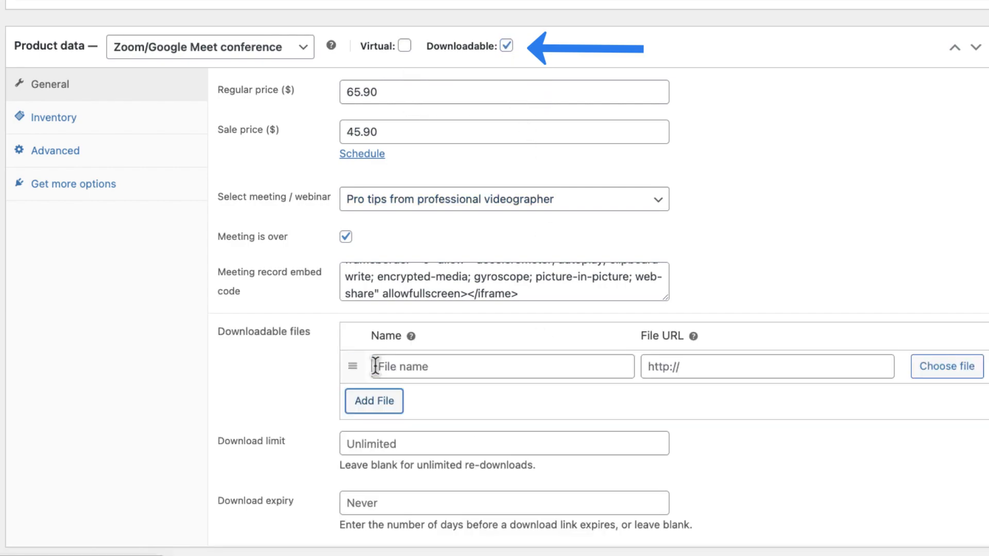
left_click(502, 367)
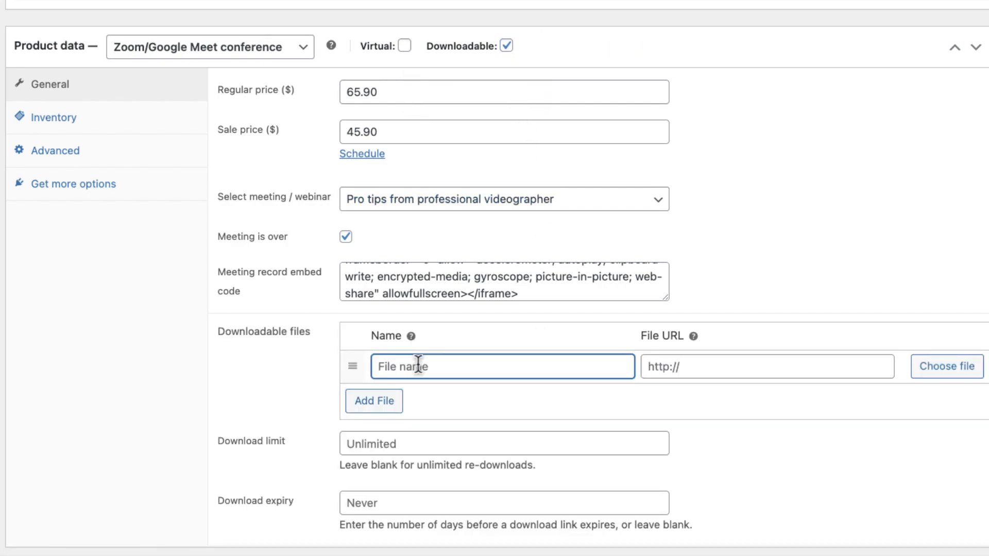
type("Must to read")
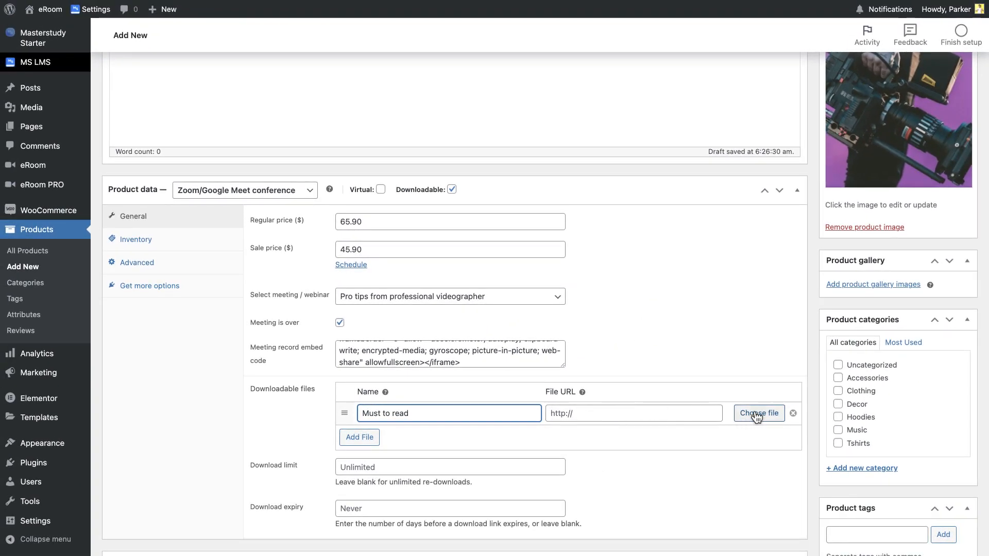
Step: Attach the uploaded file so its URL fills the downloadable file entry
left_click(759, 413)
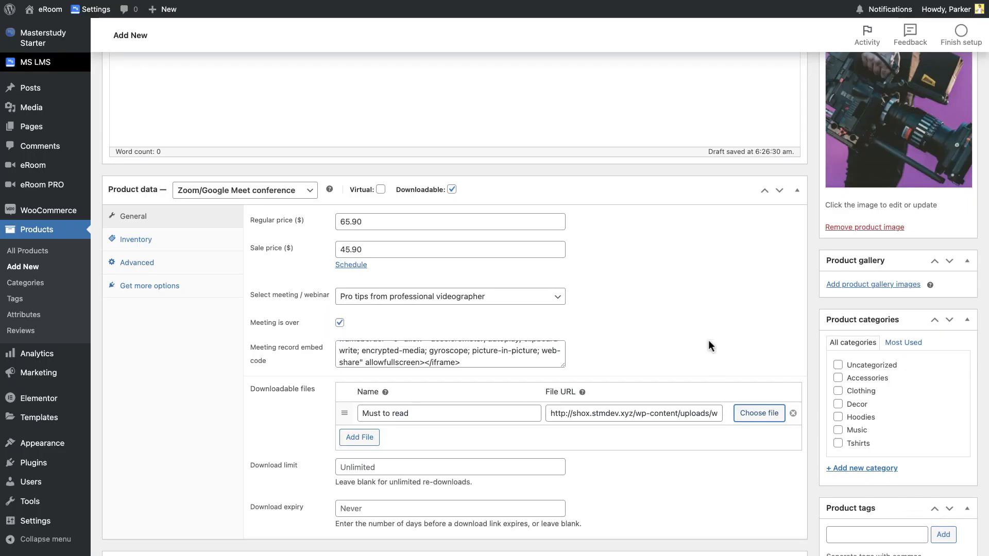
scroll("down", 3)
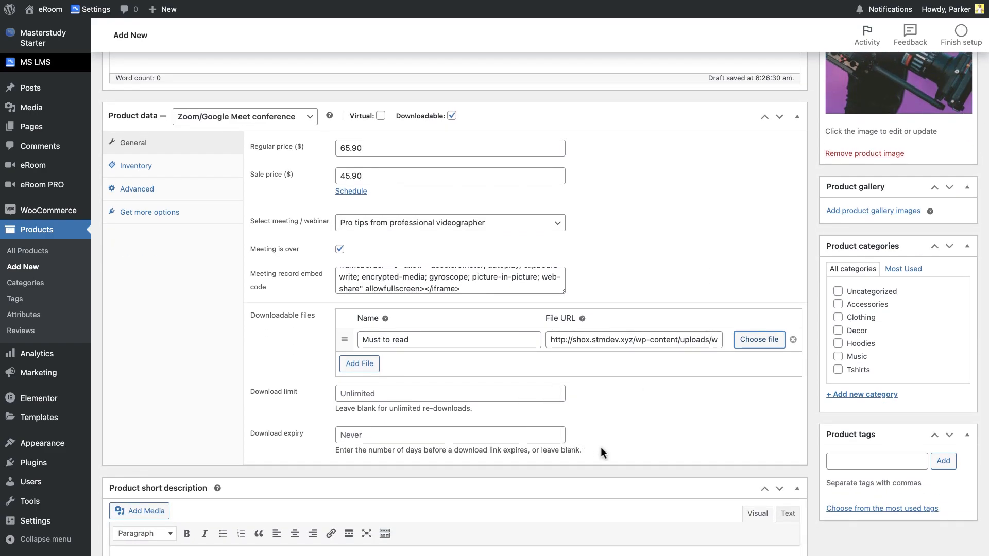
left_click(136, 228)
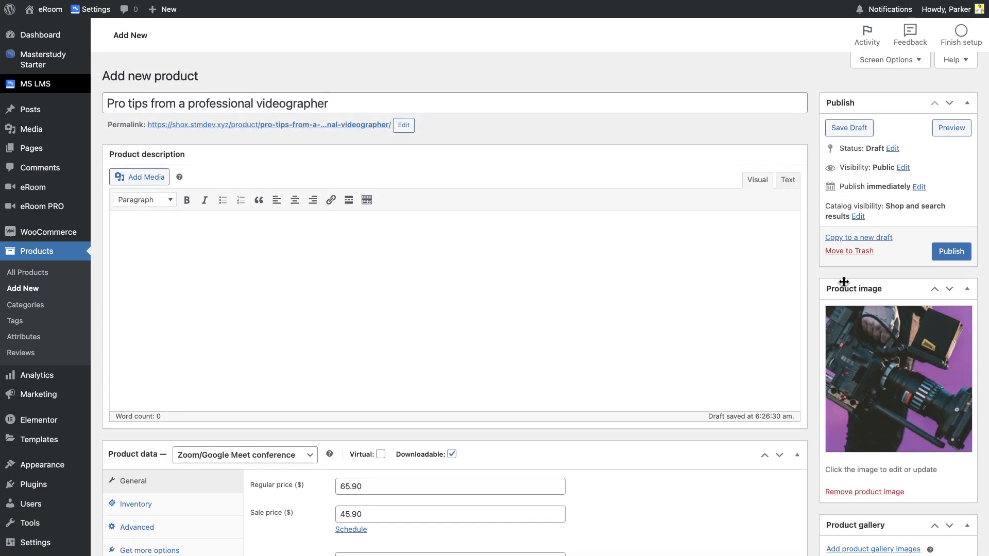
Step: View the product's front-end page with countdown and $45.90 price, then add it to the cart via Get Access Now
left_click(951, 252)
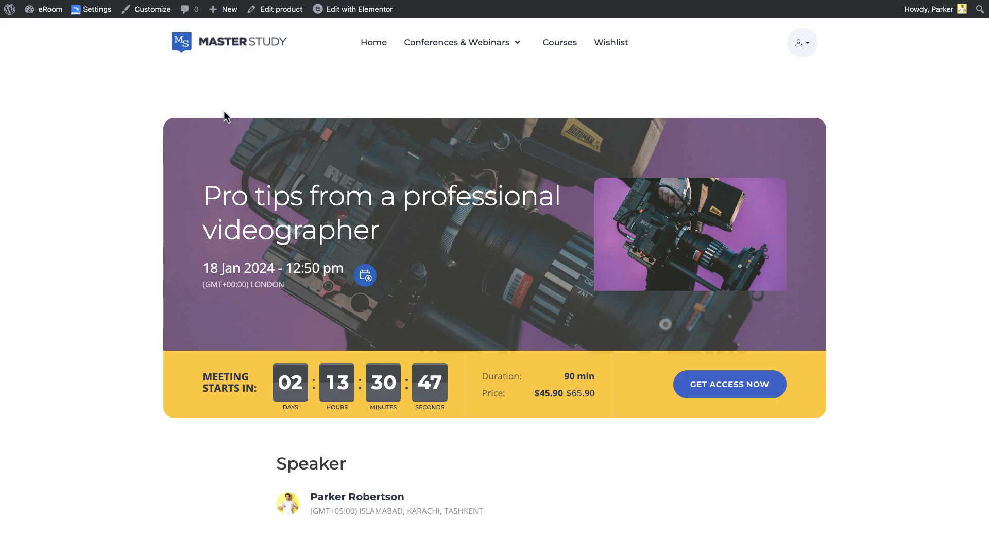
scroll("down", 3)
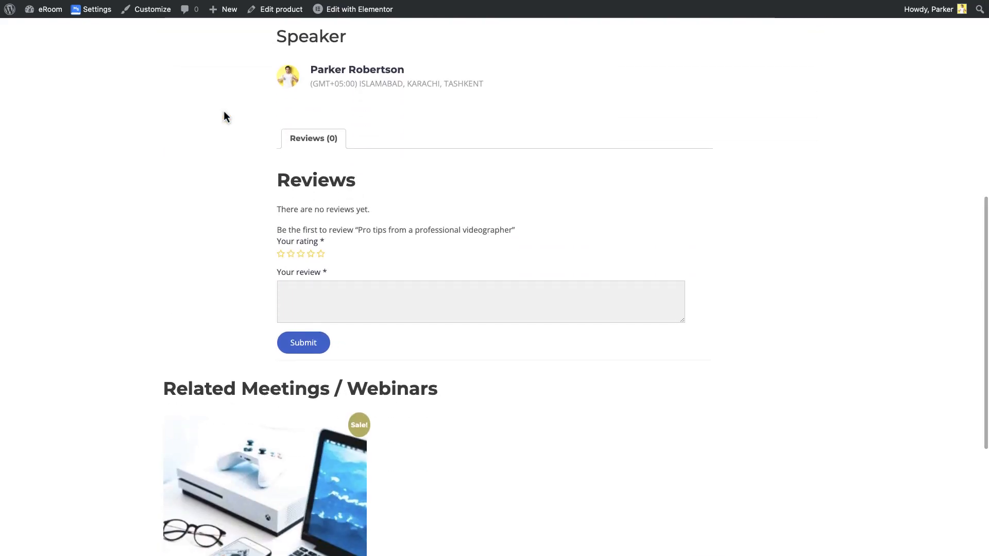
scroll("up", 3)
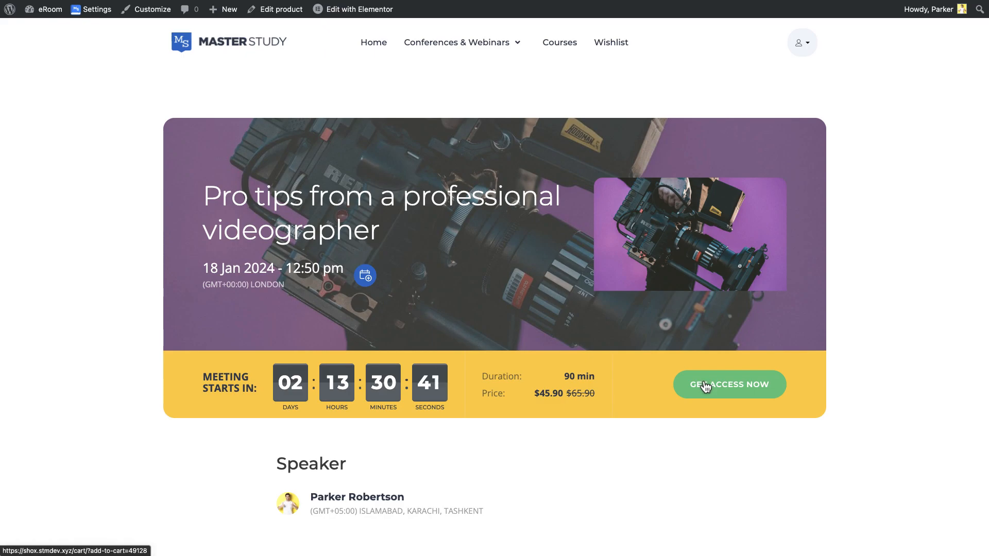
left_click(729, 385)
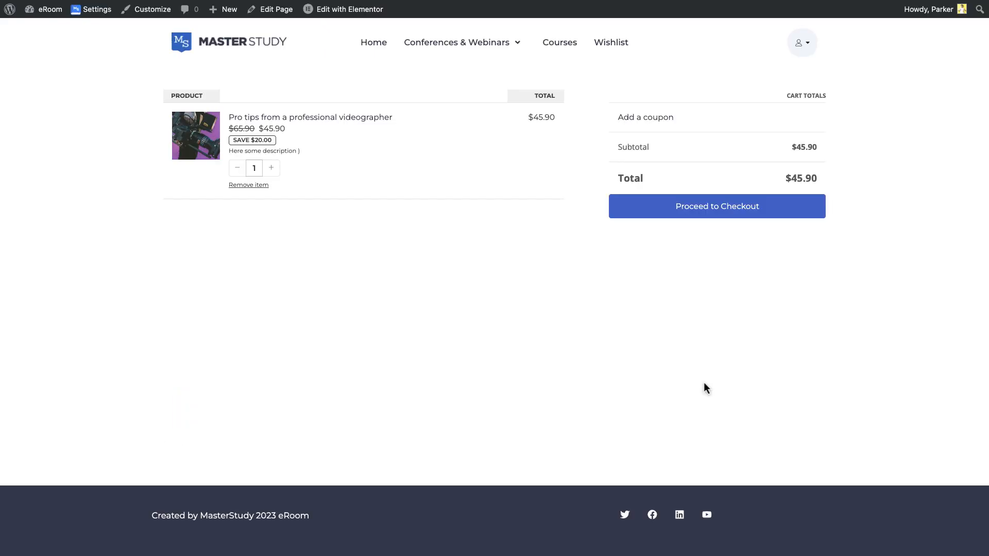
Step: Proceed from the cart to checkout with the videographer meeting totalling $45.90
left_click(716, 206)
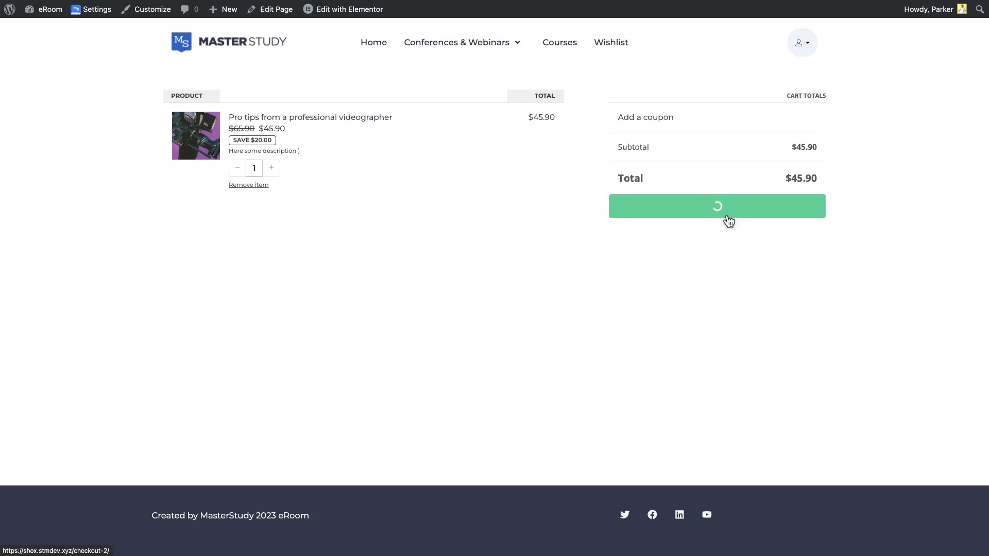
left_click(716, 206)
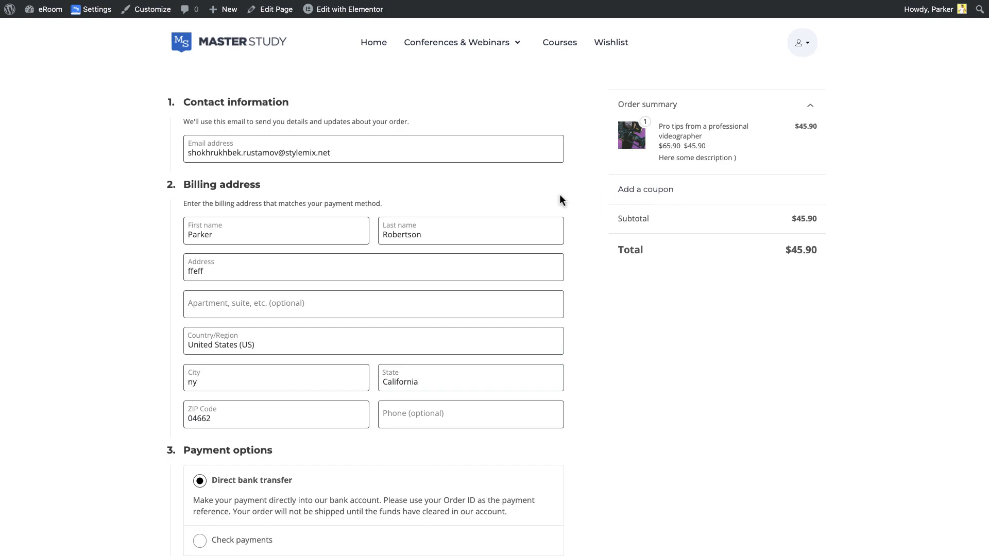
scroll("down", 3)
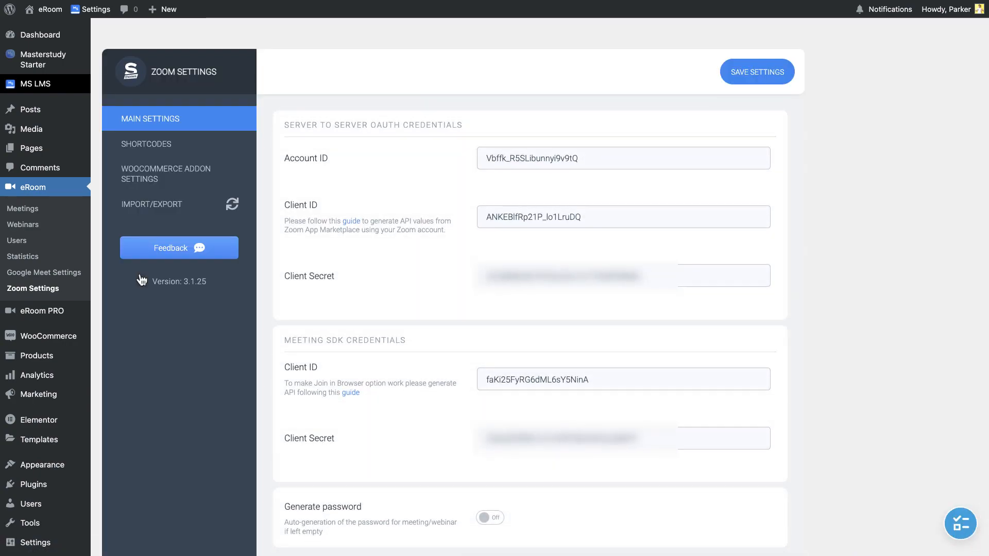
Step: Set the WooCommerce addon notification time to 90 minutes before the meeting and save
left_click(166, 143)
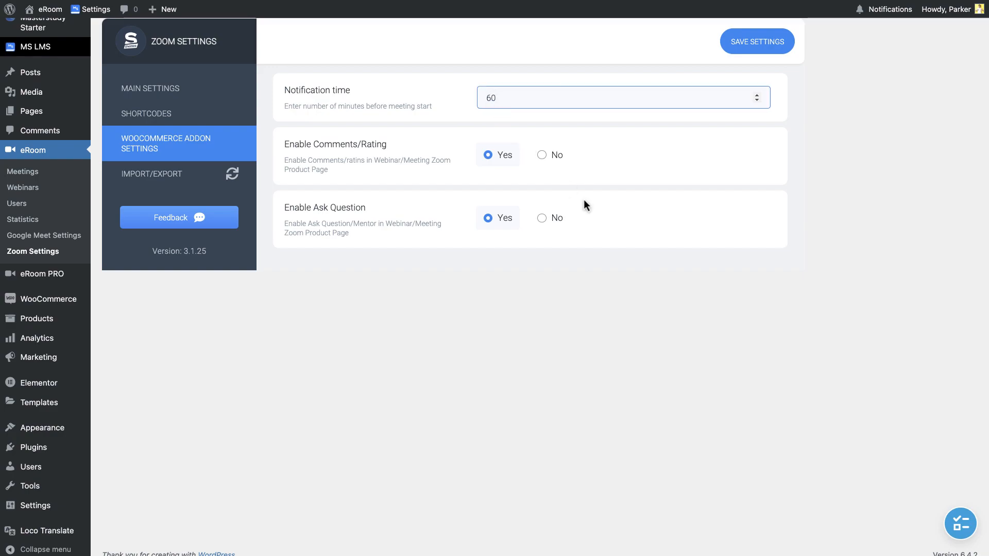
type("9")
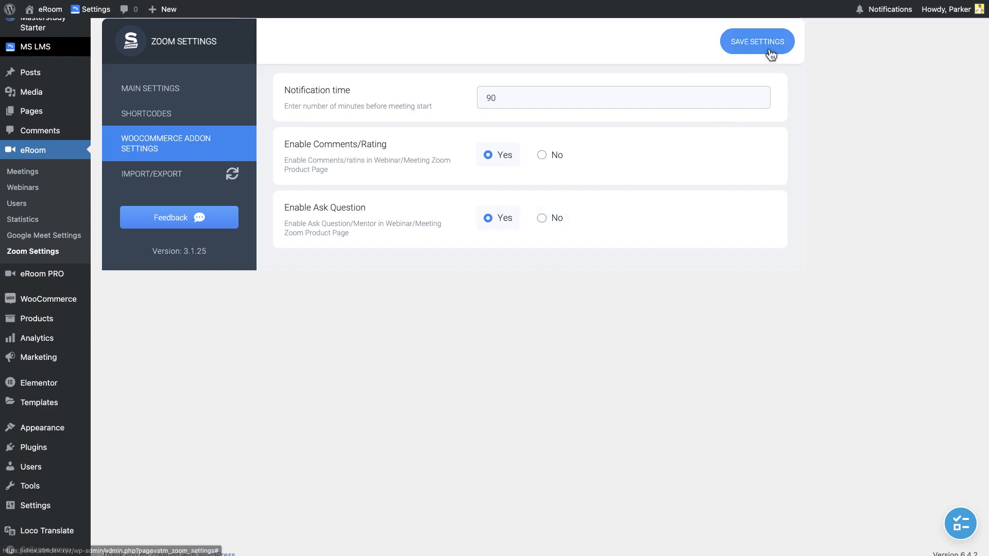
left_click(757, 41)
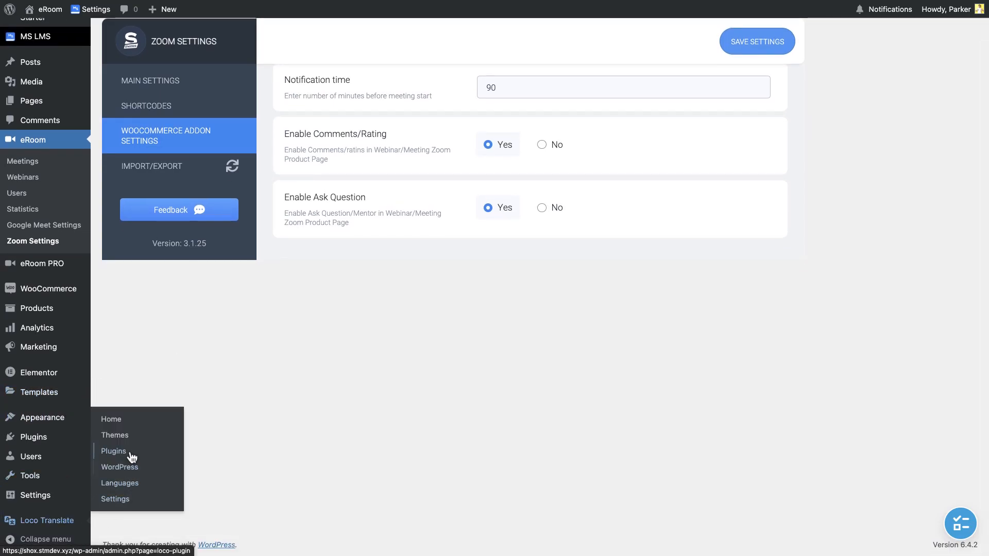
Step: Show the translations of the eRoom Zoom Meetings & Webinar Pro plugin in Loco Translate
left_click(113, 451)
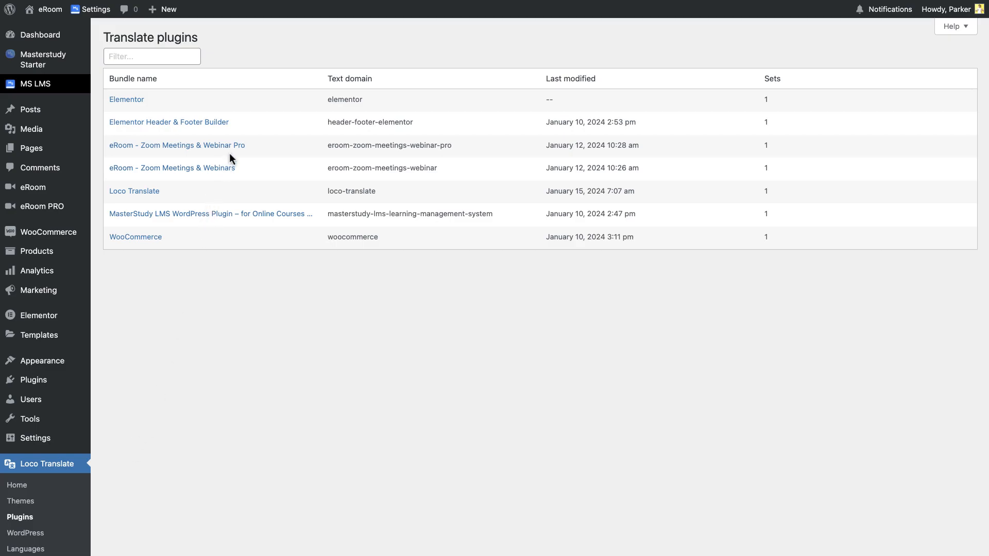
left_click(177, 145)
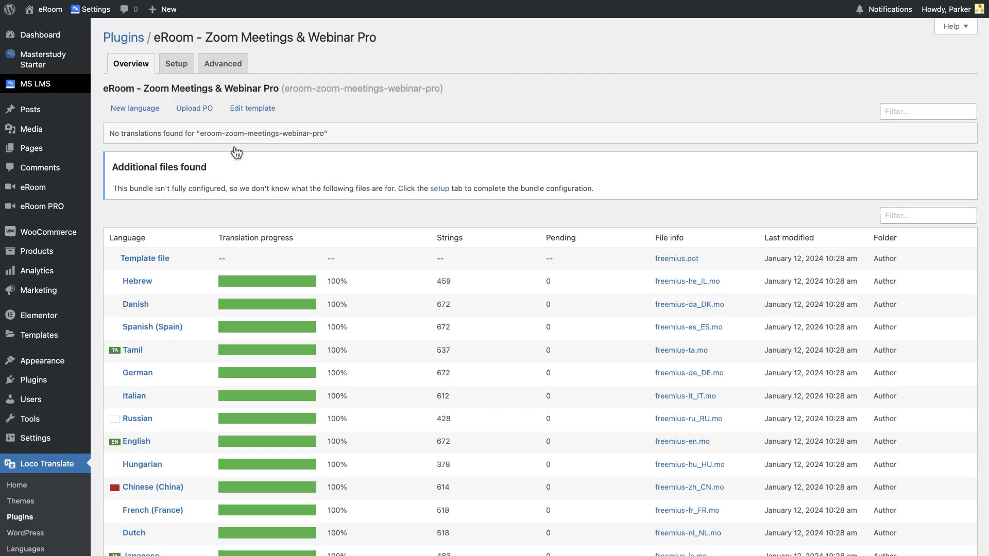
scroll("down", 3)
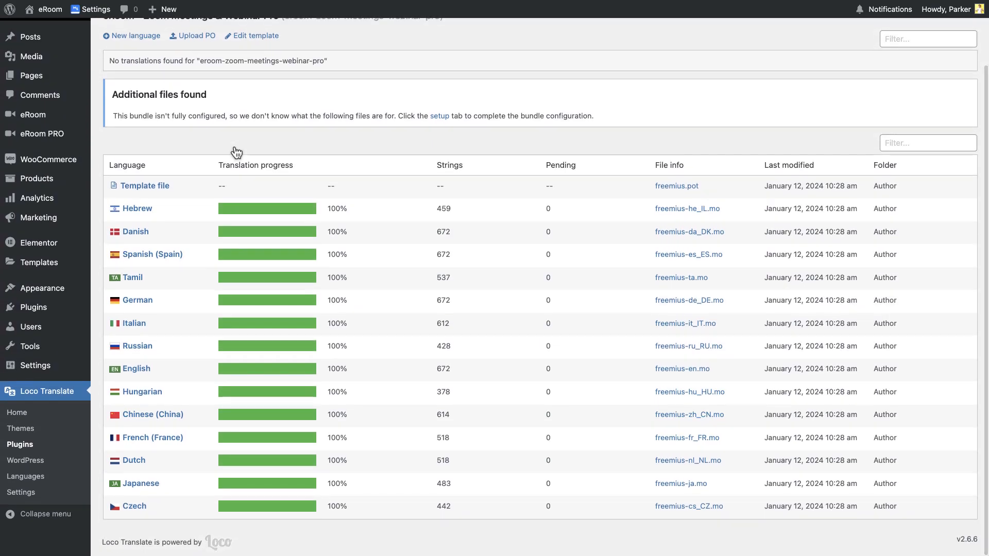
mouse_move(214, 240)
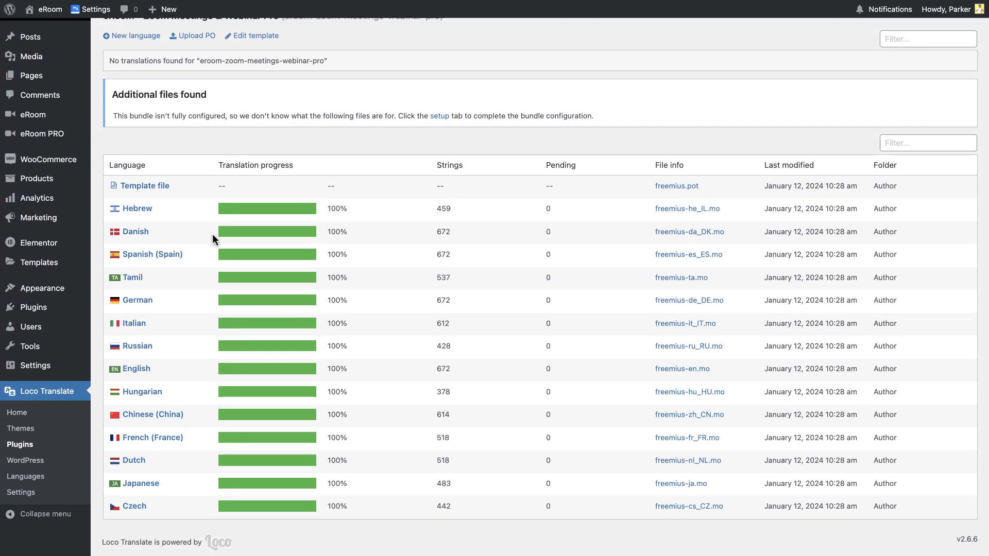
Step: Load the English translation file (672 strings) into the Loco Translate editor and browse it
left_click(135, 369)
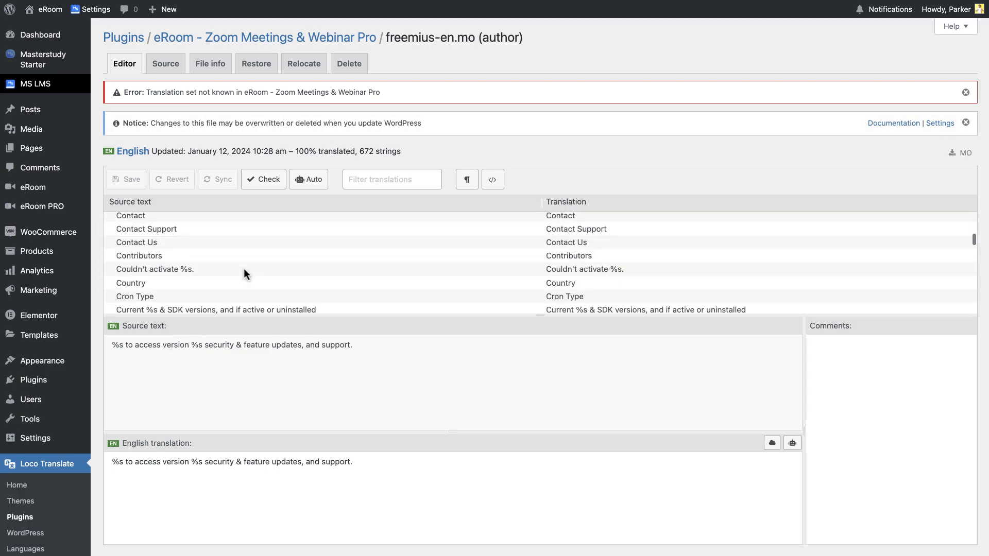
scroll("down", 3)
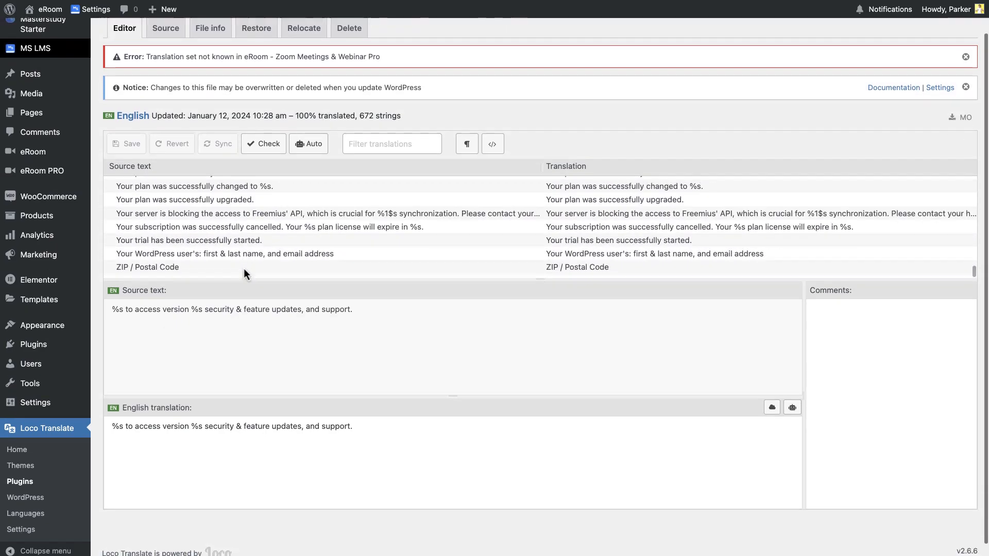
scroll("down", 3)
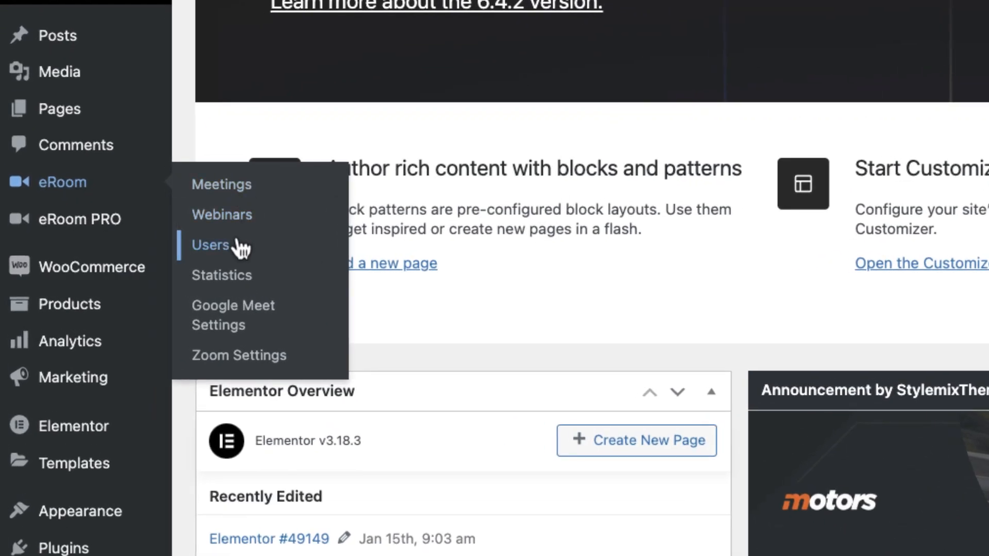
Step: Start adding a new Zoom user from eRoom Users with the Create action and Basic type
left_click(210, 245)
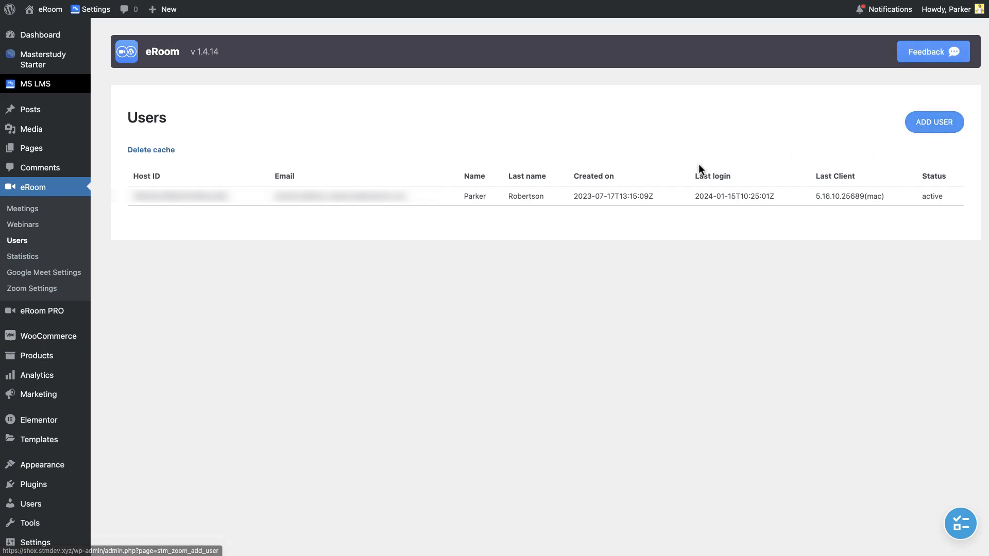
left_click(934, 121)
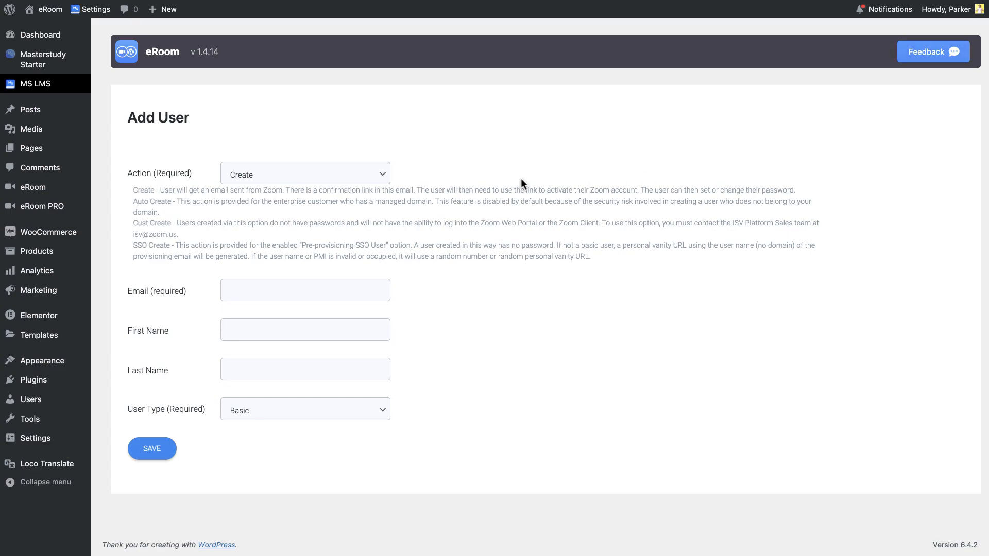
left_click(305, 173)
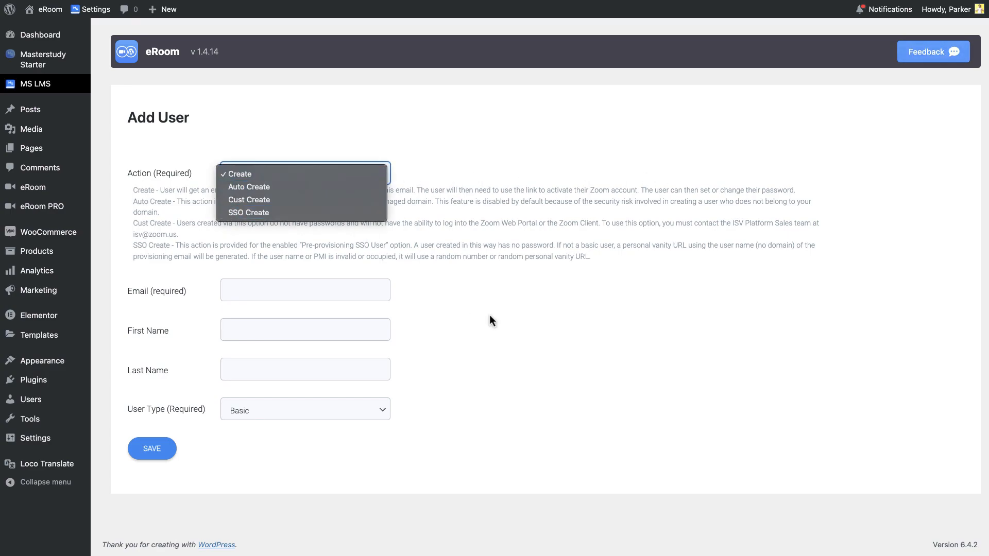
left_click(238, 174)
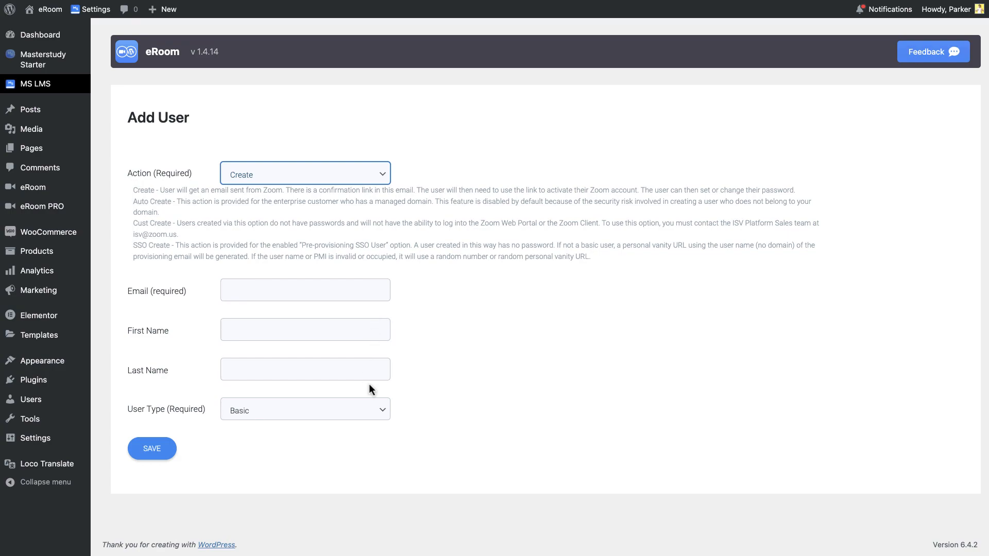
left_click(305, 409)
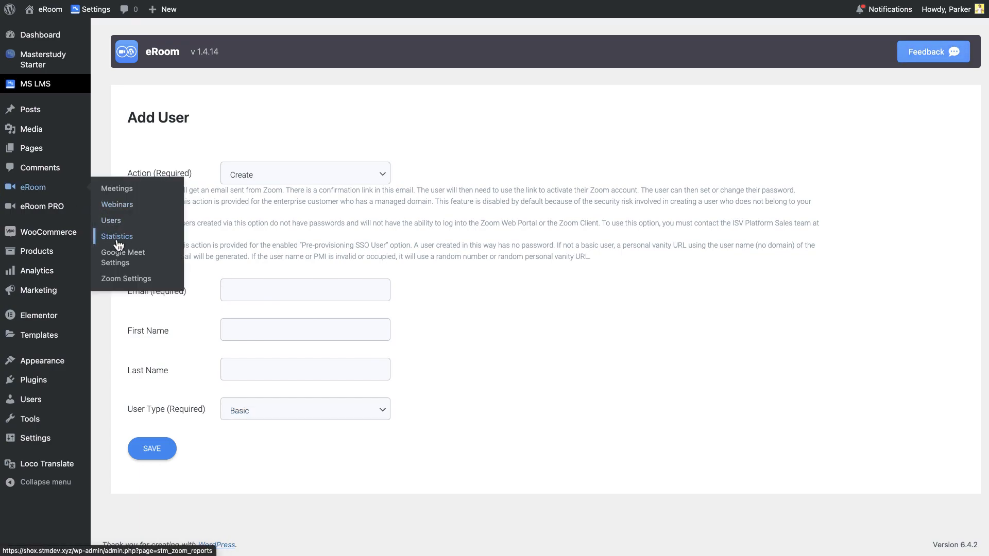
Step: View eRoom's daily 2024 meeting statistics, then go to the WordPress Pages list
left_click(116, 237)
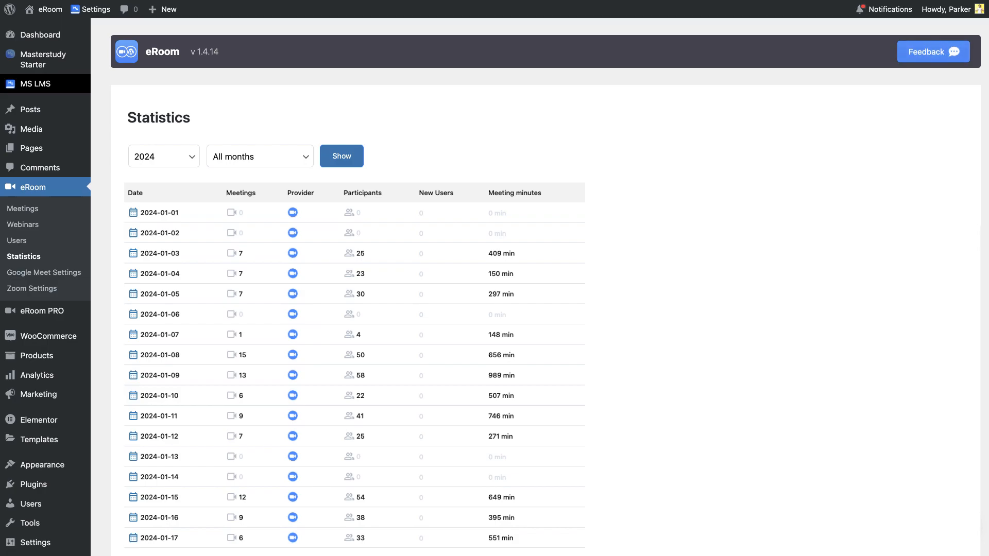
left_click(31, 147)
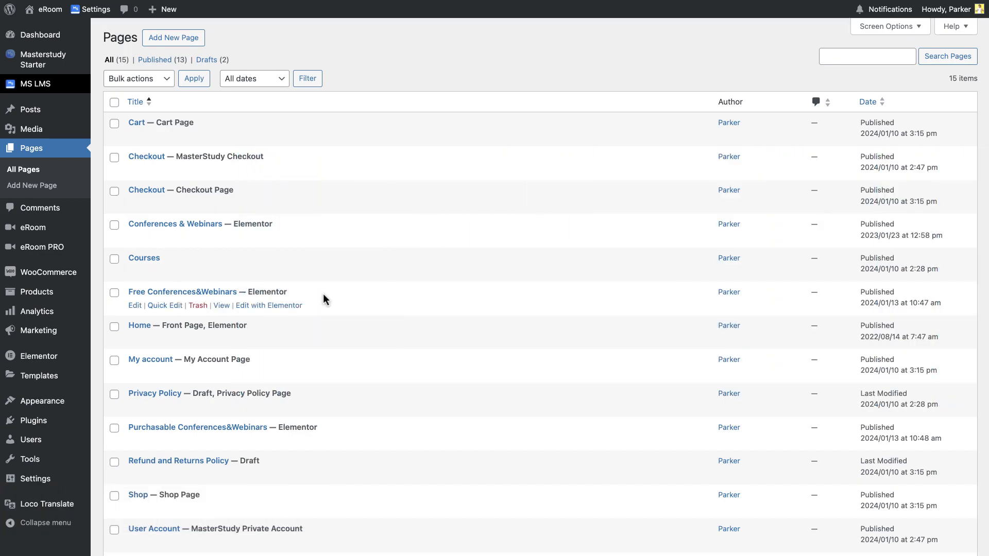
Step: Edit the Free Conferences&Webinars page in Elementor and search the widgets for 'zoom'
left_click(268, 305)
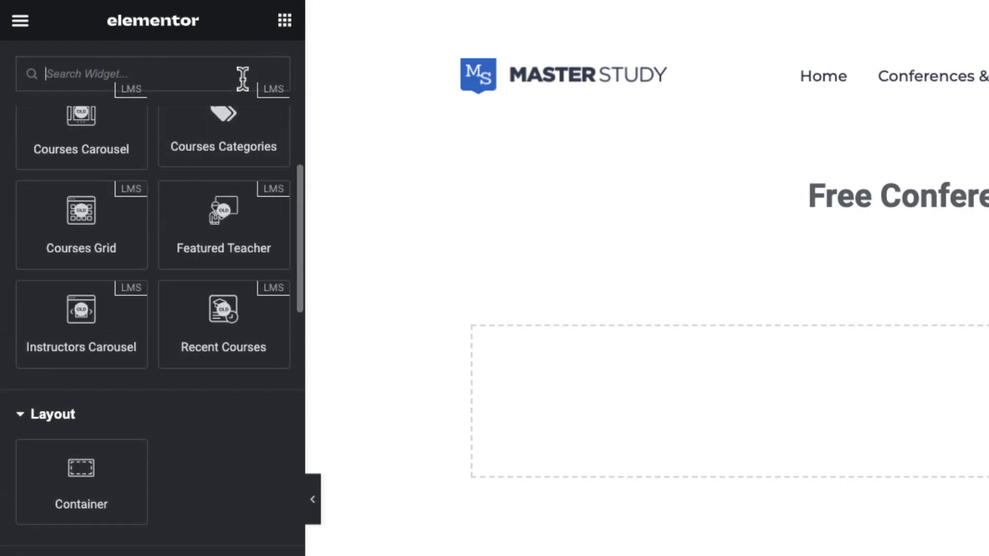
type("zoom")
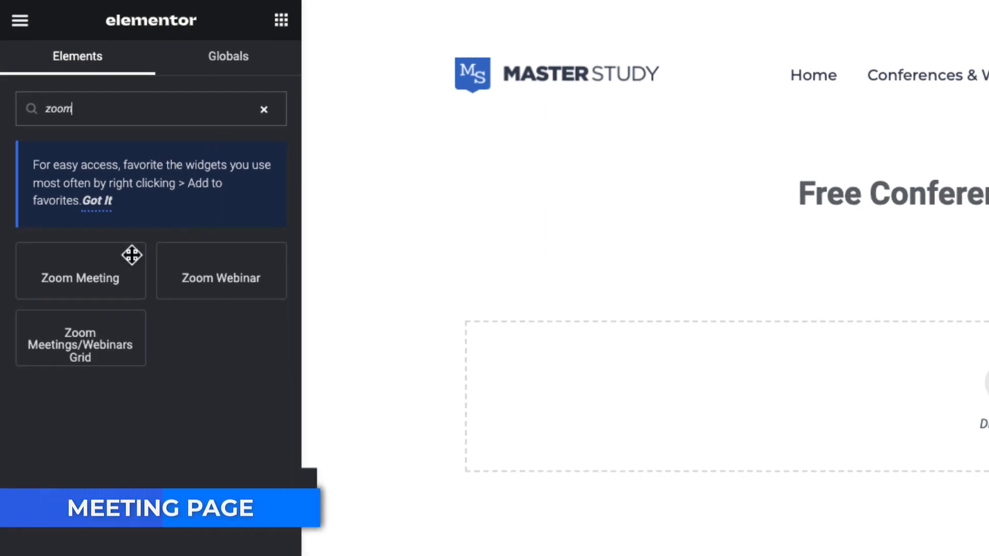
left_click_drag(80, 271, 319, 229)
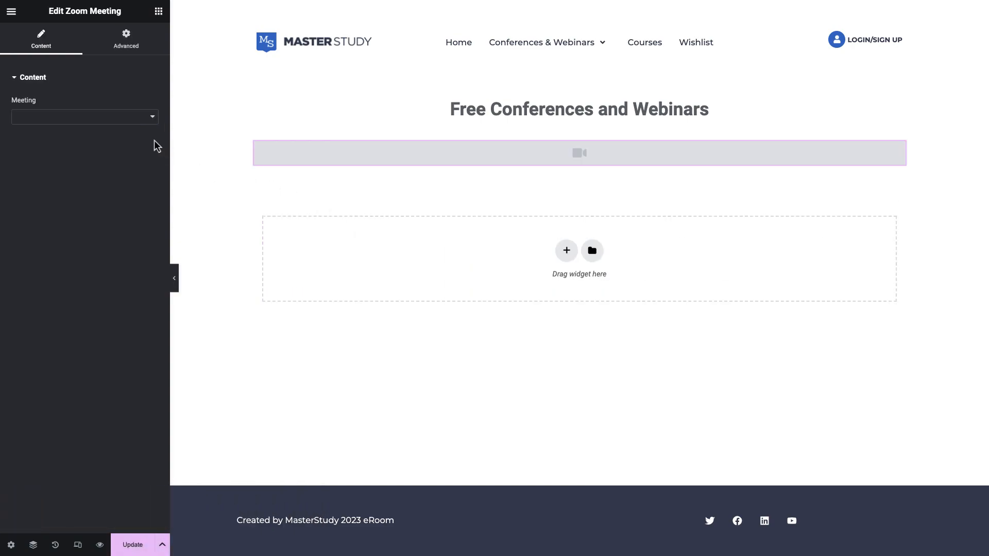
left_click(83, 116)
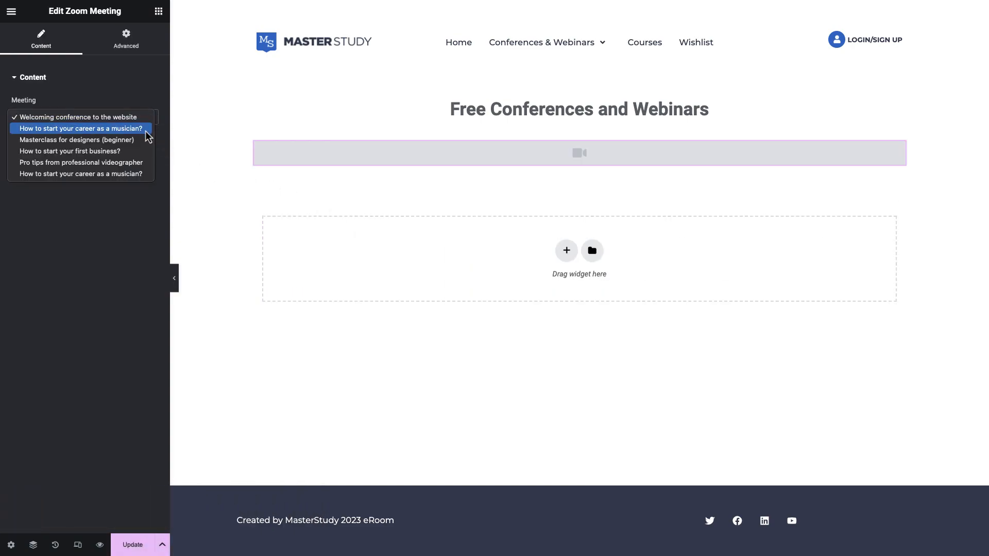
left_click(80, 139)
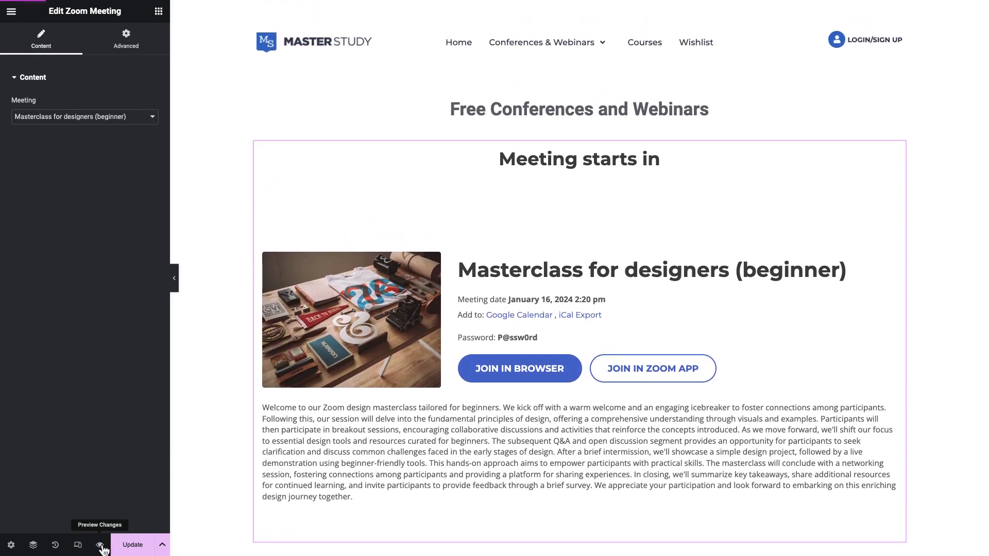
left_click(102, 545)
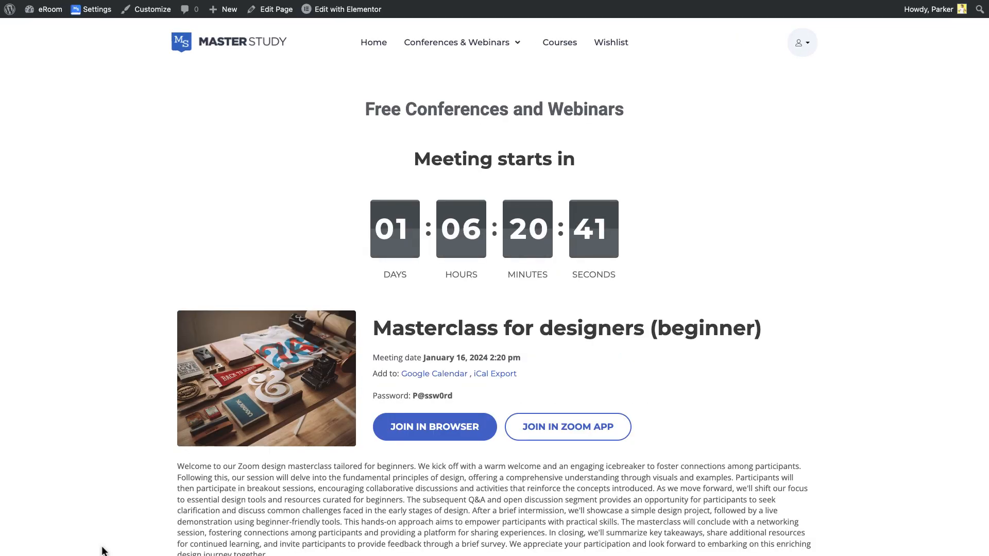
scroll("down", 3)
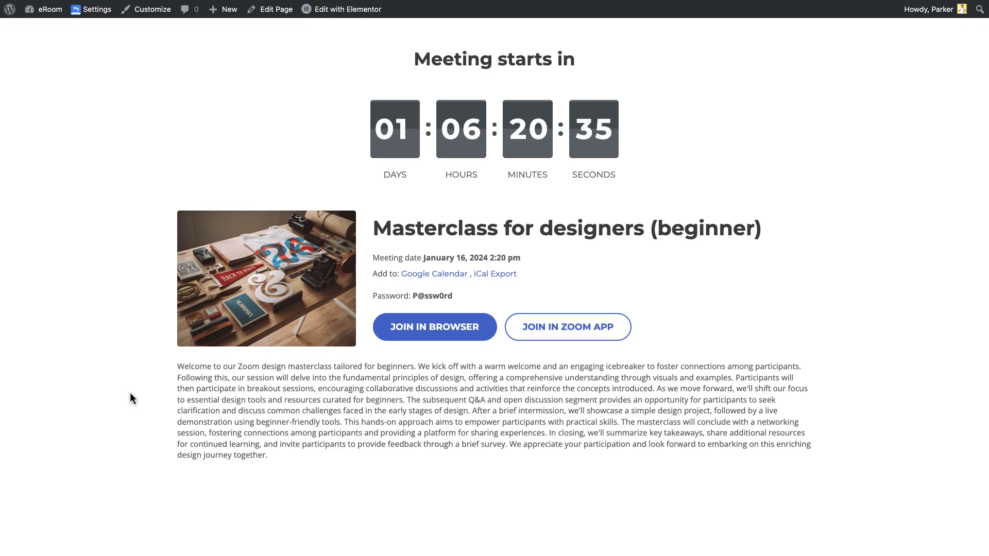
left_click(347, 9)
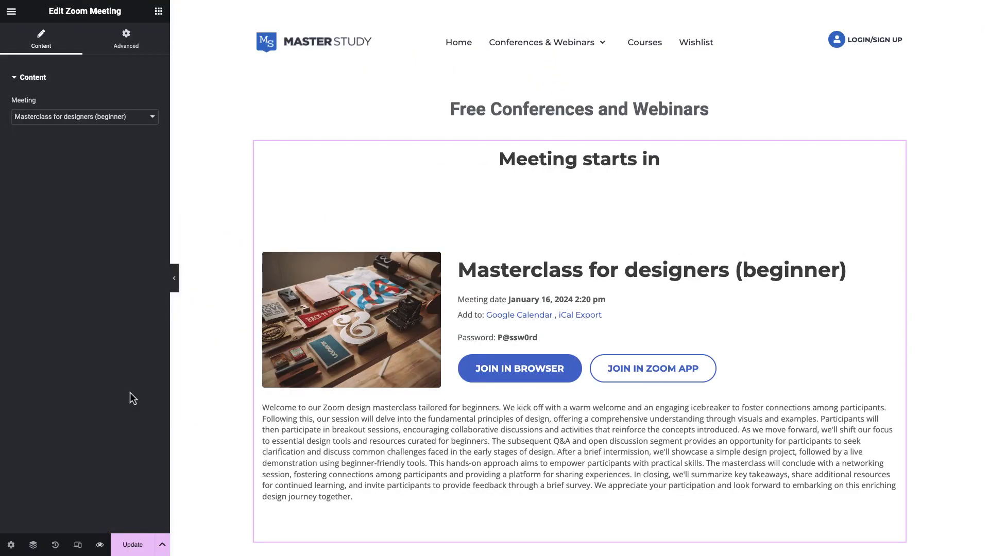
left_click(83, 116)
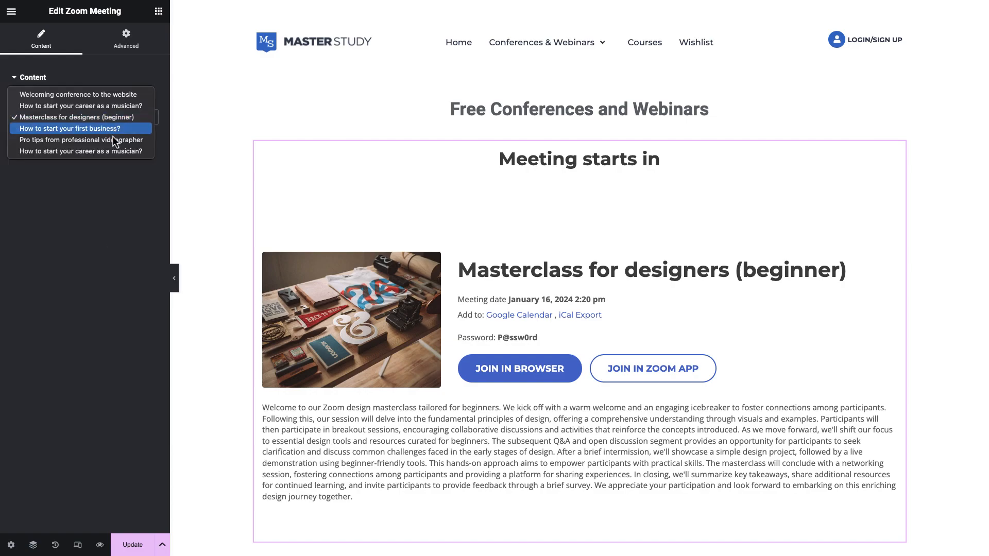
left_click(78, 139)
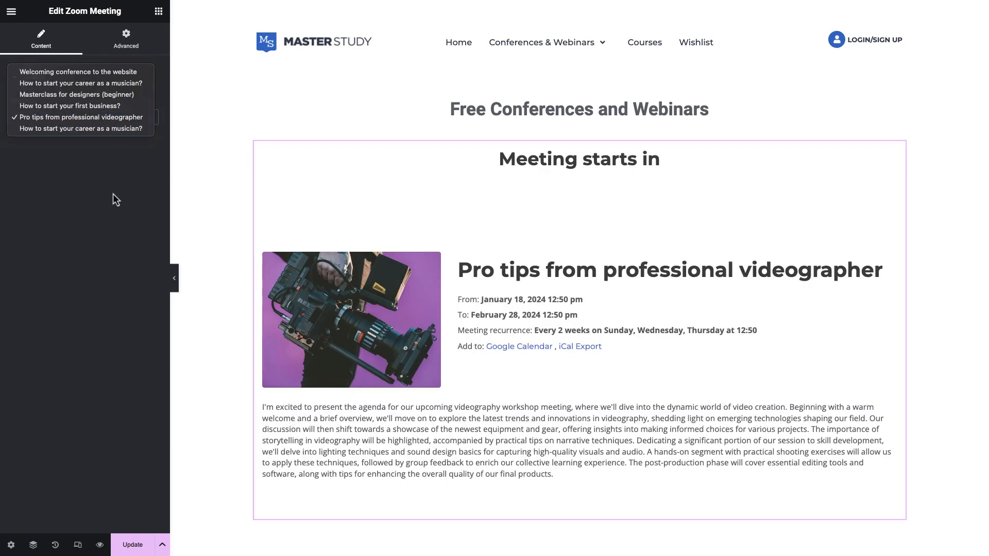
left_click(578, 109)
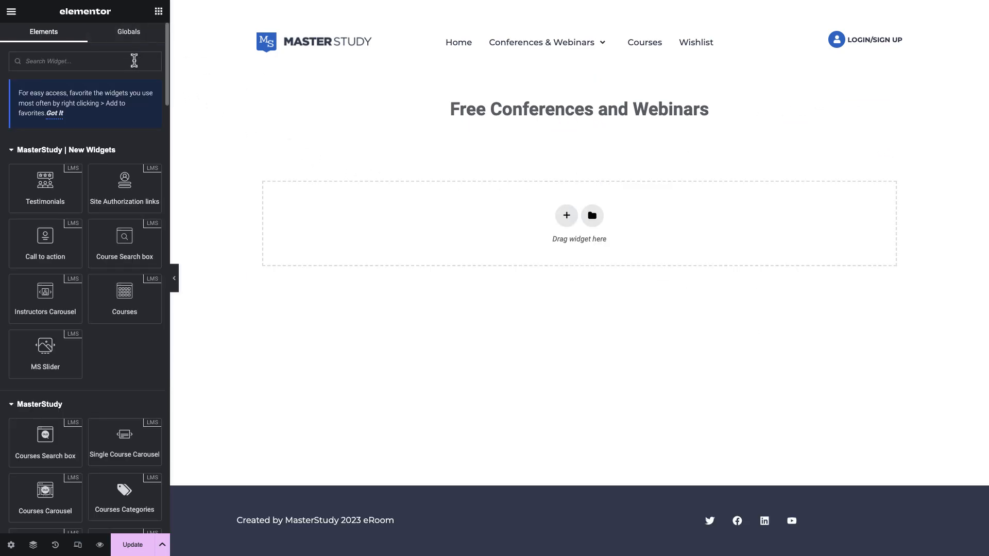
Step: Try the grid's Meeting type as Products and Webinars, then keep it on Meetings
type("zoom")
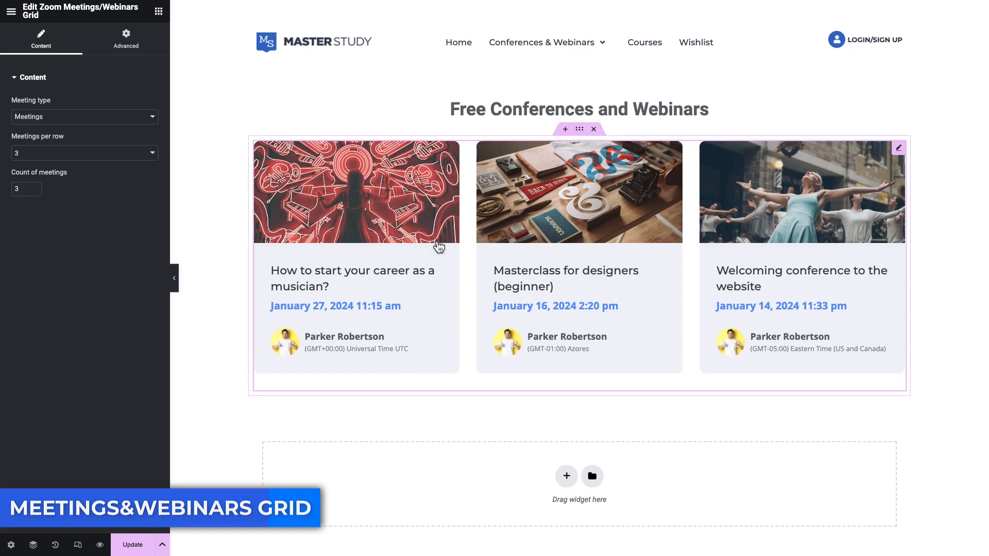
left_click(83, 116)
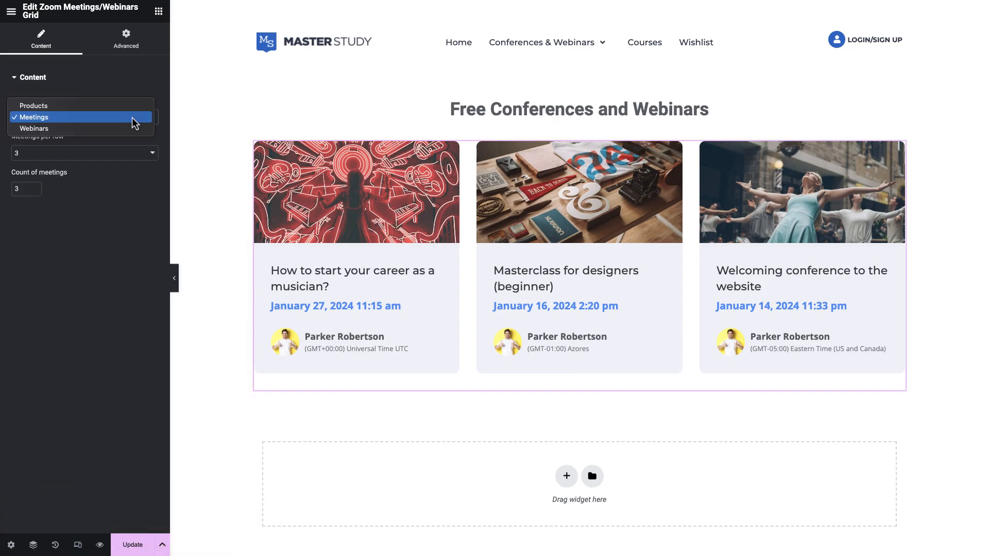
left_click(33, 106)
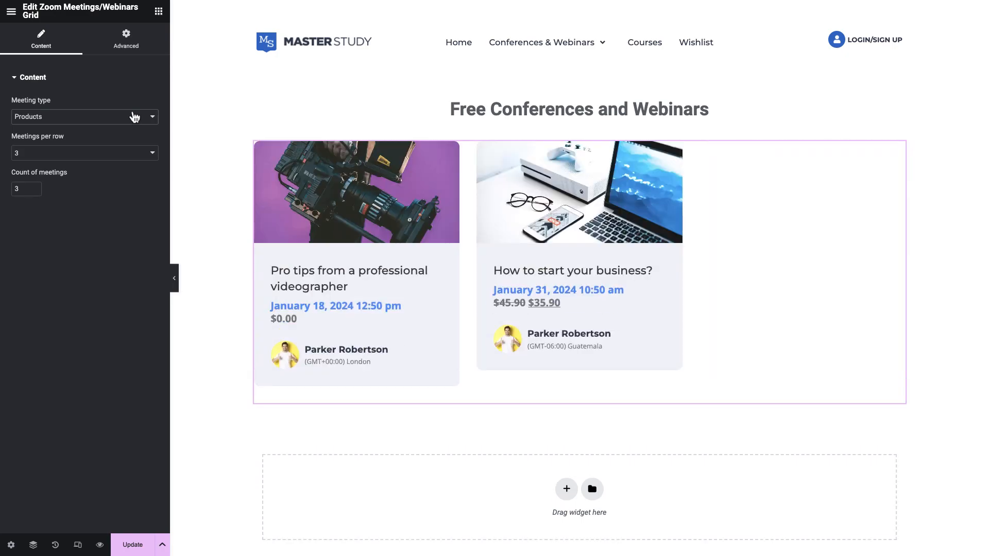
left_click(84, 116)
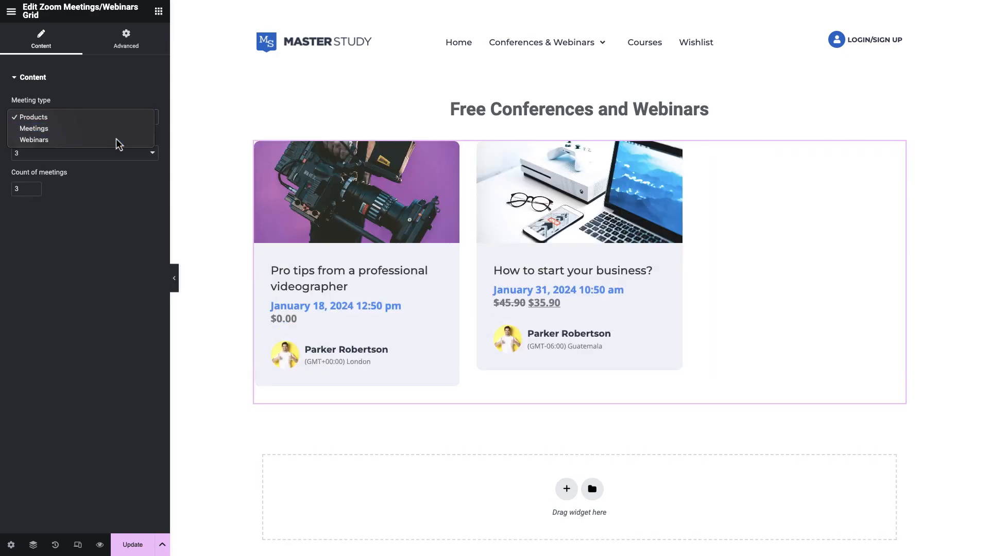
left_click(34, 139)
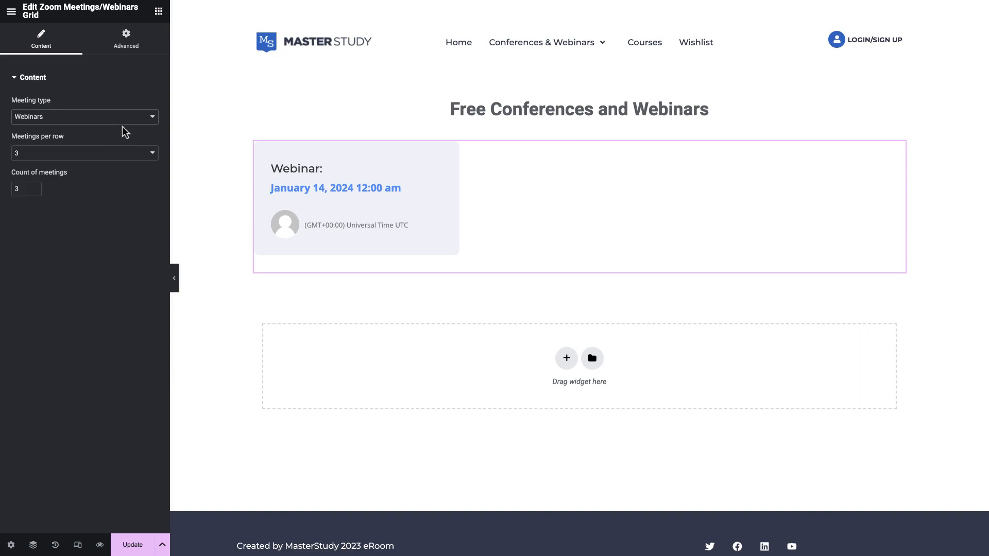
left_click(85, 116)
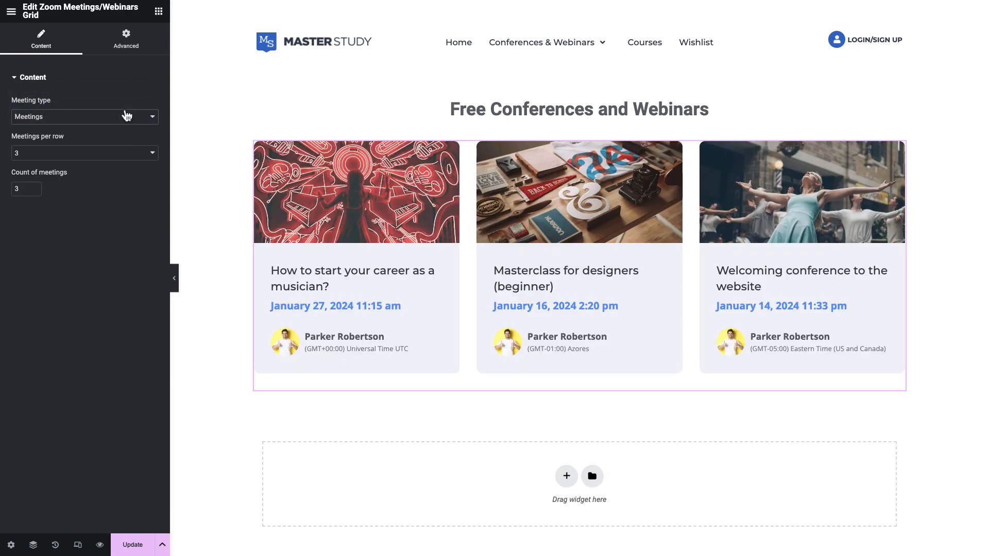
mouse_move(95, 156)
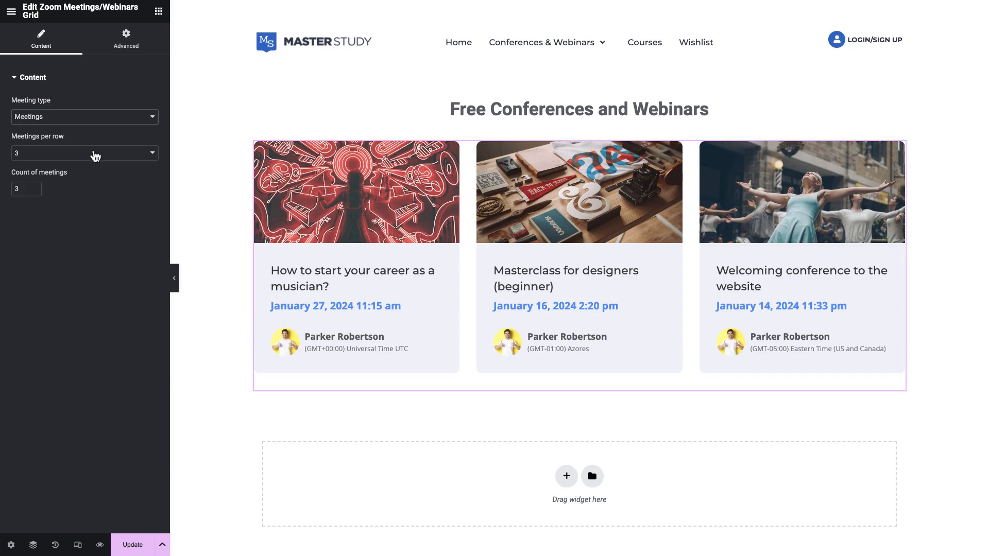
Step: Try one and two meetings per row, then keep the grid at three per row
left_click(85, 153)
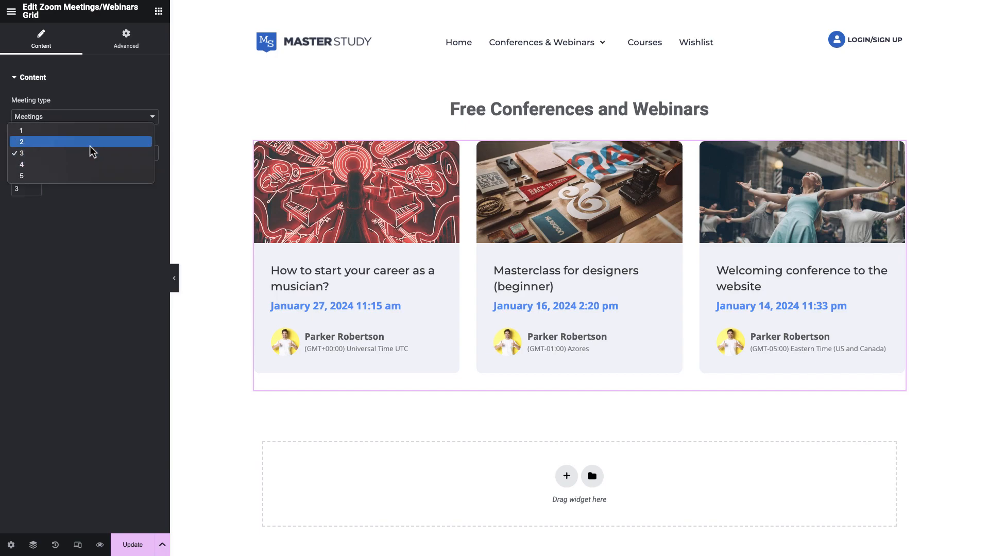
left_click(20, 130)
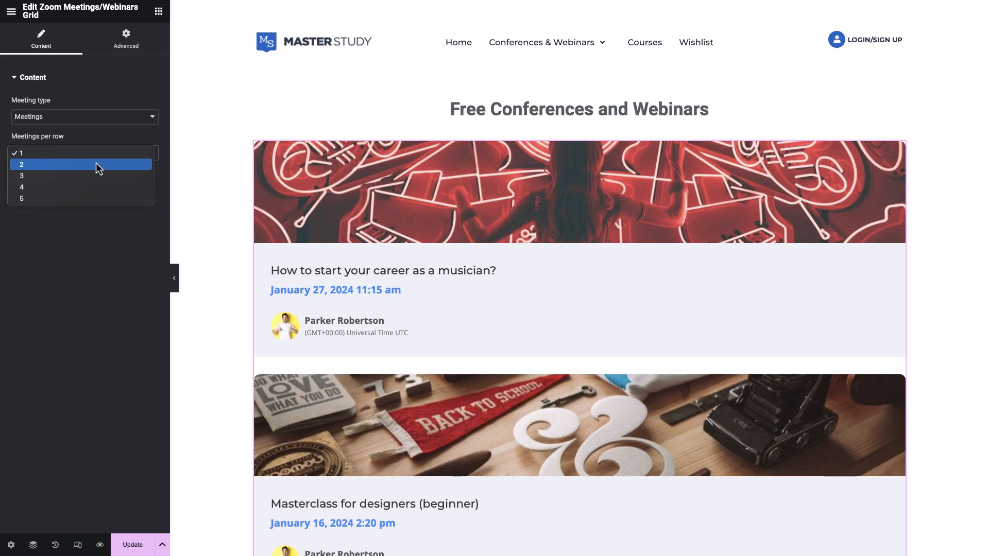
left_click(20, 164)
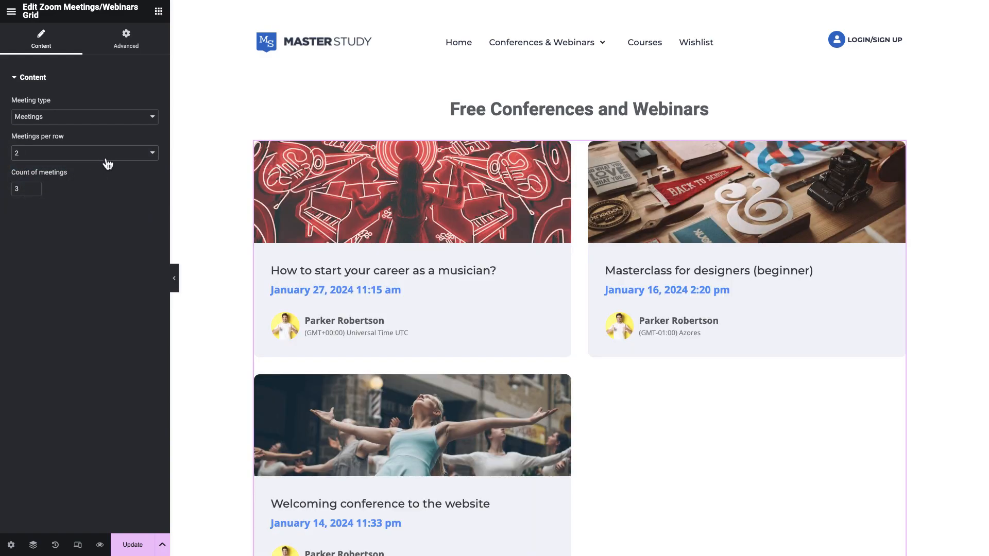
left_click(84, 152)
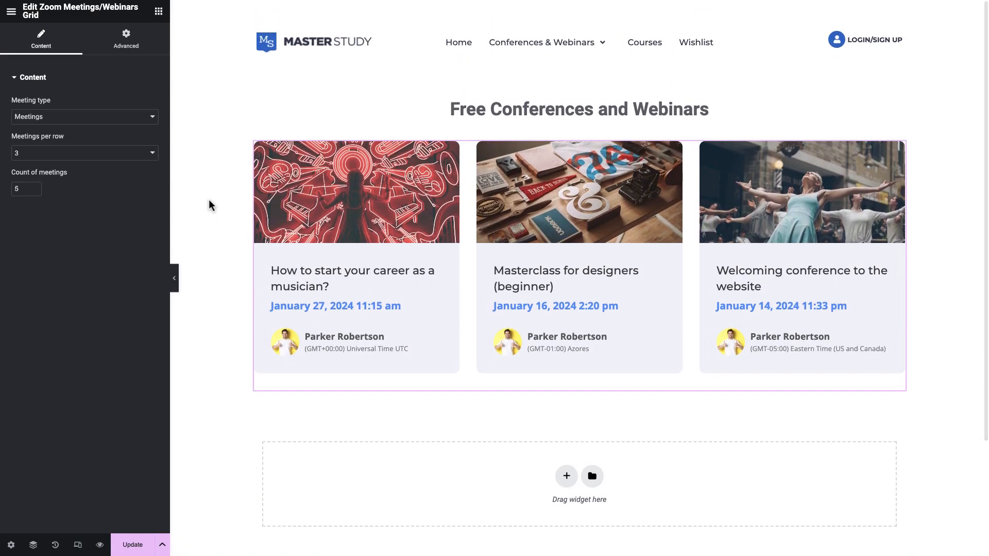
mouse_move(349, 32)
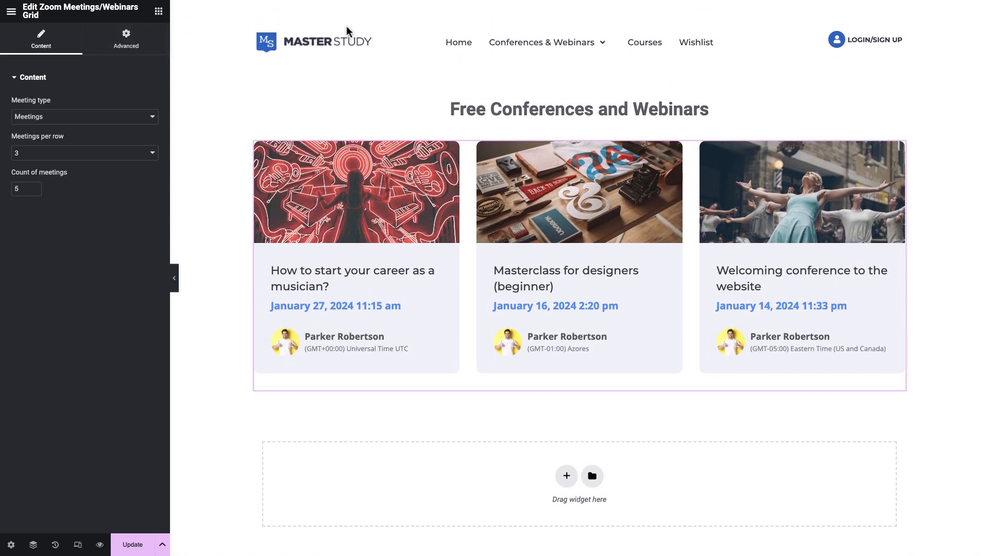
Step: Drag a second Zoom Meetings/Webinars Grid below the first and choose its meeting type
left_click(159, 11)
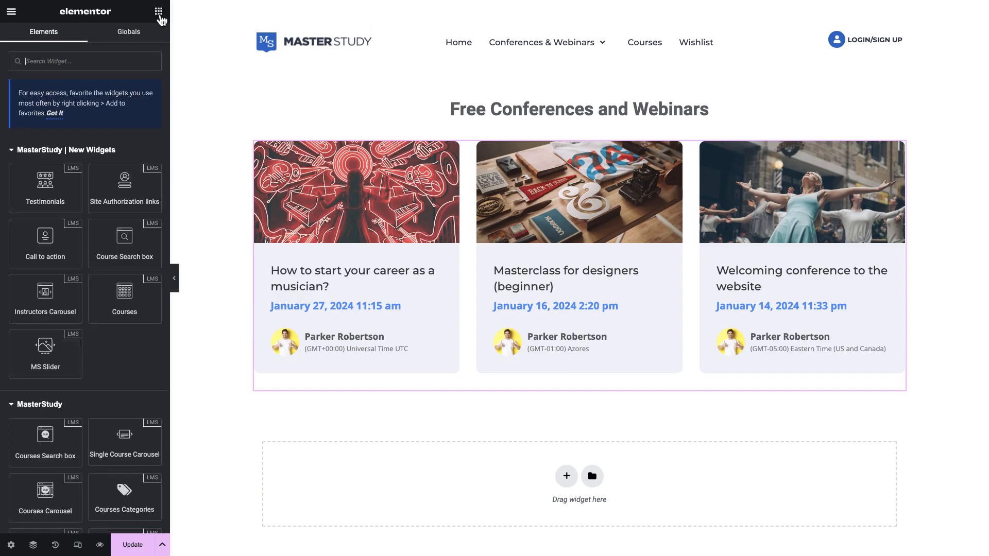
type("zoom")
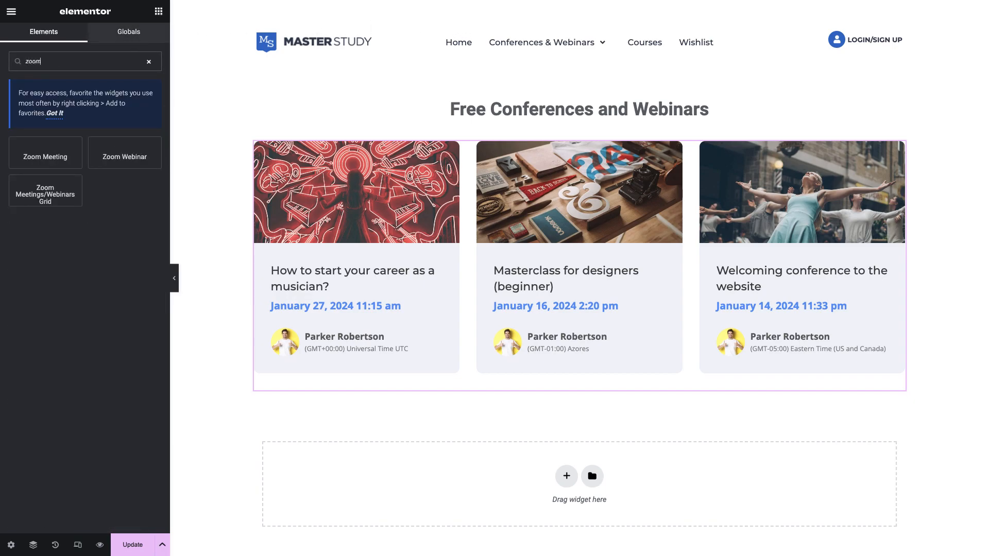
left_click_drag(45, 190, 452, 463)
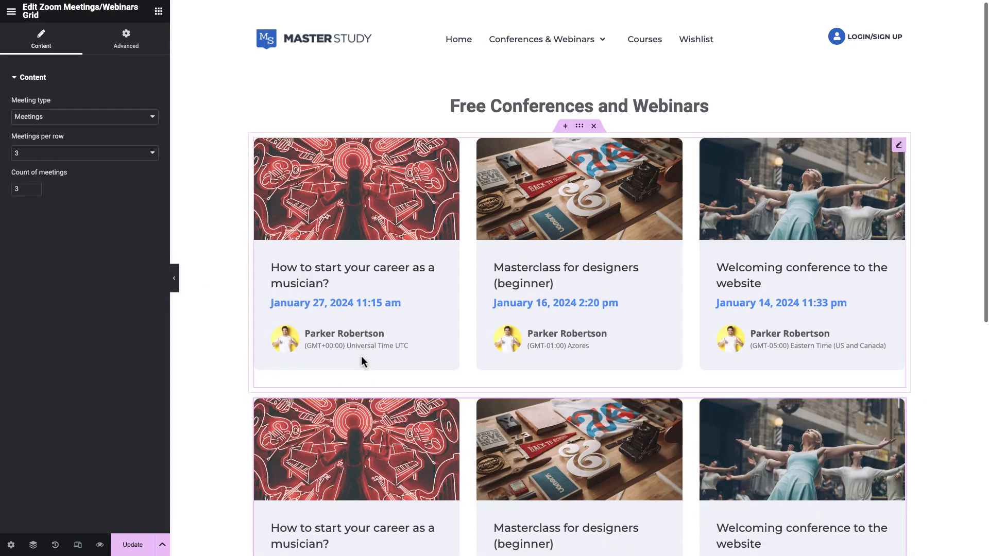
left_click(83, 116)
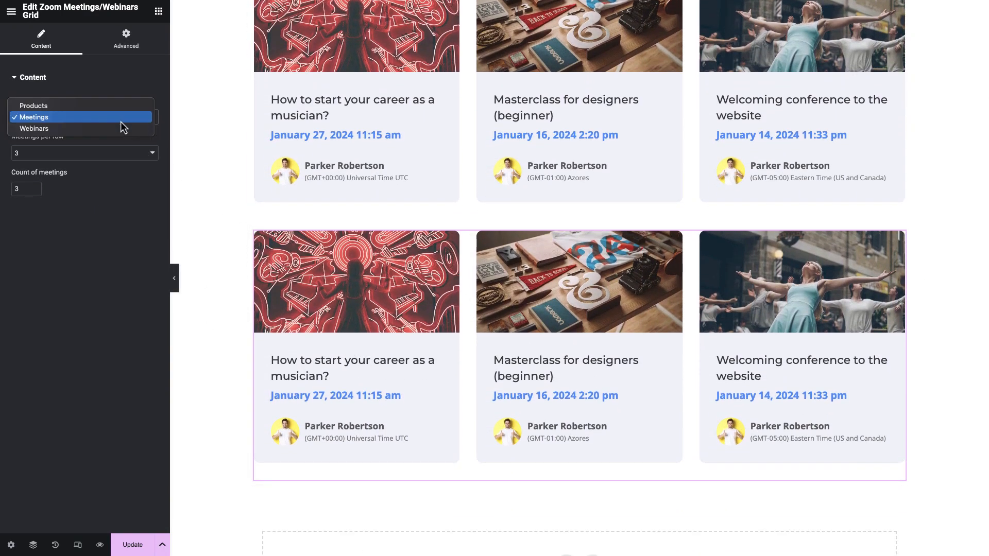
left_click(33, 106)
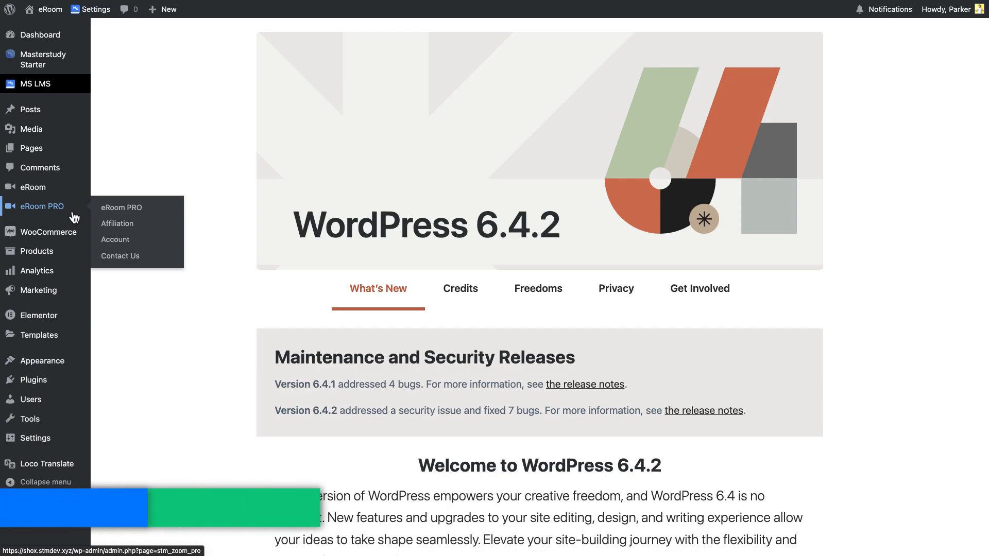
mouse_move(32, 187)
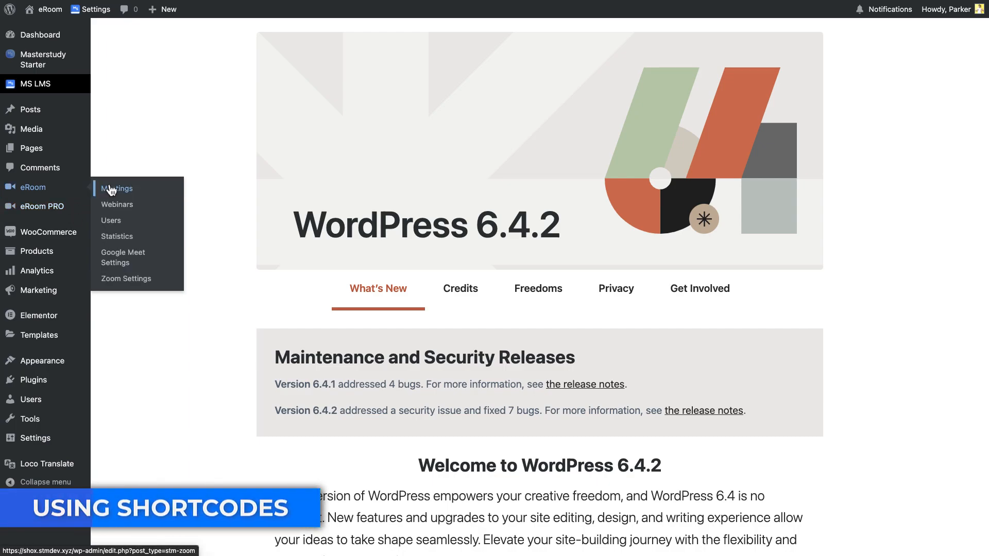
Step: View the Shortcodes list under eRoom Zoom Settings for meeting, webinar and product grids
left_click(125, 279)
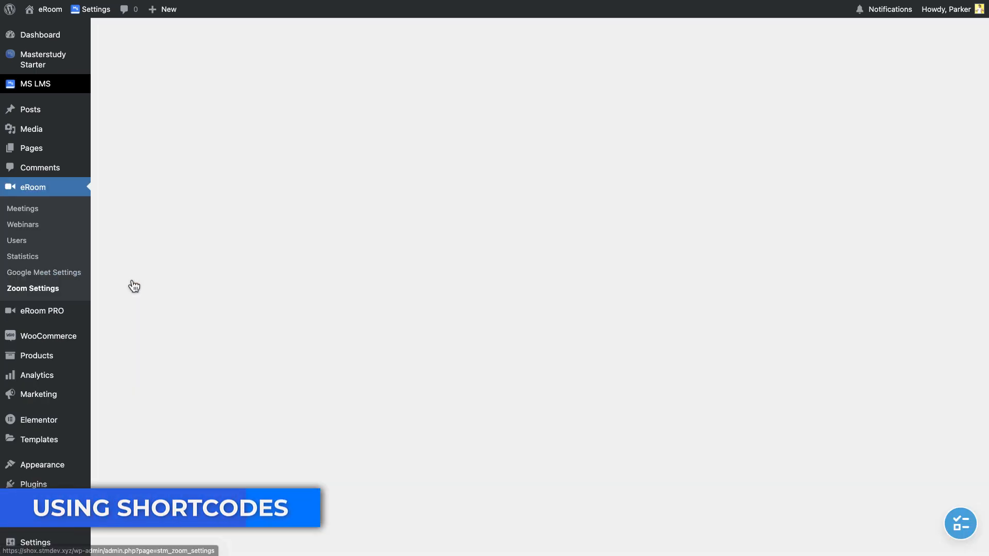
left_click(33, 288)
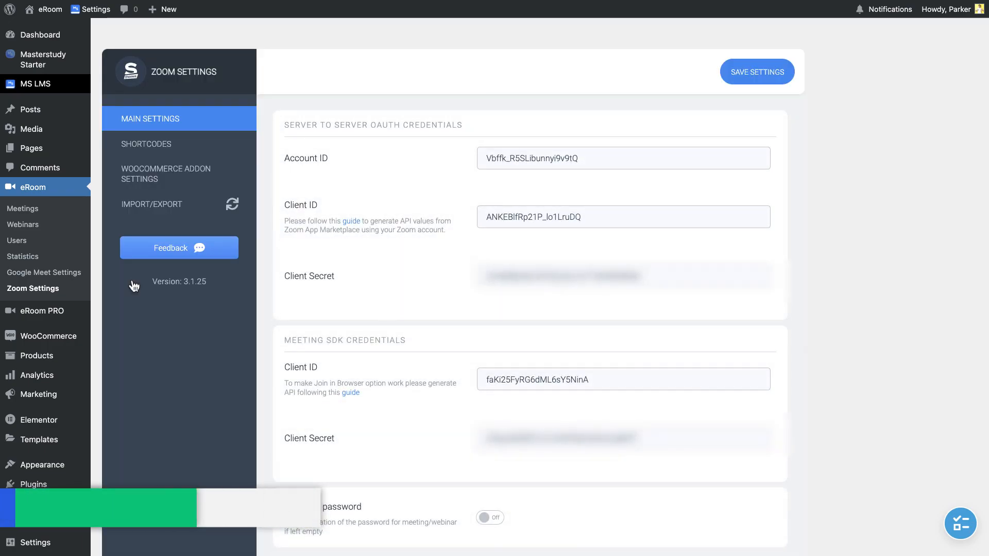
left_click(145, 144)
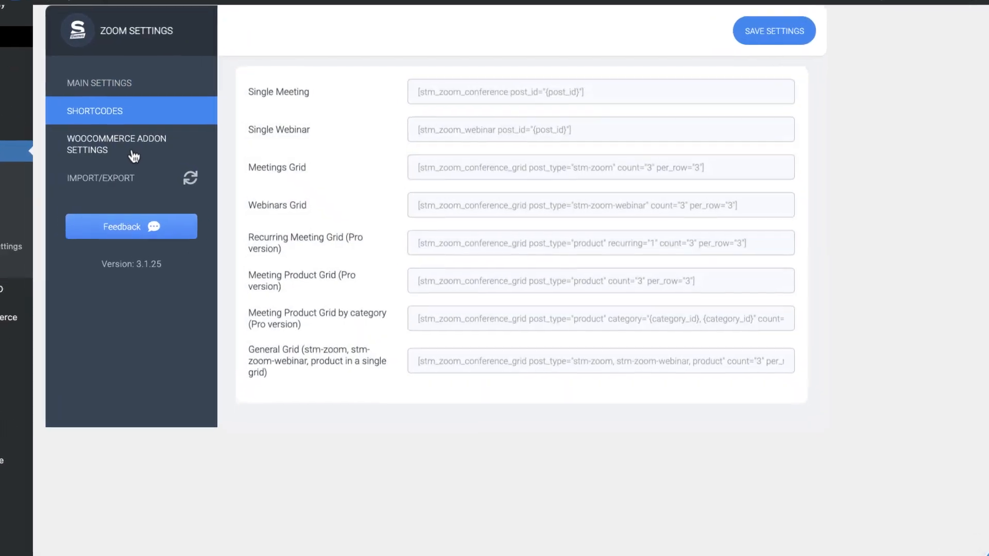
scroll("down", 3)
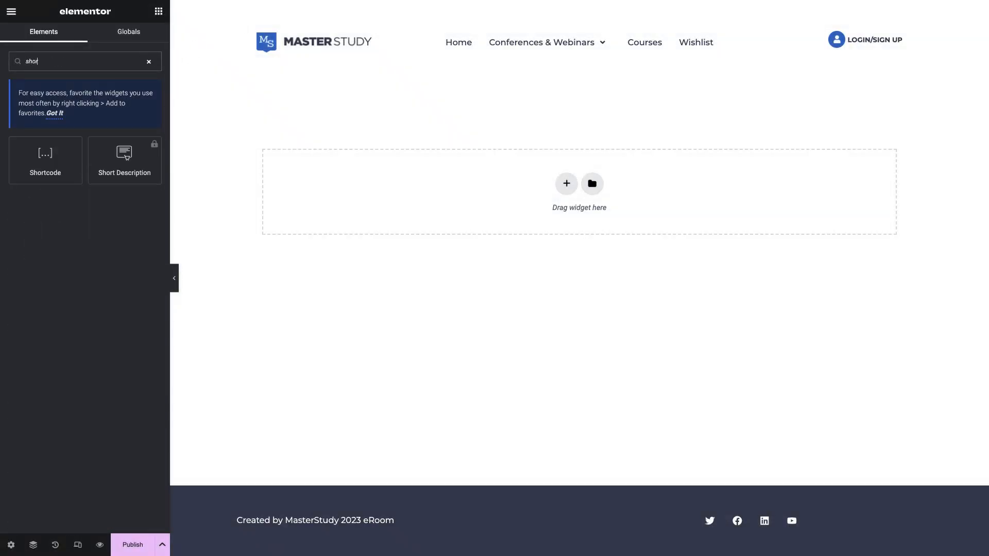
Step: Place a Shortcode widget with [stm_zoom_conference_grid post_type="product" recurring="1" count="3" per_row="3"] and publish
left_click_drag(45, 159, 234, 196)
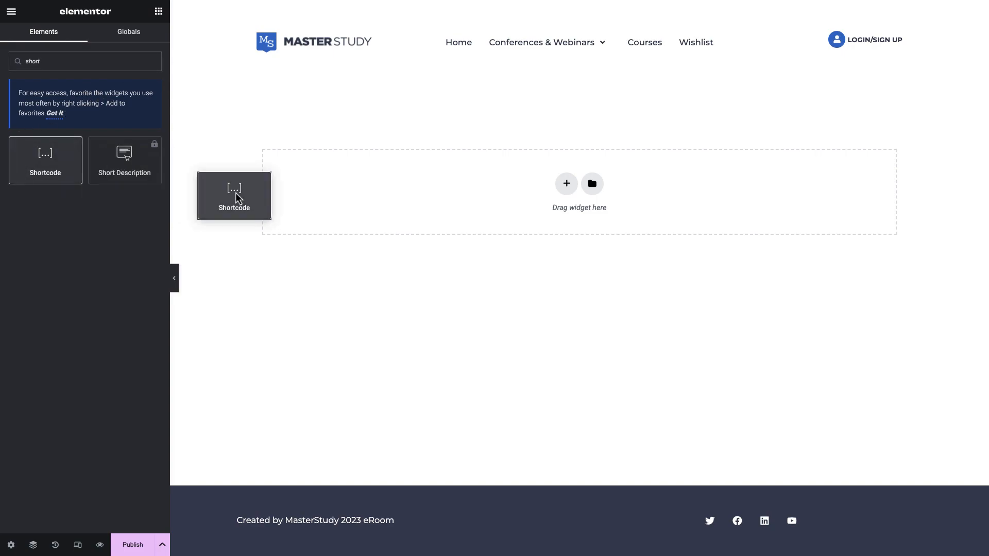
left_click_drag(234, 196, 578, 106)
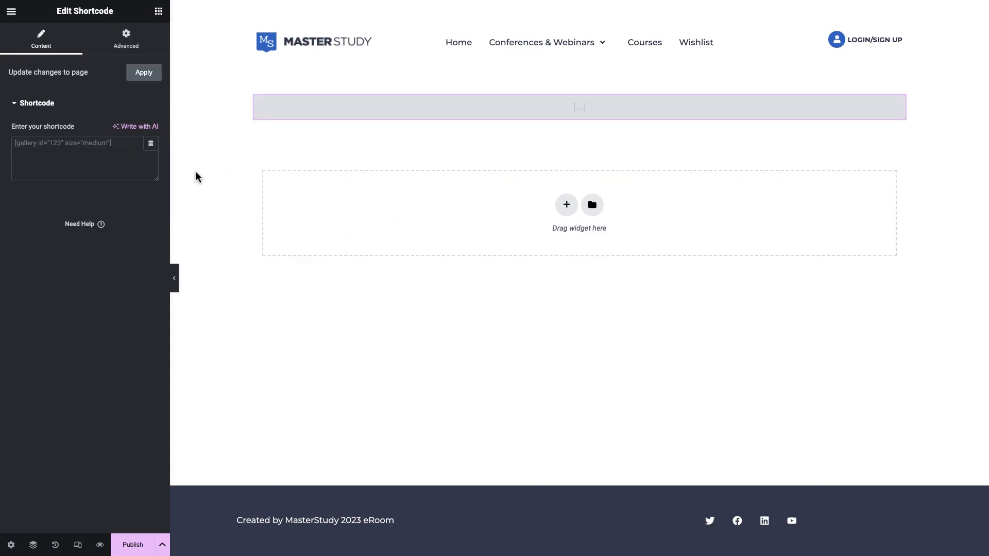
type("[stm_zoom_conference_grid post_type=\"product\" recurring=\"1\" count=\"3\" per_row=\"3\"]")
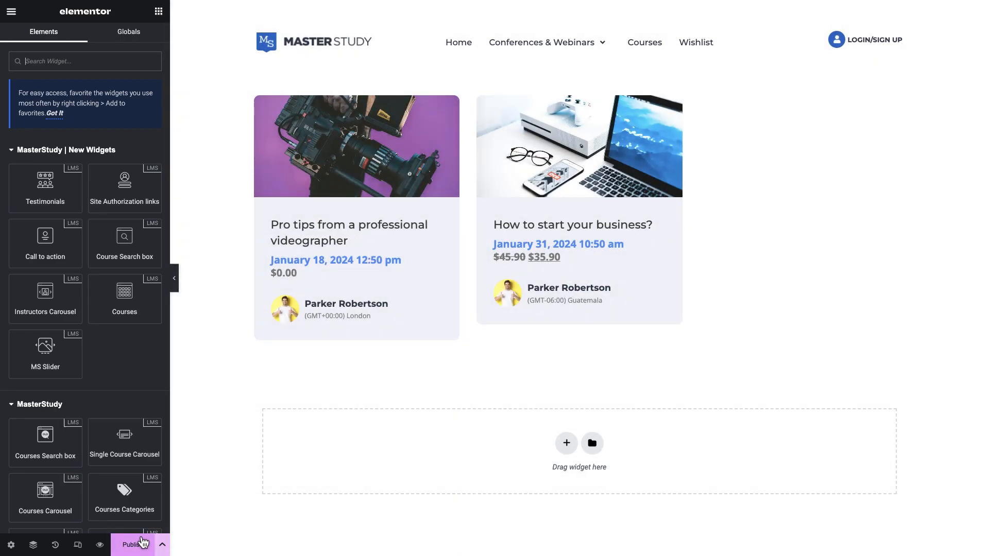
left_click(132, 544)
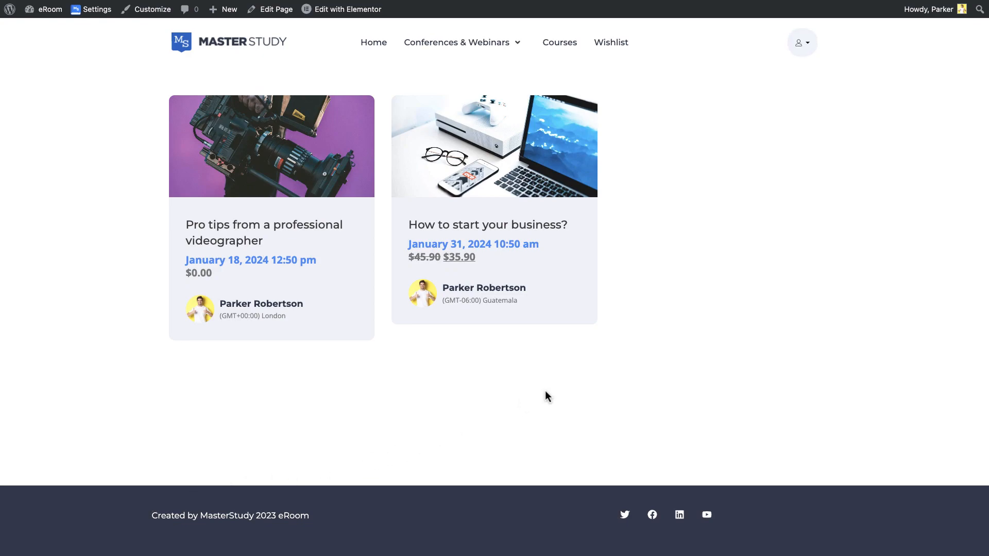
mouse_move(271, 282)
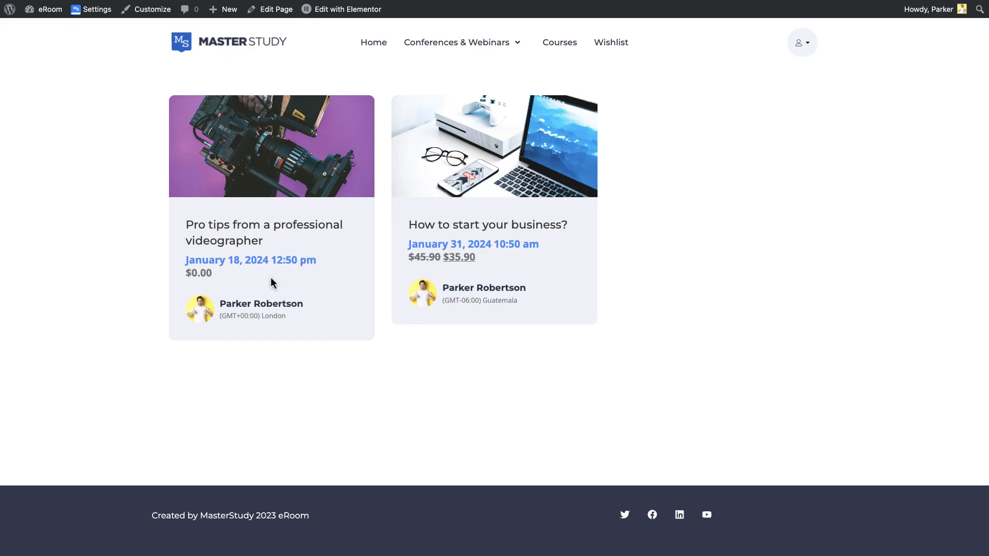
Step: View the 'Pro tips from a professional videographer' product page and its add-to-calendar choices
left_click(263, 233)
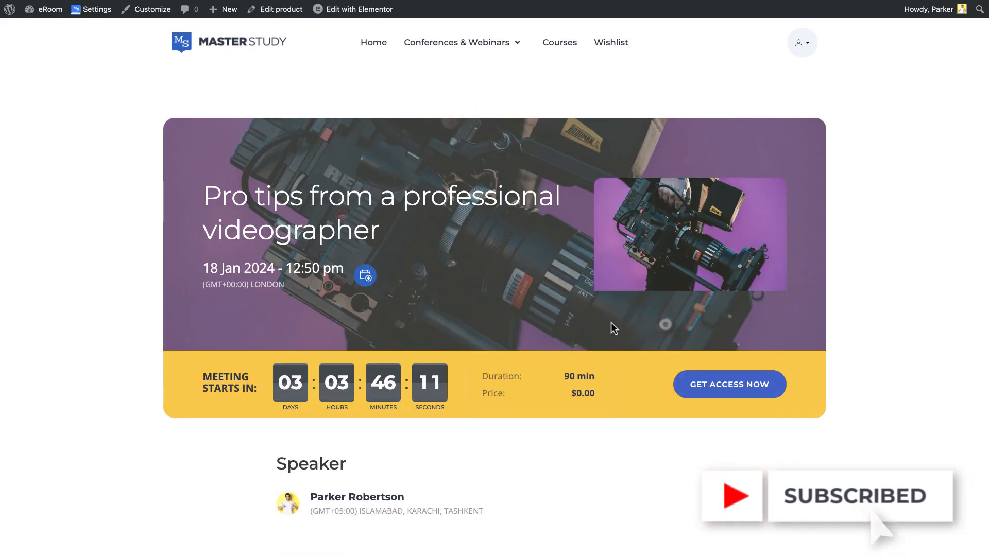
left_click(365, 276)
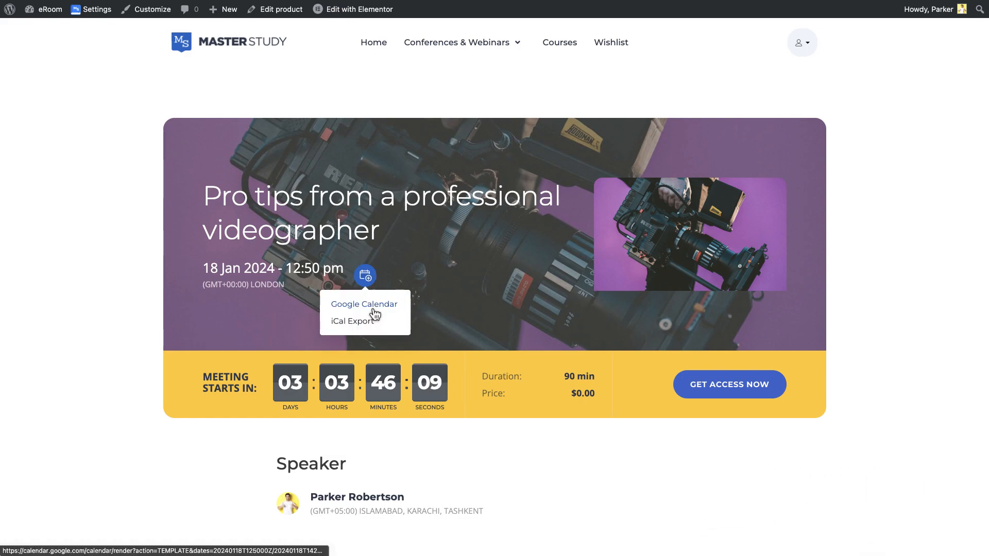